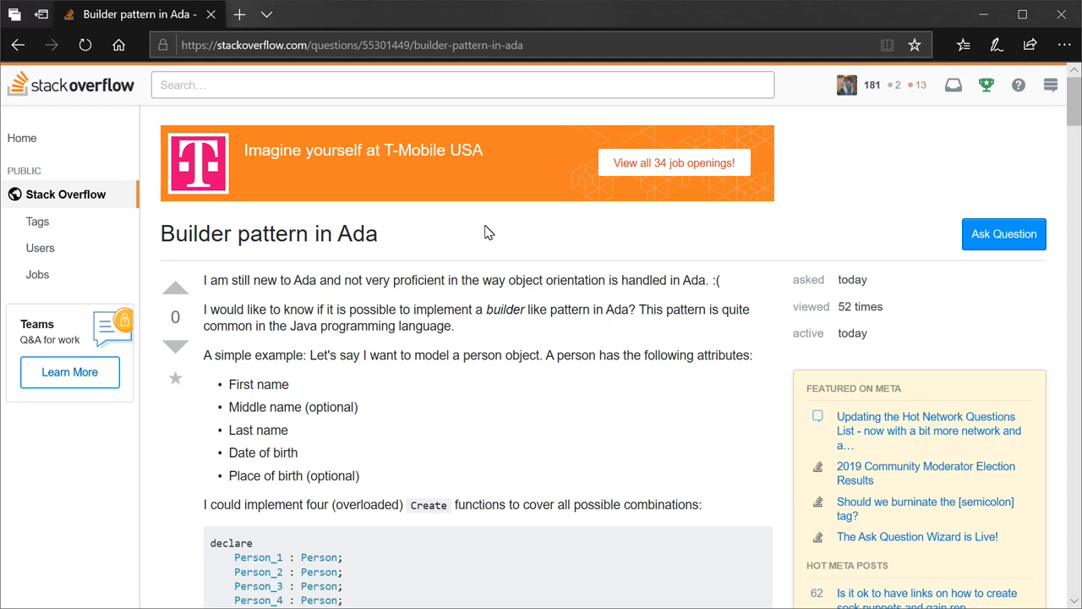
# - Scroll through the answers, dismiss the leave-a-comment prompt after downvoting, and read on through the code
pyautogui.scroll(-3)
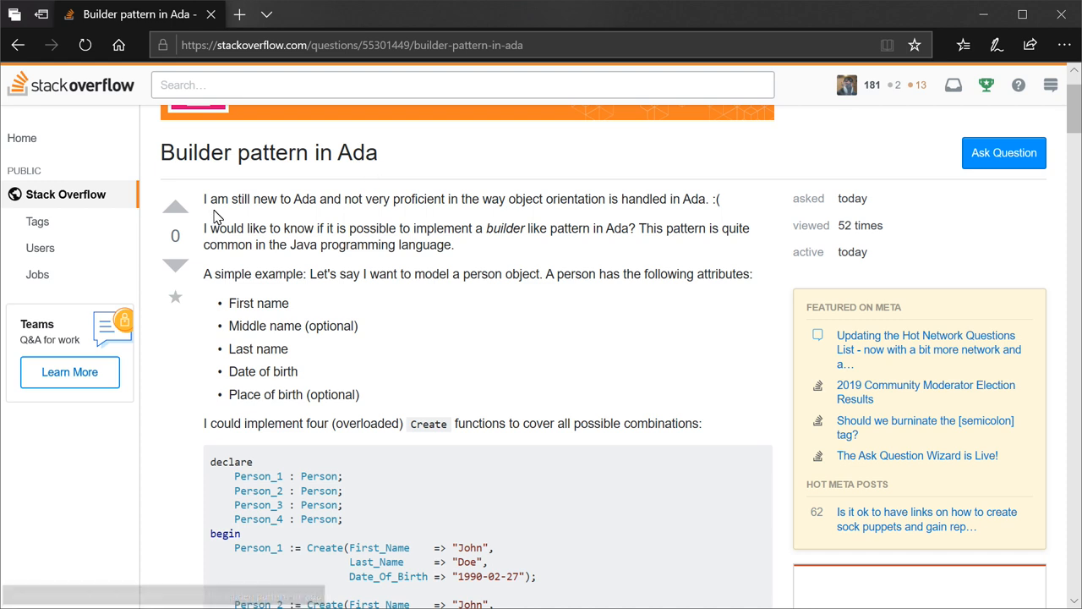
pyautogui.moveTo(406, 212)
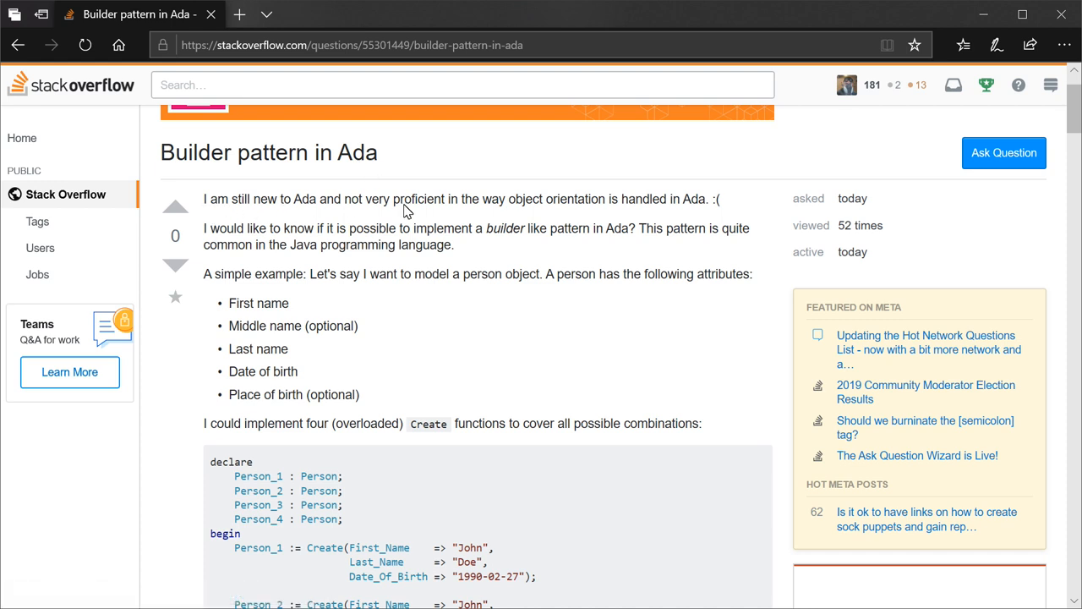
pyautogui.moveTo(681, 206)
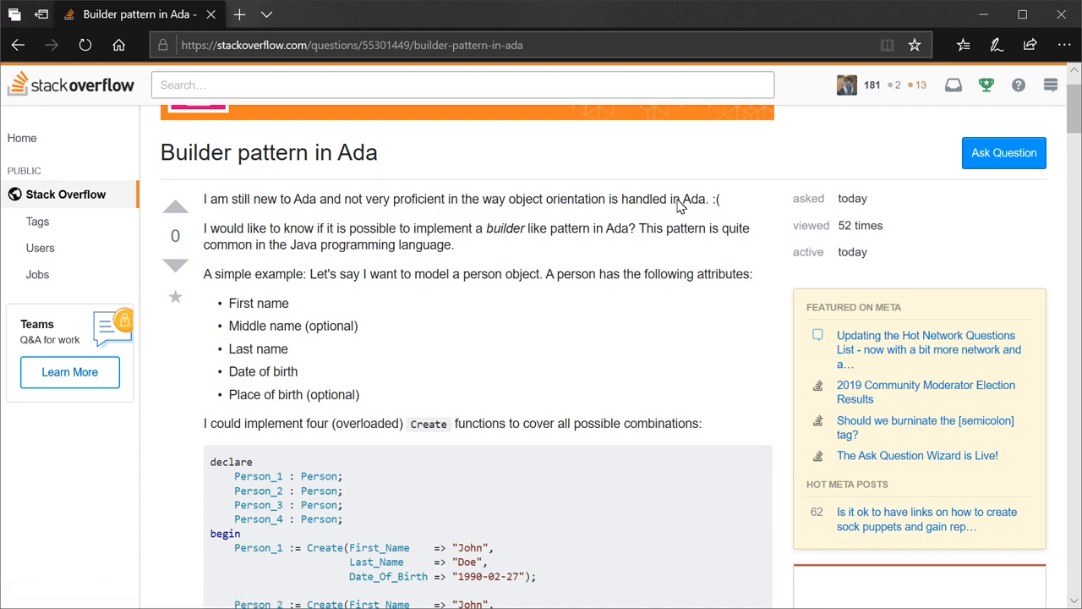
pyautogui.moveTo(240, 241)
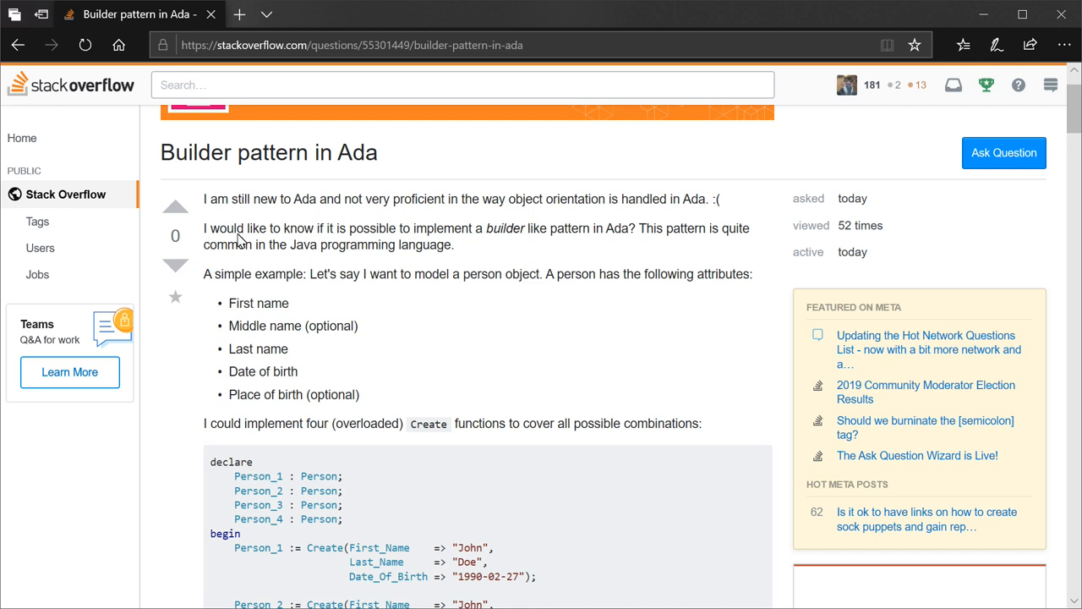
pyautogui.moveTo(507, 237)
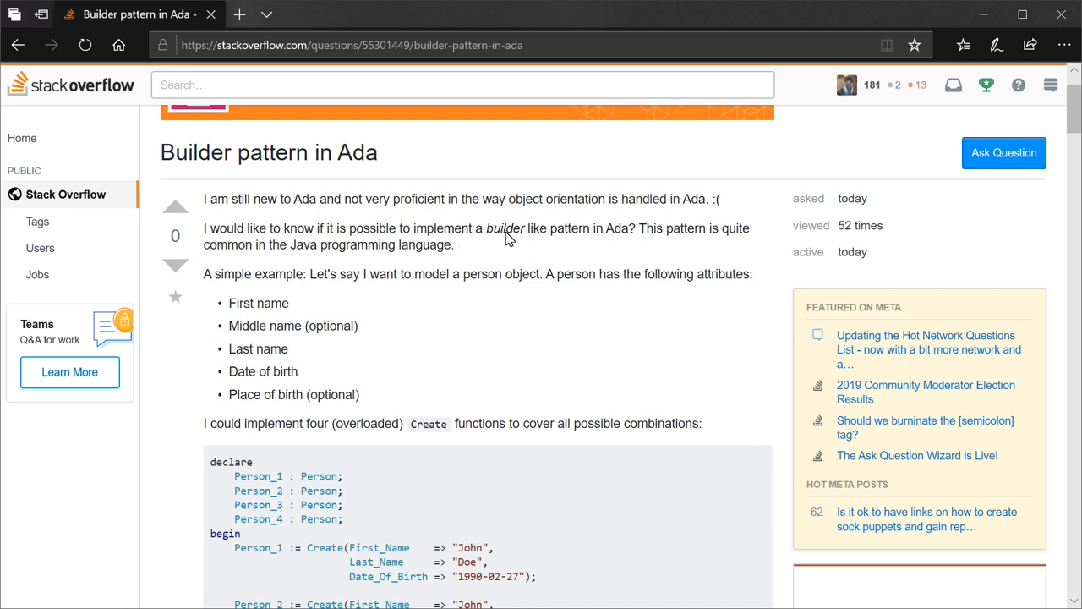
pyautogui.moveTo(669, 240)
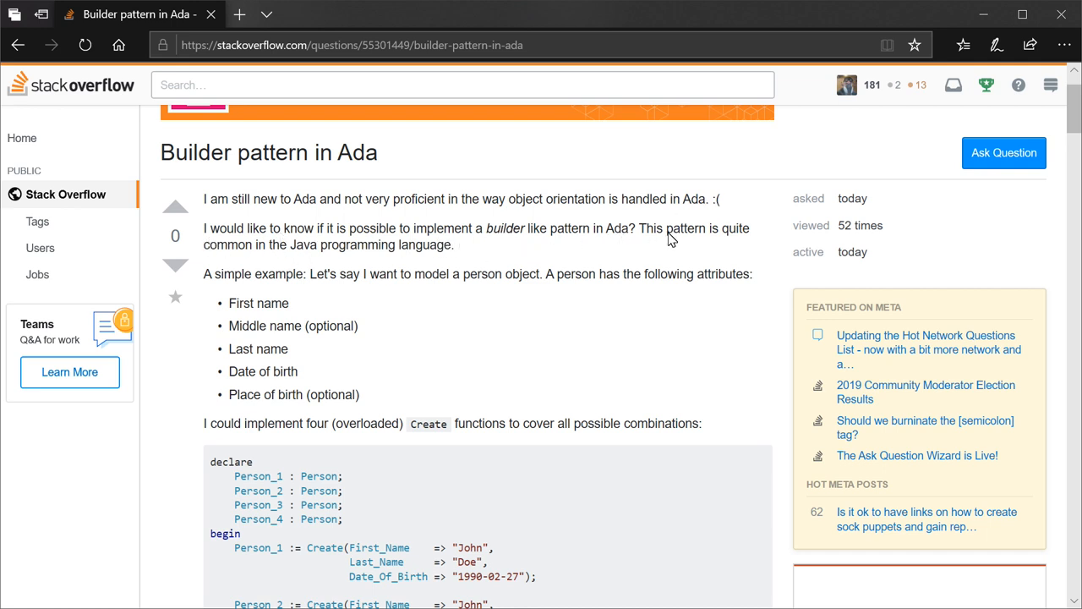
pyautogui.moveTo(341, 247)
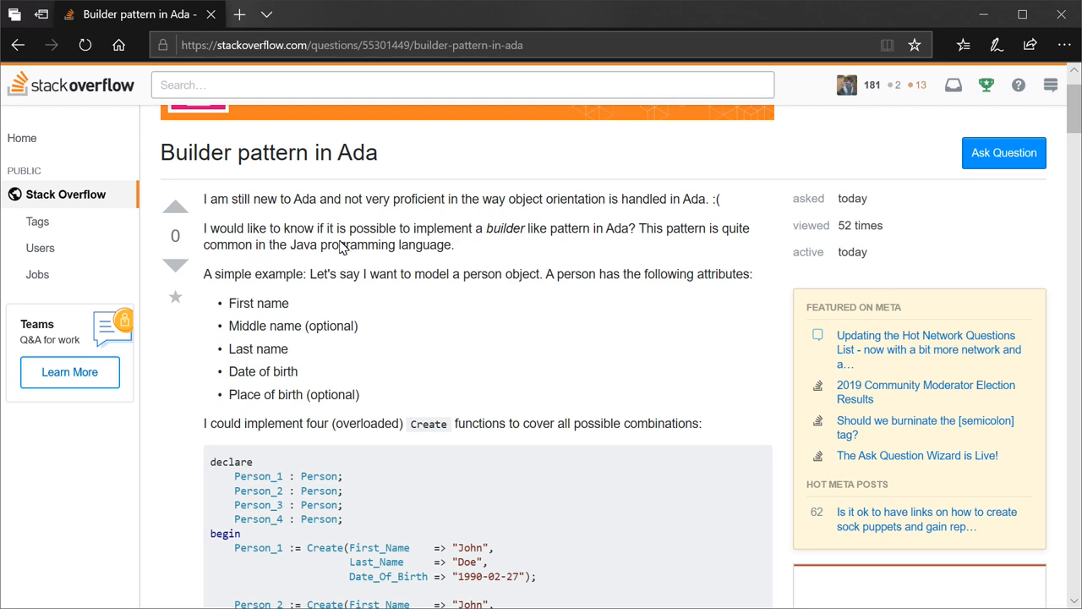
pyautogui.scroll(-3)
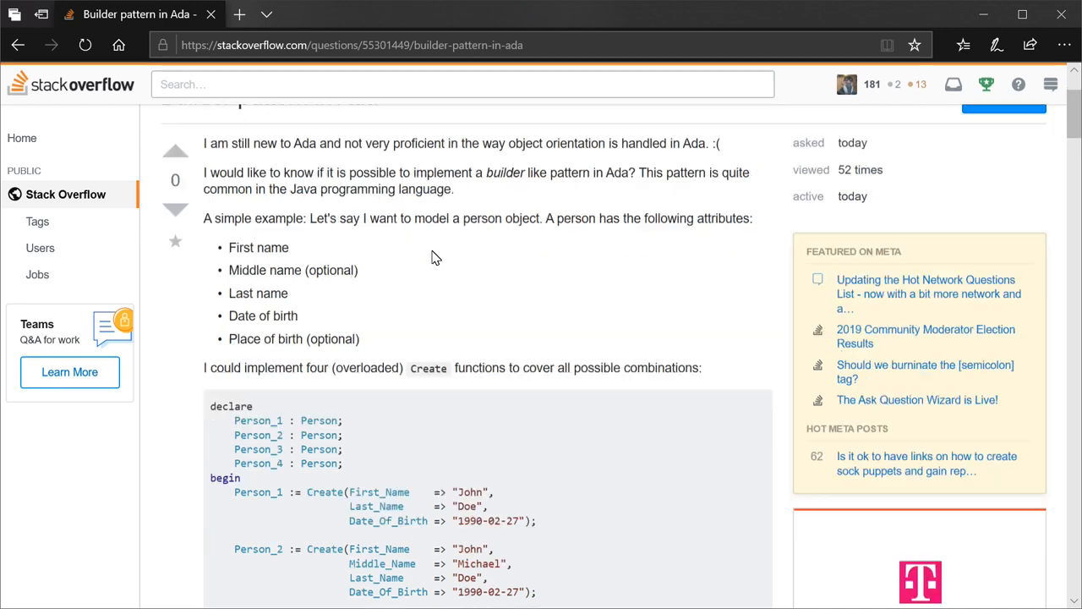
pyautogui.scroll(-3)
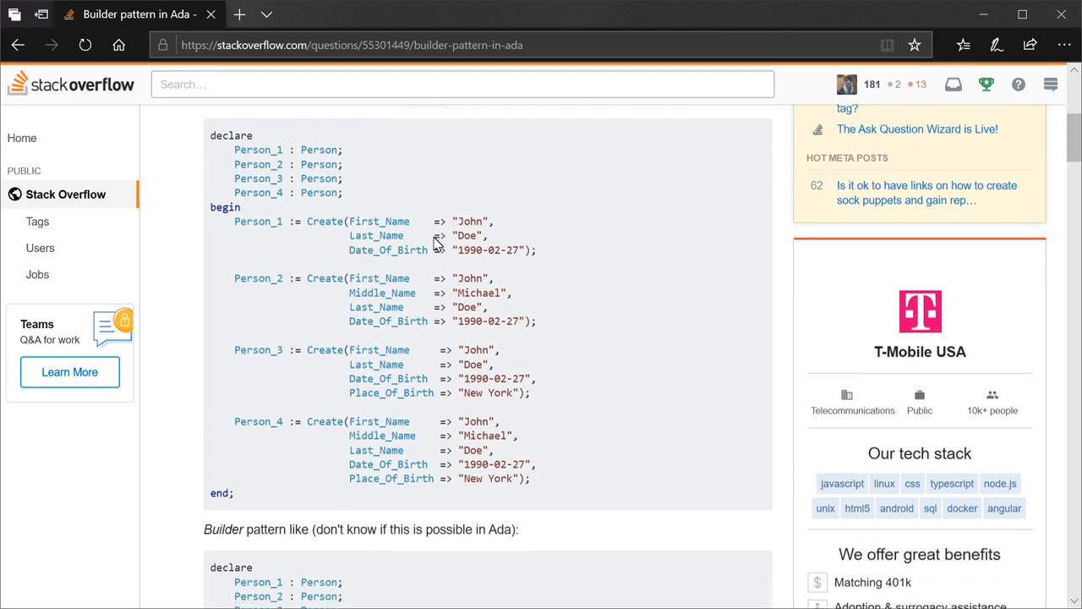
pyautogui.scroll(-3)
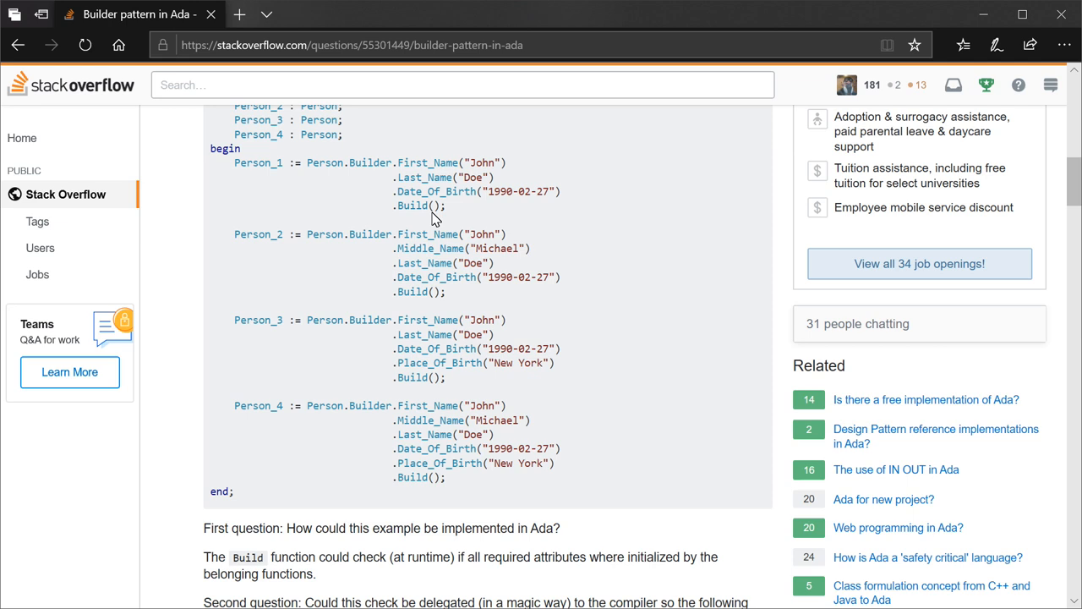
pyautogui.moveTo(551, 363)
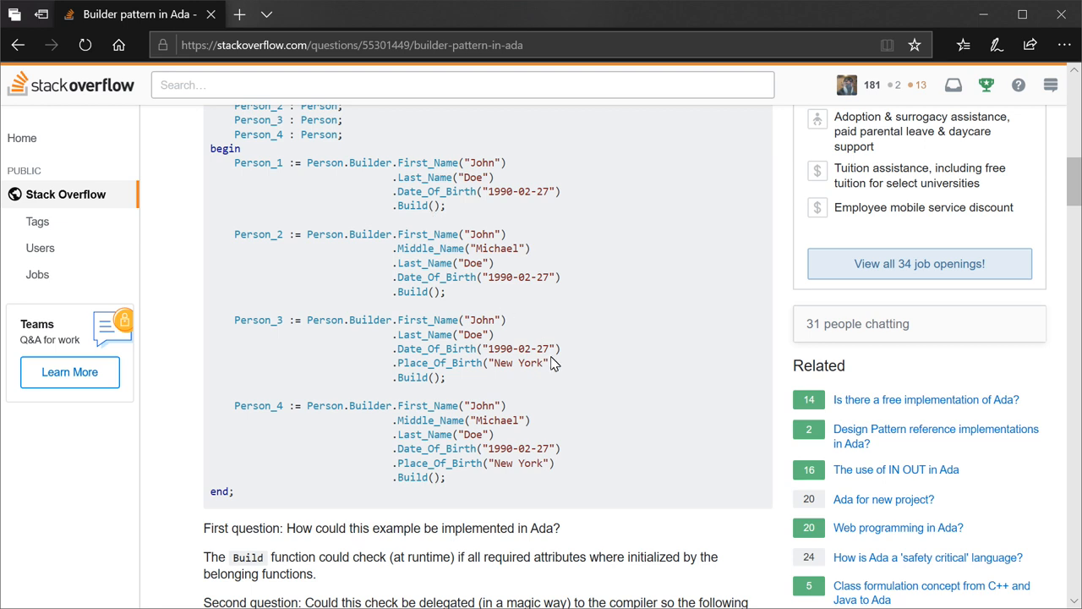
pyautogui.moveTo(575, 351)
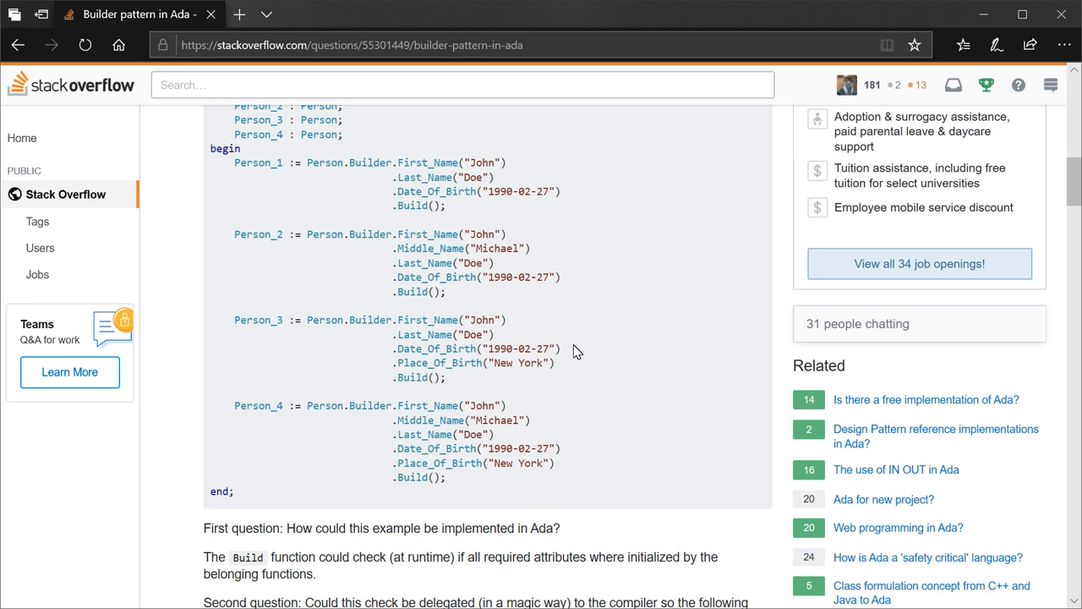
pyautogui.scroll(-3)
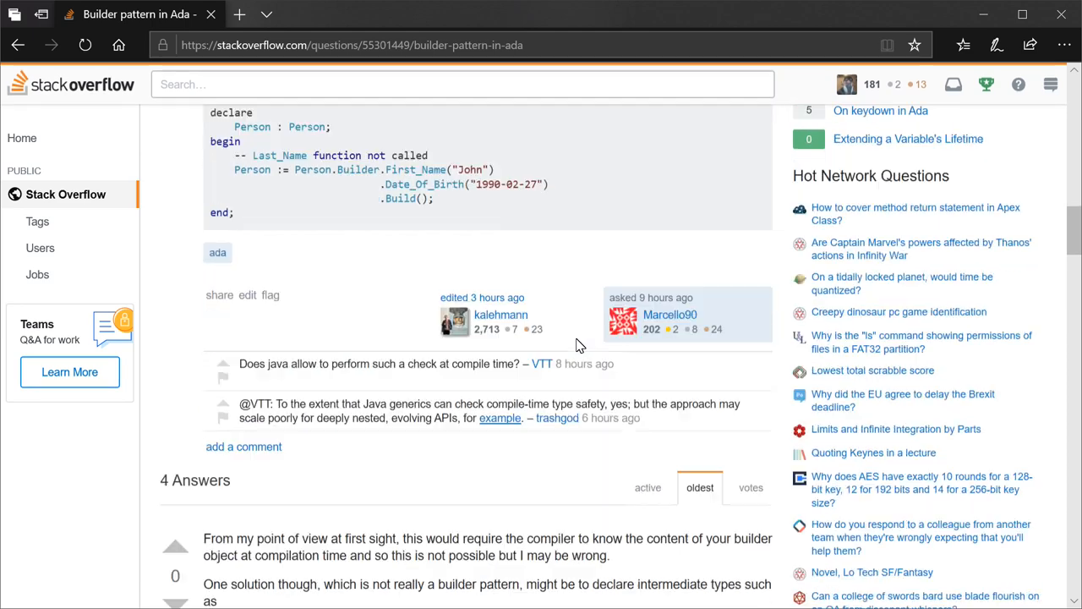
pyautogui.scroll(-3)
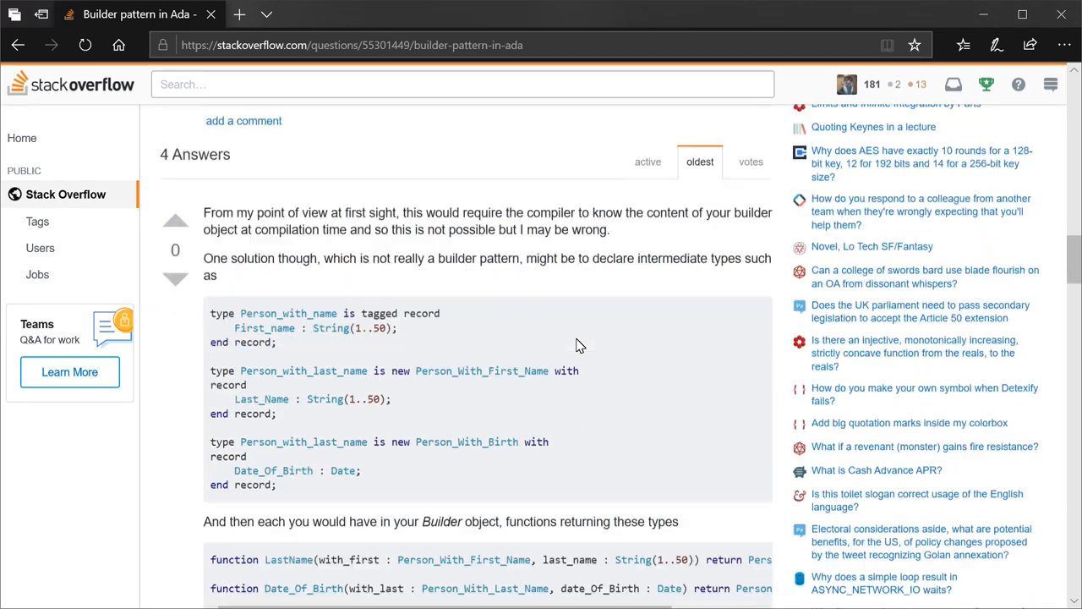
pyautogui.scroll(-3)
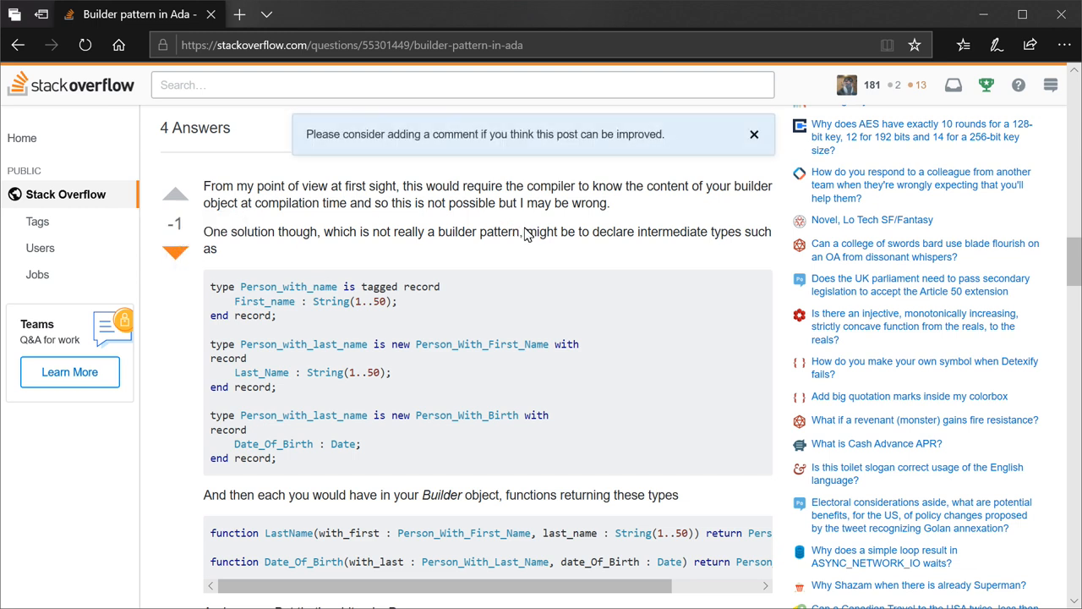
pyautogui.click(754, 134)
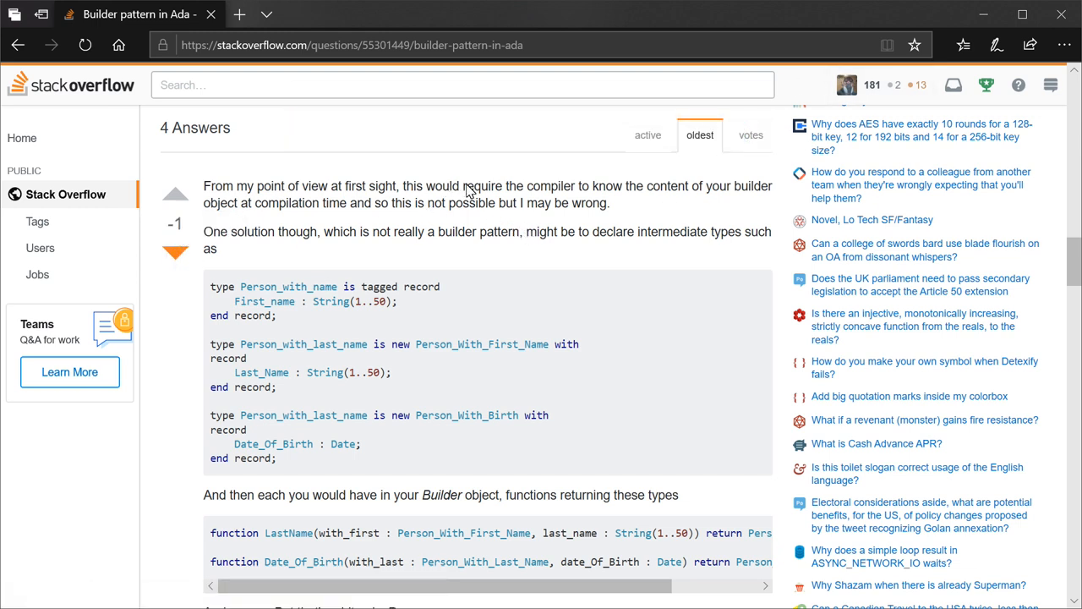
pyautogui.moveTo(330, 211)
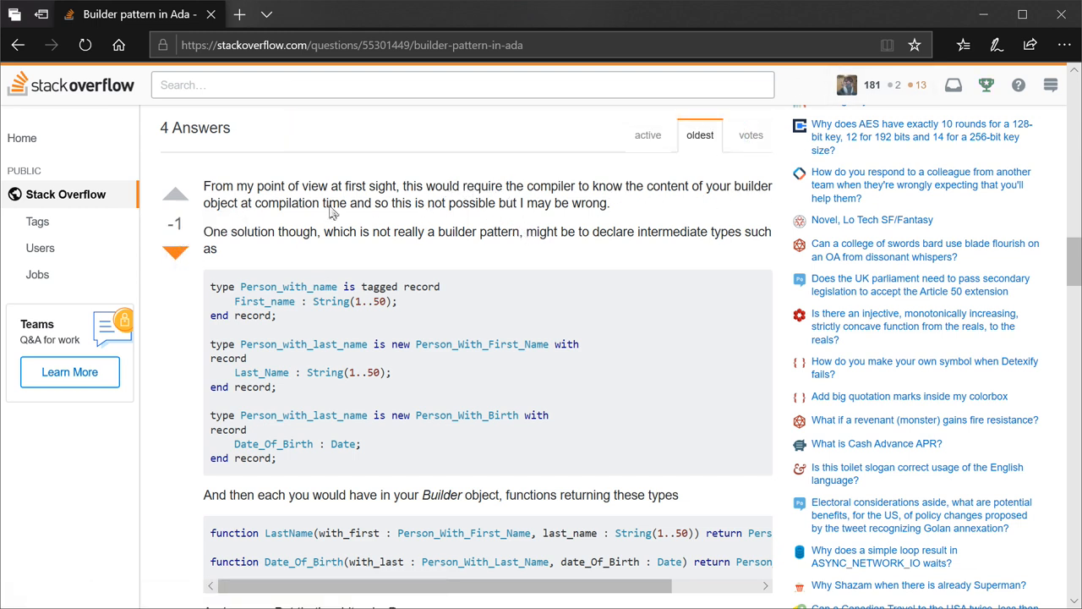
pyautogui.scroll(-3)
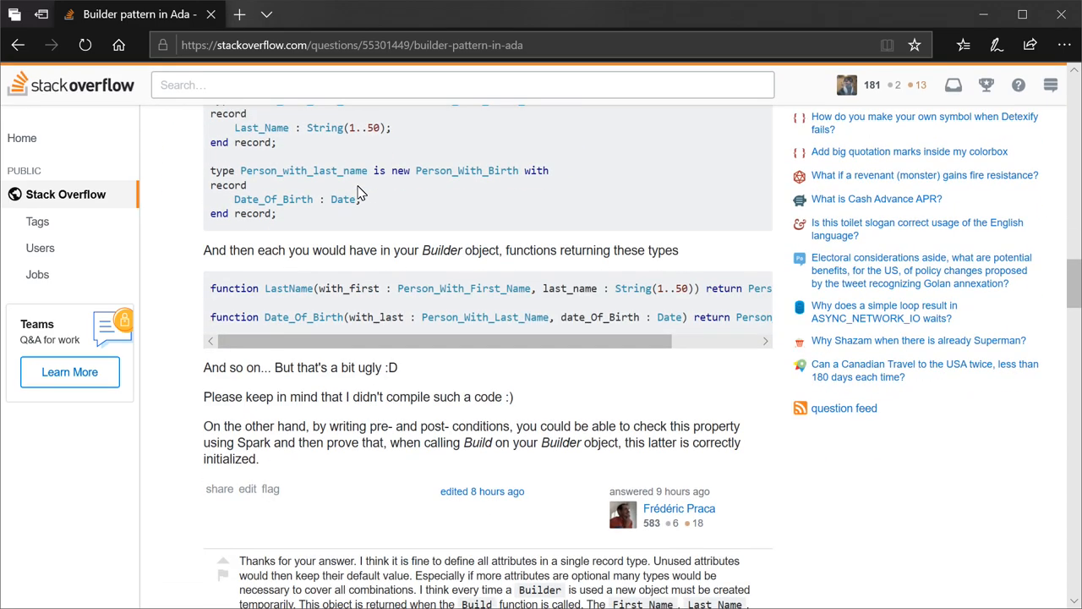
pyautogui.scroll(-3)
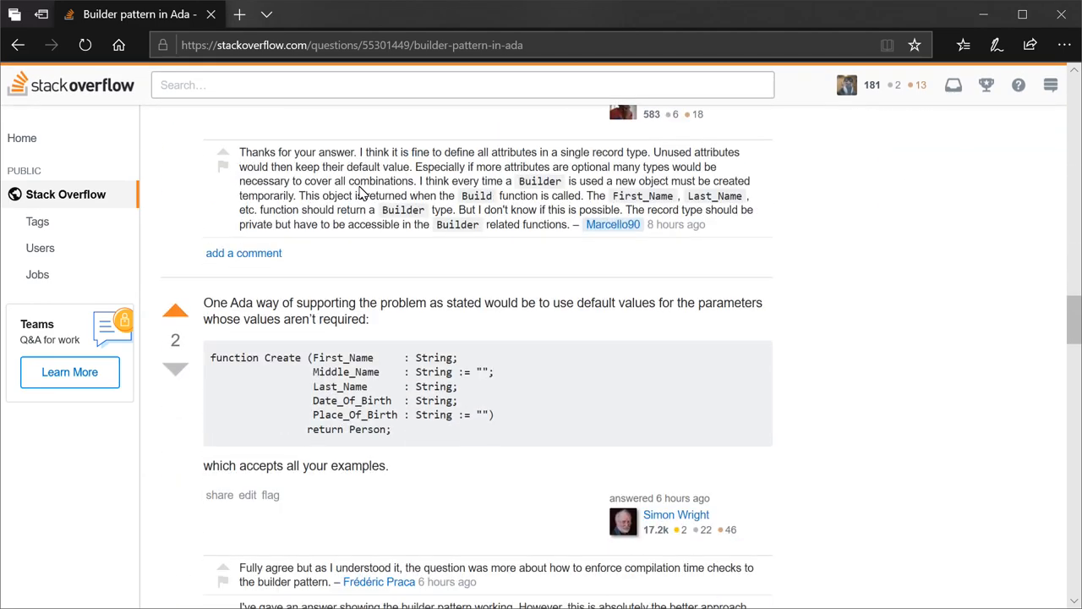
pyautogui.scroll(-3)
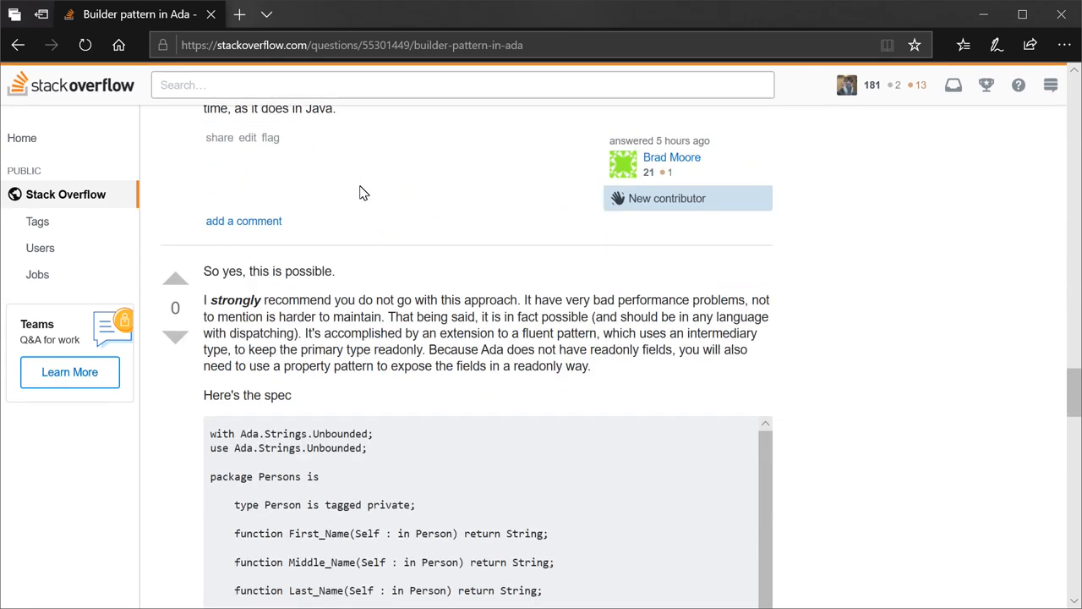
pyautogui.scroll(-3)
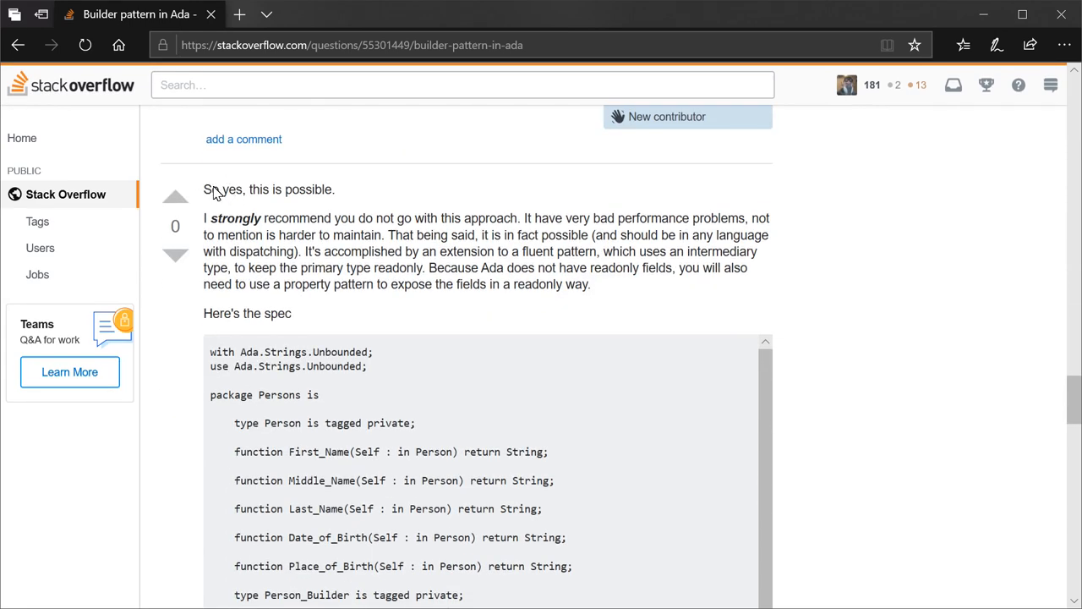
pyautogui.moveTo(224, 224)
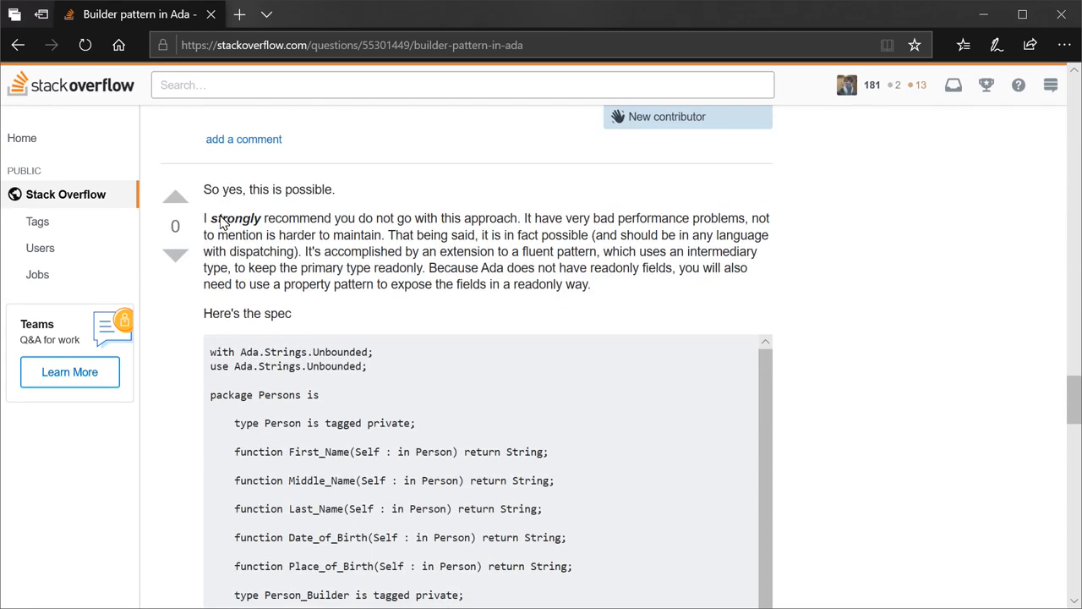
pyautogui.moveTo(379, 219)
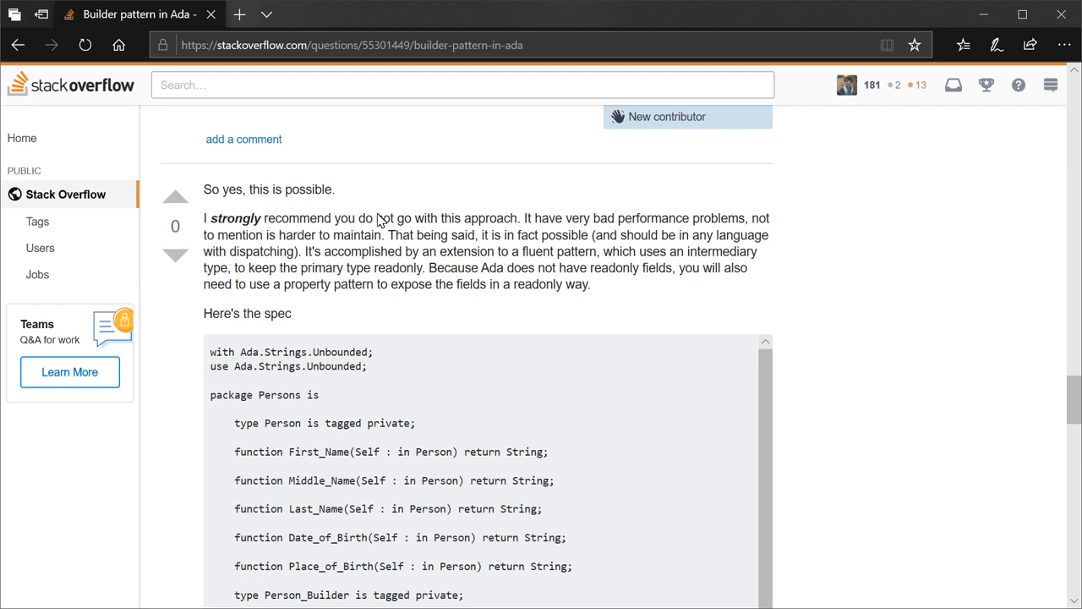
pyautogui.moveTo(482, 227)
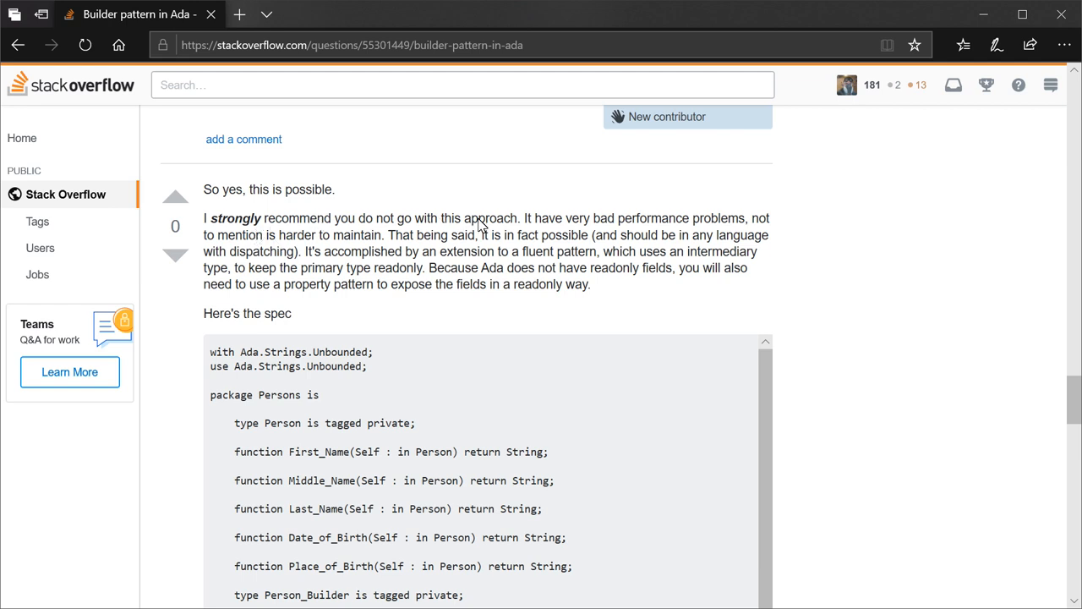
pyautogui.moveTo(245, 254)
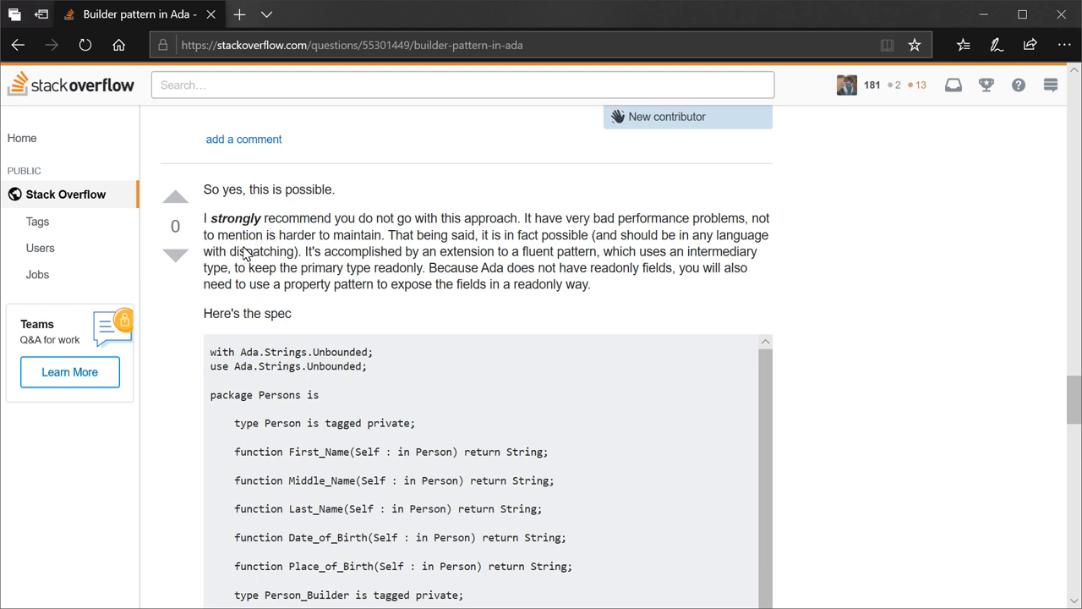
pyautogui.moveTo(473, 235)
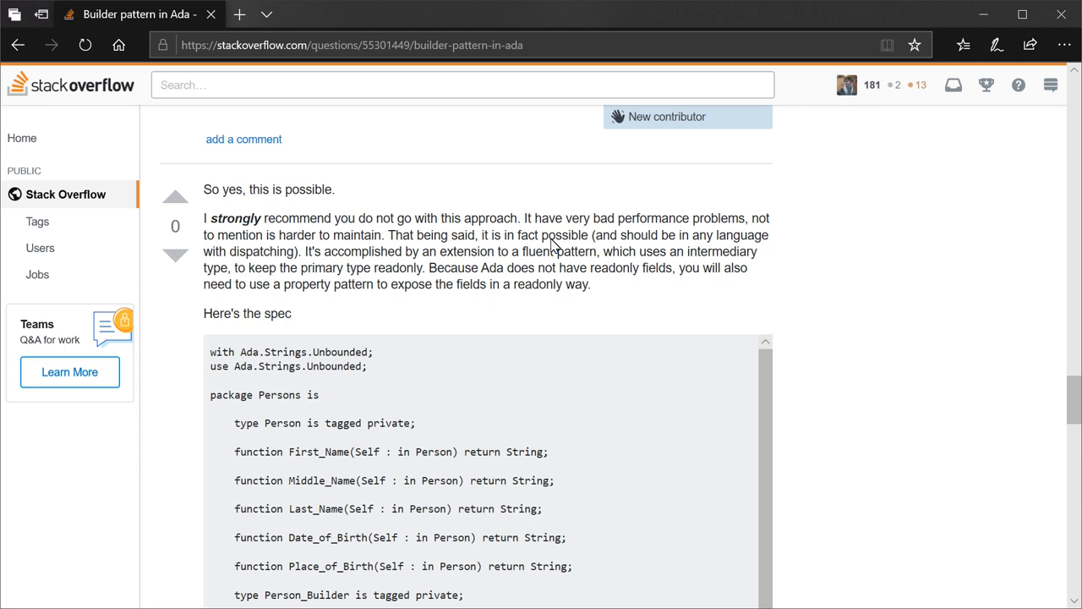
pyautogui.moveTo(521, 245)
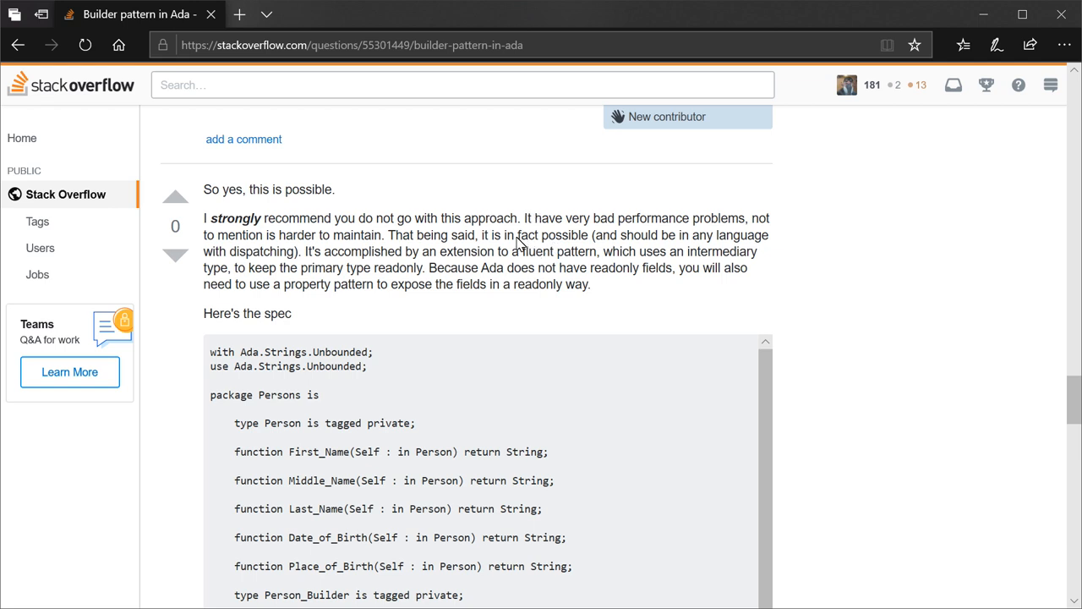
pyautogui.moveTo(516, 244)
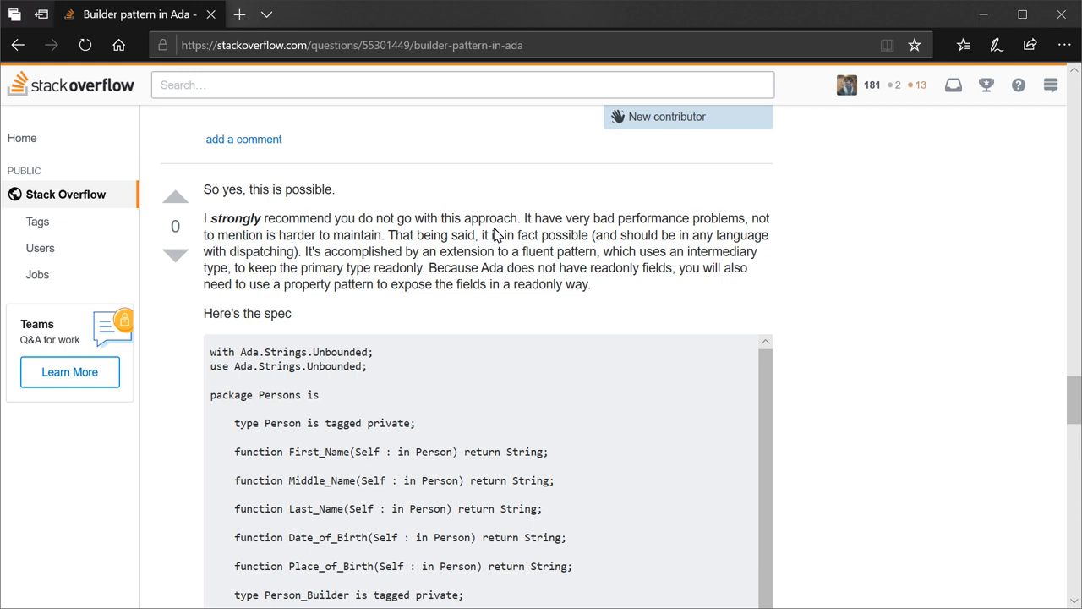
pyautogui.scroll(-3)
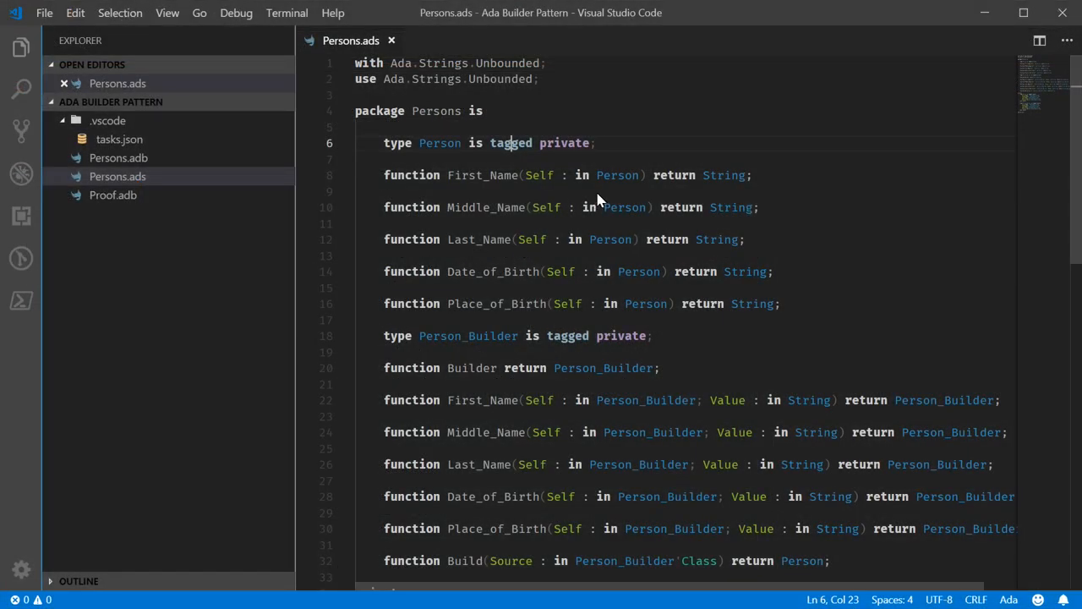
pyautogui.moveTo(402, 149)
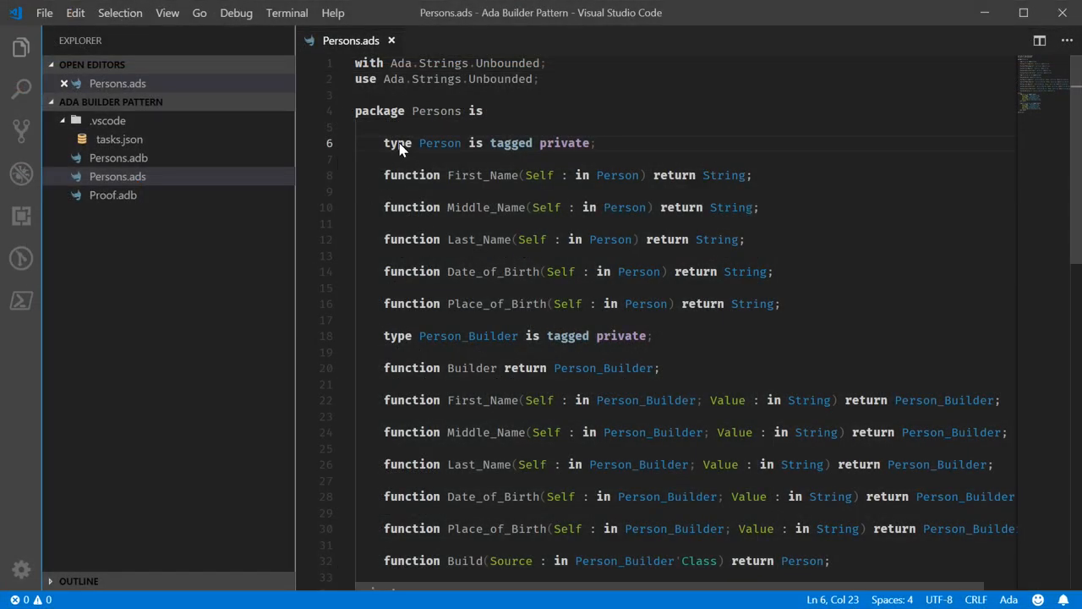
pyautogui.doubleClick(440, 142)
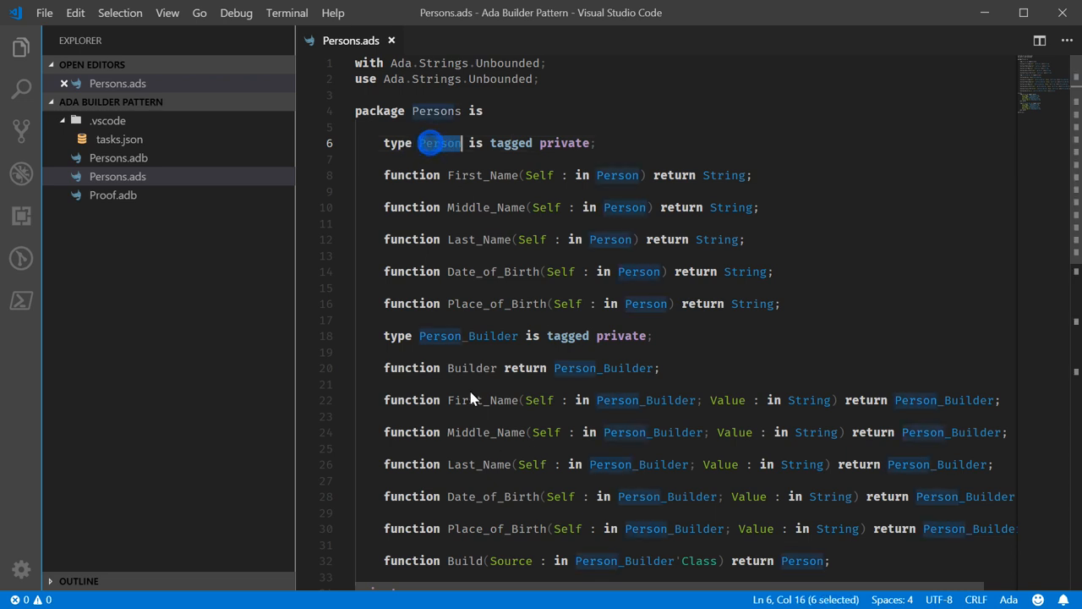
pyautogui.doubleClick(467, 335)
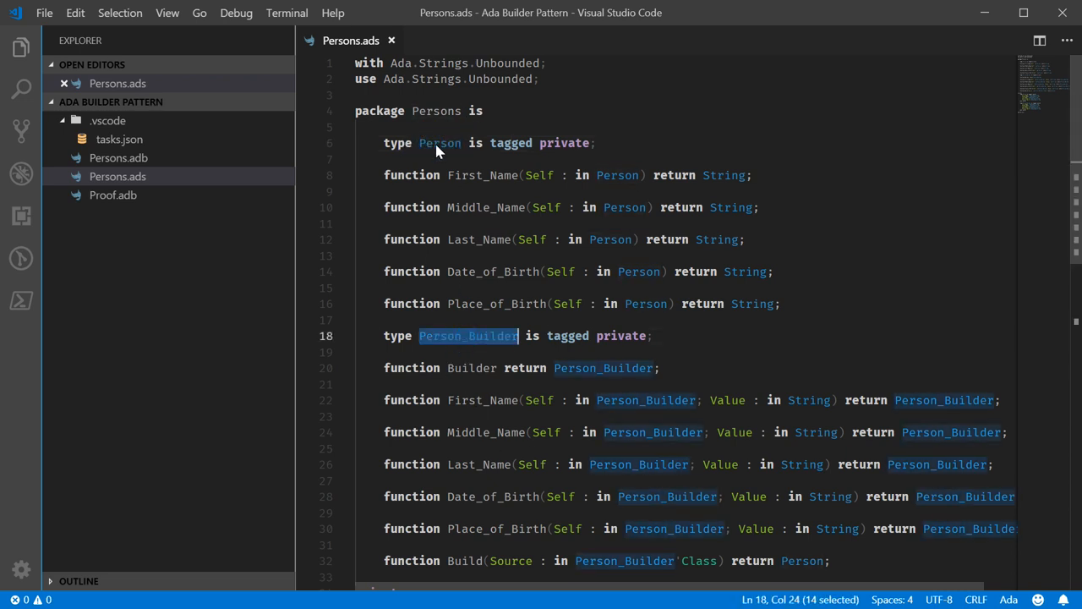
pyautogui.doubleClick(440, 142)
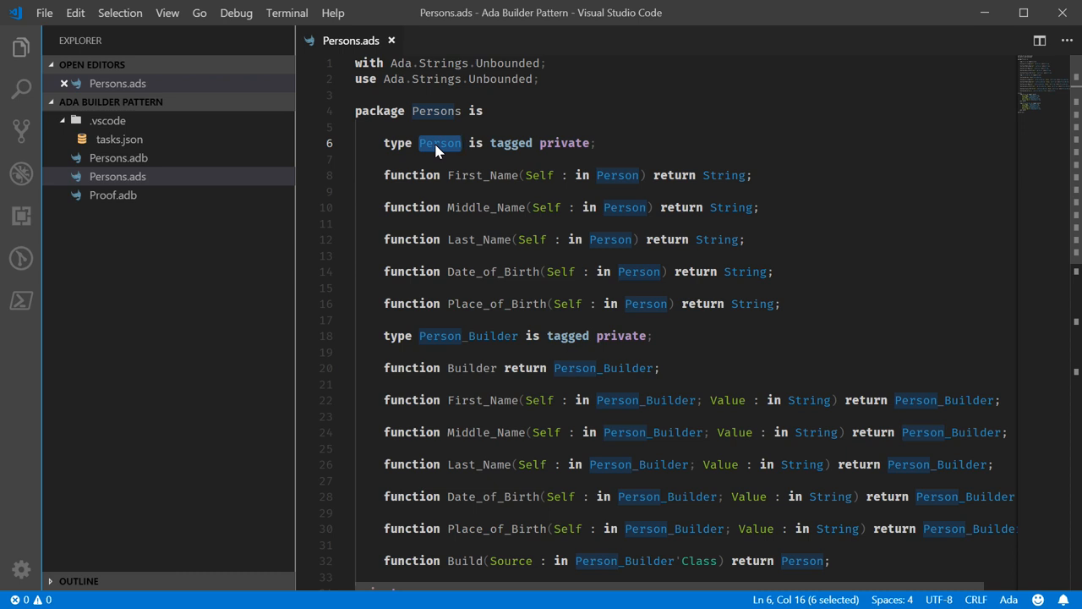
pyautogui.doubleClick(467, 335)
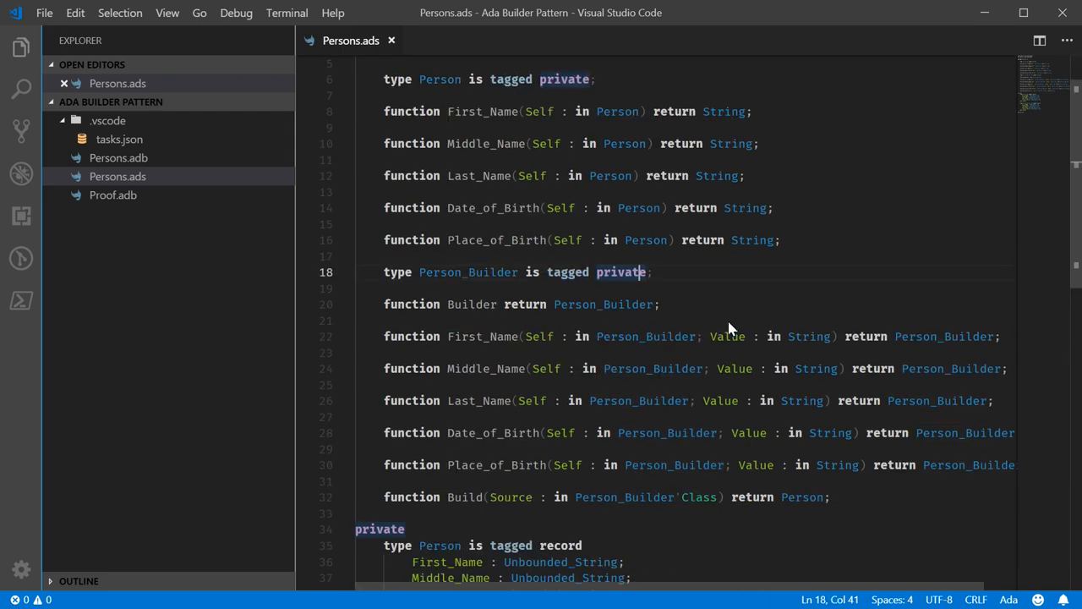
pyautogui.doubleClick(440, 80)
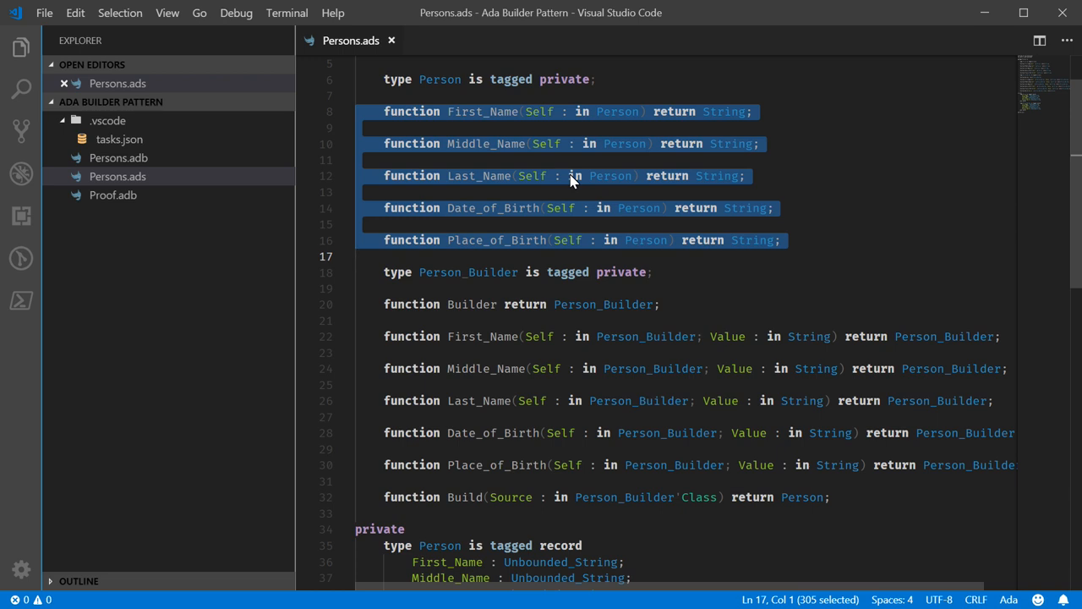
pyautogui.moveTo(541, 216)
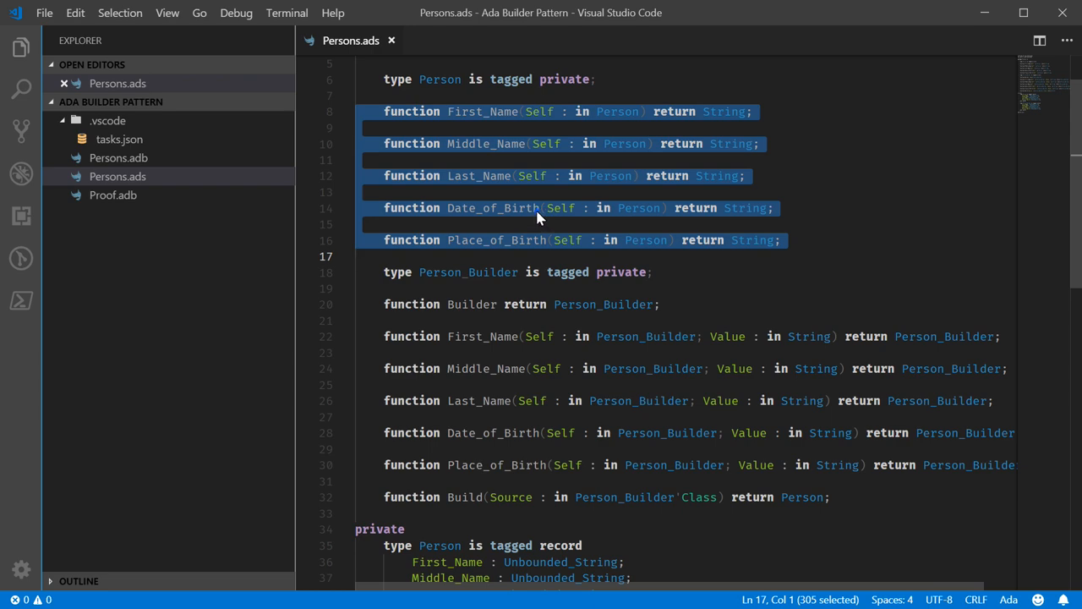
pyautogui.scroll(-3)
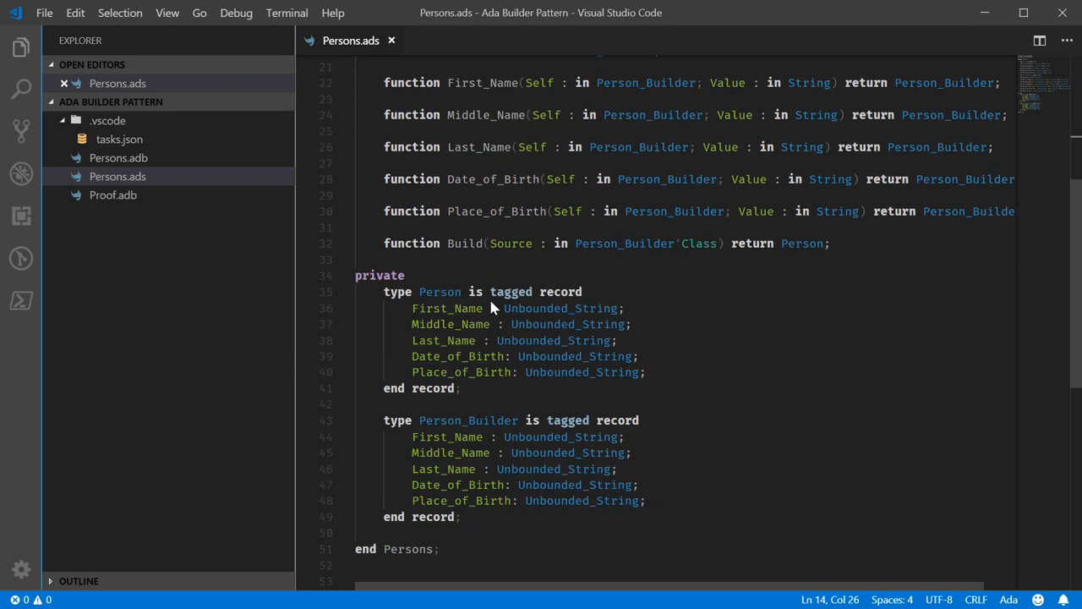
pyautogui.scroll(3)
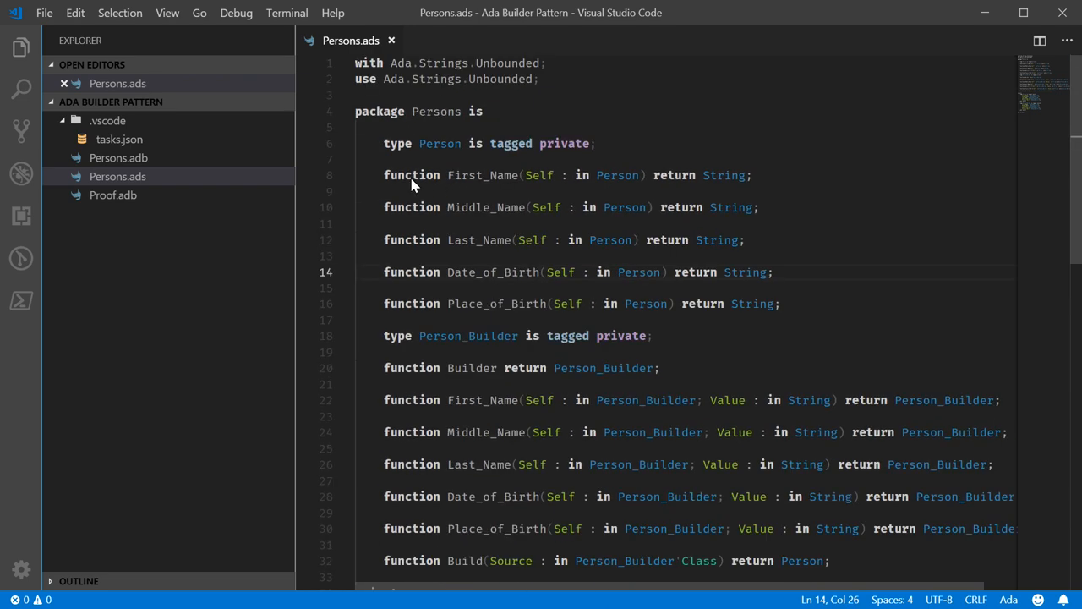
pyautogui.moveTo(384, 174); pyautogui.dragTo(355, 319)
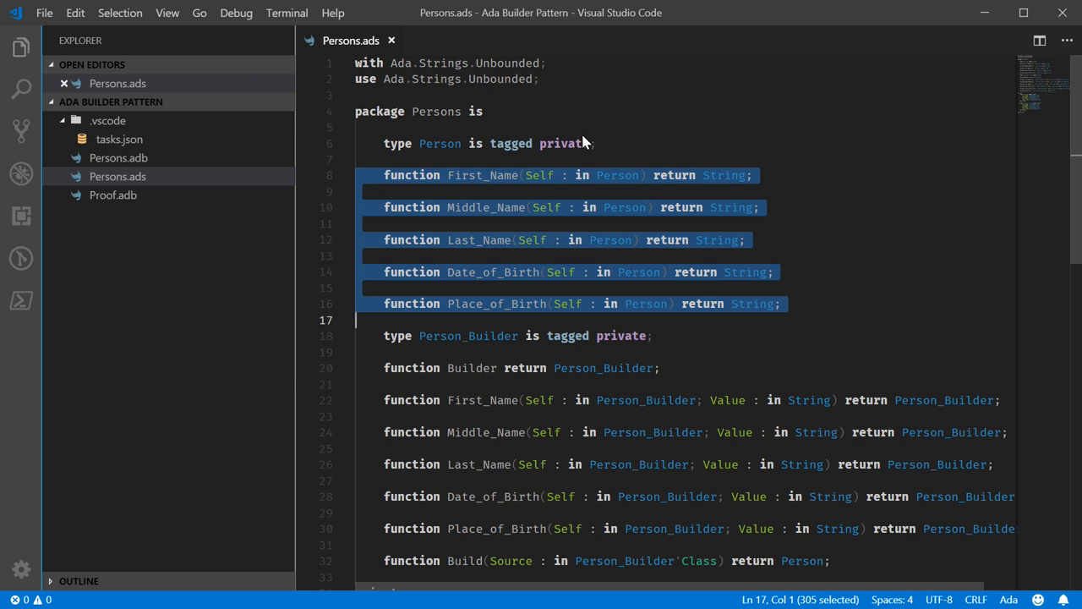
pyautogui.click(595, 142)
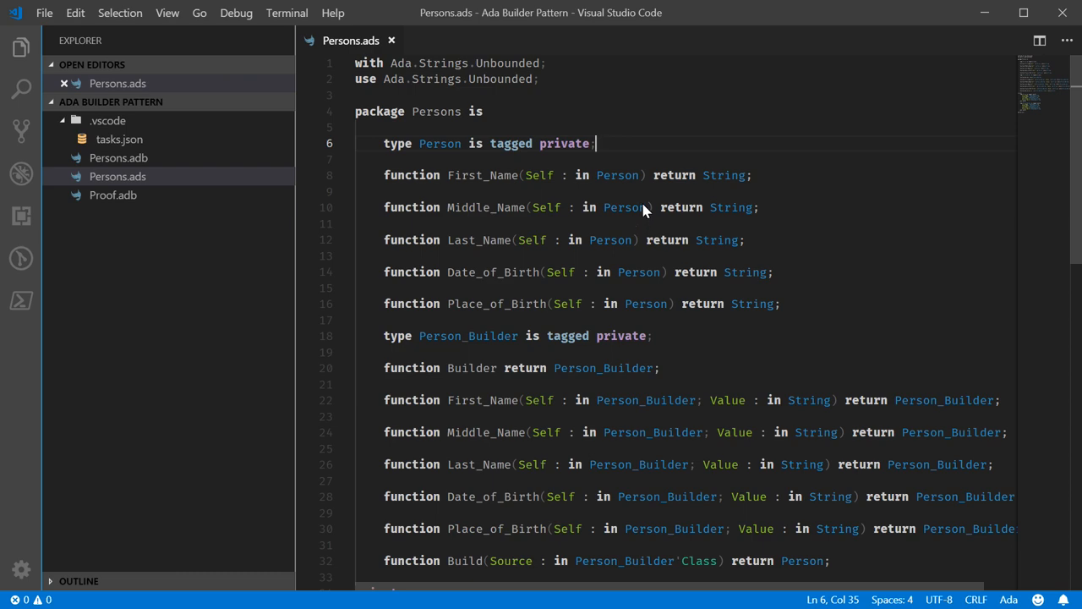
pyautogui.moveTo(555, 267)
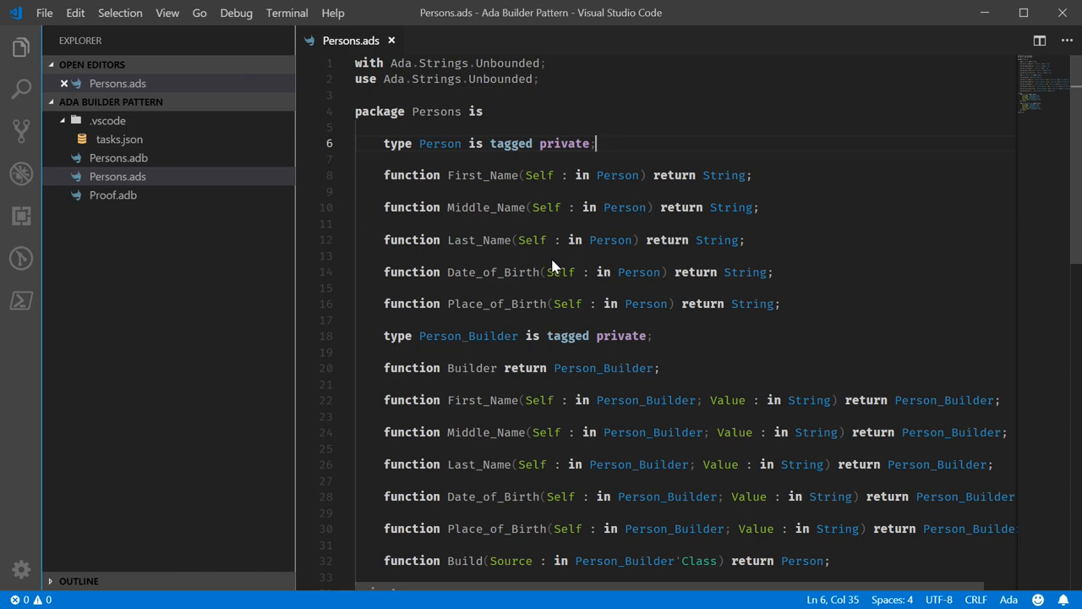
pyautogui.doubleClick(724, 174)
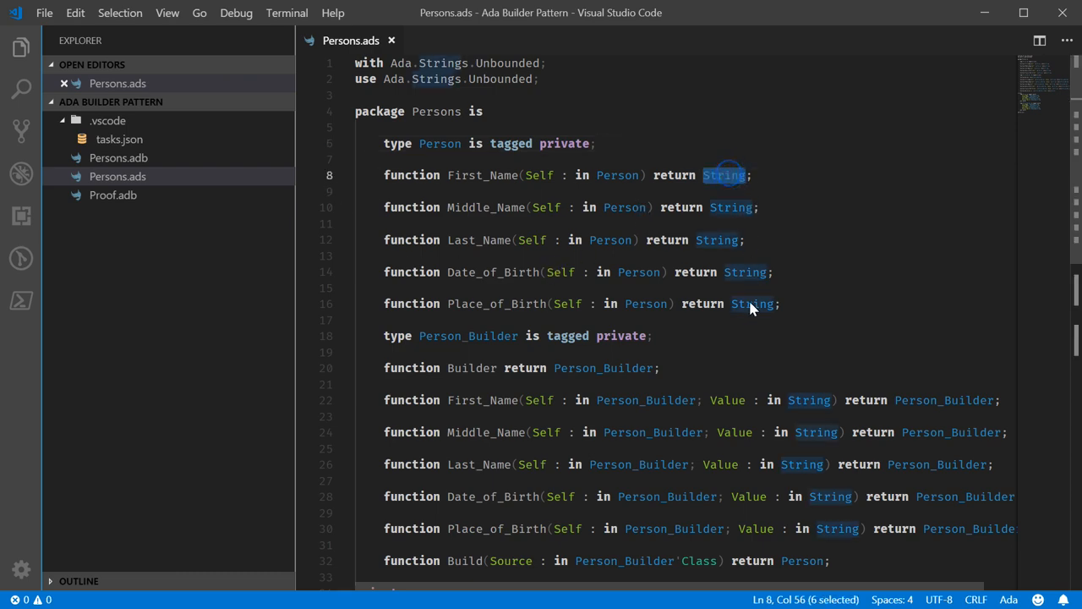
pyautogui.scroll(-3)
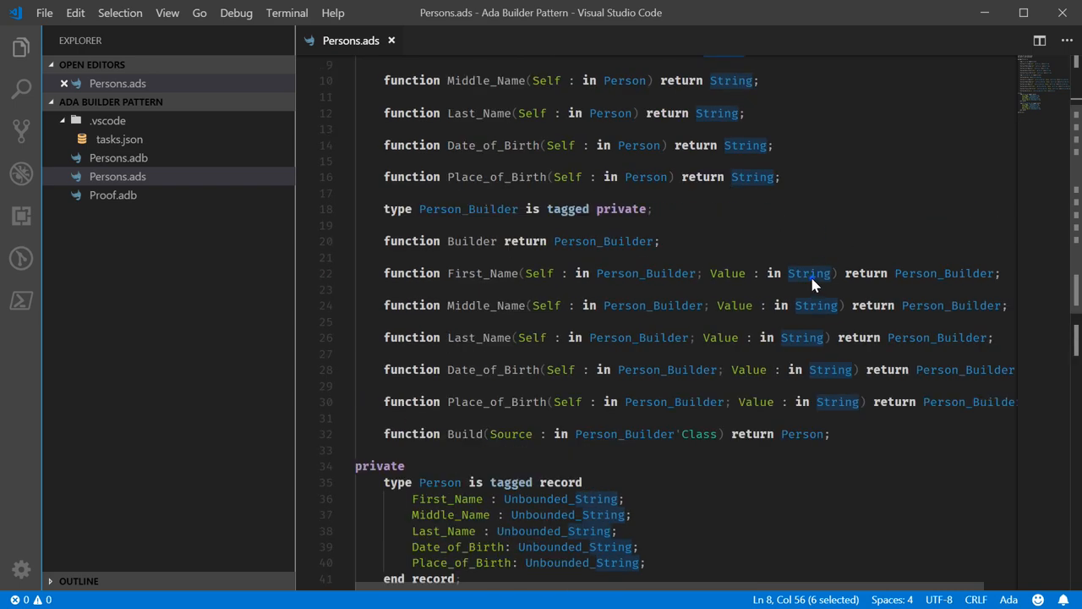
pyautogui.doubleClick(809, 274)
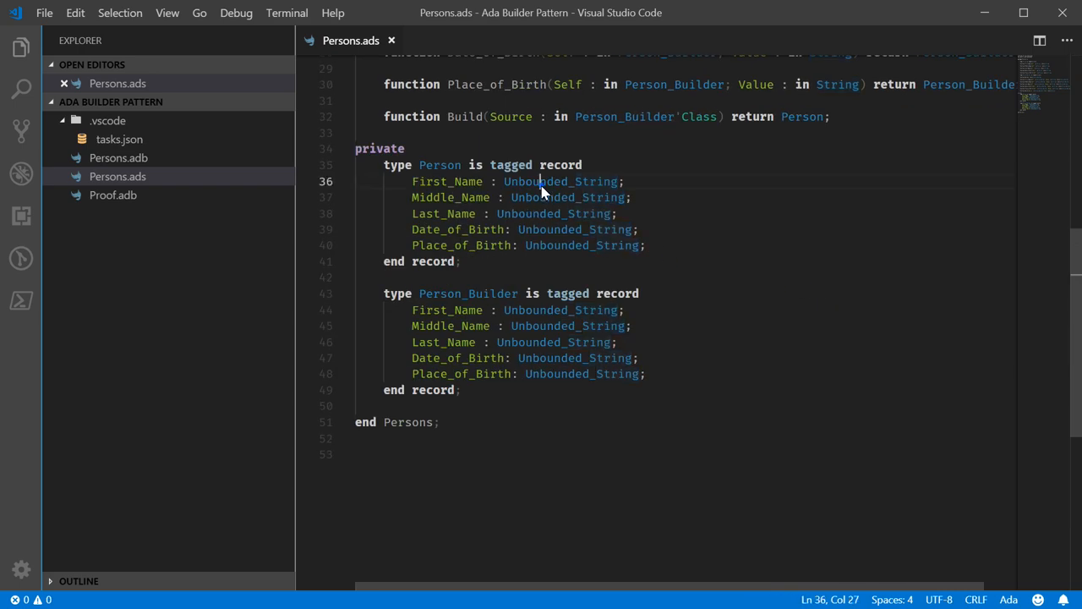
pyautogui.doubleClick(561, 181)
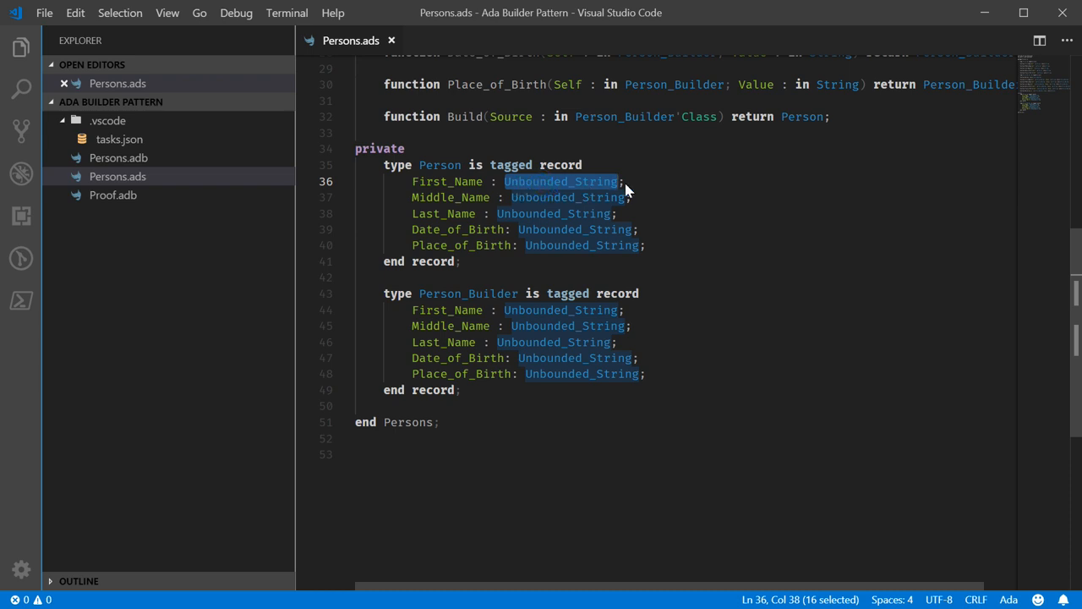
pyautogui.moveTo(556, 167)
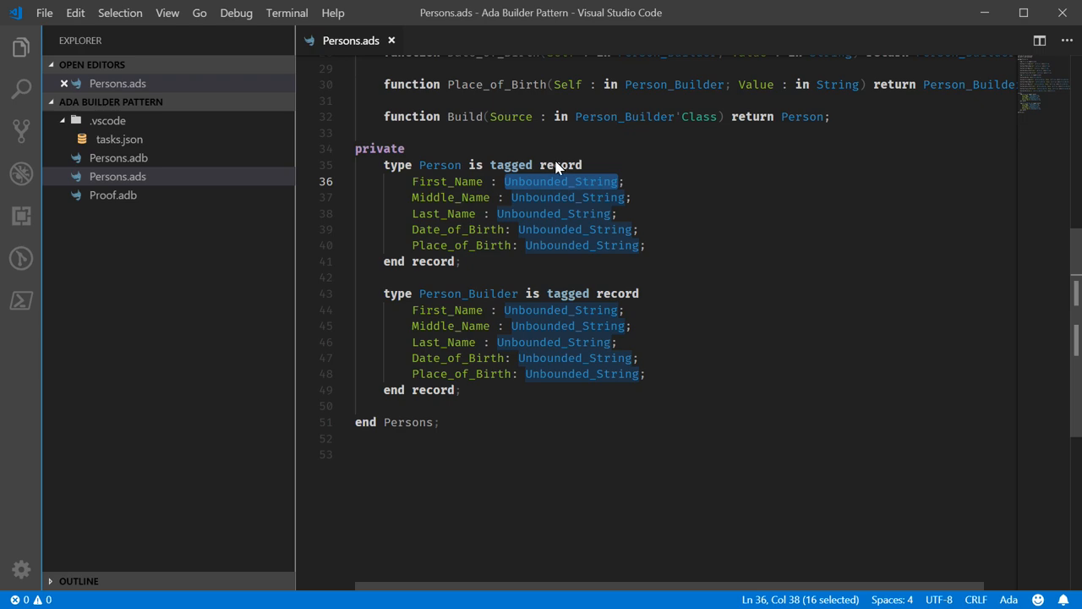
pyautogui.scroll(3)
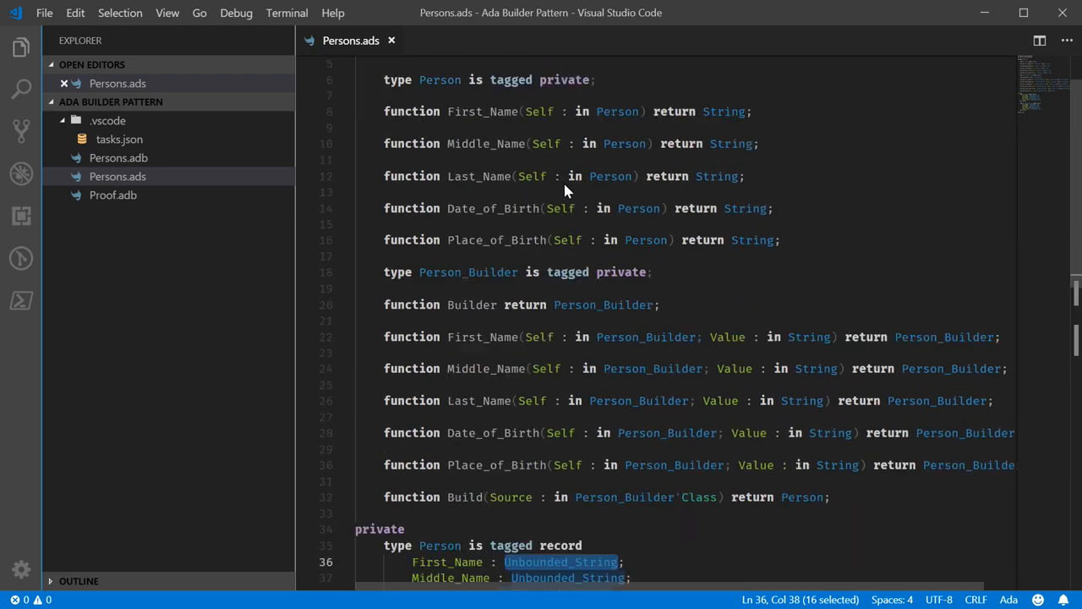
pyautogui.scroll(3)
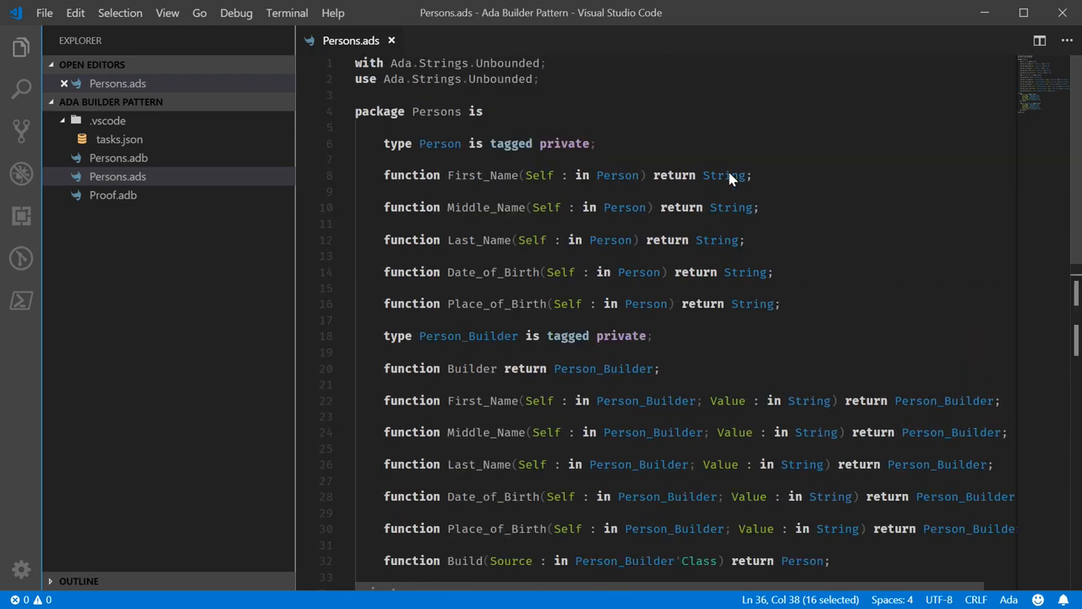
pyautogui.doubleClick(724, 174)
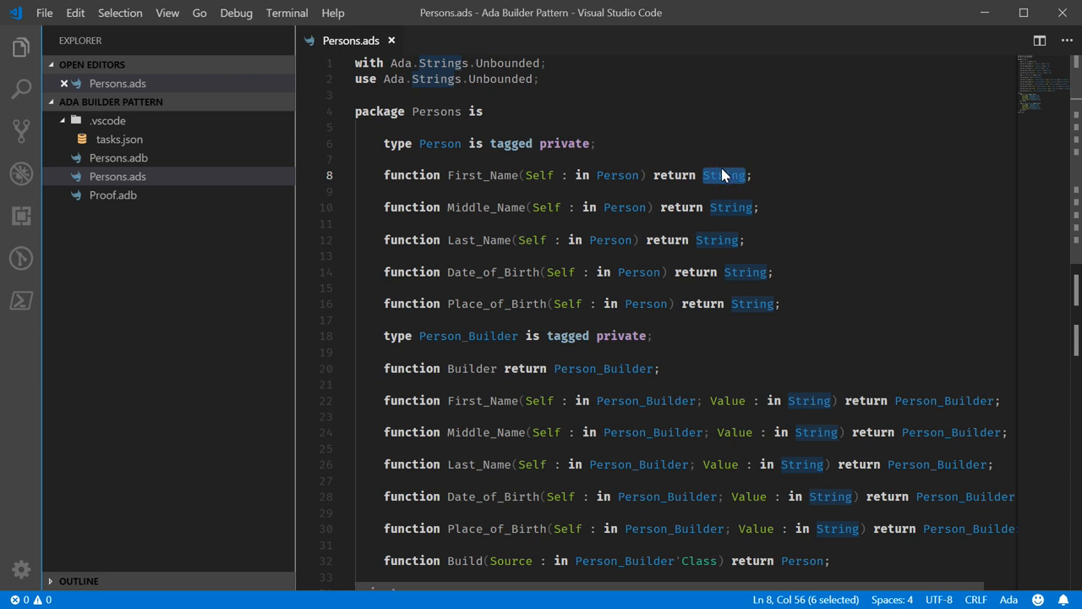
pyautogui.moveTo(719, 166)
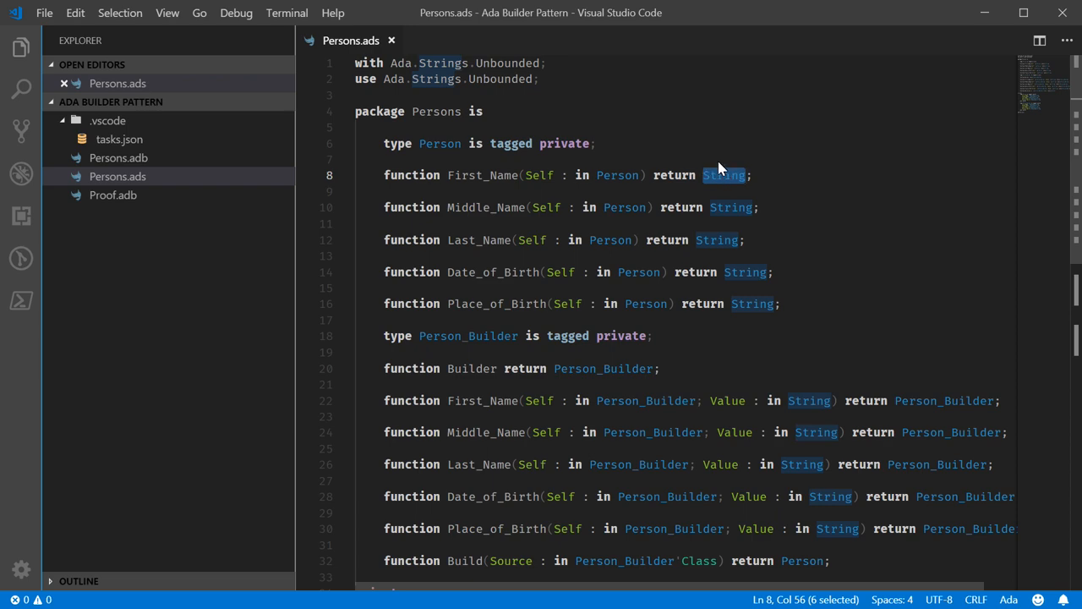
pyautogui.scroll(-3)
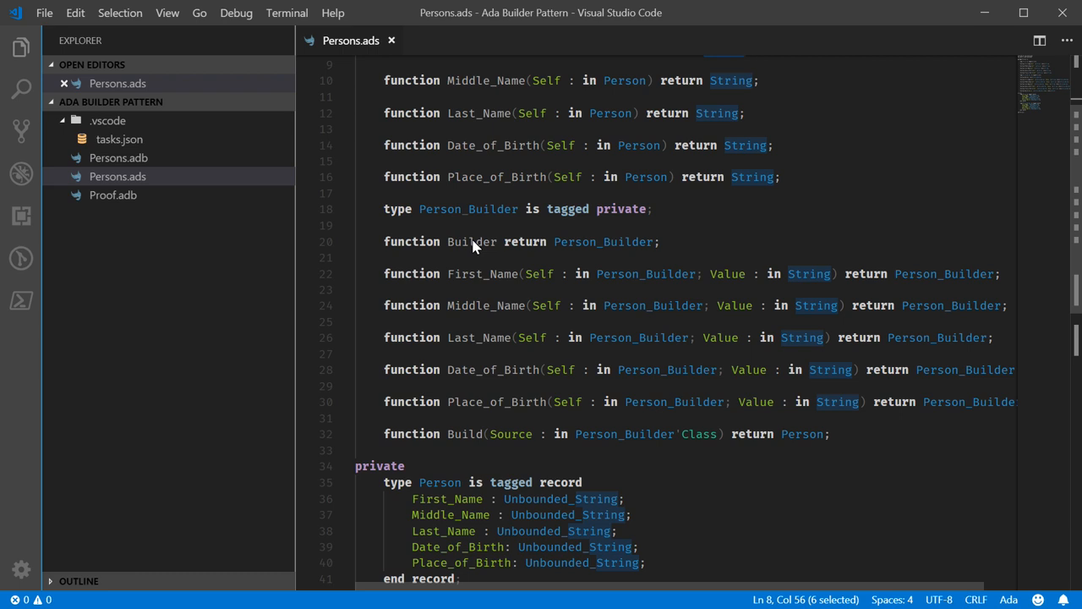
pyautogui.moveTo(470, 255)
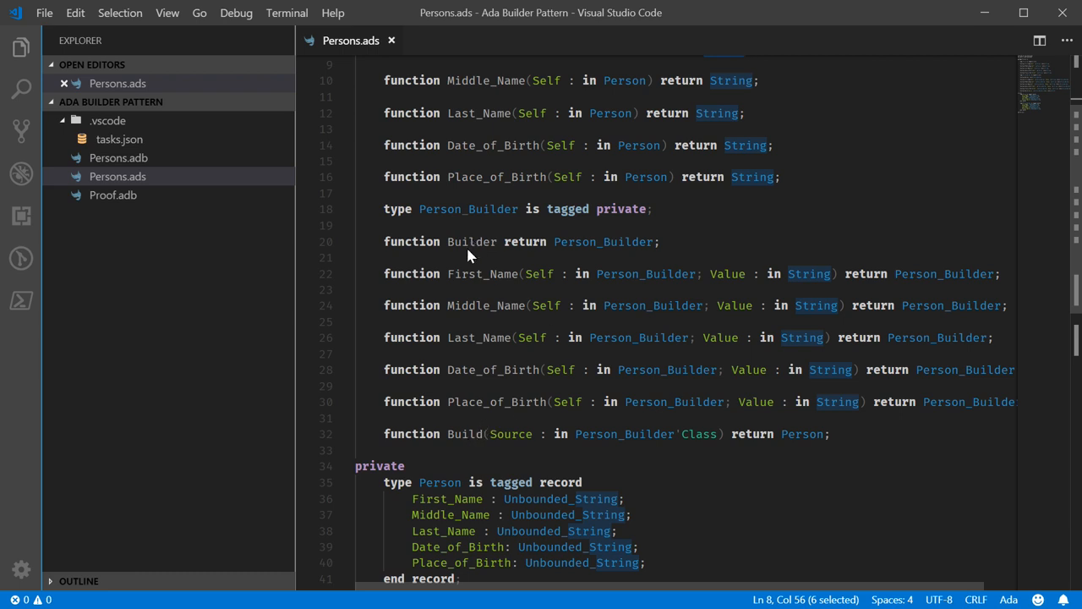
pyautogui.doubleClick(472, 242)
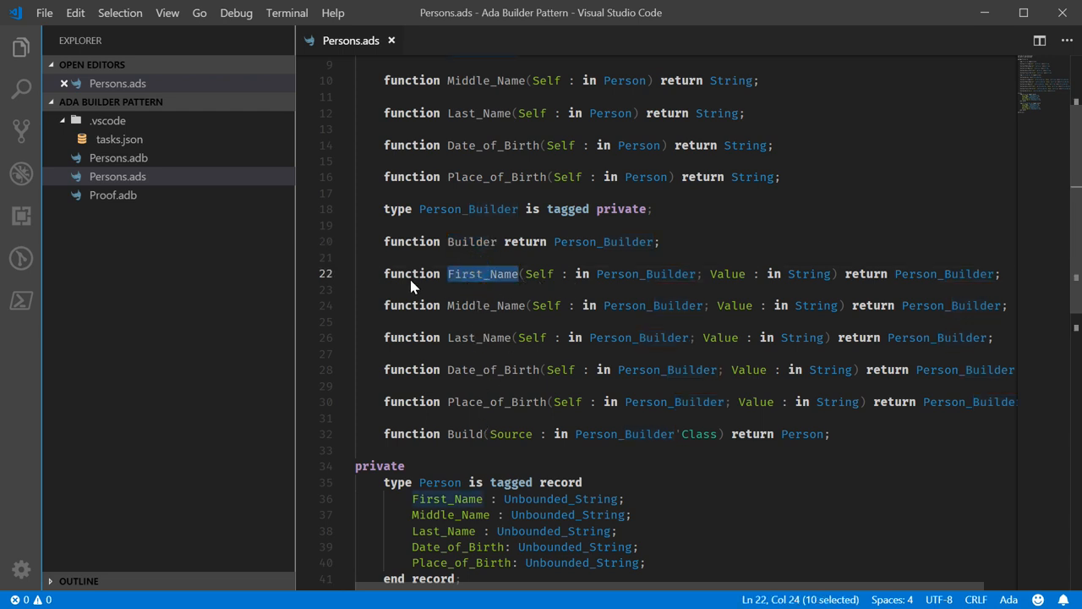
pyautogui.moveTo(578, 288)
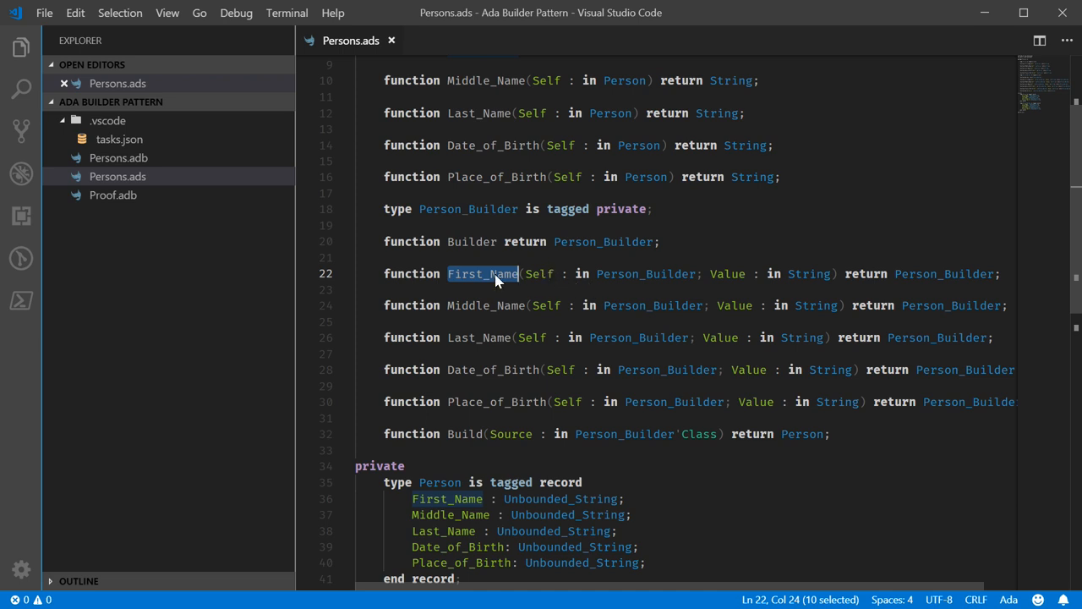
pyautogui.moveTo(494, 280)
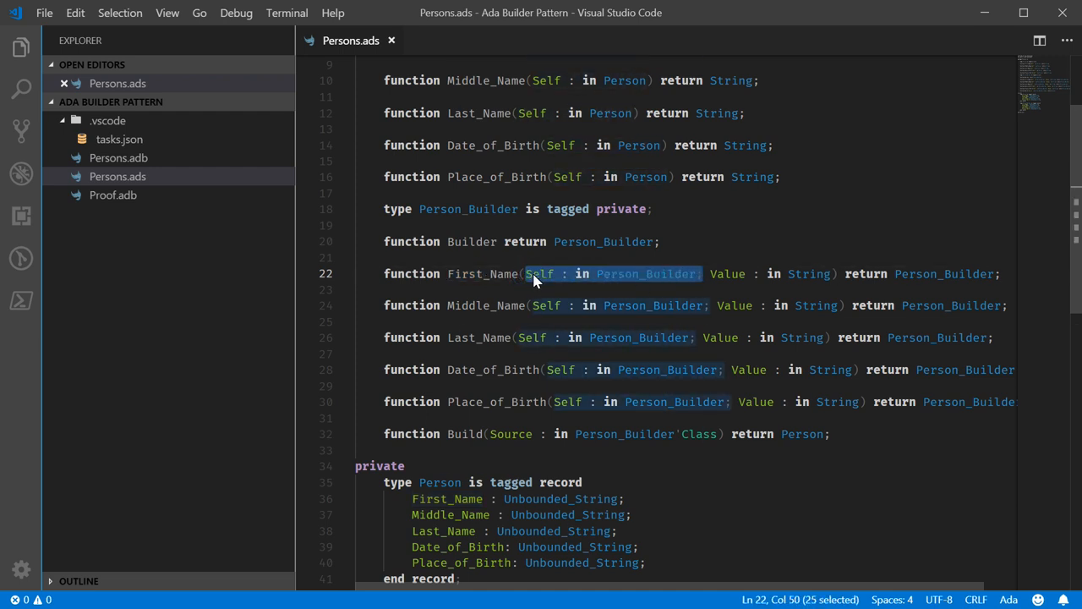
pyautogui.moveTo(616, 288)
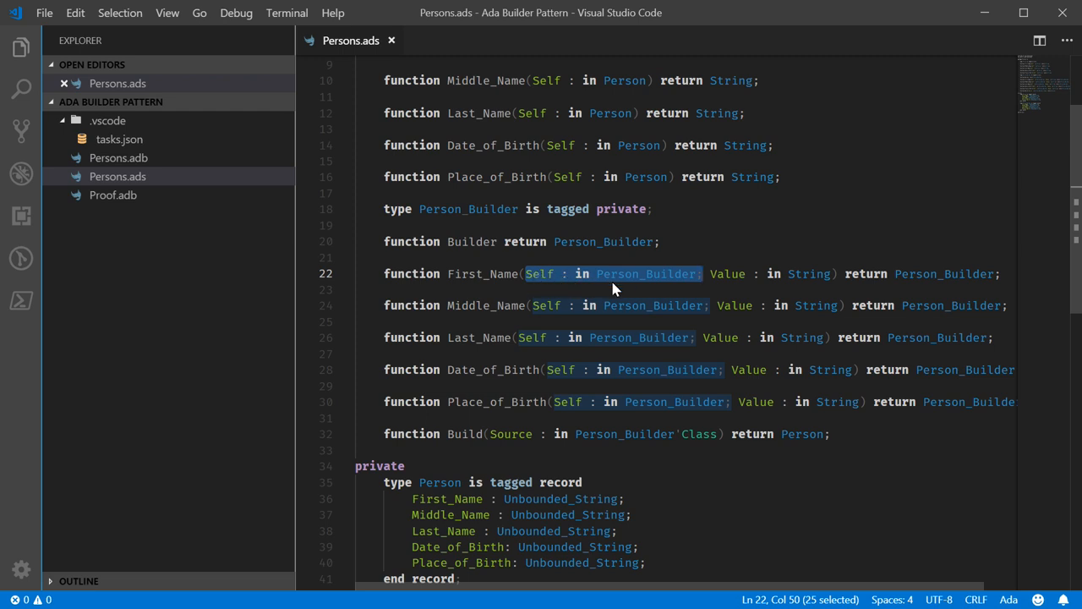
pyautogui.moveTo(582, 288)
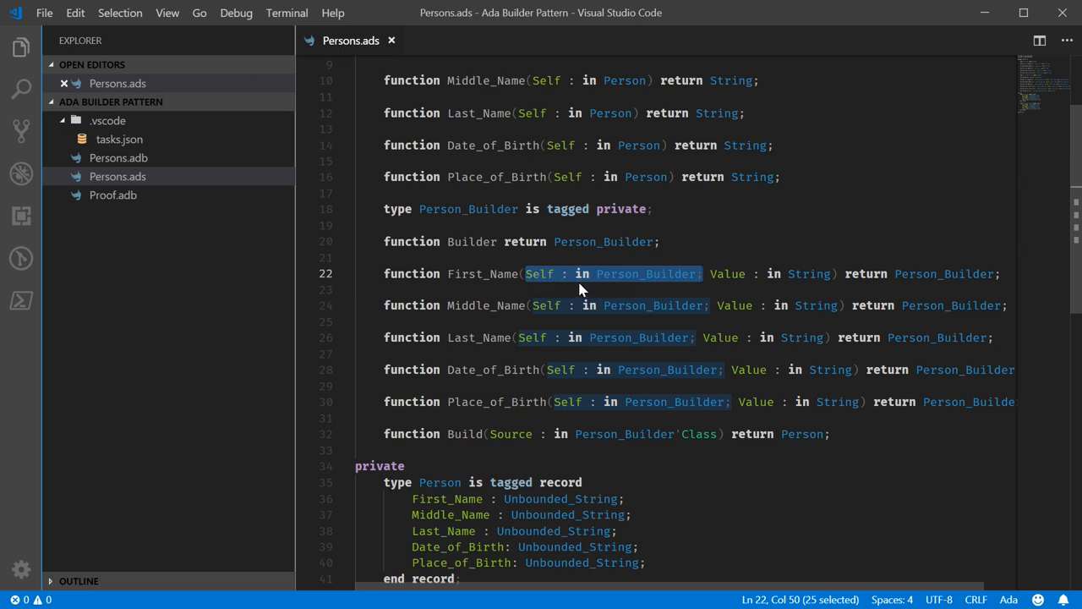
pyautogui.moveTo(714, 269)
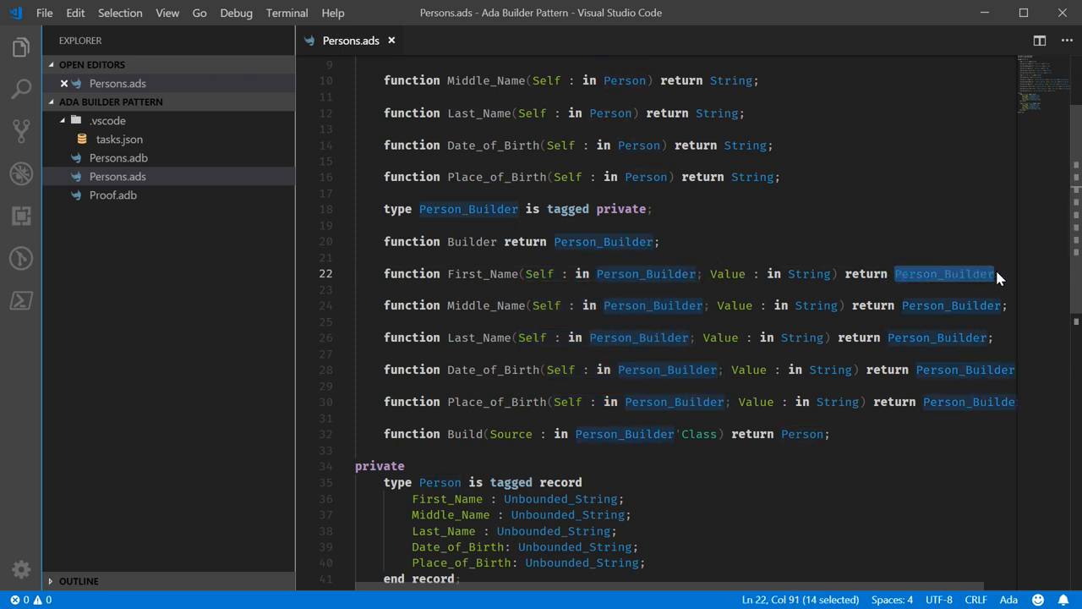
pyautogui.moveTo(977, 284)
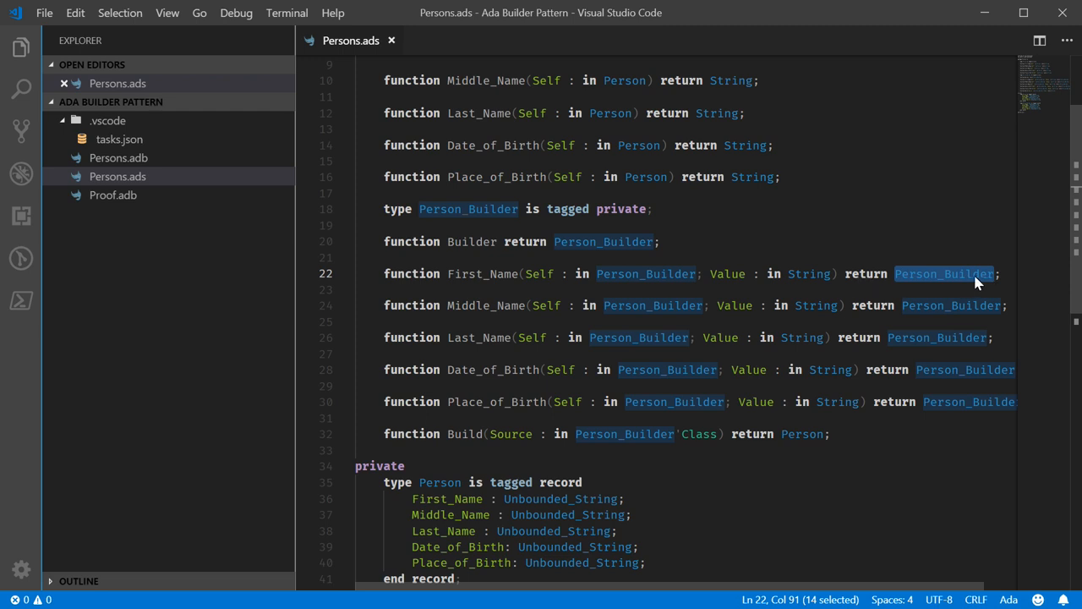
pyautogui.moveTo(989, 287)
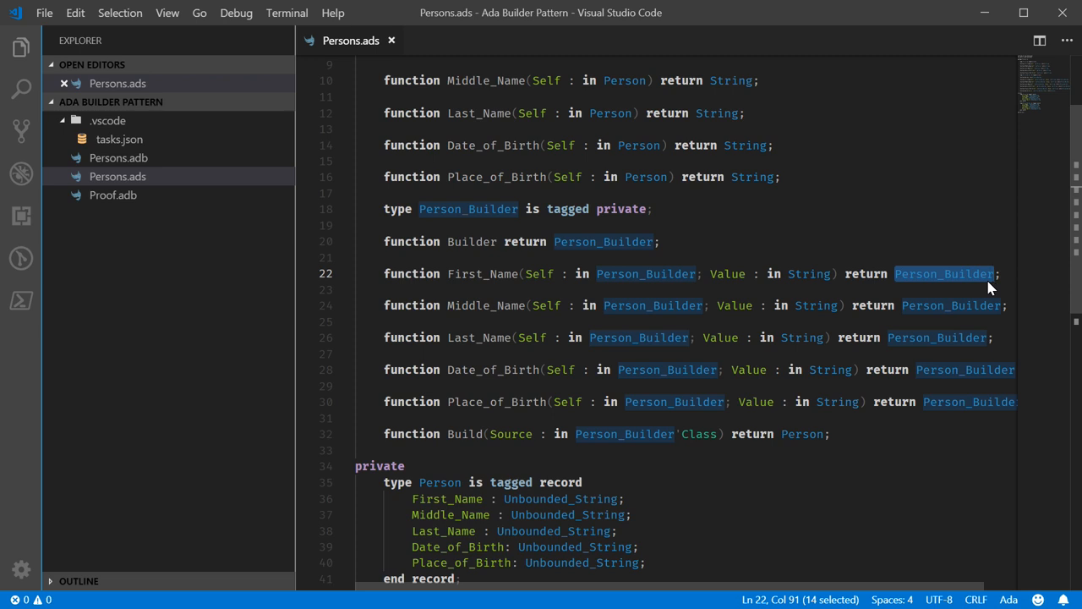
pyautogui.moveTo(862, 225)
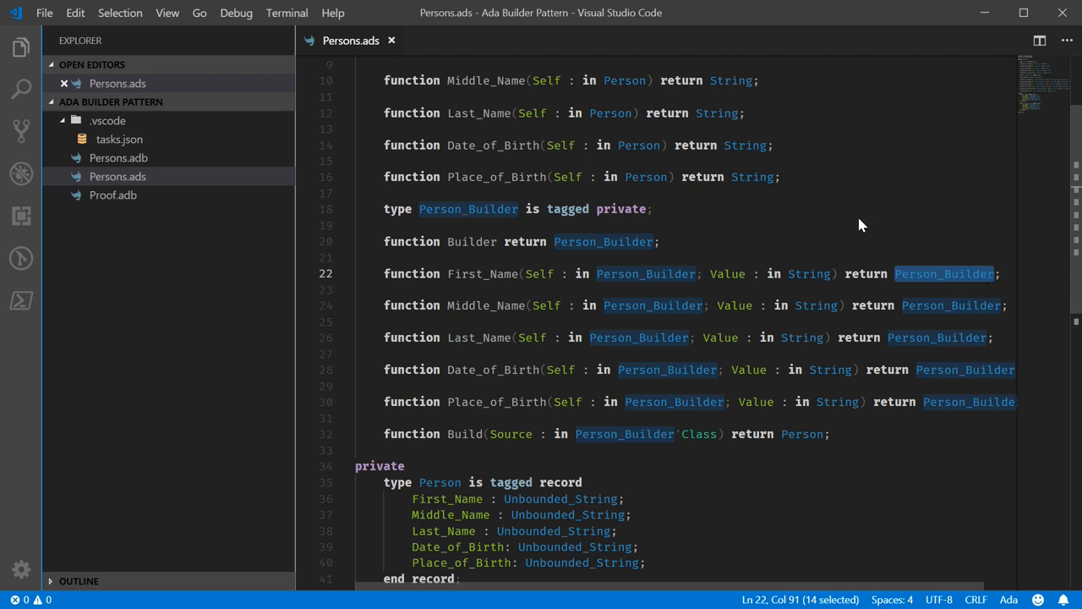
pyautogui.moveTo(699, 230)
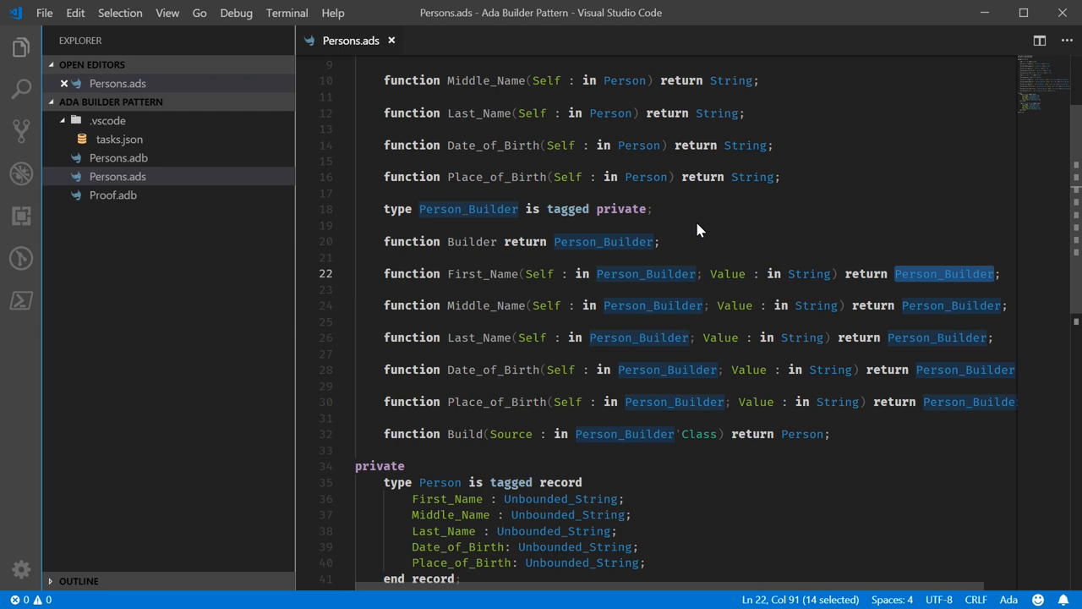
pyautogui.moveTo(756, 222)
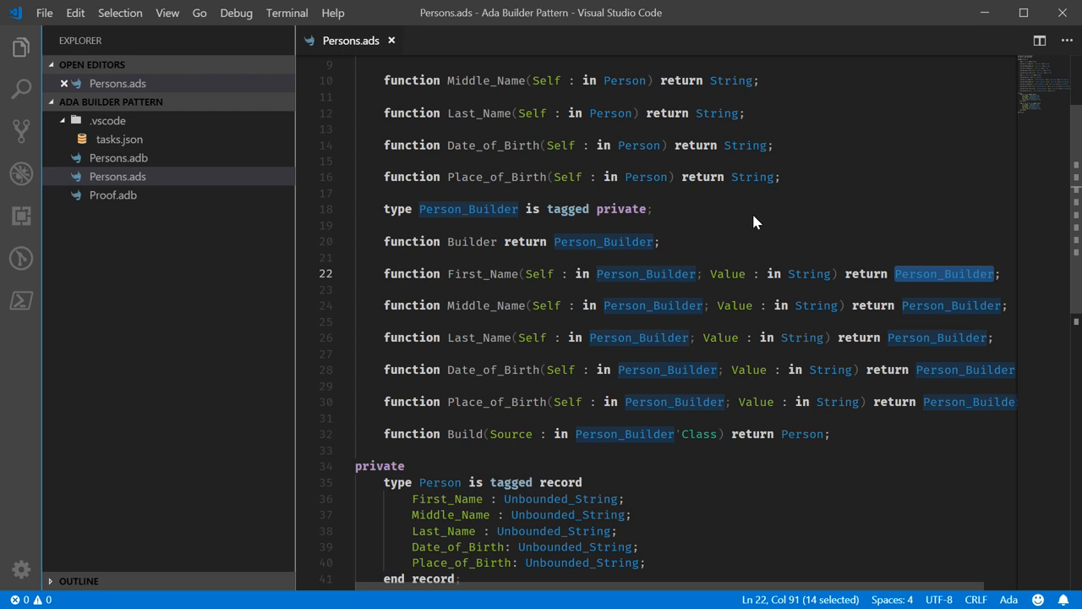
pyautogui.moveTo(475, 253)
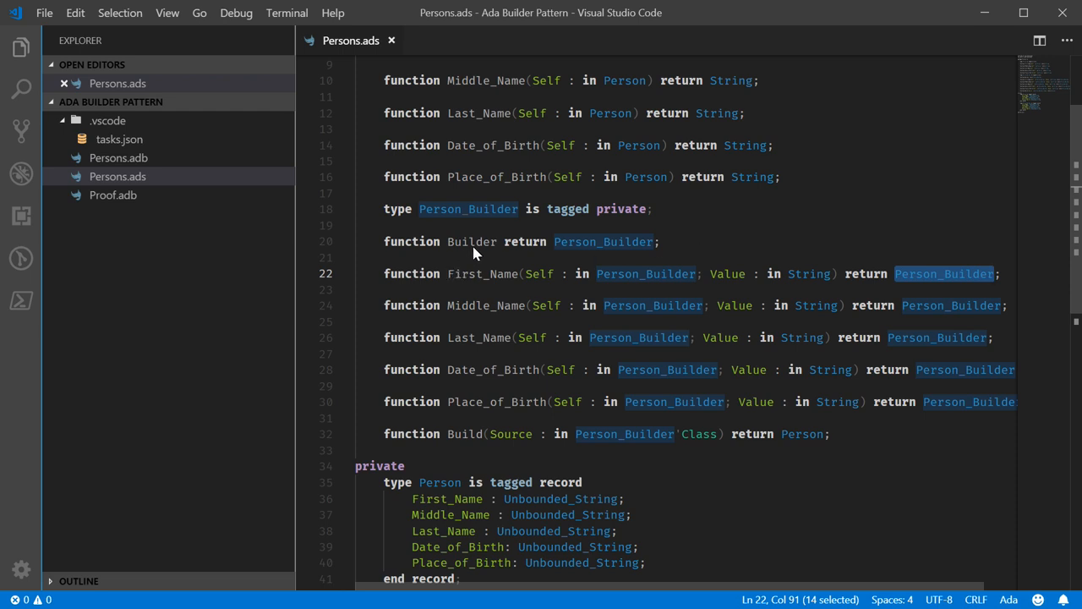
pyautogui.moveTo(900, 295)
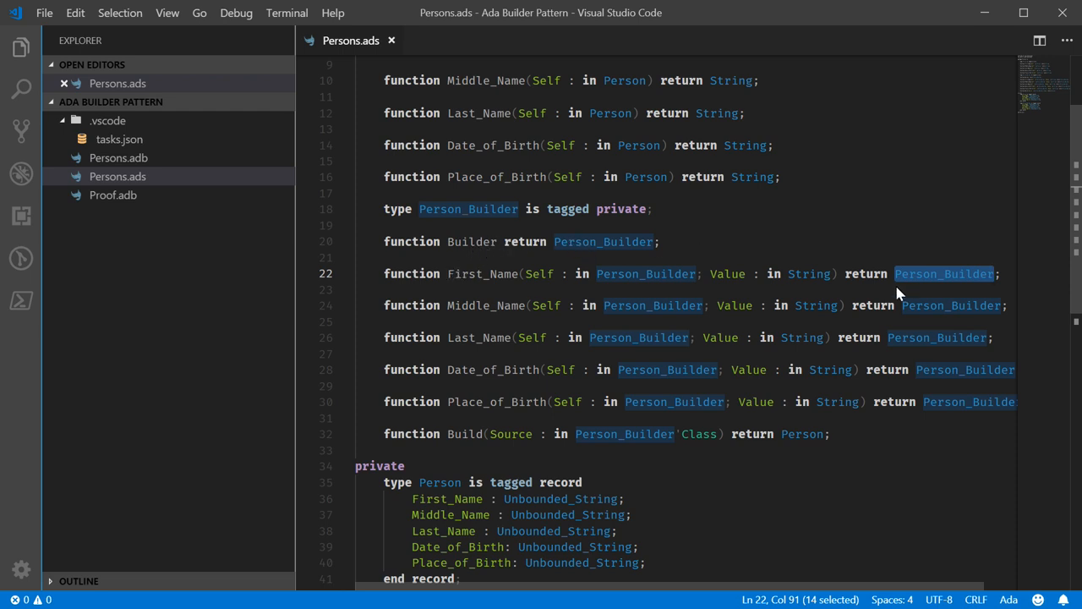
pyautogui.moveTo(397, 254)
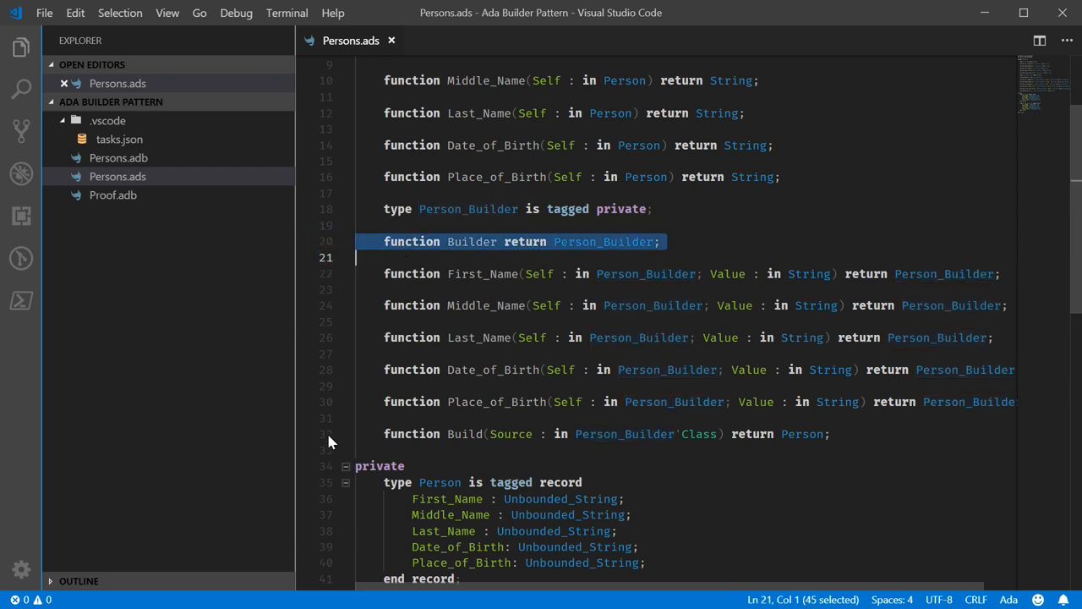
pyautogui.doubleClick(470, 242)
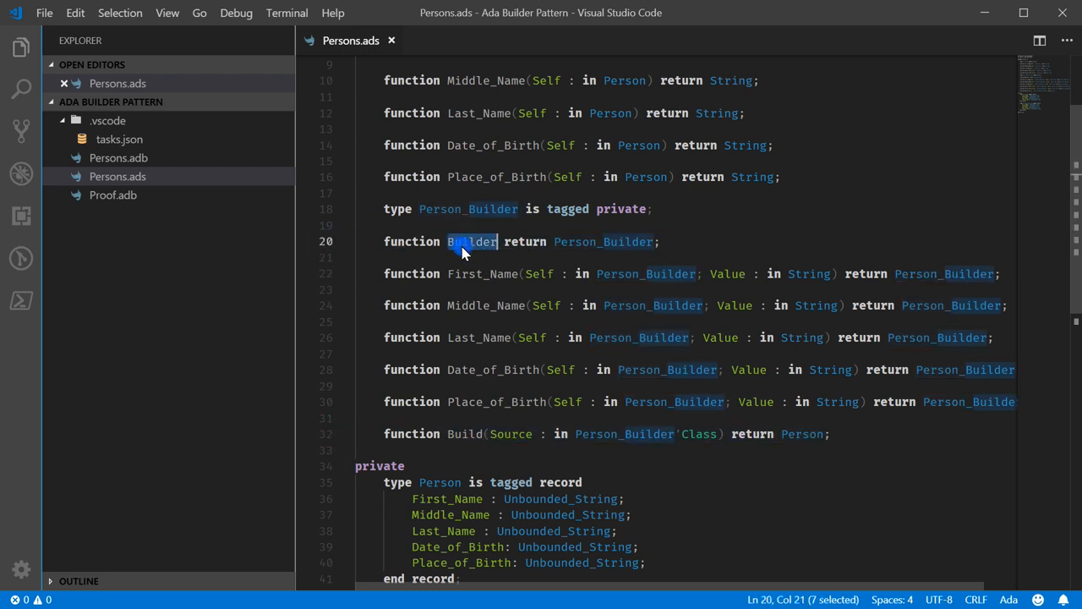
pyautogui.moveTo(683, 238)
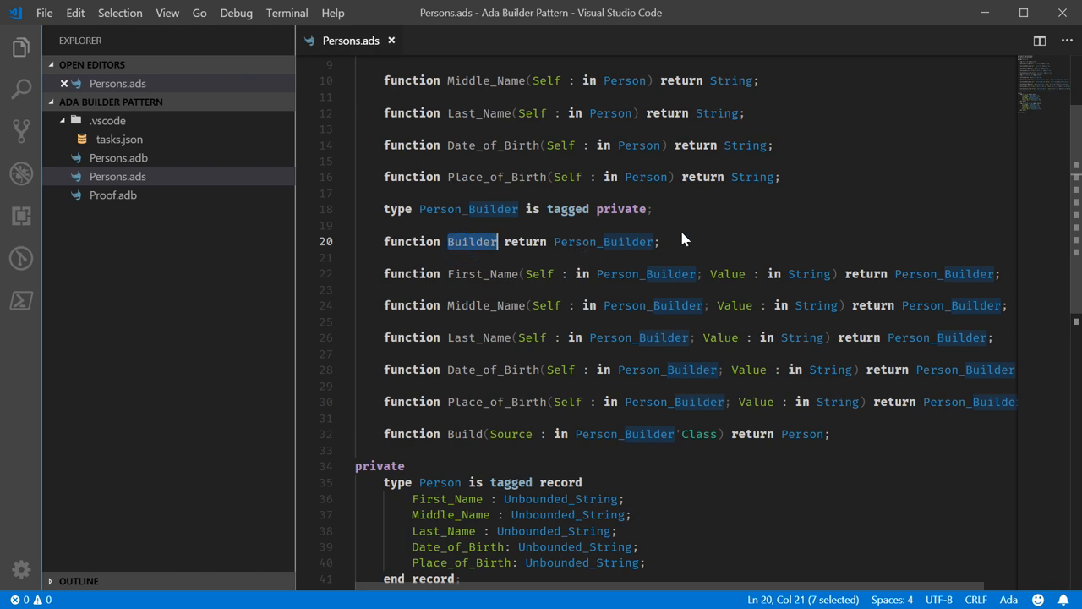
pyautogui.scroll(-3)
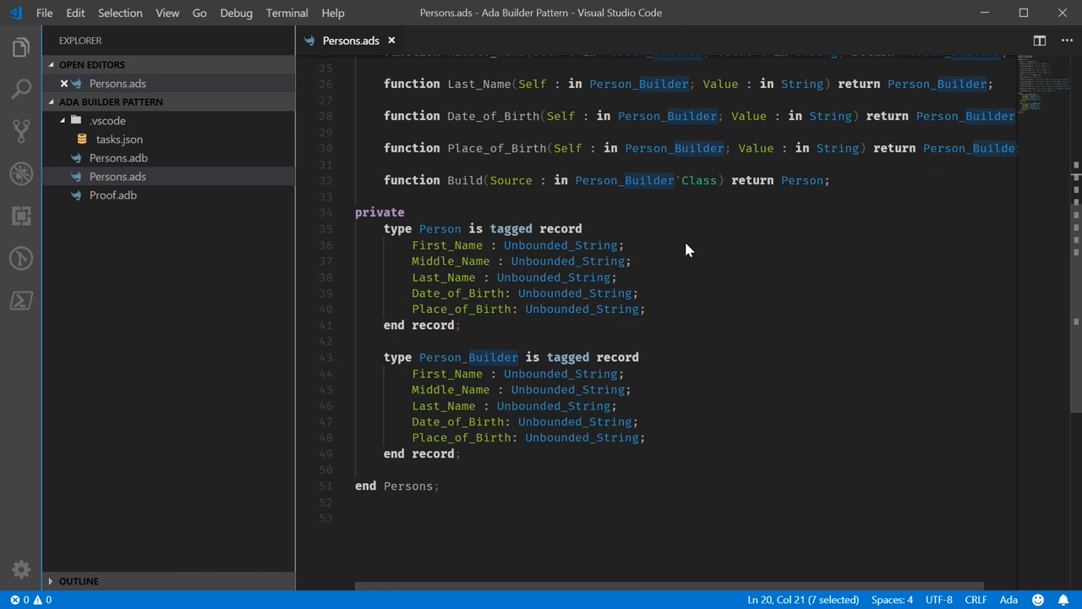
pyautogui.scroll(3)
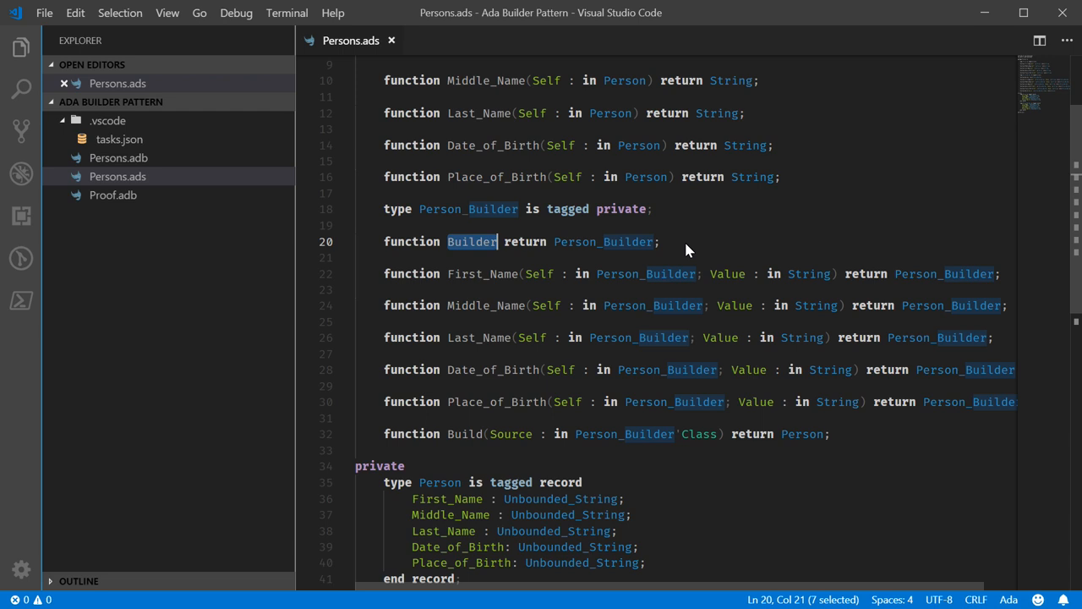
pyautogui.moveTo(690, 254)
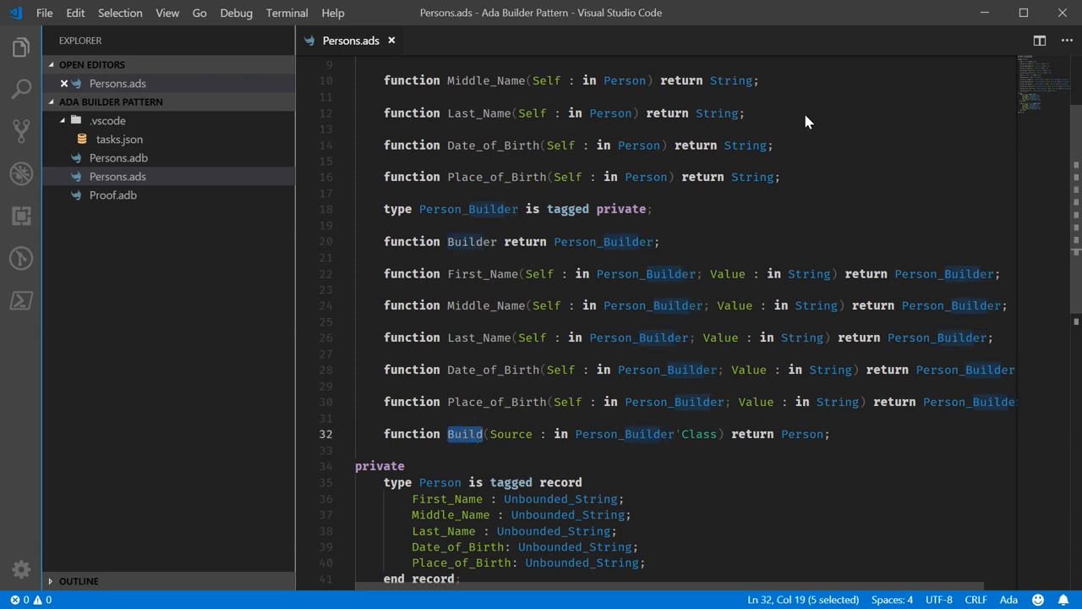
pyautogui.moveTo(804, 135)
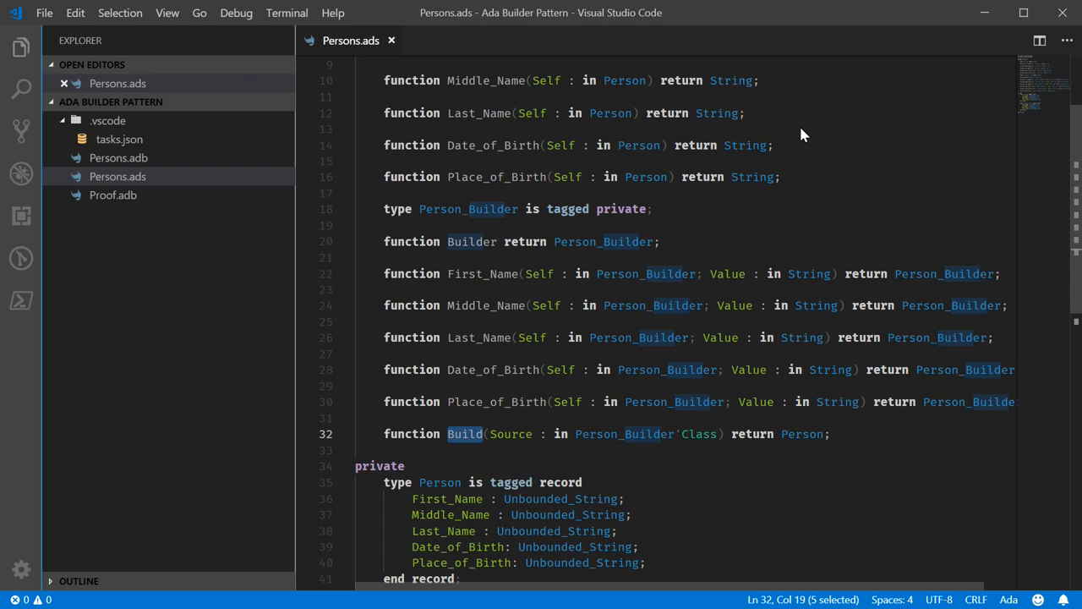
pyautogui.scroll(-3)
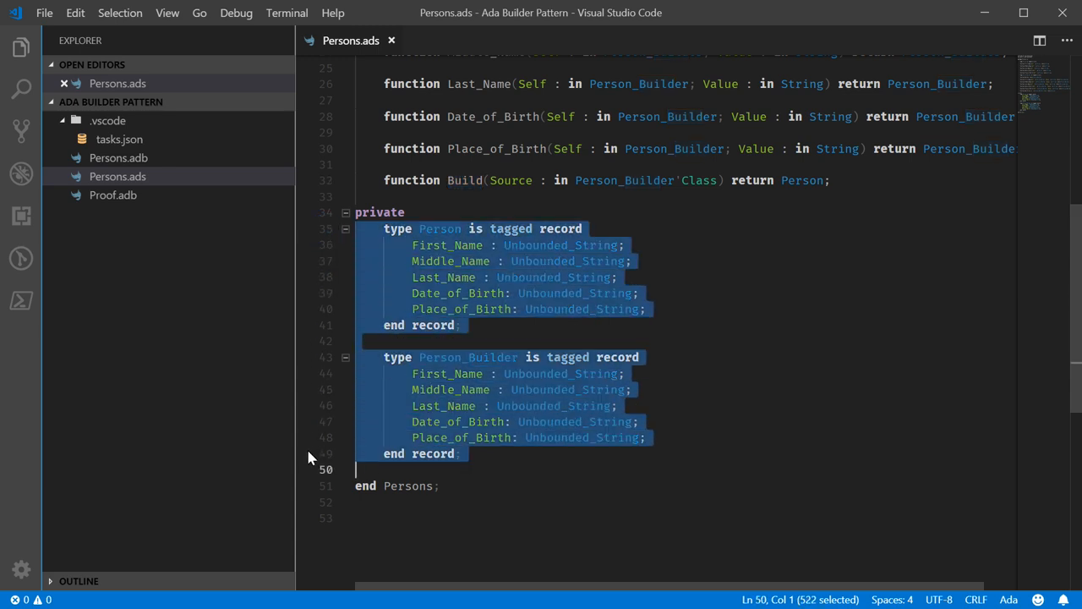
pyautogui.moveTo(551, 271)
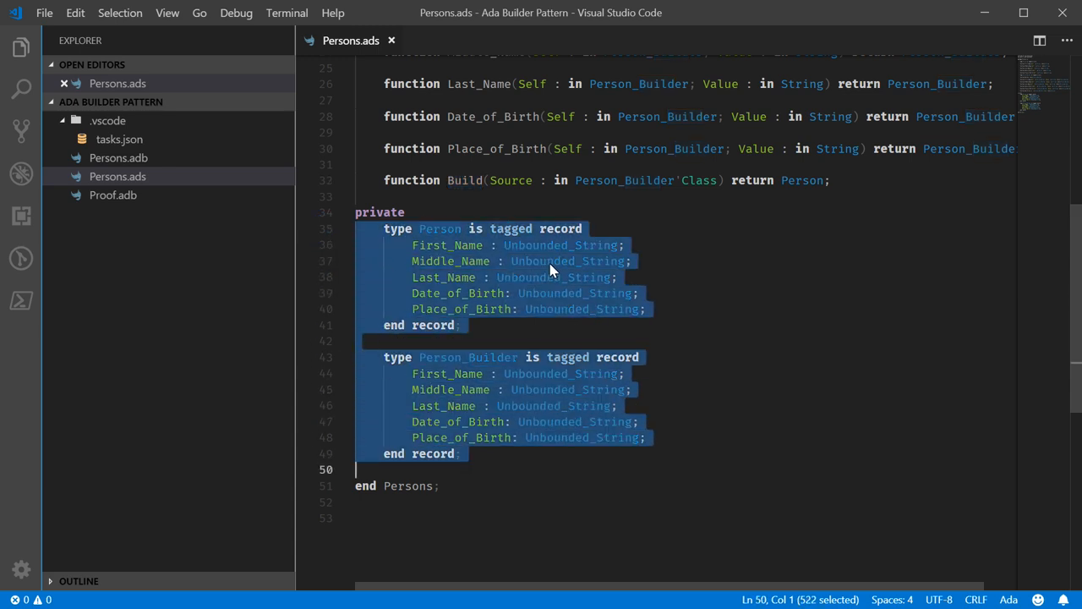
pyautogui.moveTo(487, 237)
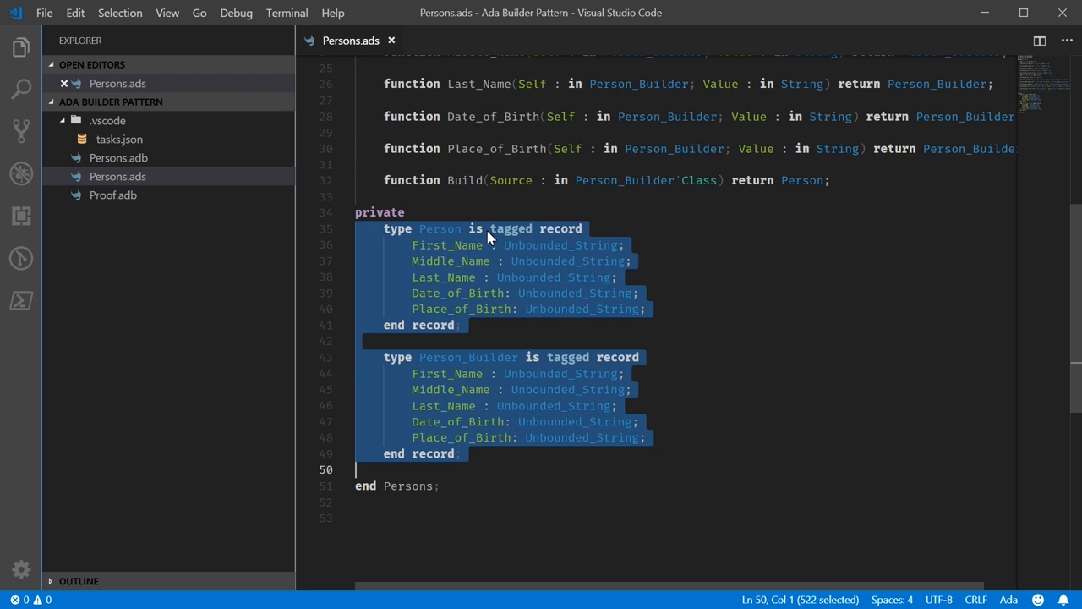
pyautogui.moveTo(639, 332)
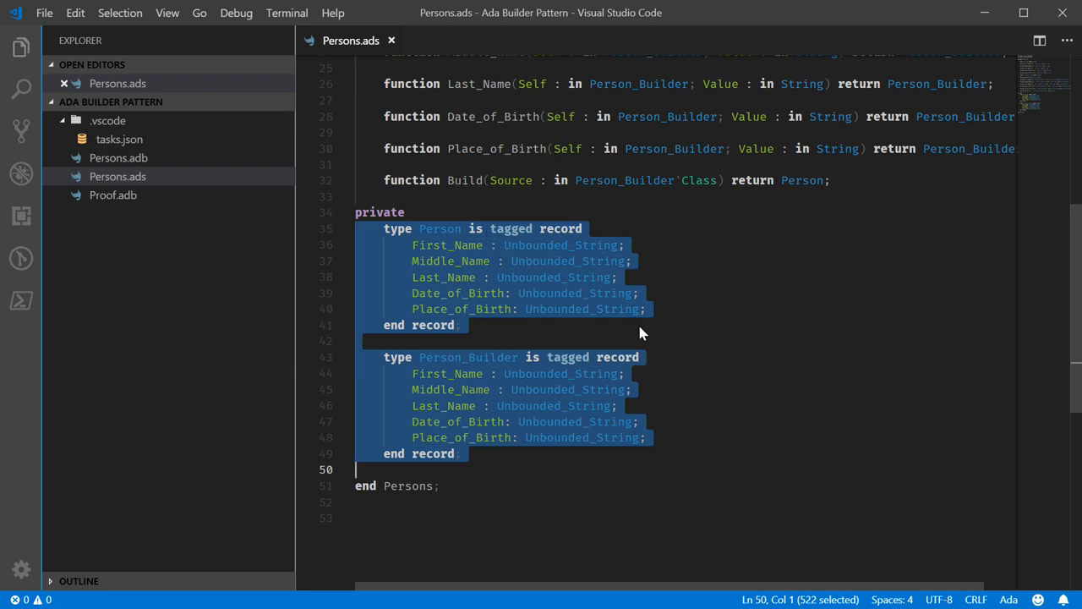
pyautogui.moveTo(639, 332)
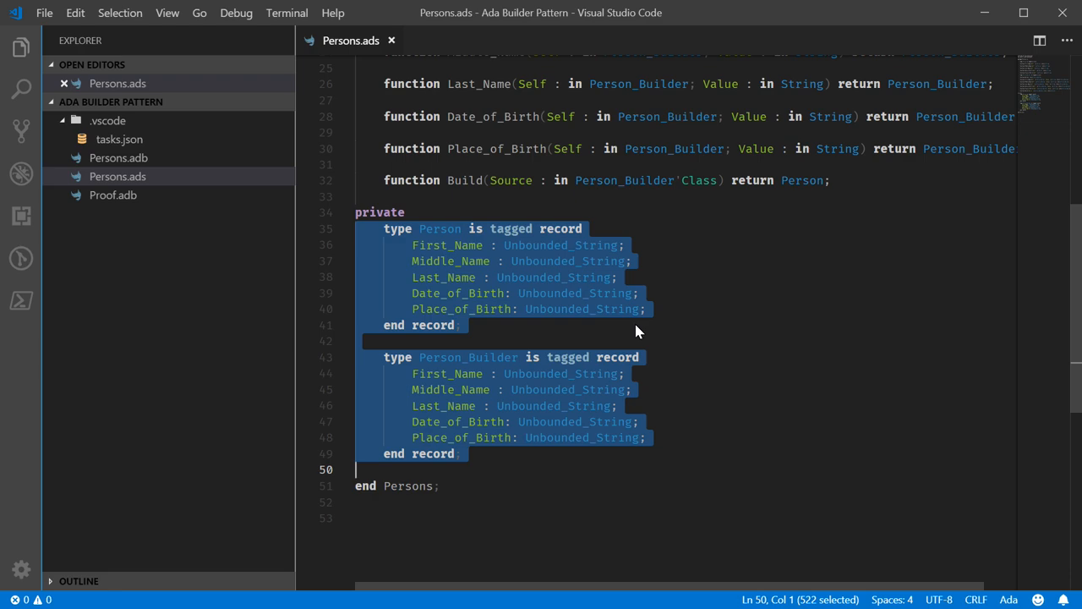
pyautogui.scroll(3)
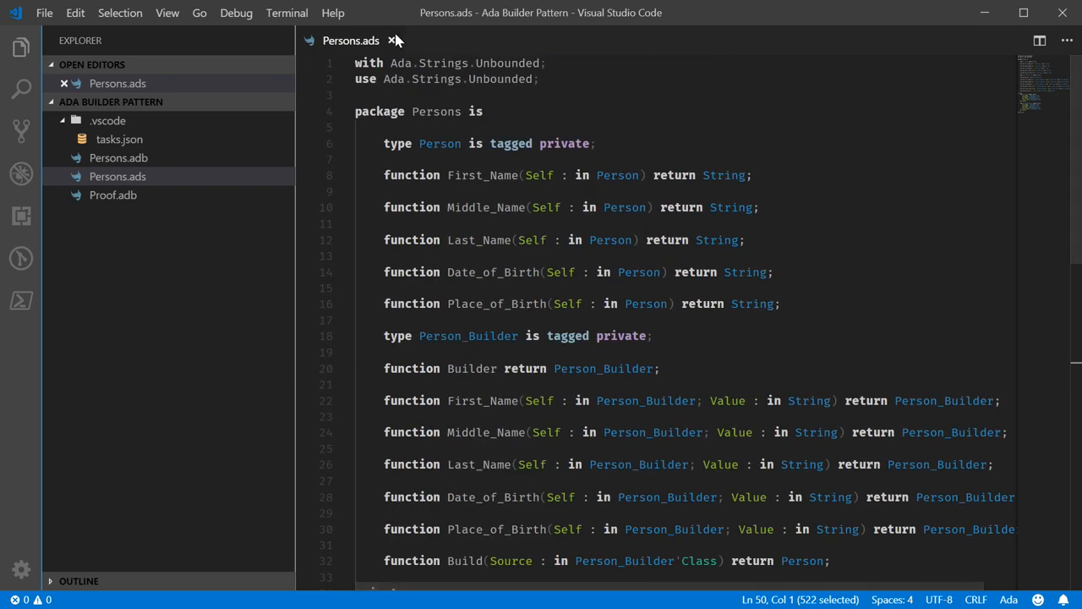
# - Close Persons.ads and scroll through the Persons.adb body reviewing the builder setters
pyautogui.click(119, 159)
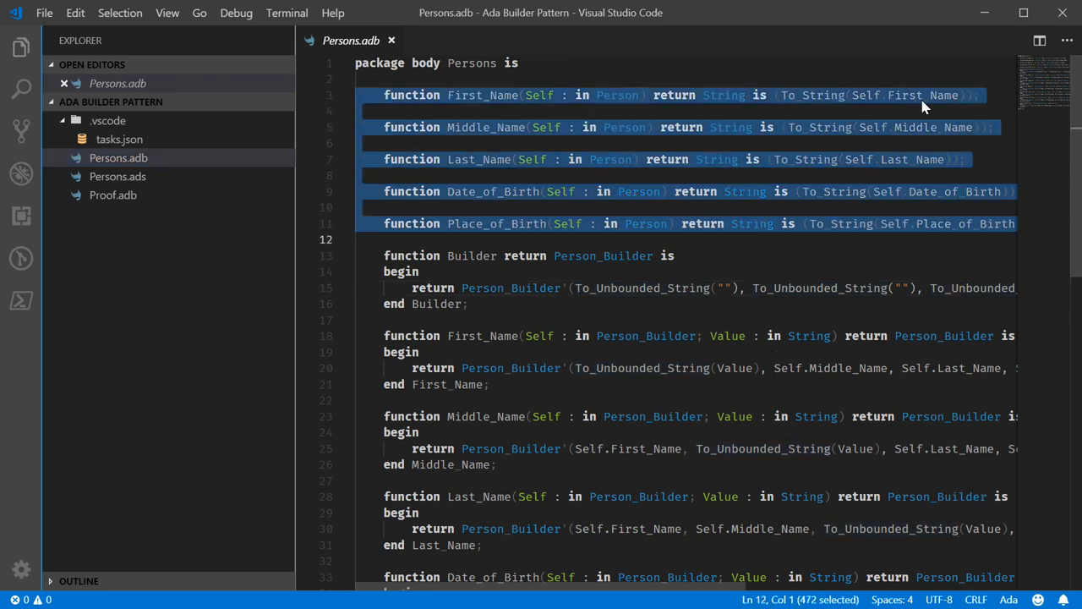
pyautogui.moveTo(809, 100)
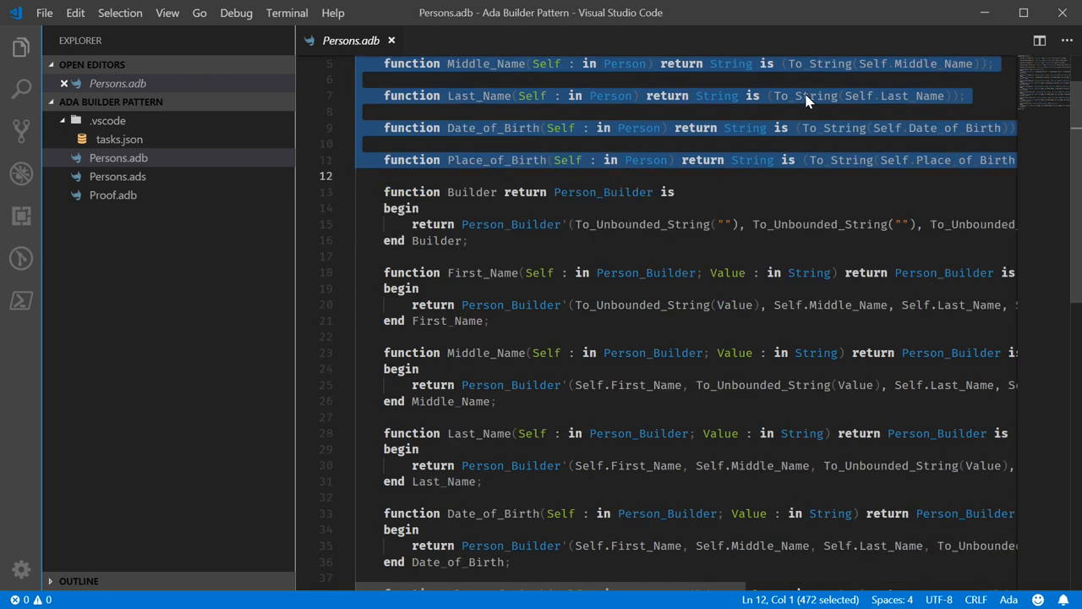
pyautogui.moveTo(526, 592)
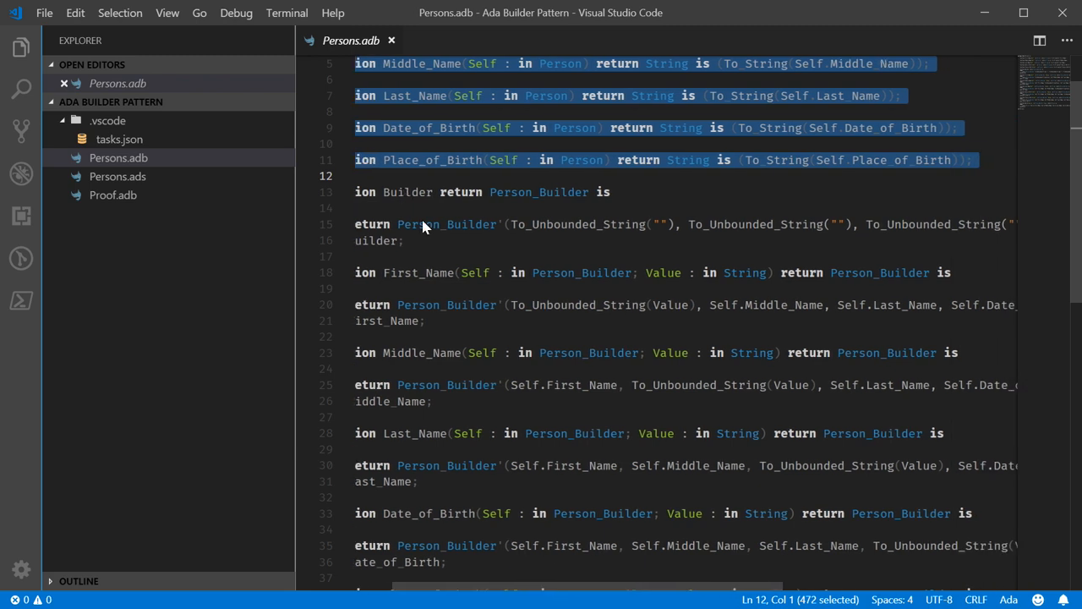
pyautogui.hscroll(3)
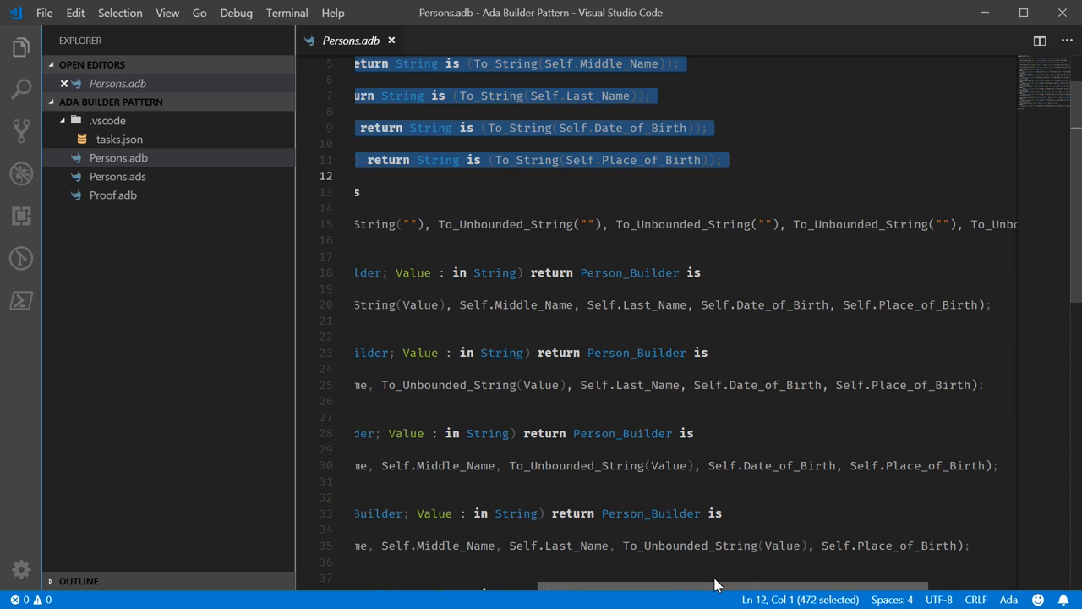
pyautogui.hscroll(-3)
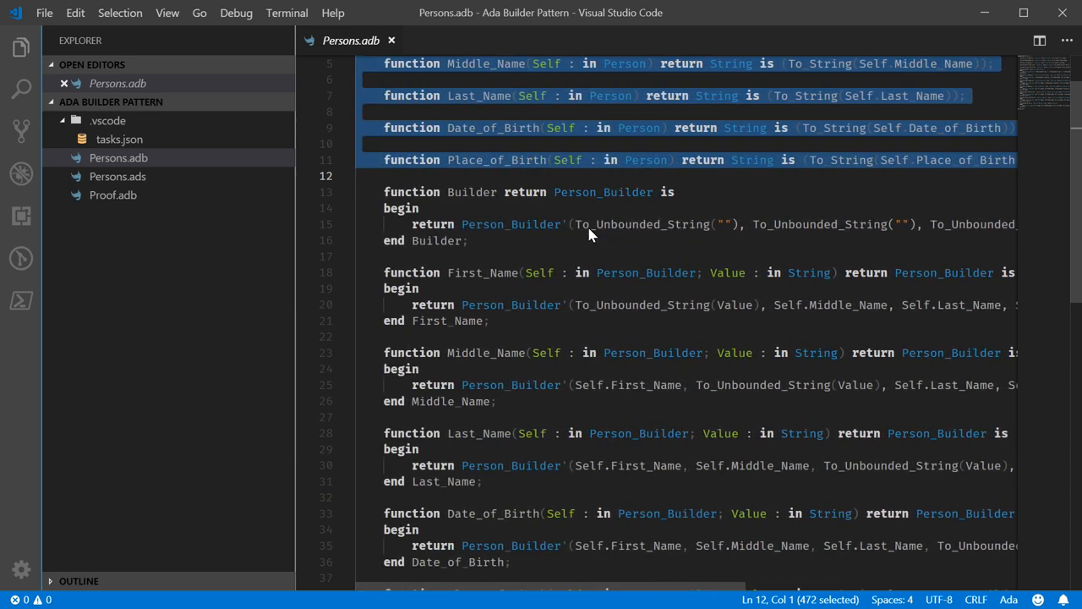
pyautogui.click(680, 223)
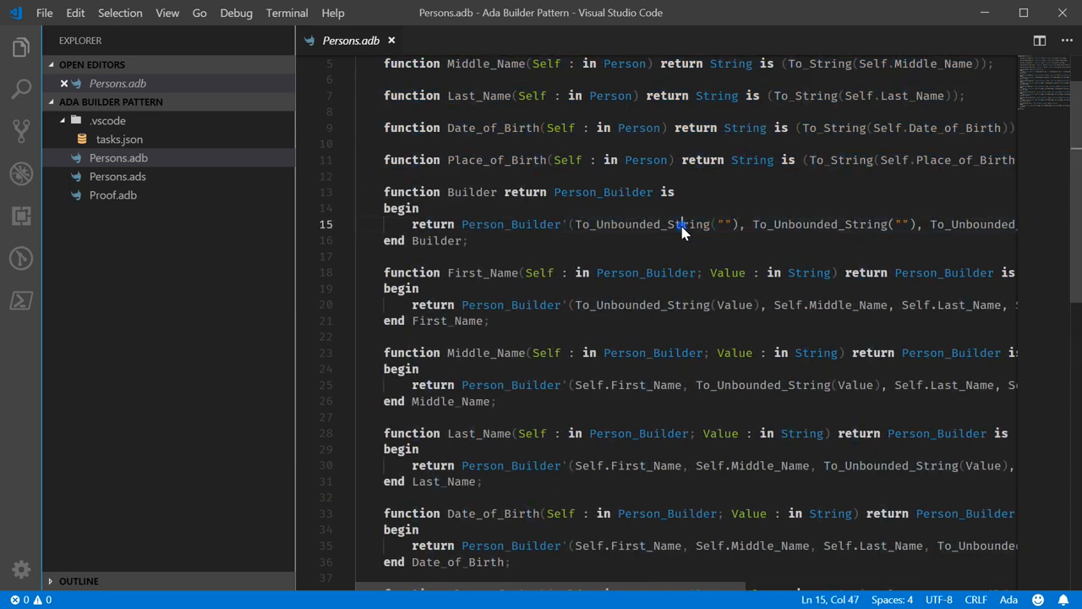
pyautogui.moveTo(616, 219)
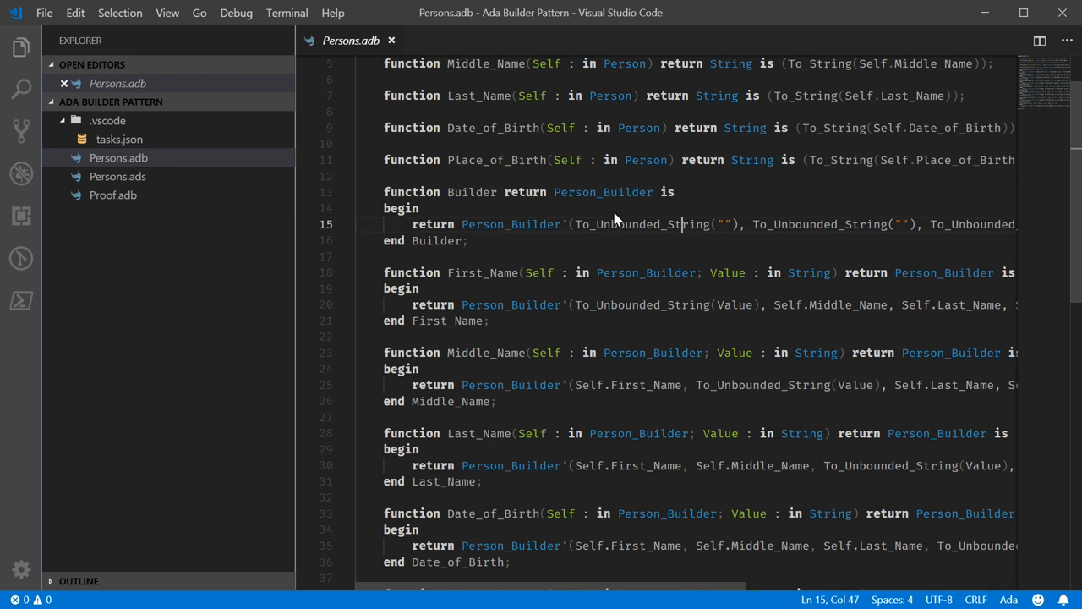
pyautogui.moveTo(579, 235)
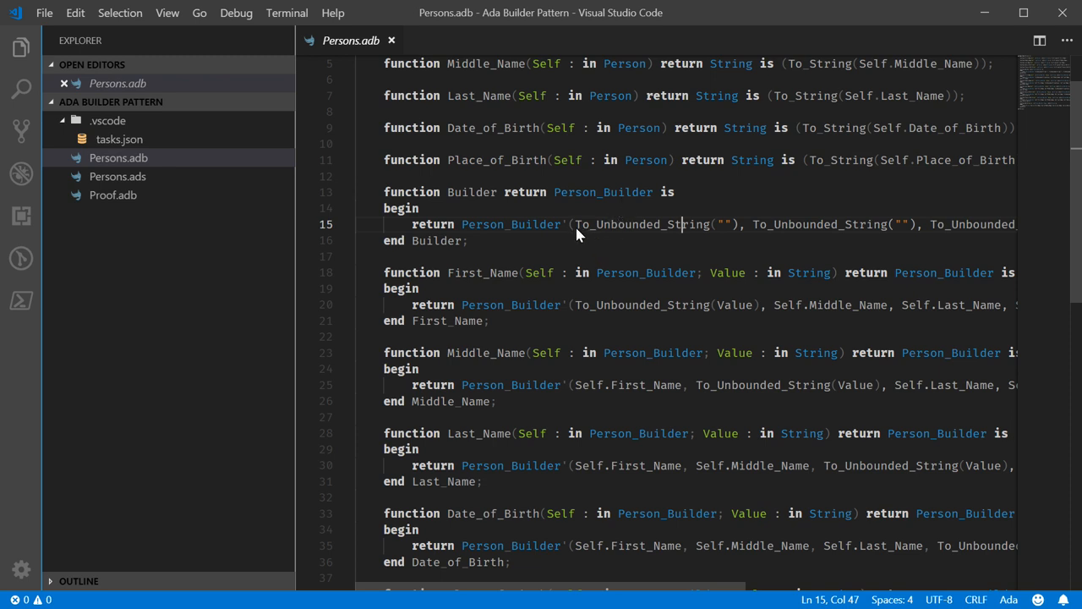
pyautogui.moveTo(661, 223)
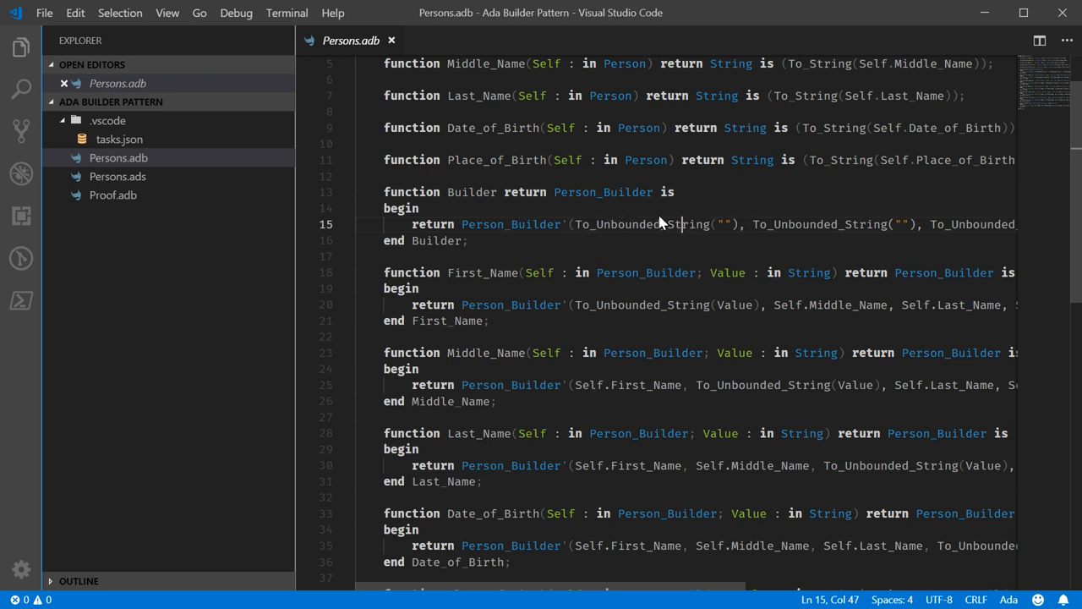
pyautogui.moveTo(588, 460)
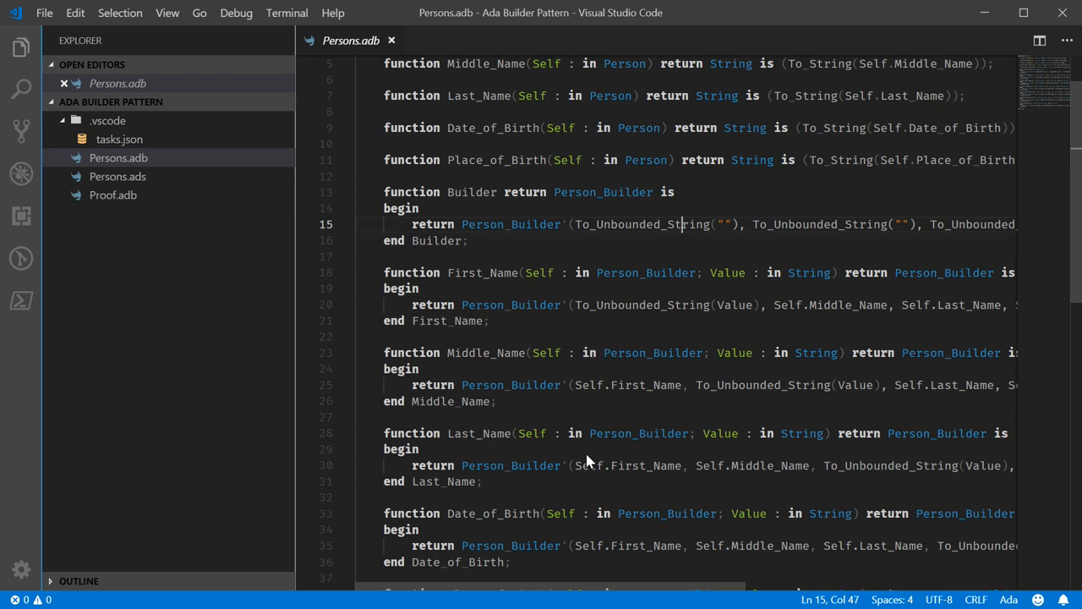
pyautogui.scroll(-3)
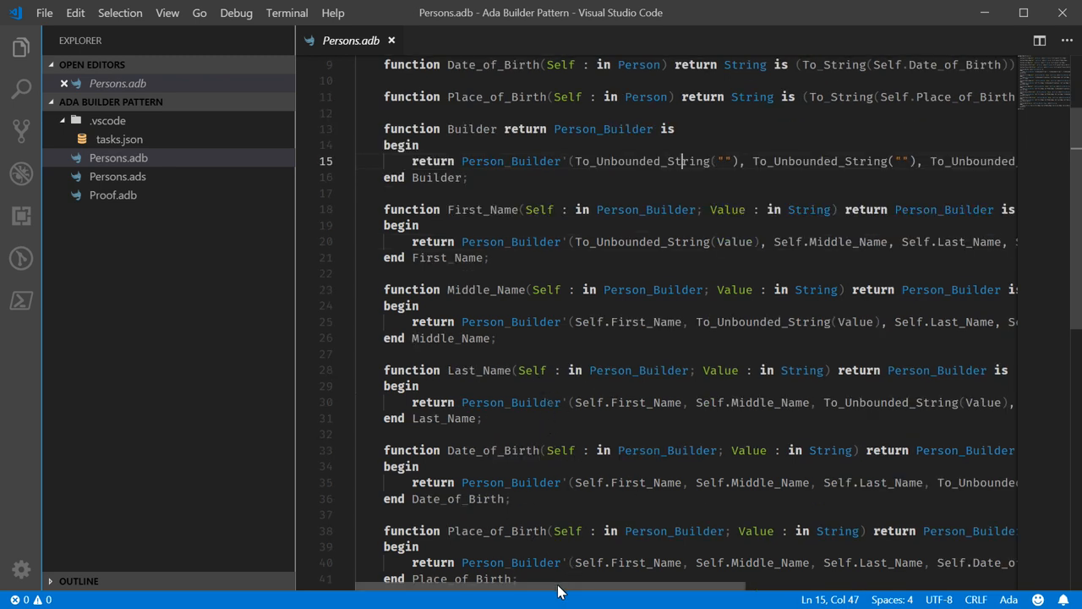
# - Highlight First_Name's uses and scroll down to the Build function at lines 43–46
pyautogui.doubleClick(484, 210)
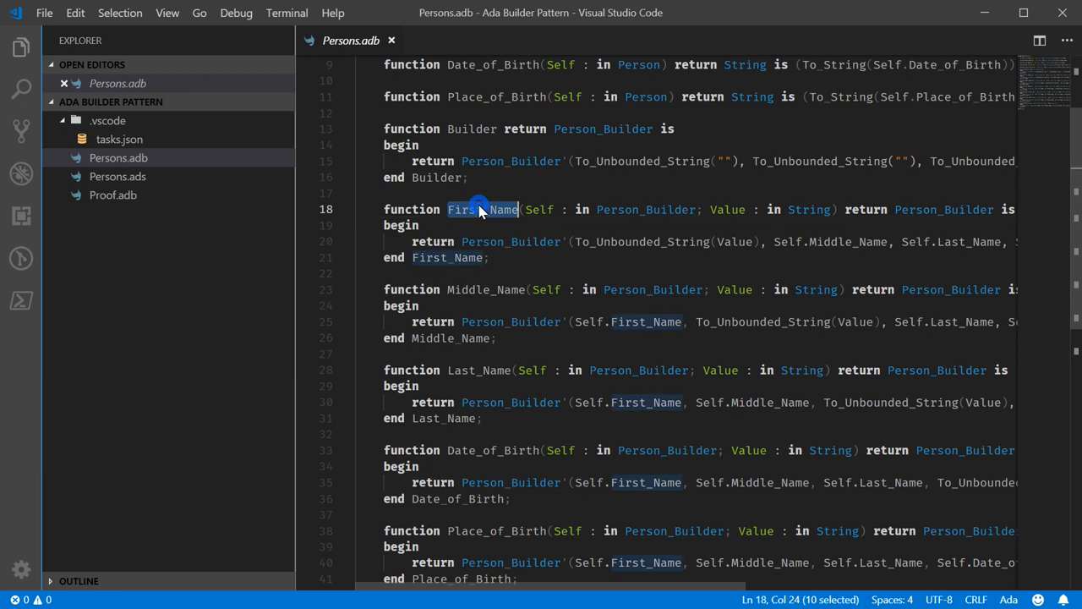
pyautogui.moveTo(594, 247)
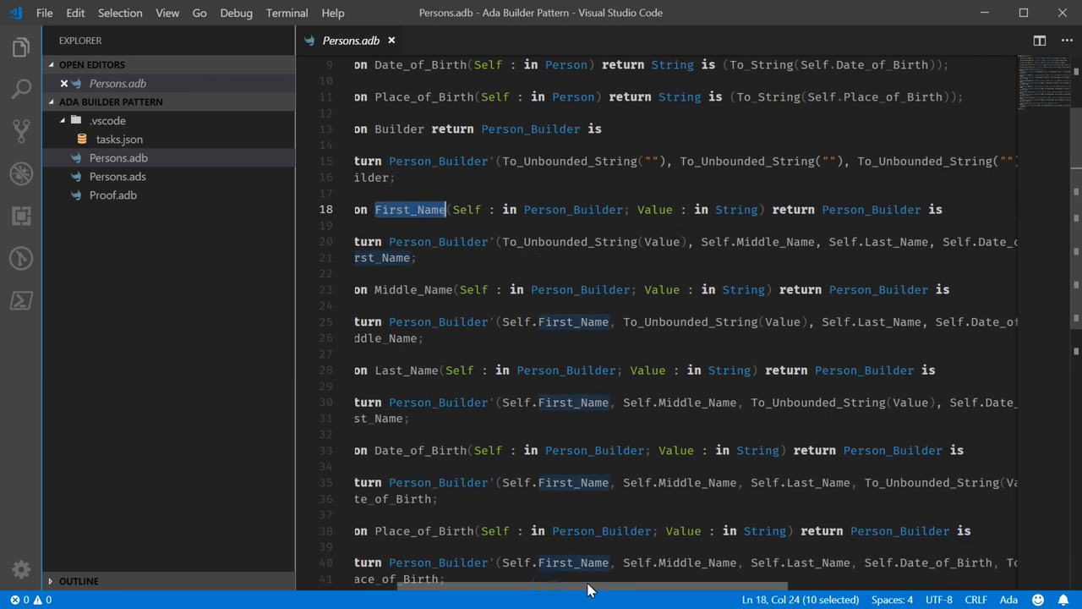
pyautogui.moveTo(747, 211)
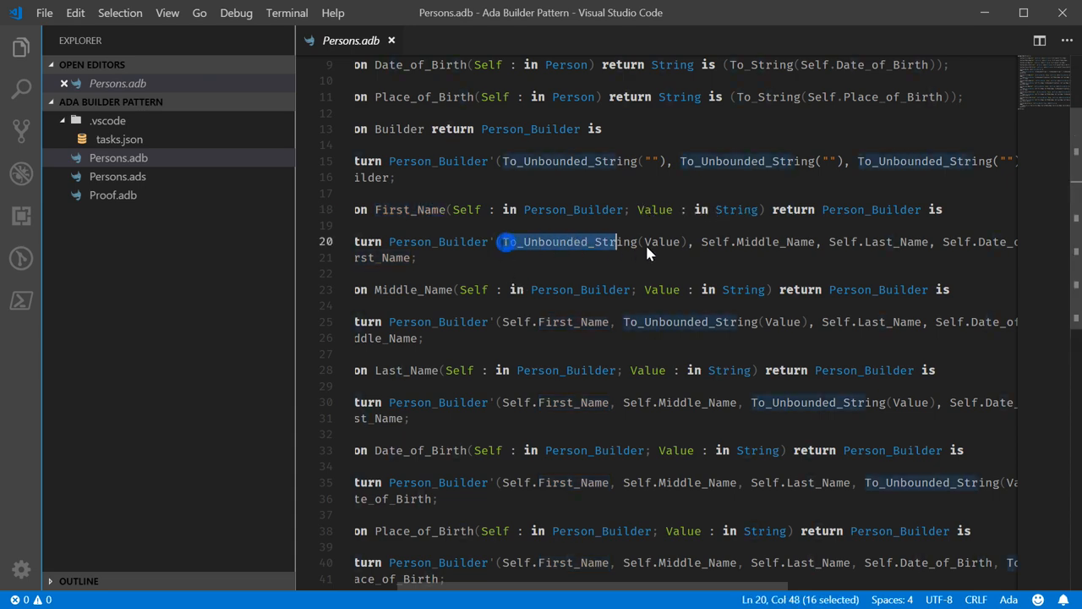
pyautogui.hscroll(3)
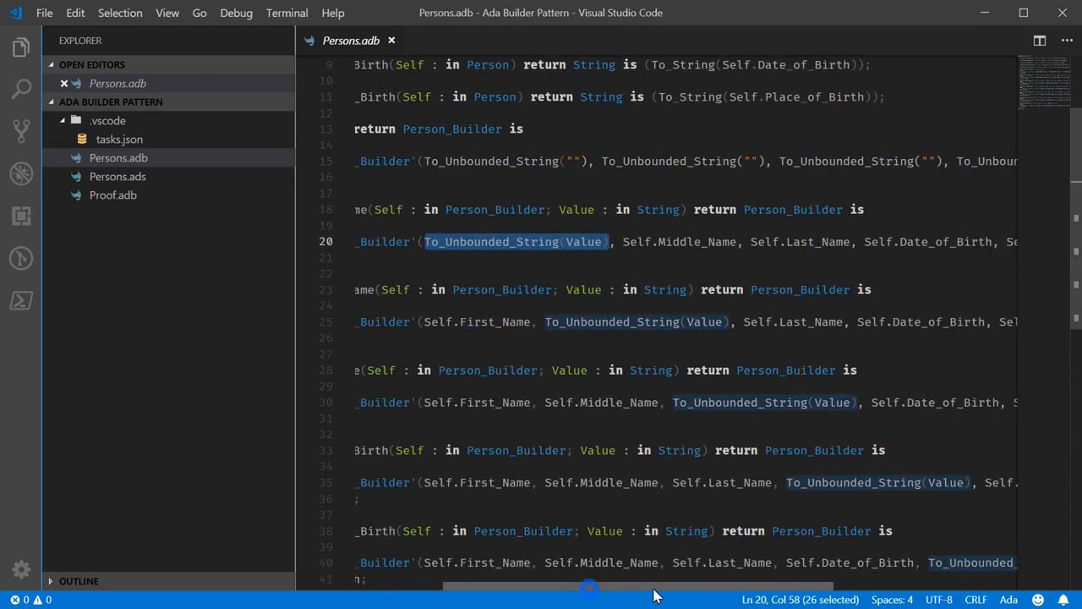
pyautogui.hscroll(3)
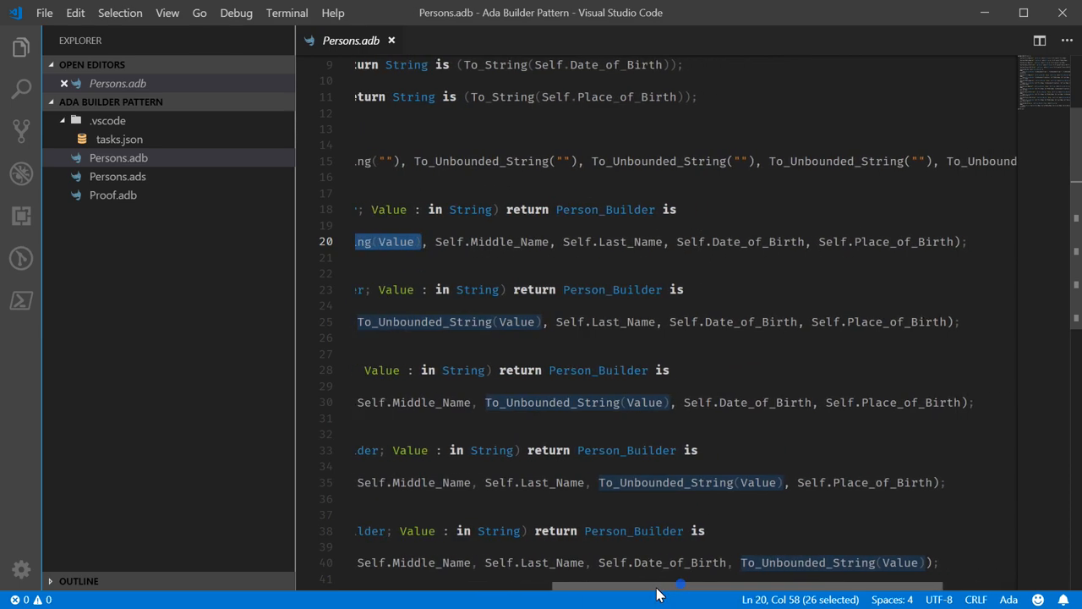
pyautogui.hscroll(-3)
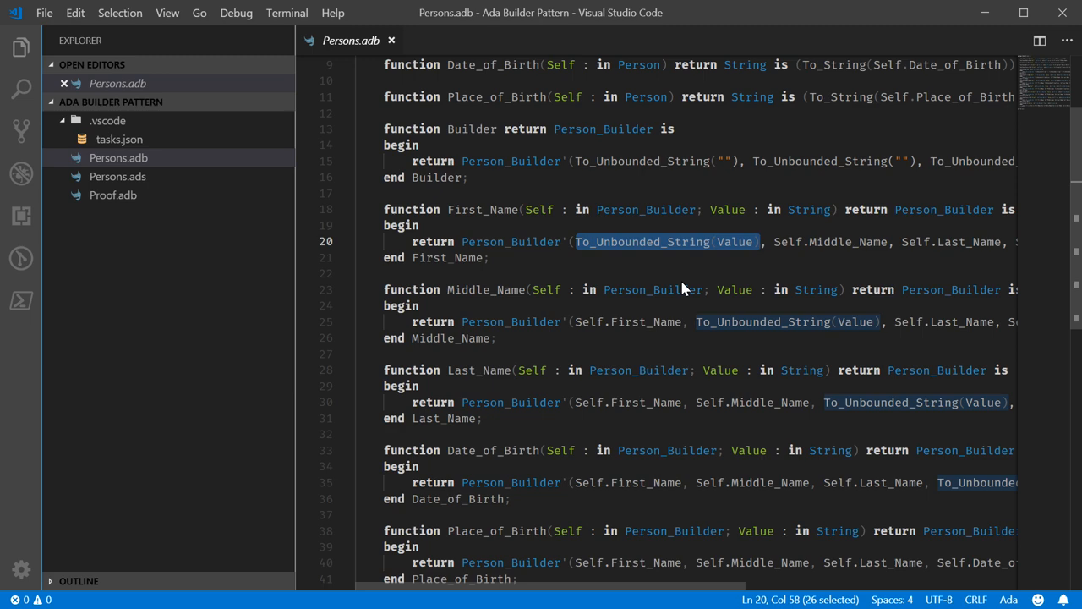
pyautogui.scroll(-3)
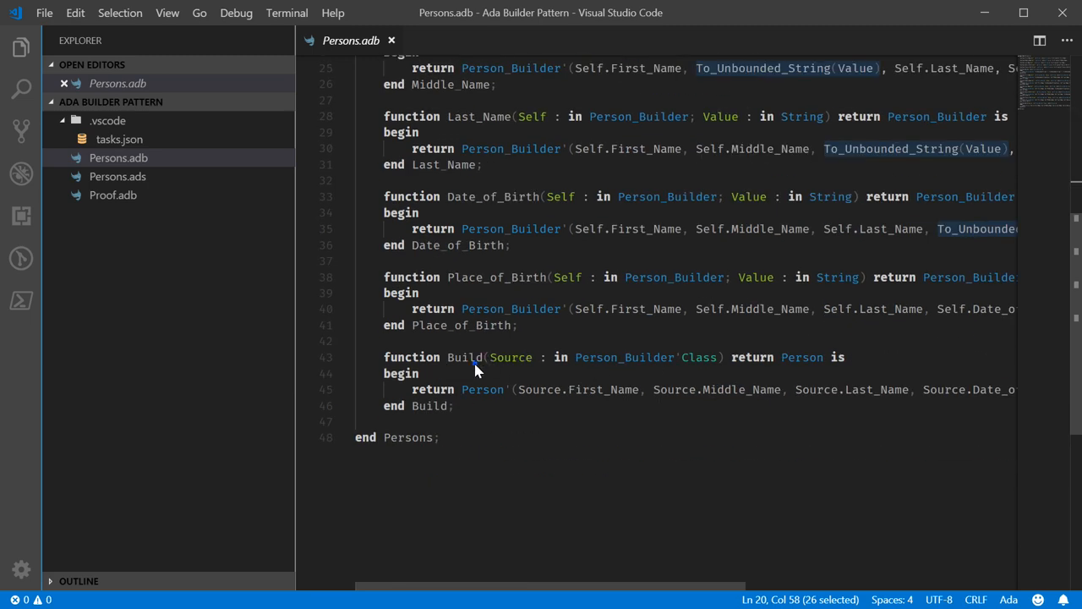
pyautogui.doubleClick(463, 357)
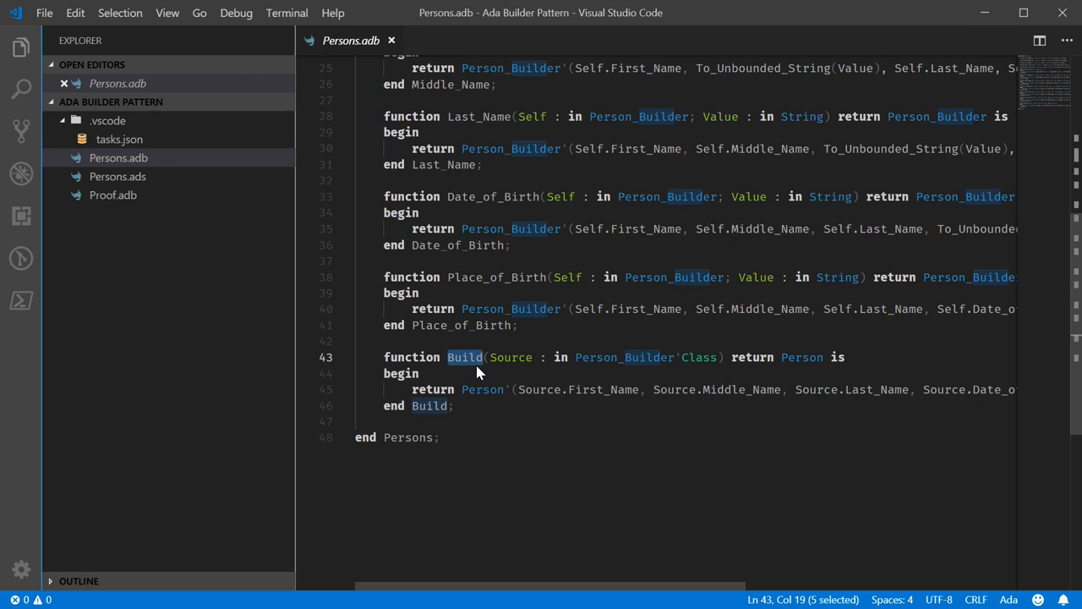
pyautogui.moveTo(575, 588)
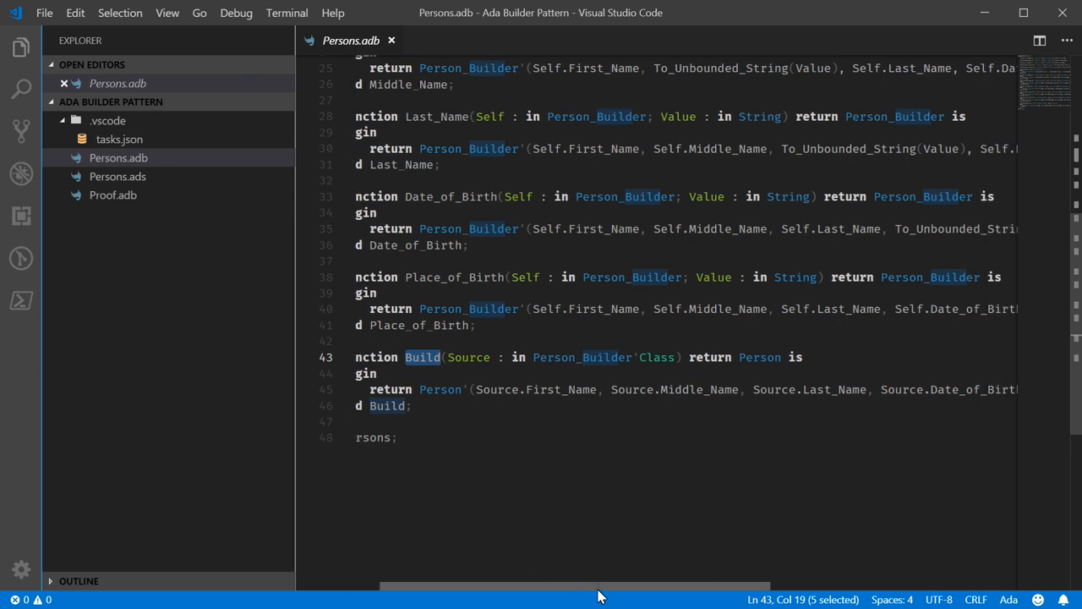
pyautogui.moveTo(597, 376)
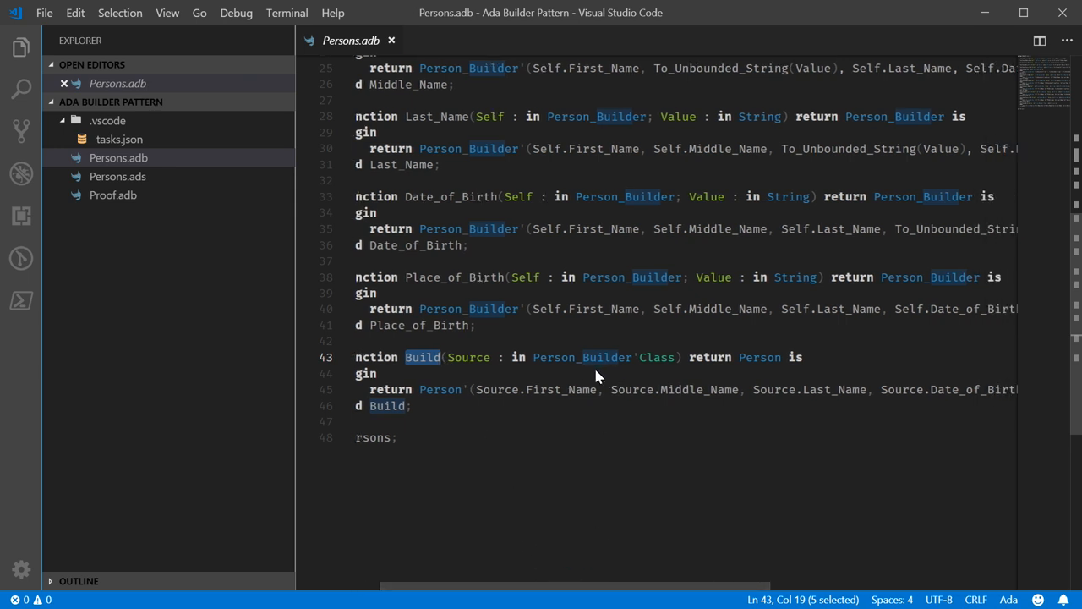
pyautogui.doubleClick(758, 357)
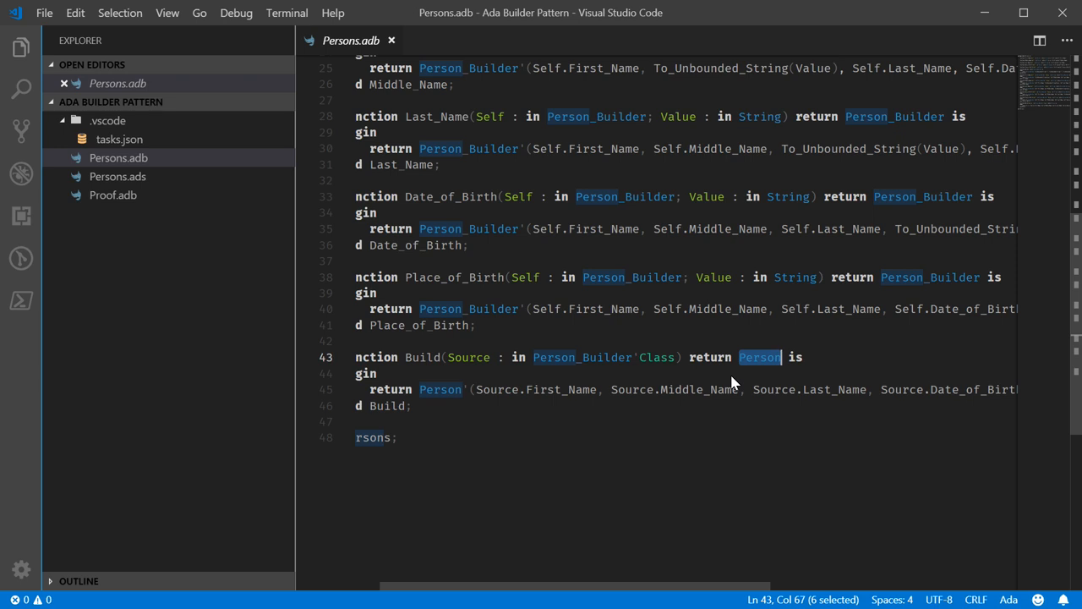
pyautogui.moveTo(651, 376)
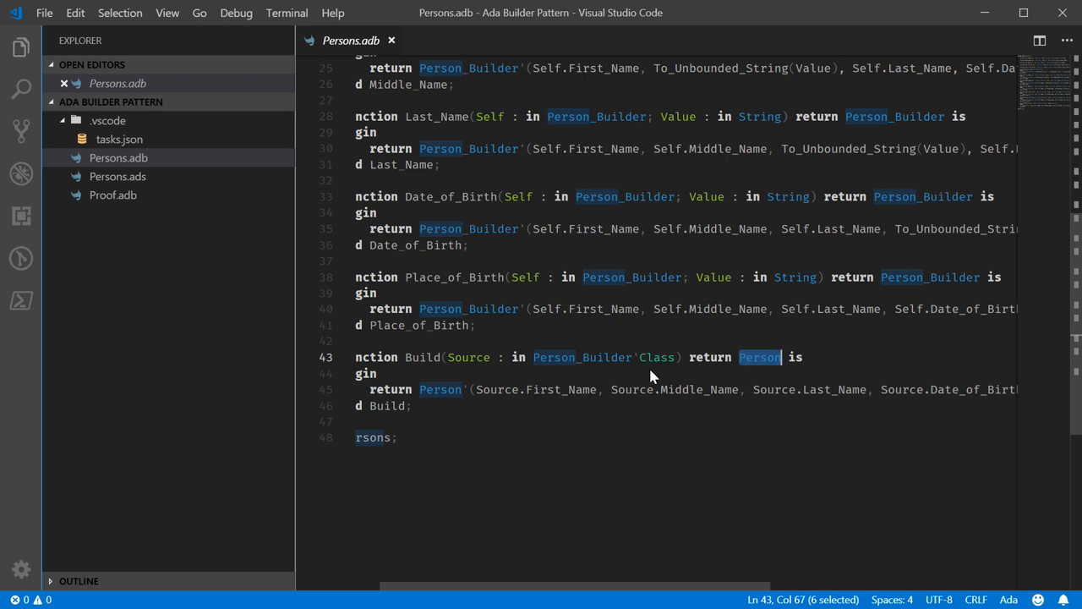
pyautogui.moveTo(651, 376)
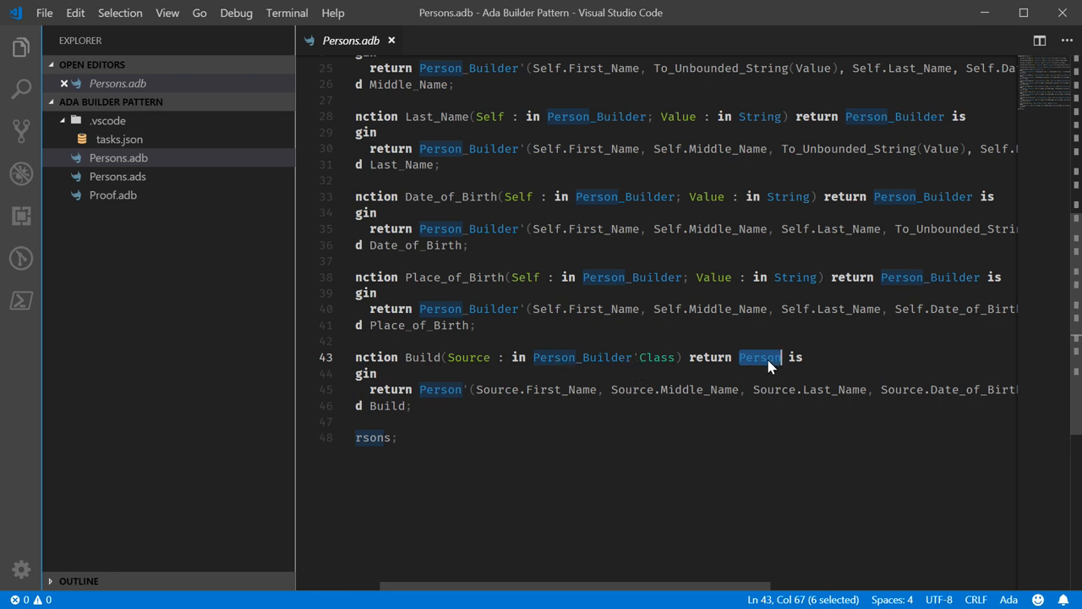
pyautogui.moveTo(555, 364)
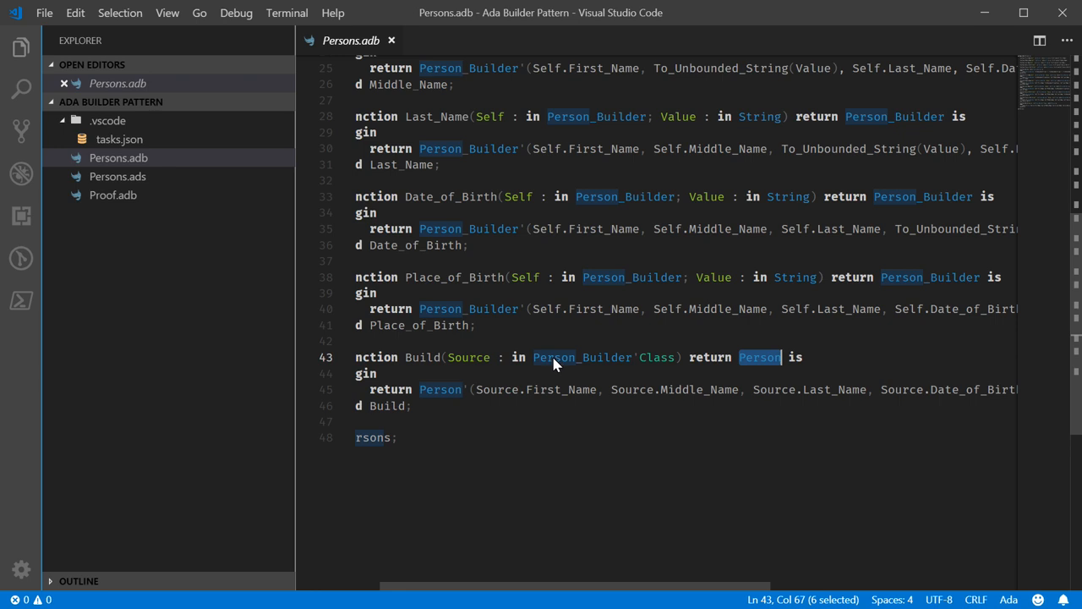
pyautogui.moveTo(670, 369)
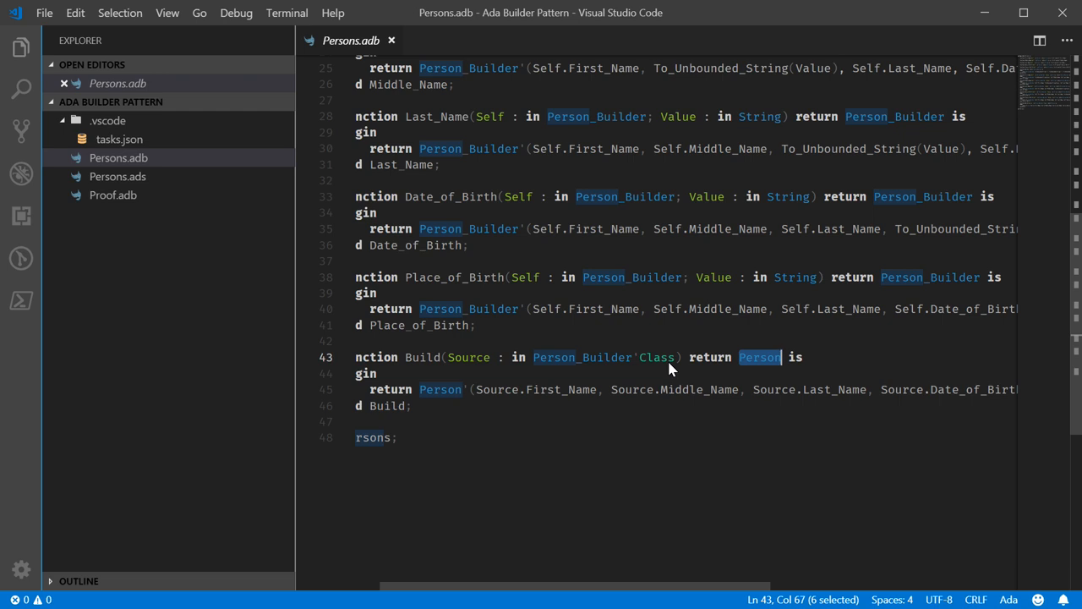
pyautogui.moveTo(603, 588)
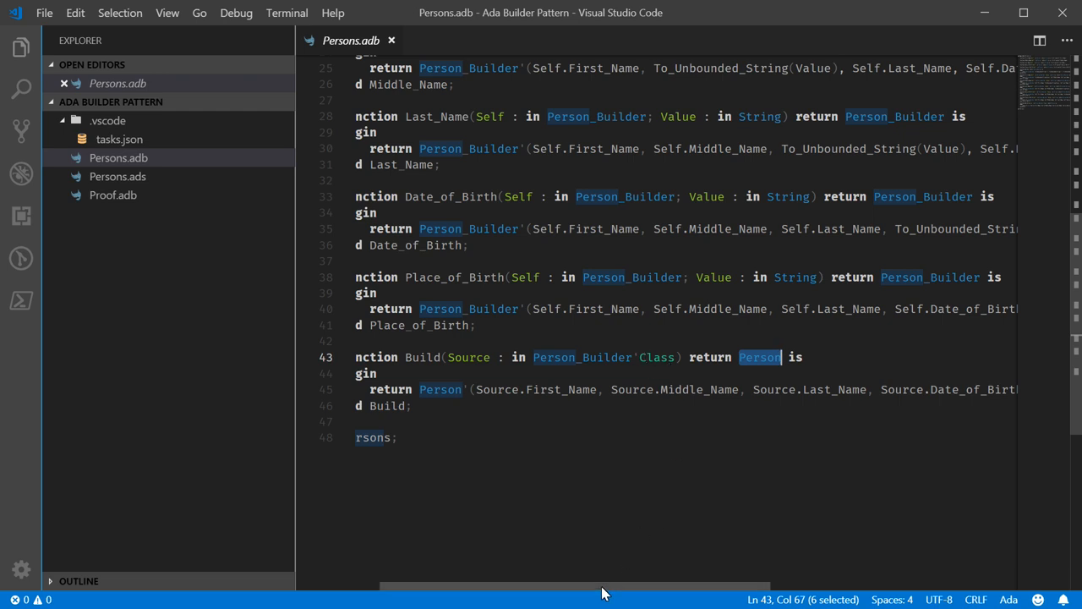
pyautogui.hscroll(-3)
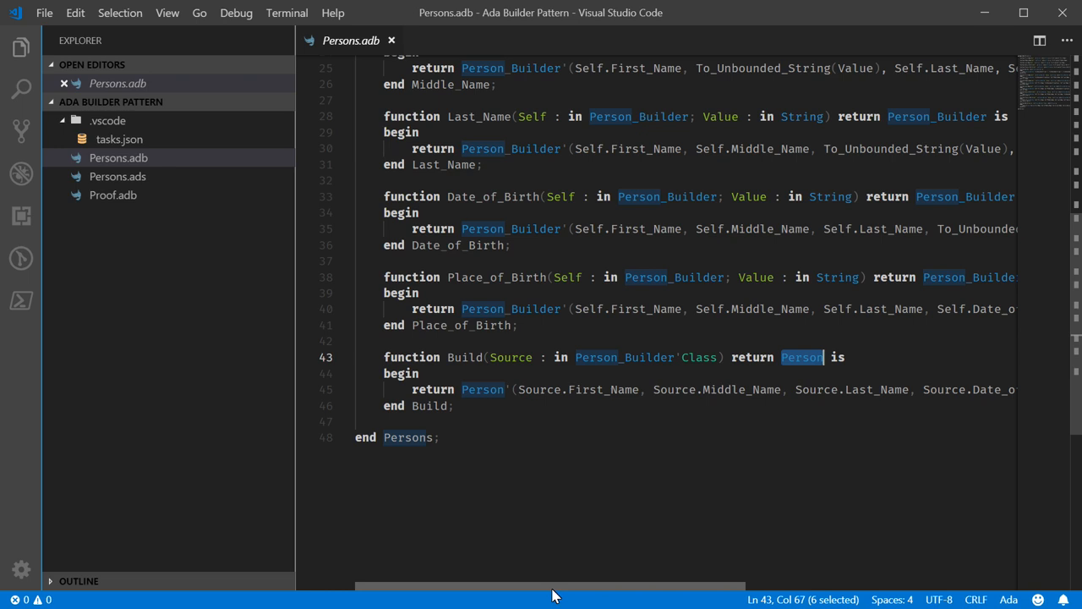
pyautogui.moveTo(677, 365)
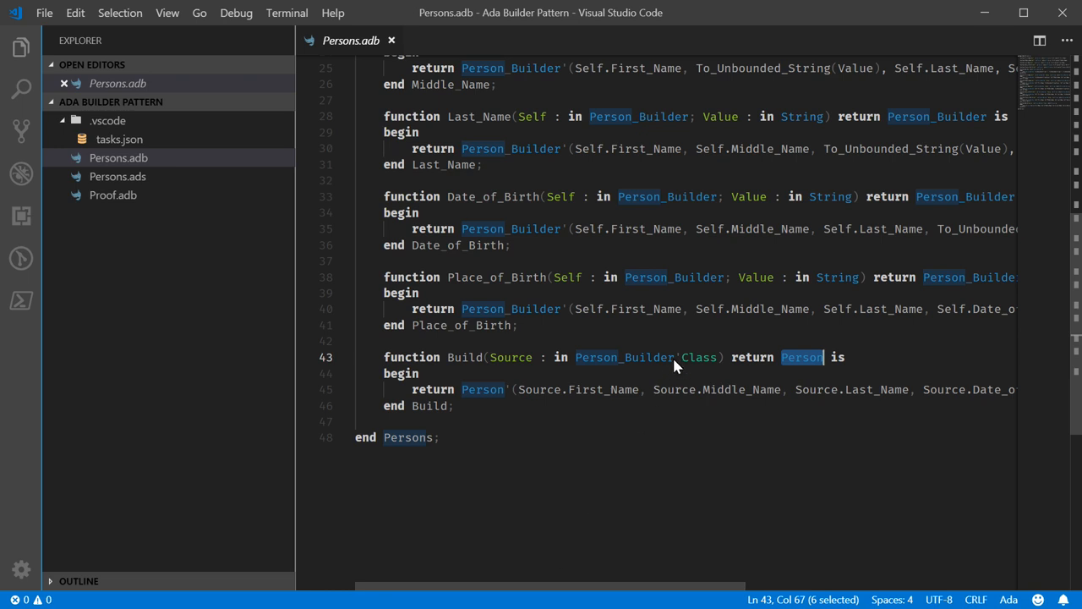
pyautogui.moveTo(528, 366)
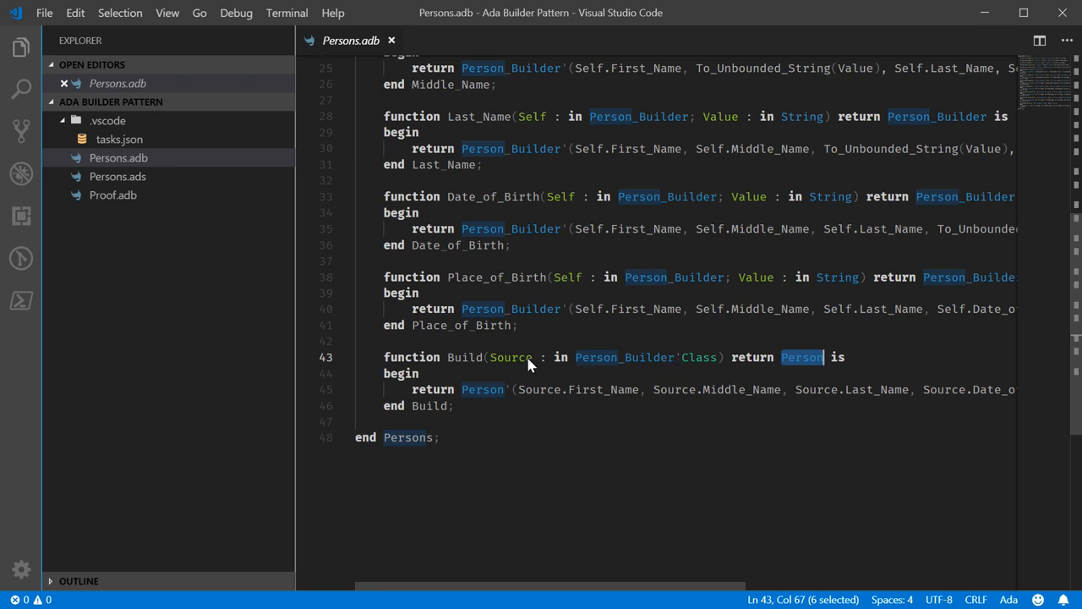
pyautogui.moveTo(680, 372)
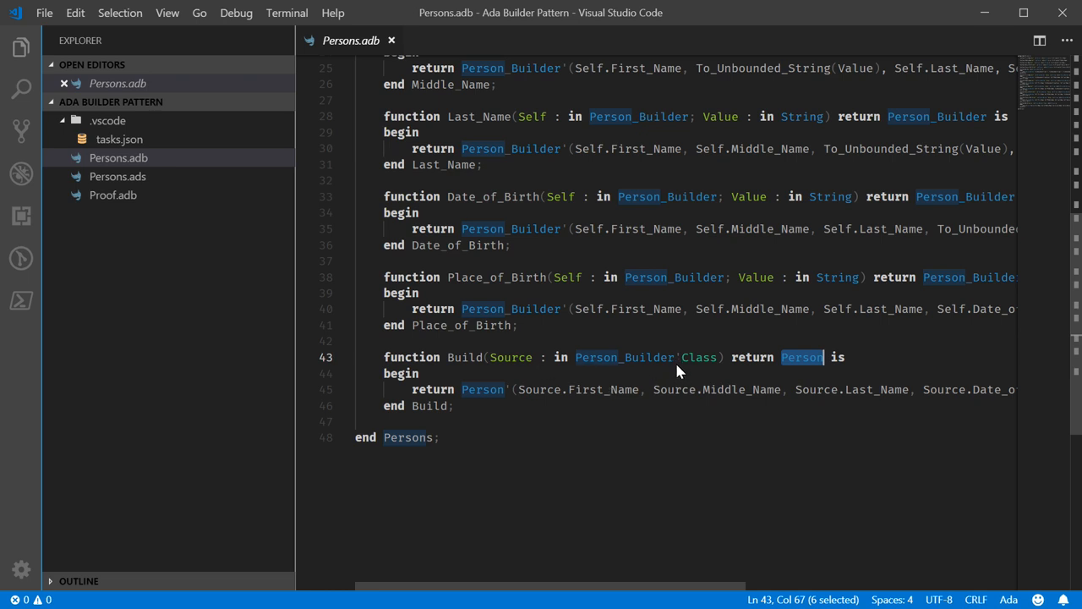
pyautogui.moveTo(702, 376)
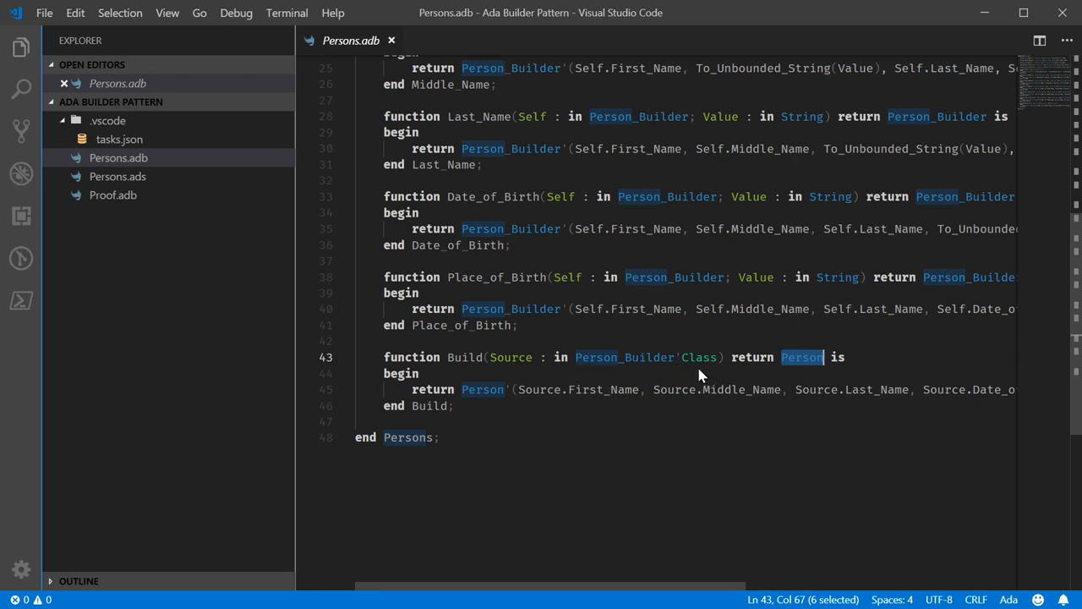
pyautogui.moveTo(663, 372)
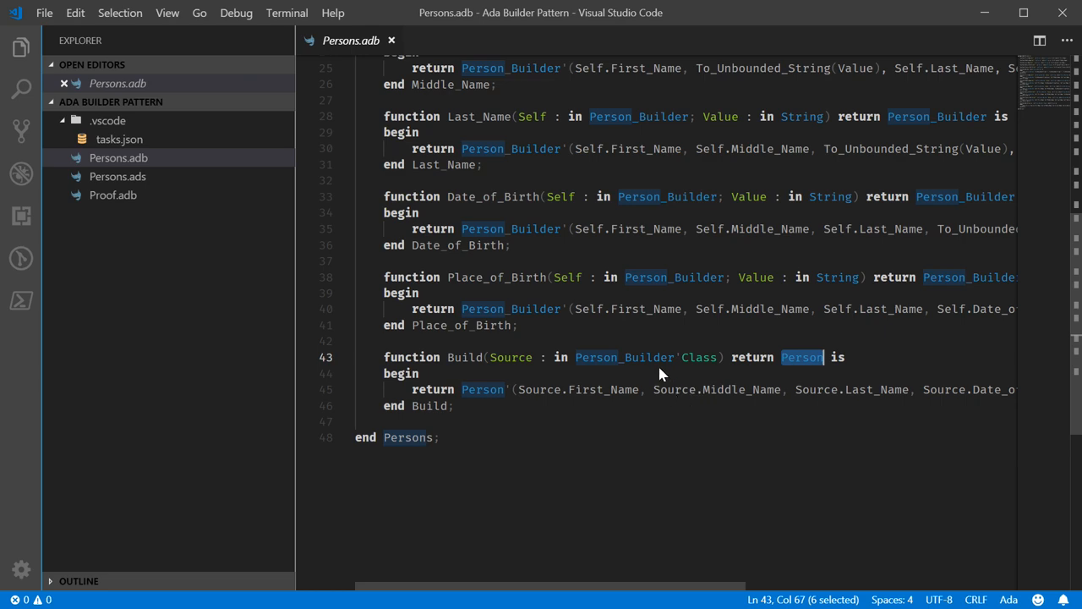
pyautogui.scroll(3)
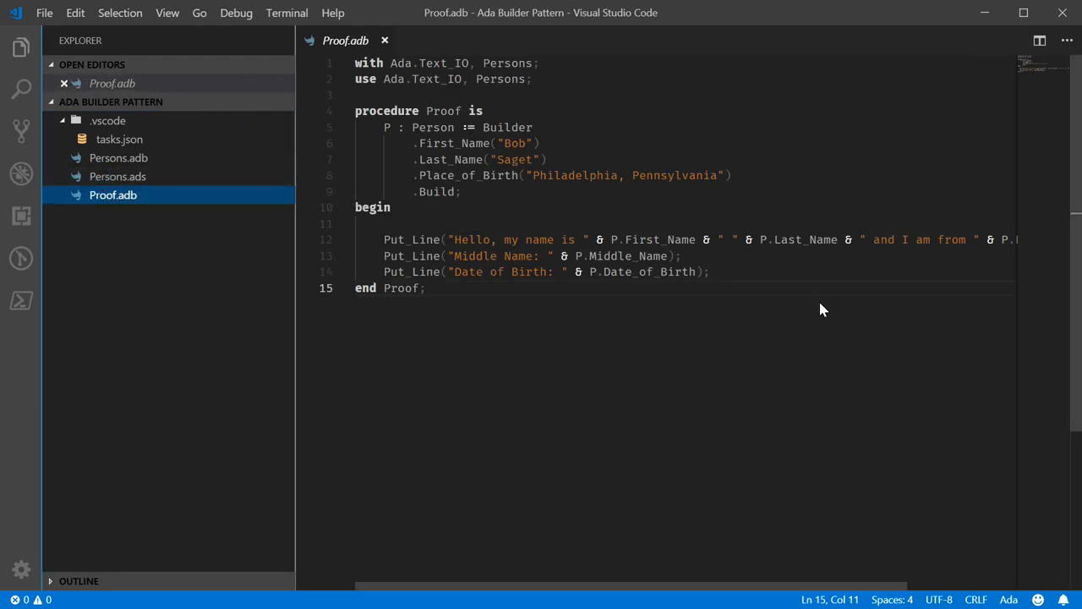
pyautogui.moveTo(524, 303)
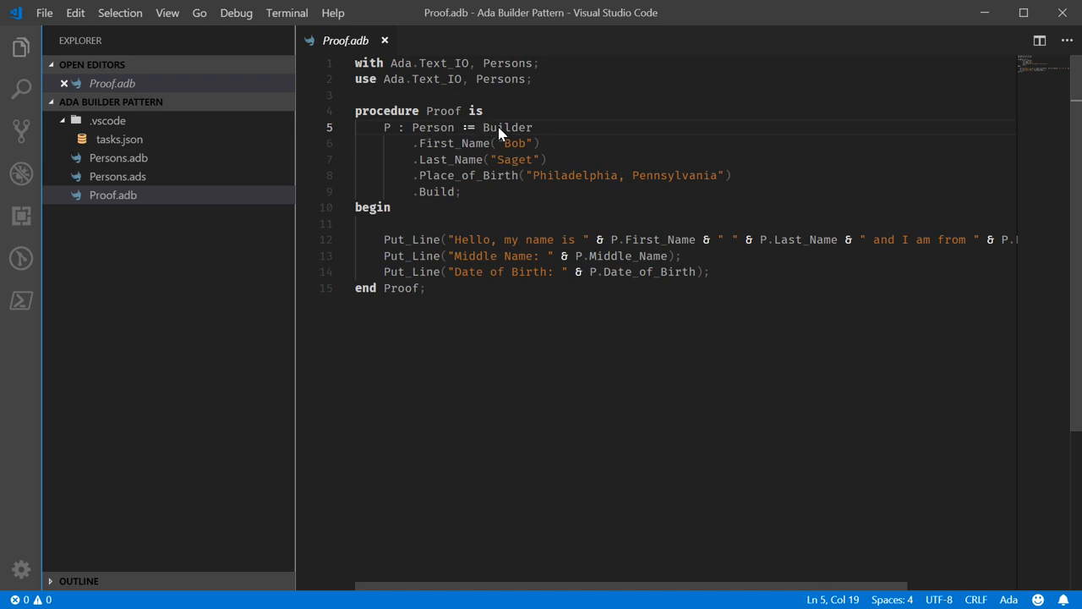
pyautogui.moveTo(421, 159)
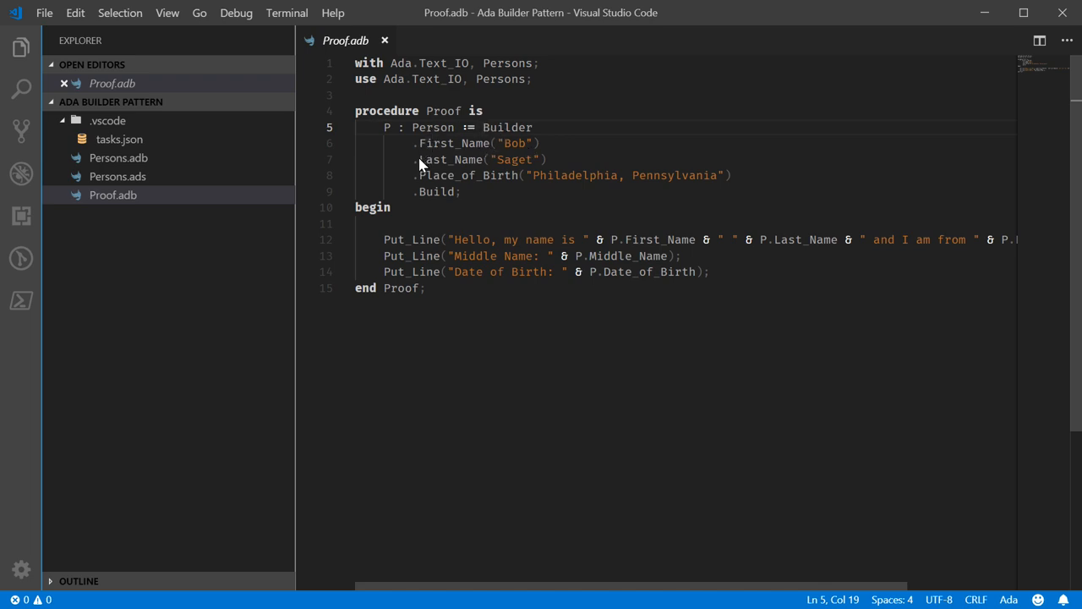
pyautogui.moveTo(448, 186)
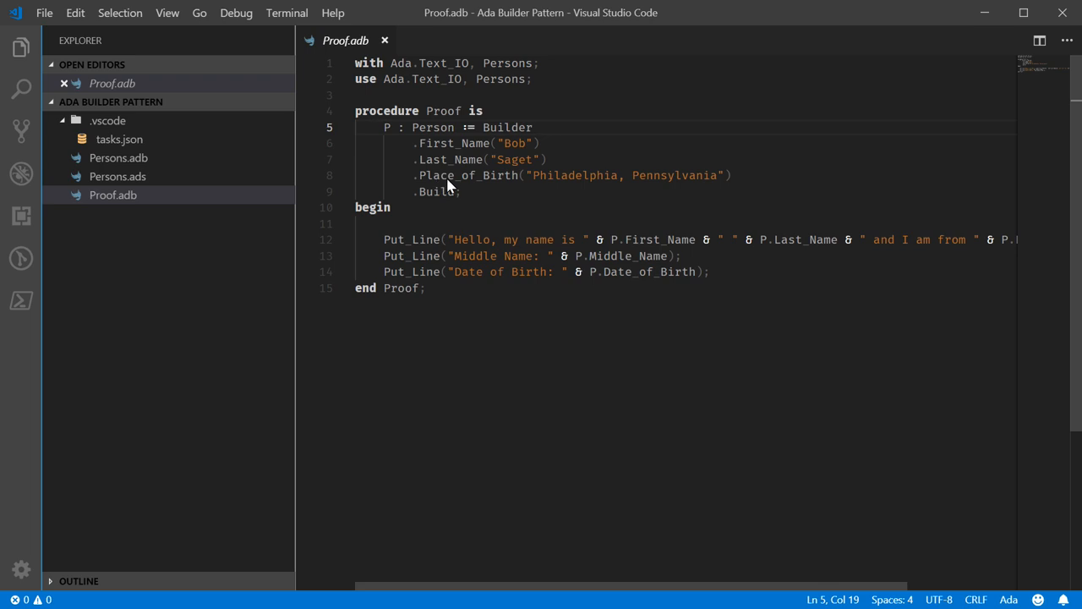
pyautogui.moveTo(505, 182)
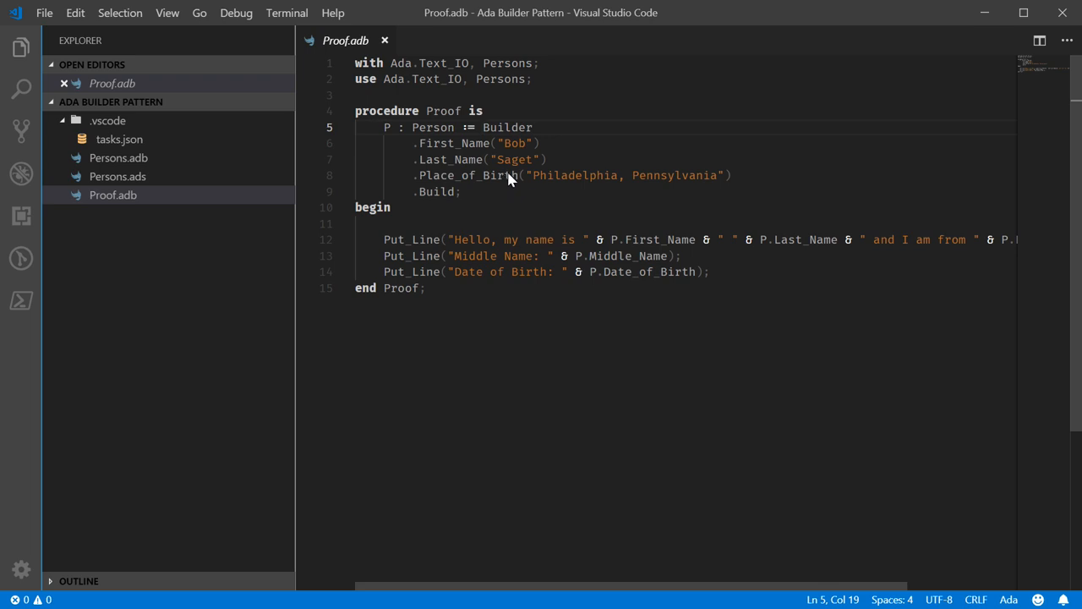
pyautogui.moveTo(578, 183)
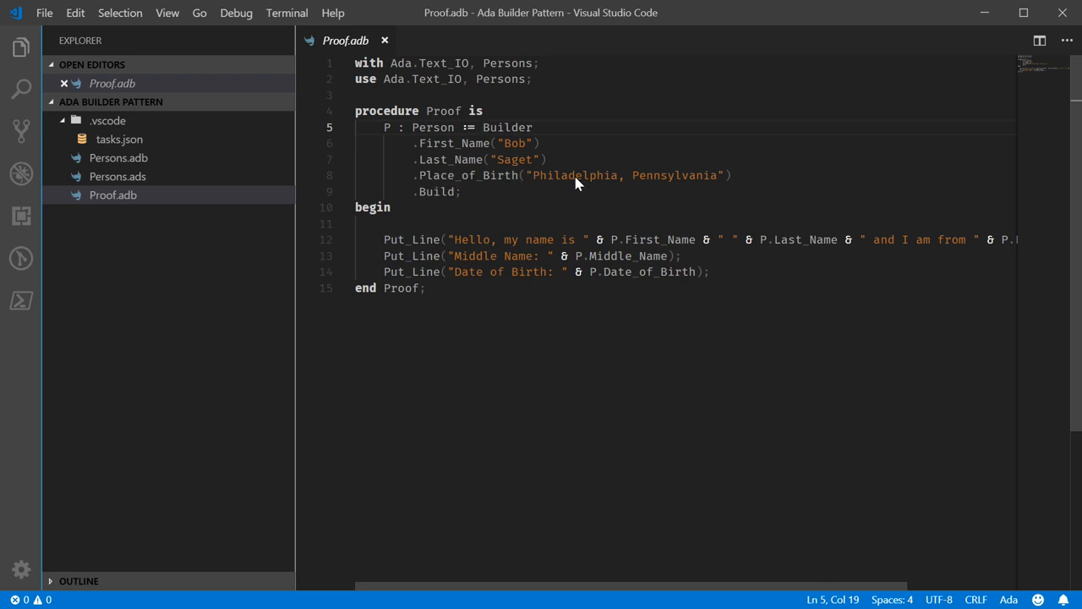
pyautogui.moveTo(609, 181)
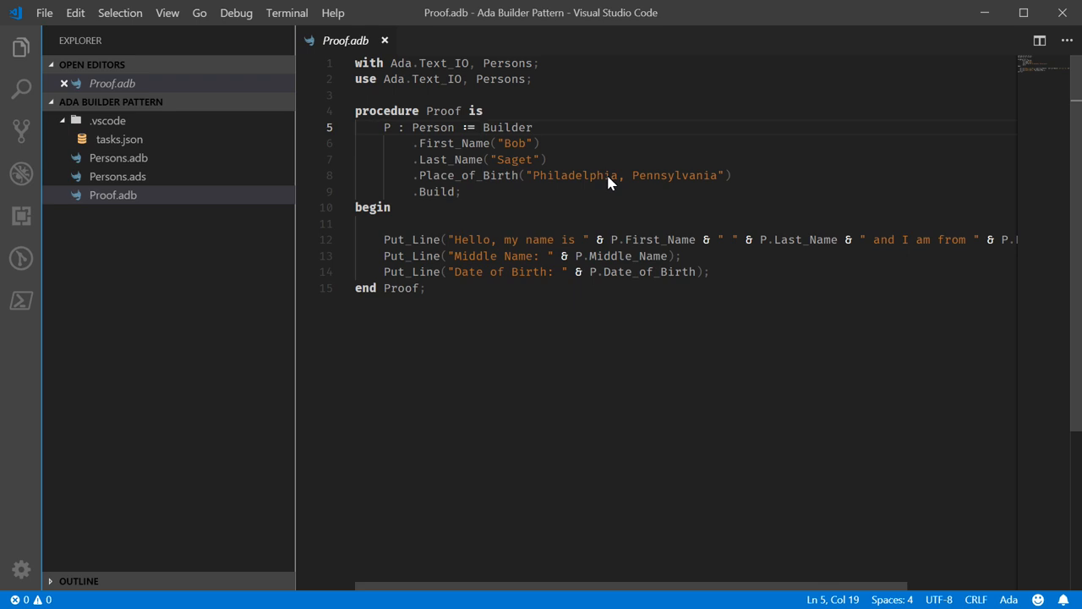
pyautogui.moveTo(448, 196)
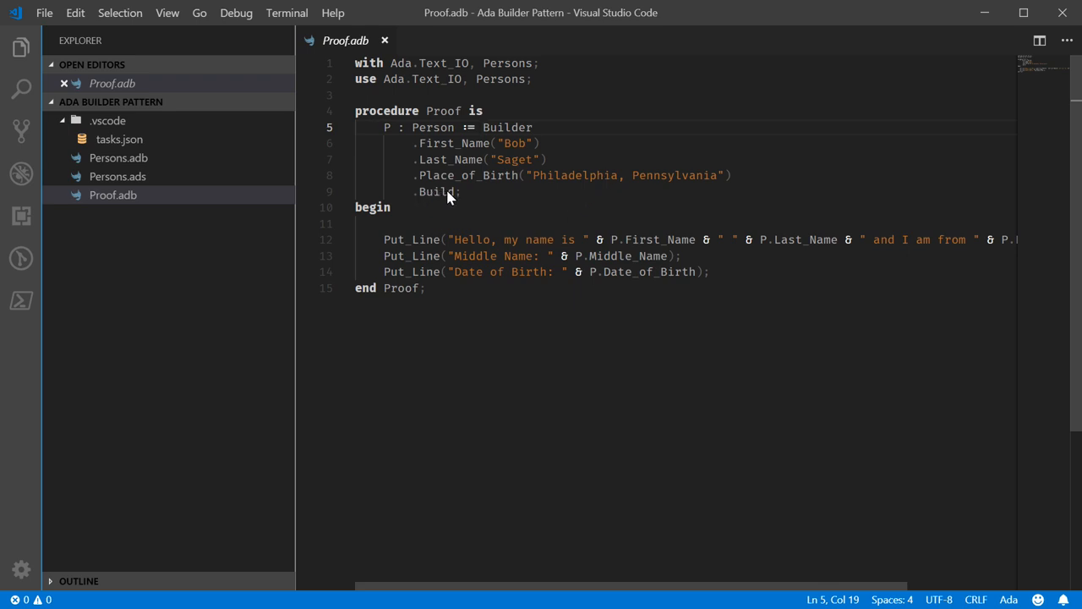
pyautogui.moveTo(538, 122)
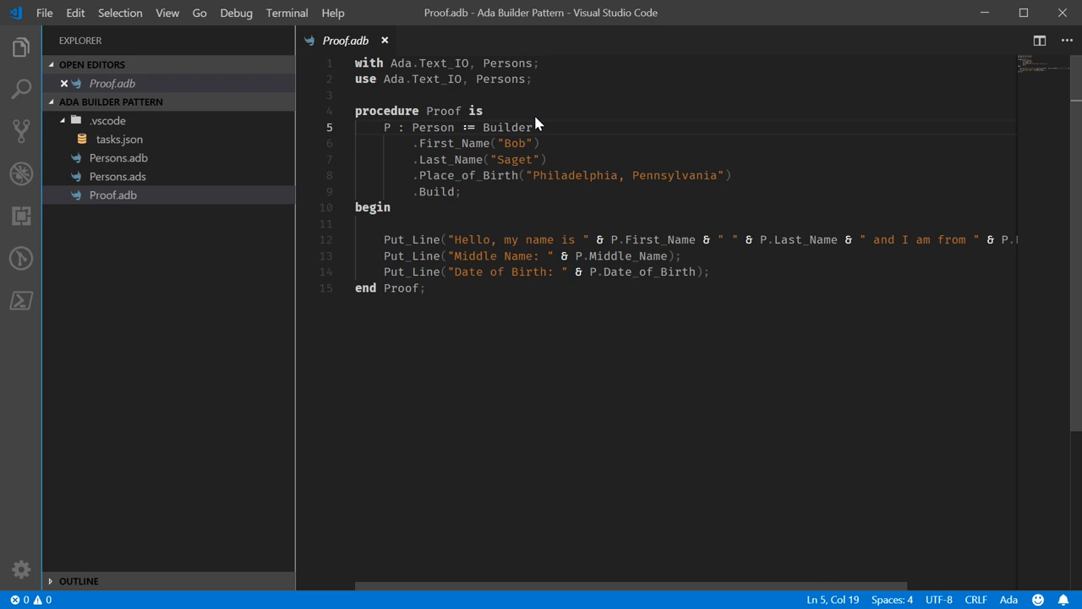
pyautogui.doubleClick(507, 127)
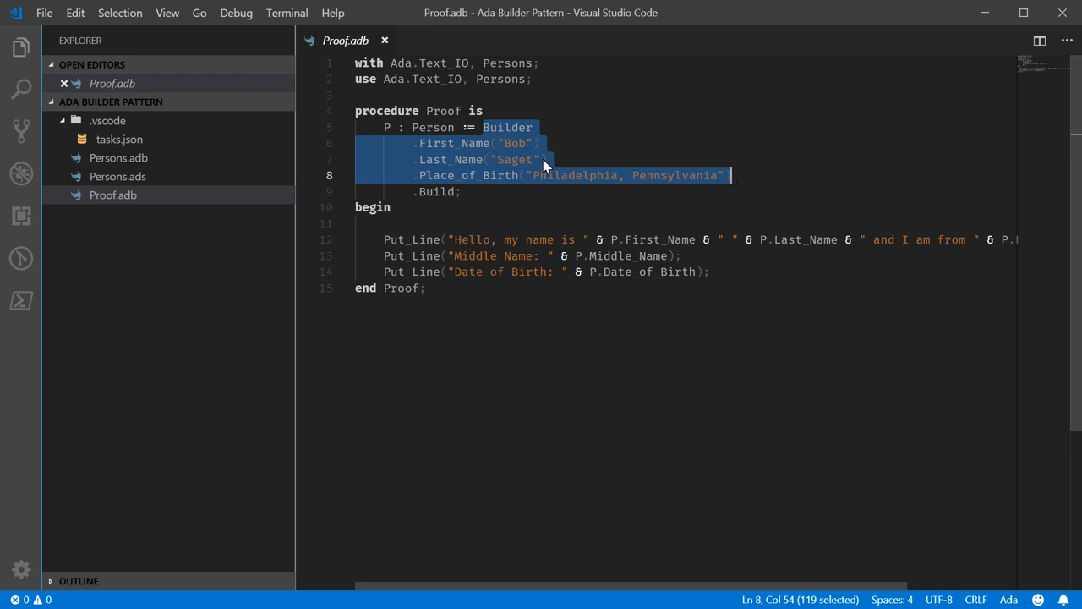
pyautogui.moveTo(508, 132)
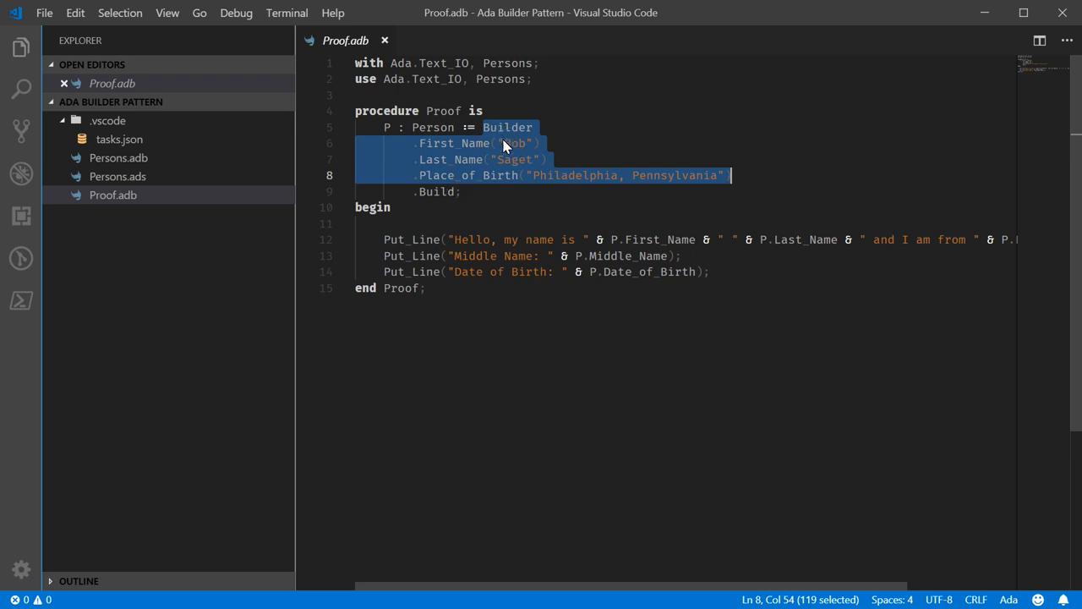
pyautogui.moveTo(617, 183)
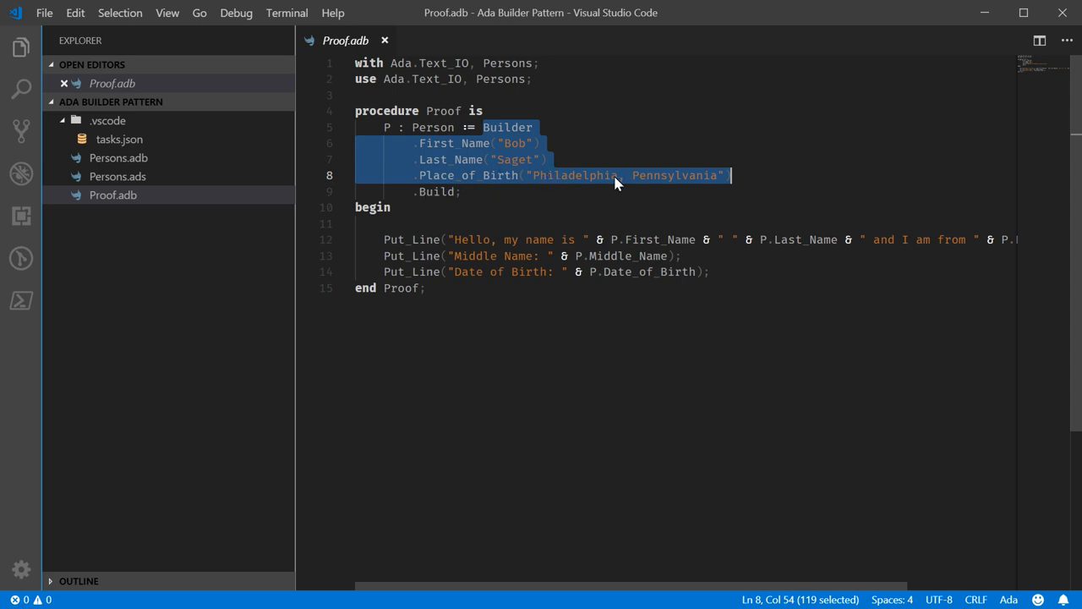
pyautogui.moveTo(531, 178)
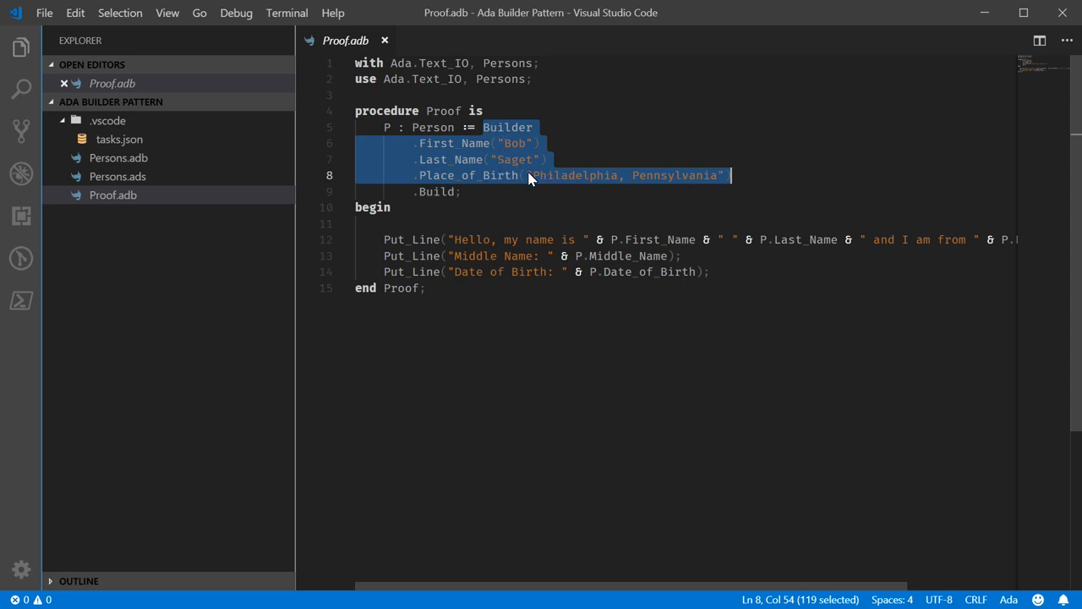
pyautogui.moveTo(555, 136)
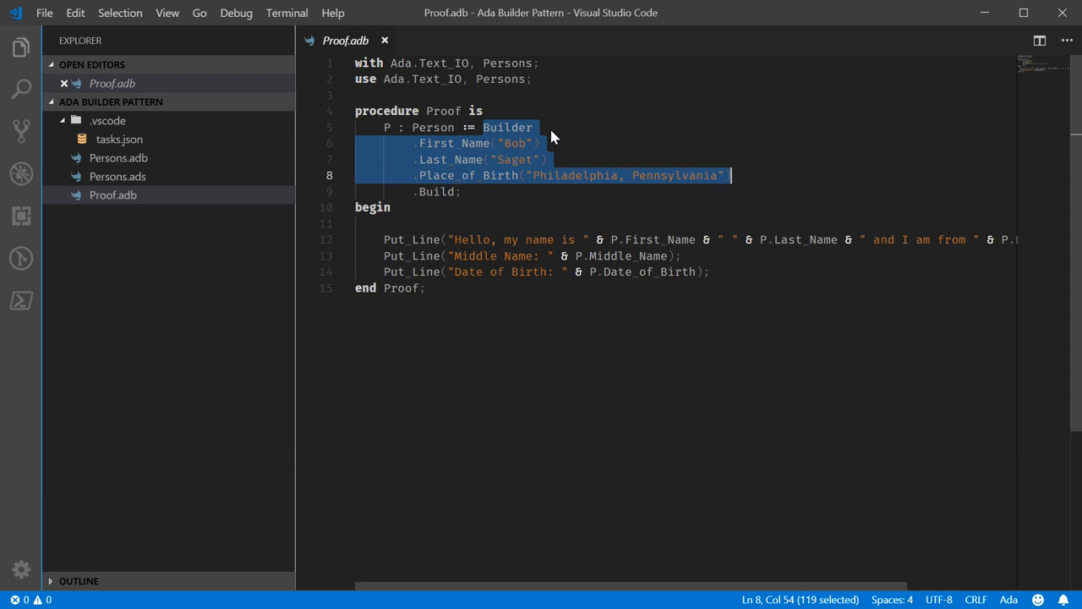
pyautogui.moveTo(494, 180)
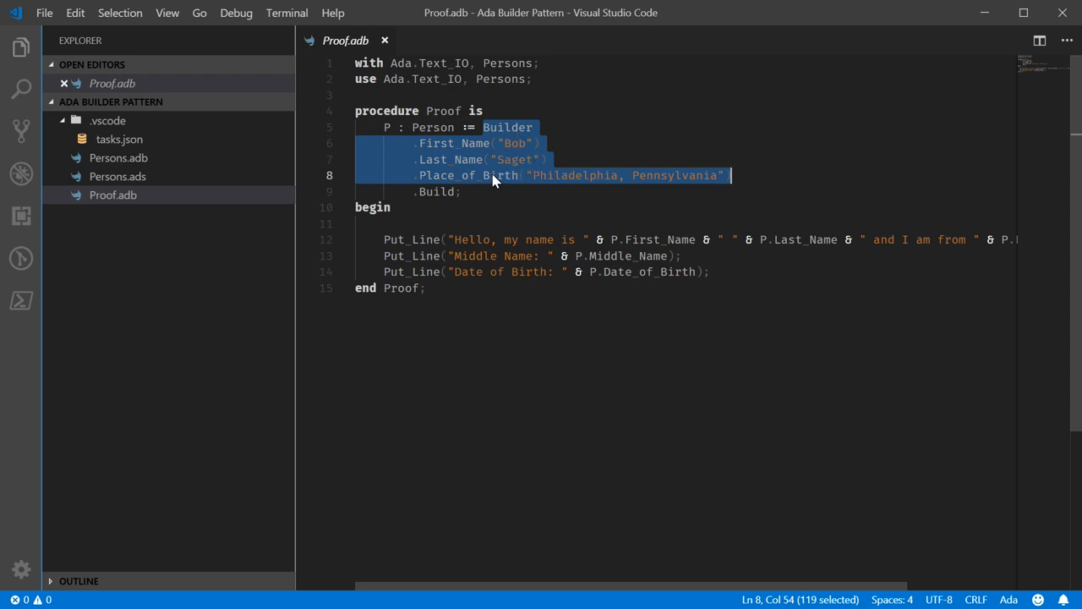
pyautogui.moveTo(745, 179)
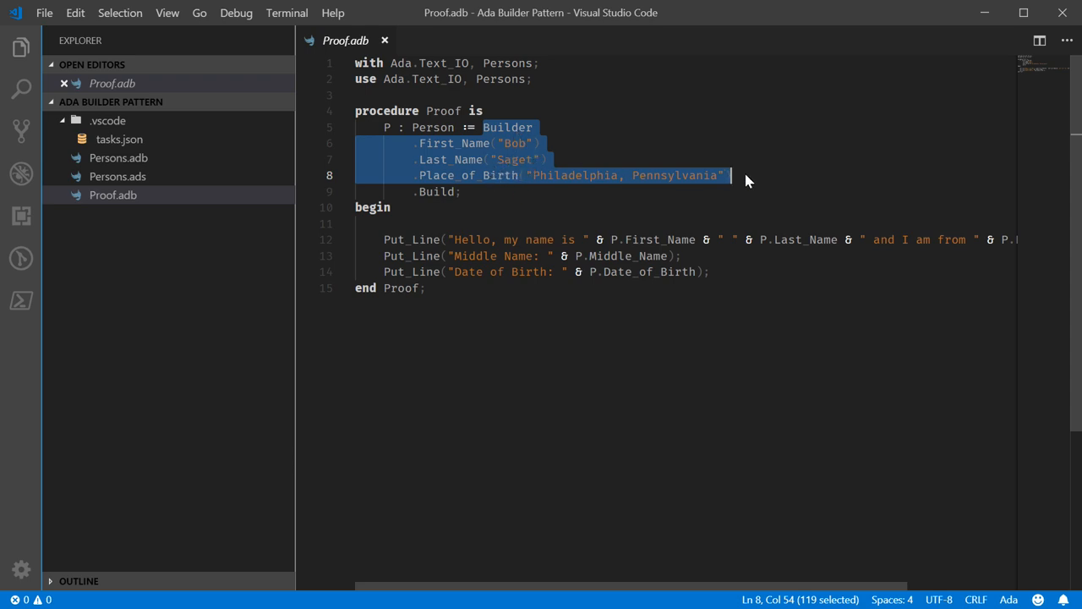
pyautogui.moveTo(421, 149)
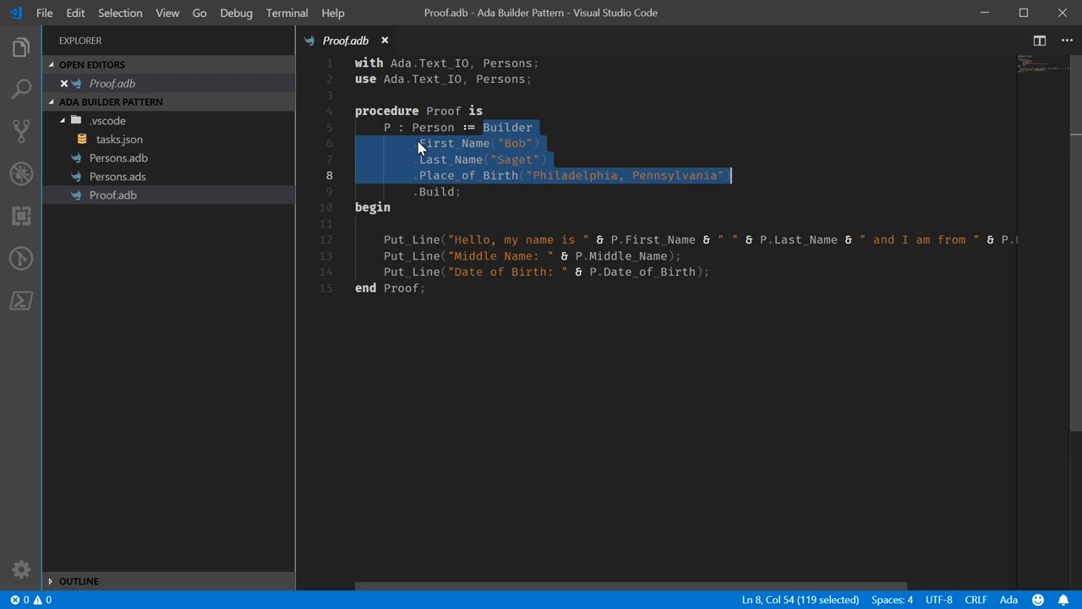
pyautogui.moveTo(471, 147)
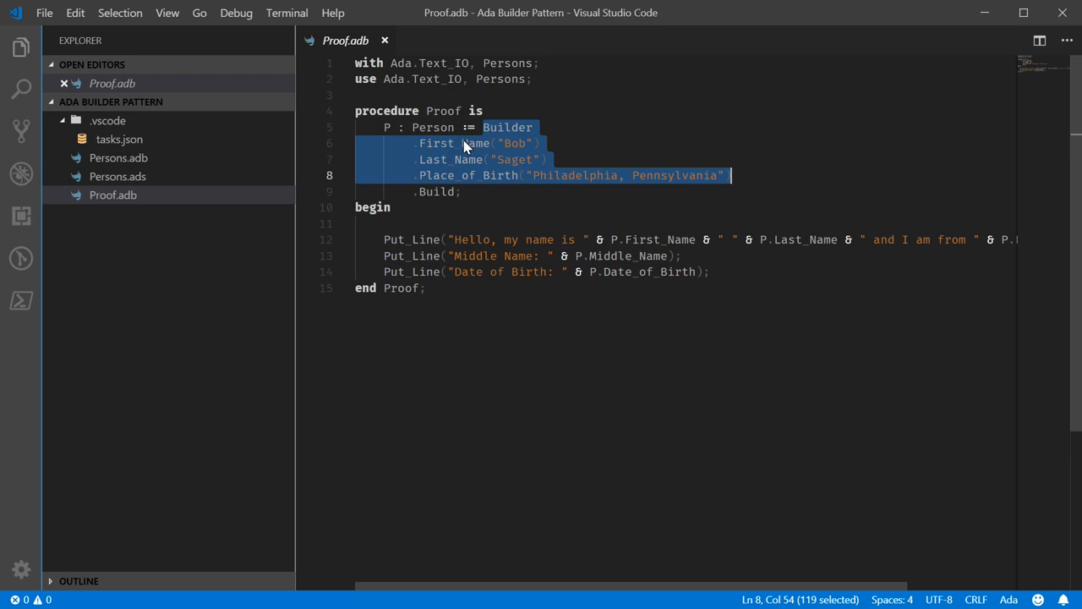
pyautogui.moveTo(472, 149)
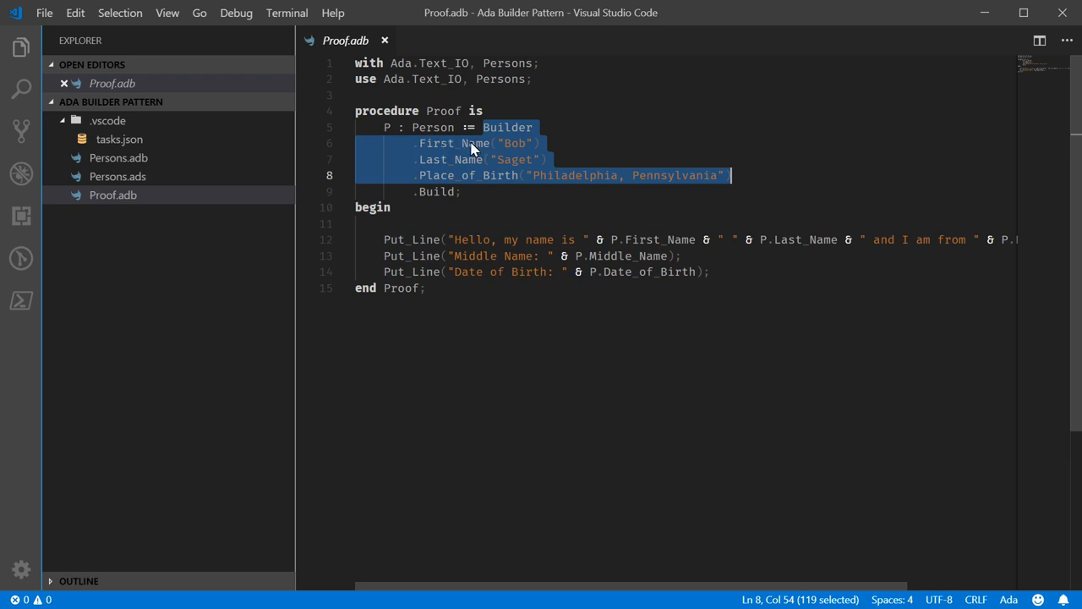
pyautogui.moveTo(470, 148)
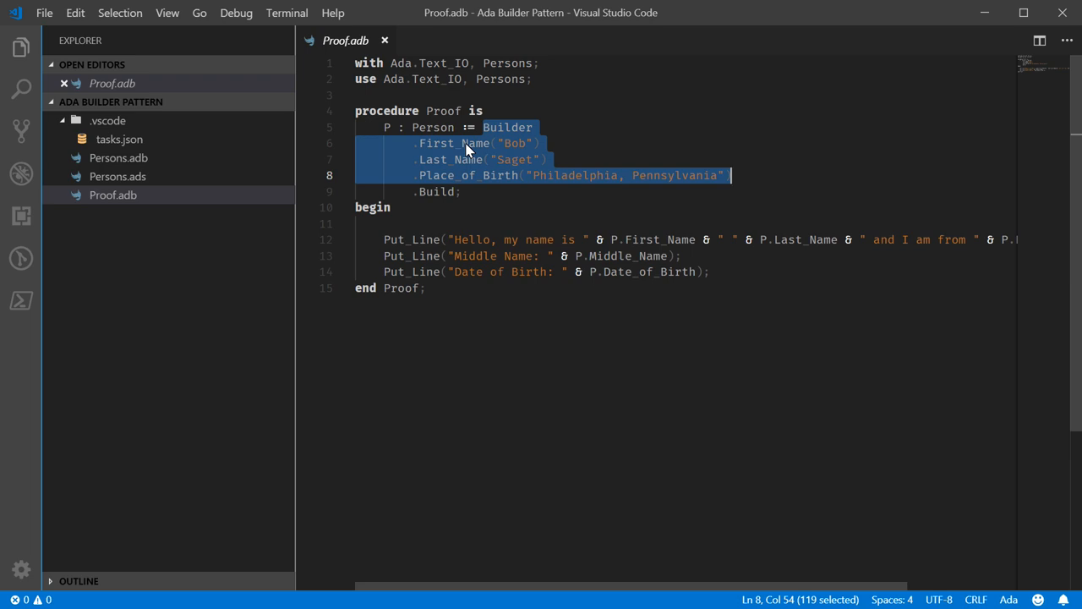
pyautogui.moveTo(438, 201)
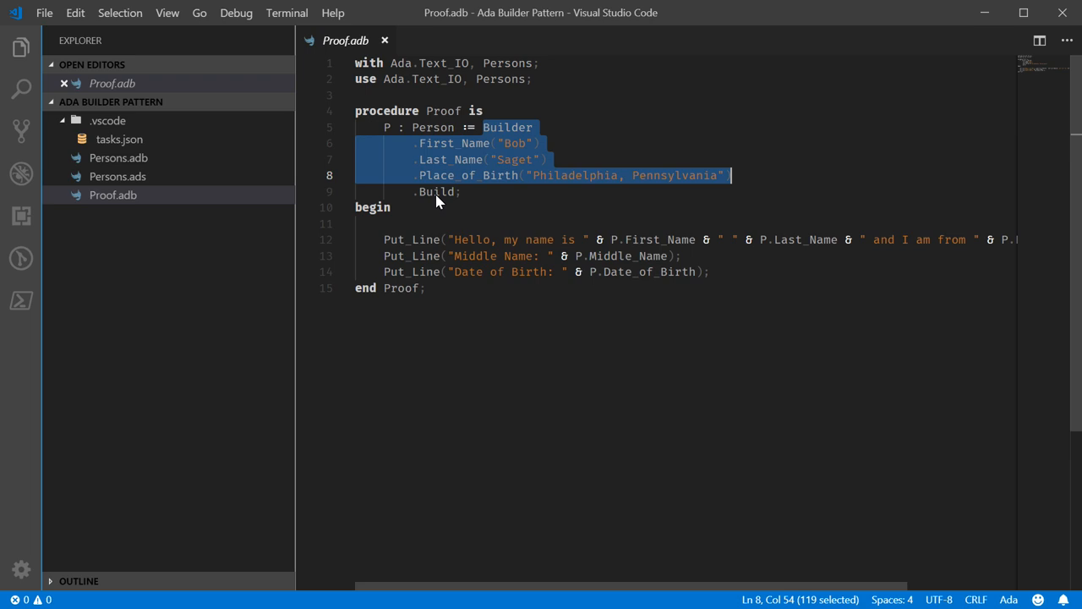
pyautogui.moveTo(436, 203)
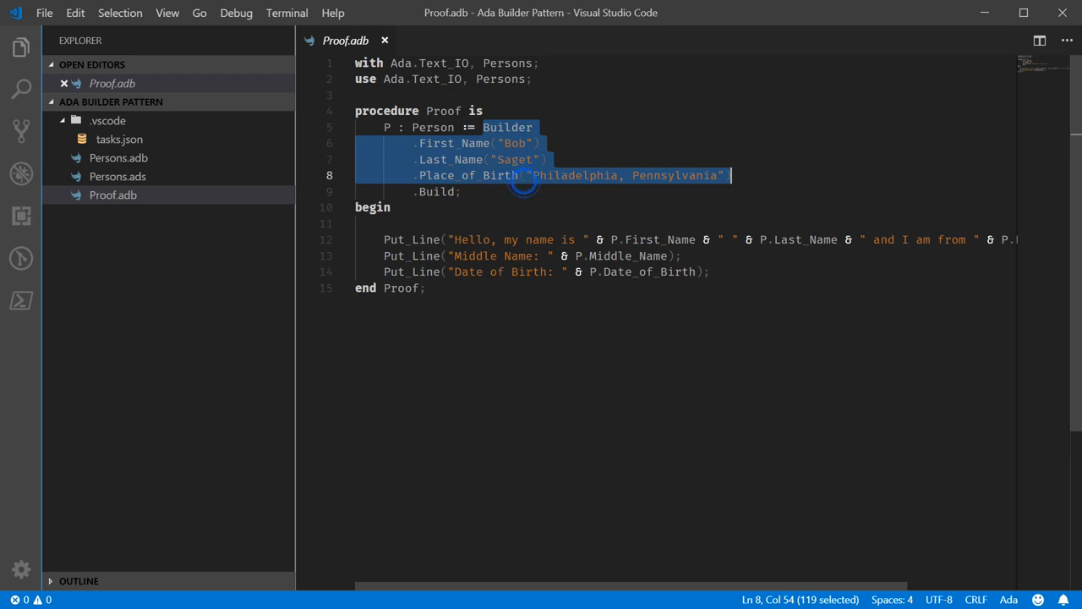
pyautogui.hscroll(3)
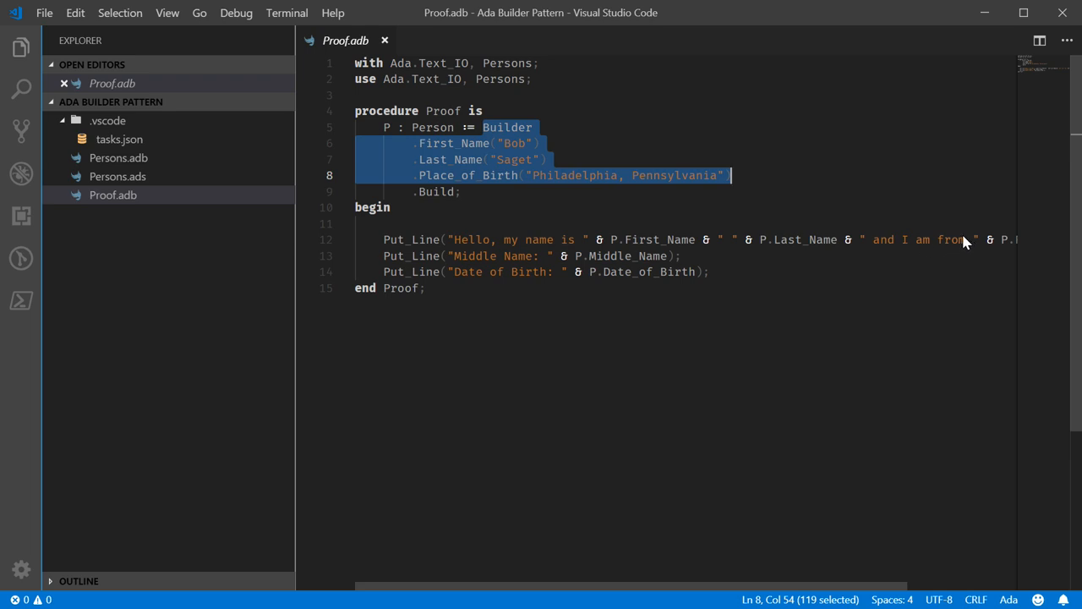
pyautogui.moveTo(584, 180)
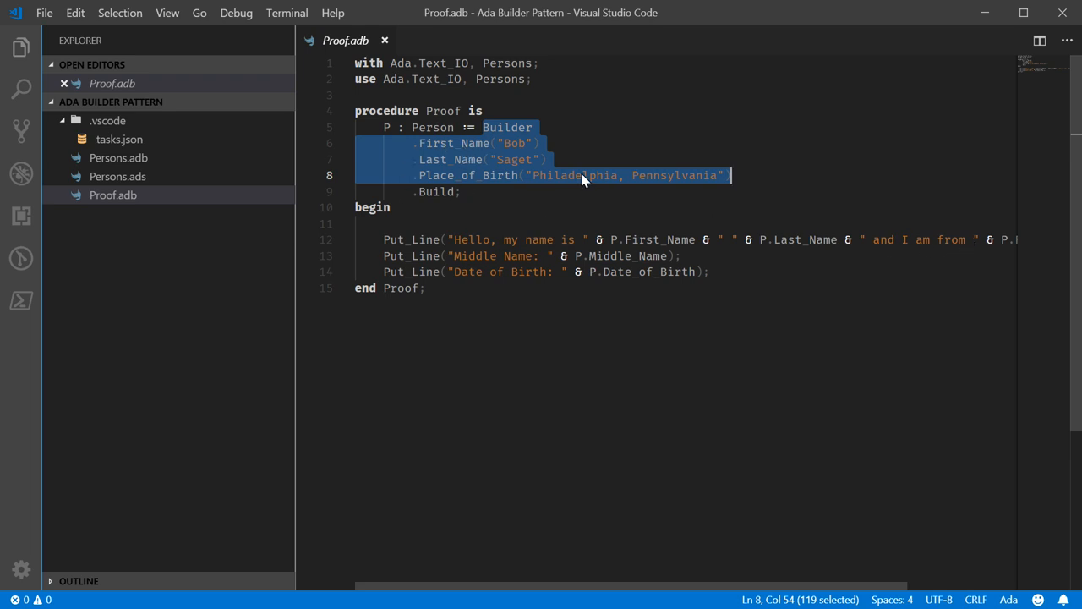
pyautogui.moveTo(386, 269)
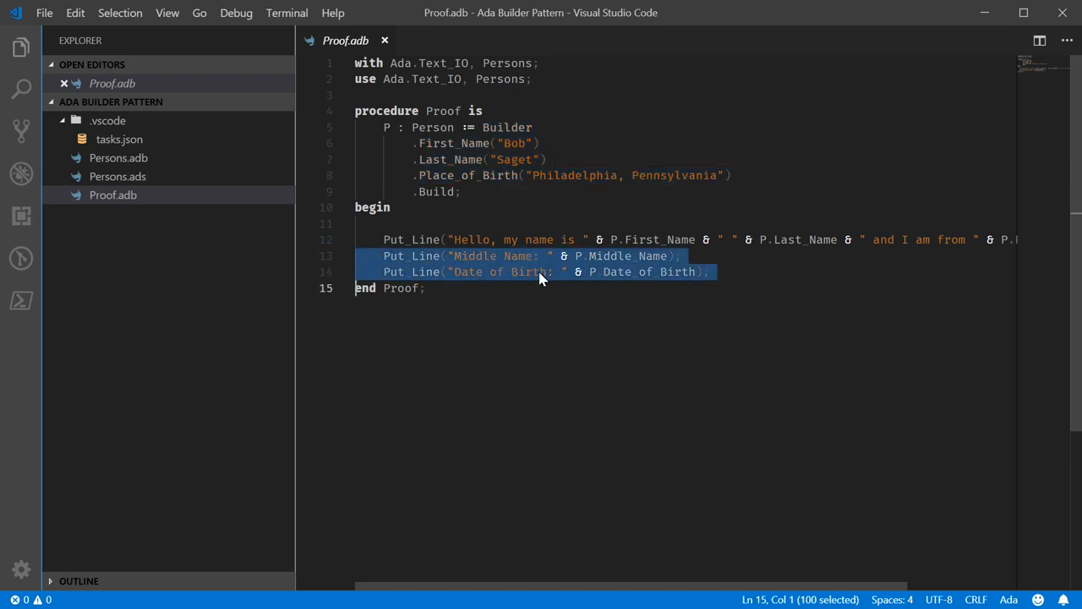
pyautogui.moveTo(531, 262)
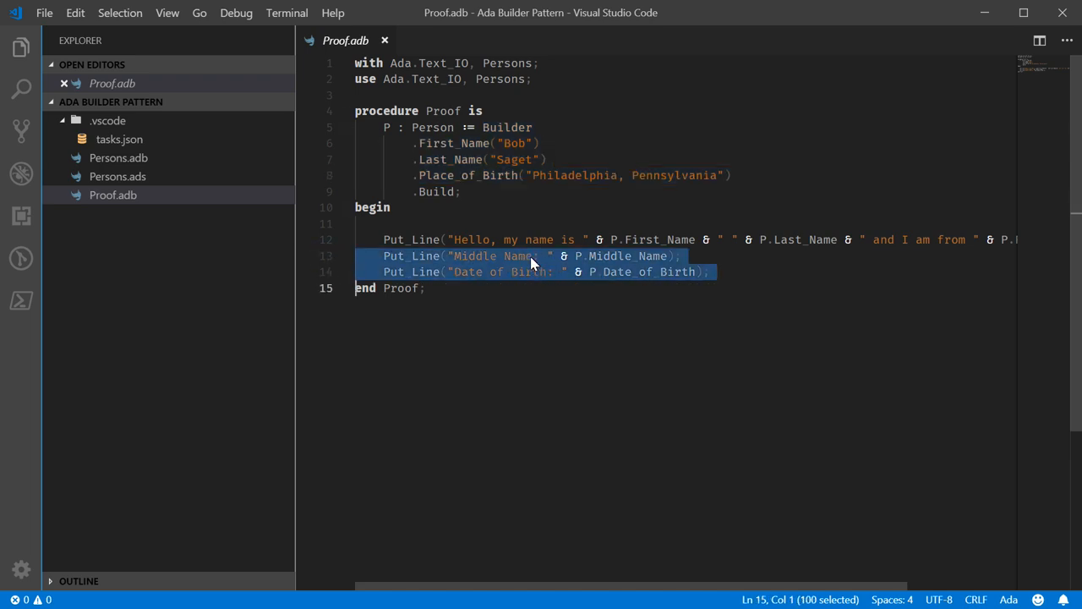
pyautogui.moveTo(616, 264)
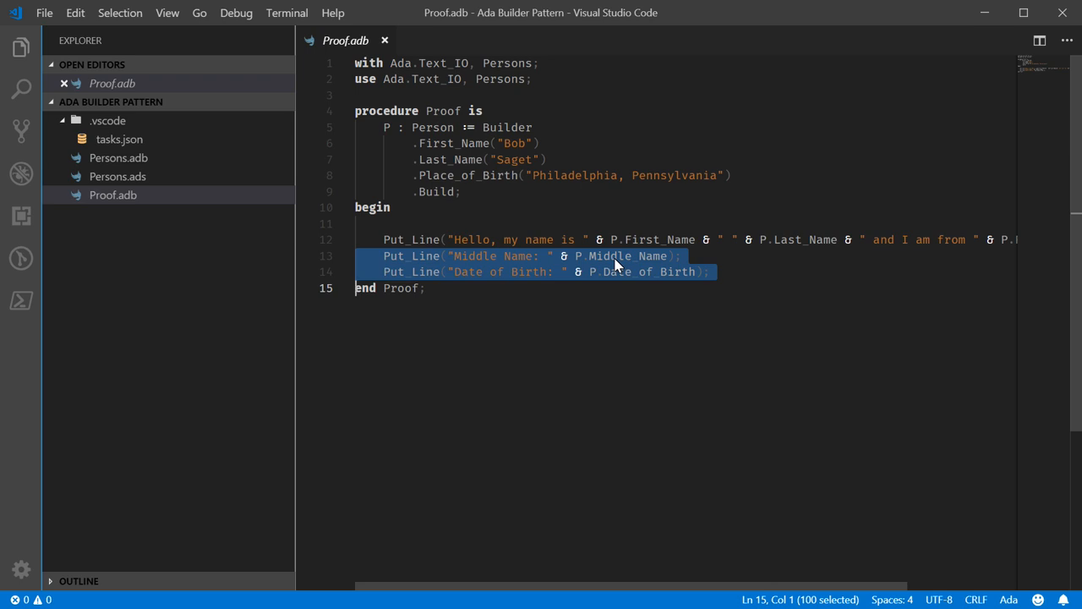
# - Focus the integrated terminal to run gnatclean *.ad* and .\proof.exe
pyautogui.click(588, 271)
pyautogui.write('gnatclean *.ad*')
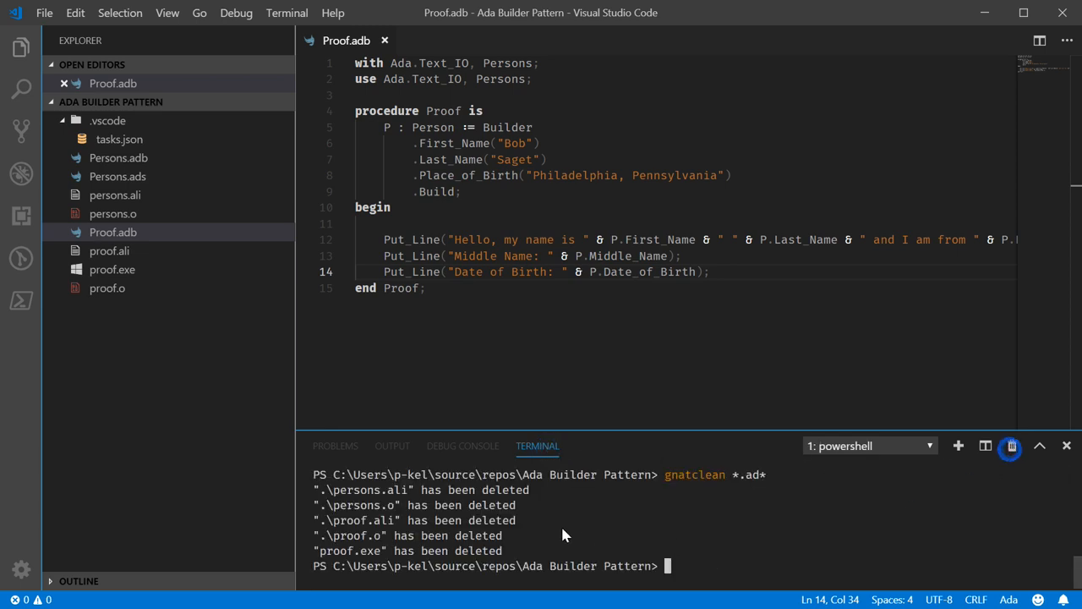
pyautogui.moveTo(741, 541)
pyautogui.write('.\\proof.exe')
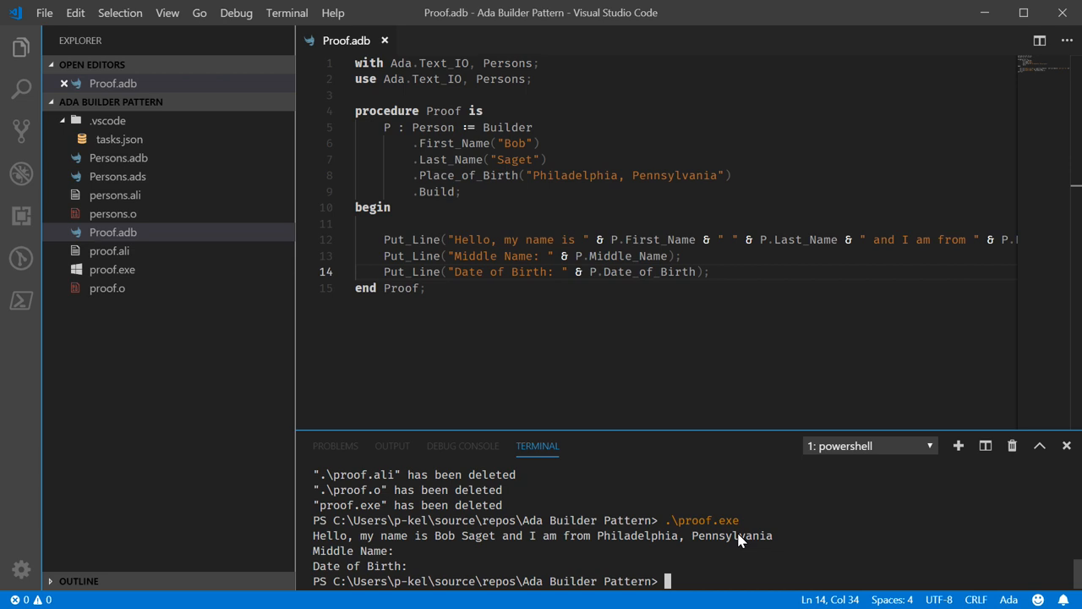
pyautogui.moveTo(450, 561)
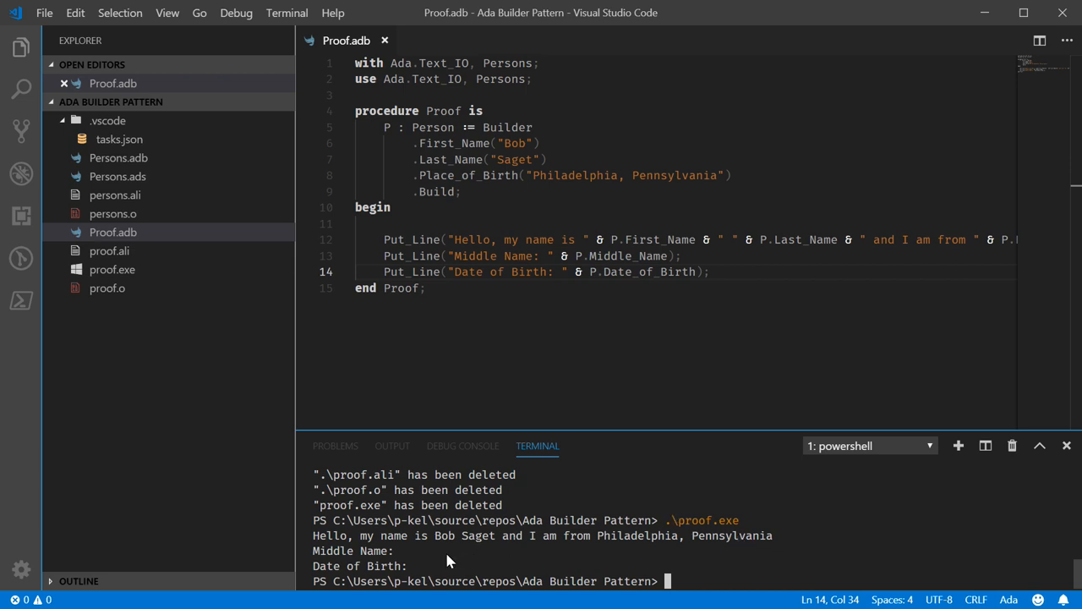
pyautogui.moveTo(506, 550)
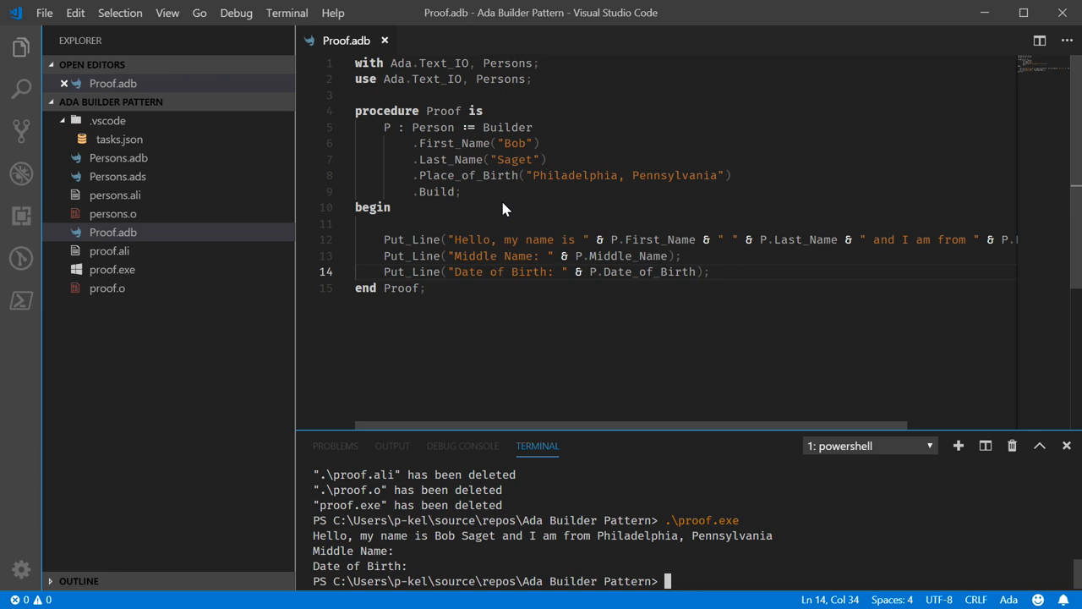
pyautogui.moveTo(509, 159)
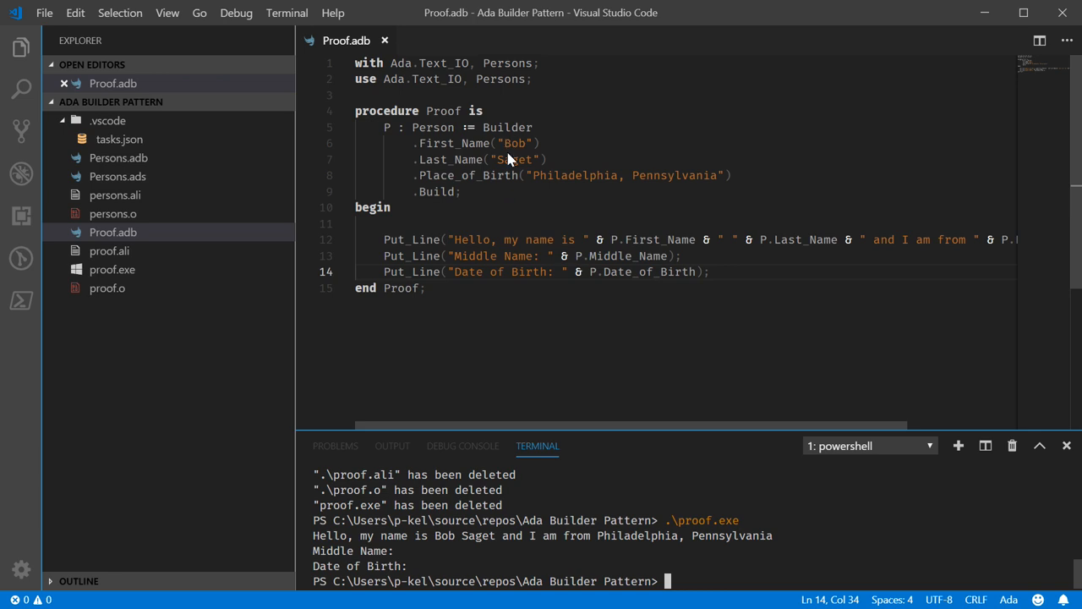
pyautogui.moveTo(499, 152)
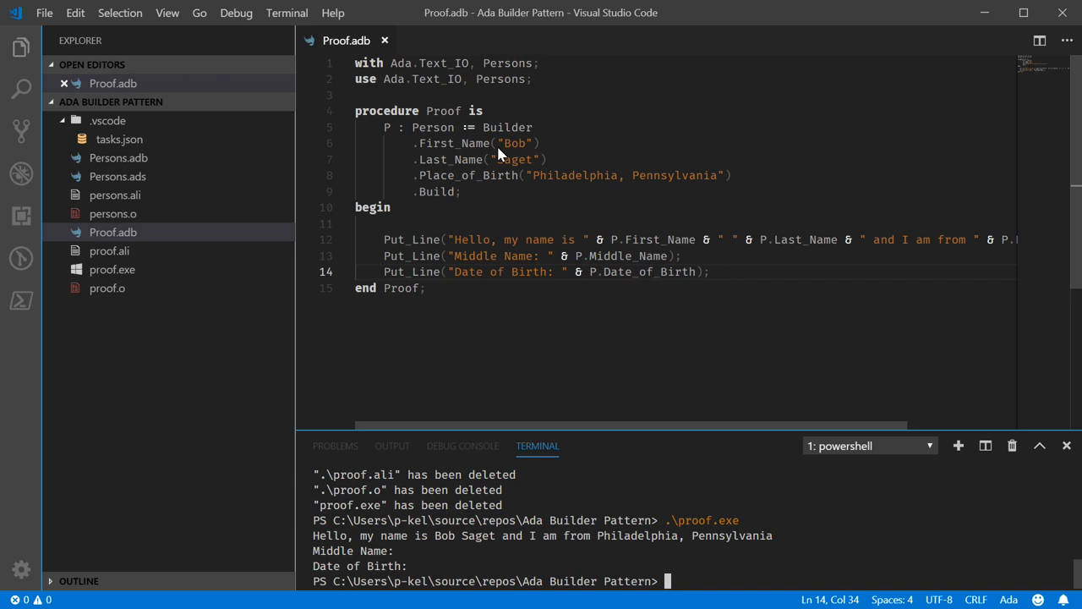
pyautogui.moveTo(636, 193)
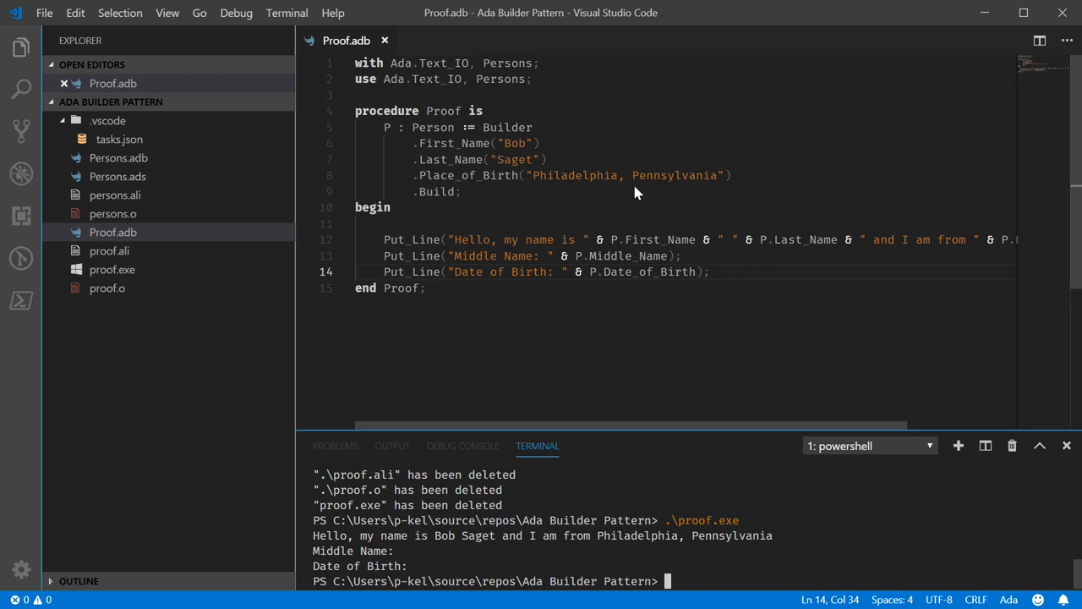
pyautogui.moveTo(634, 166)
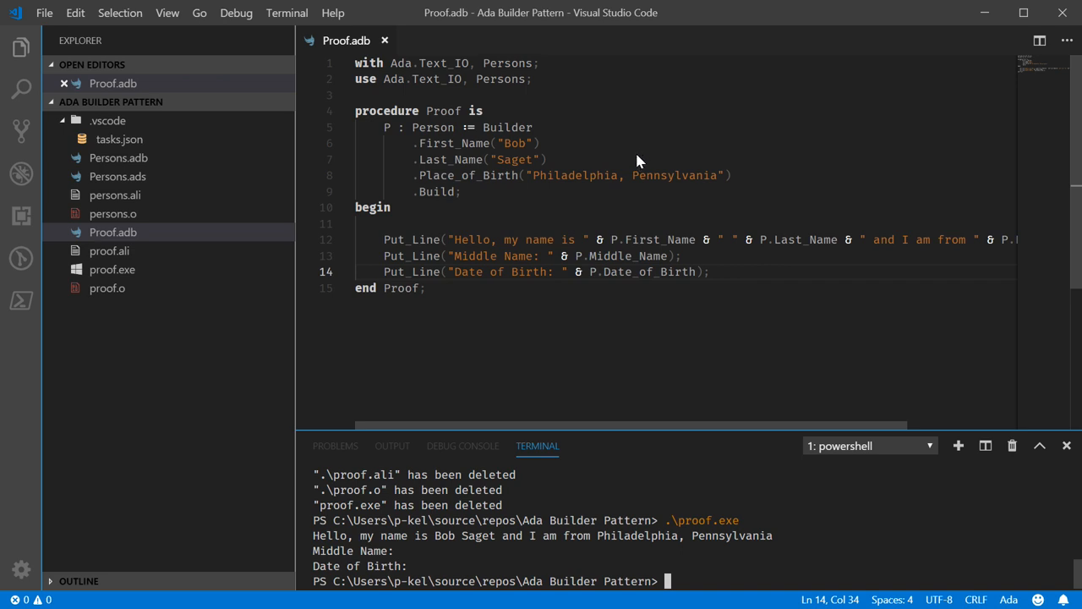
pyautogui.moveTo(574, 184)
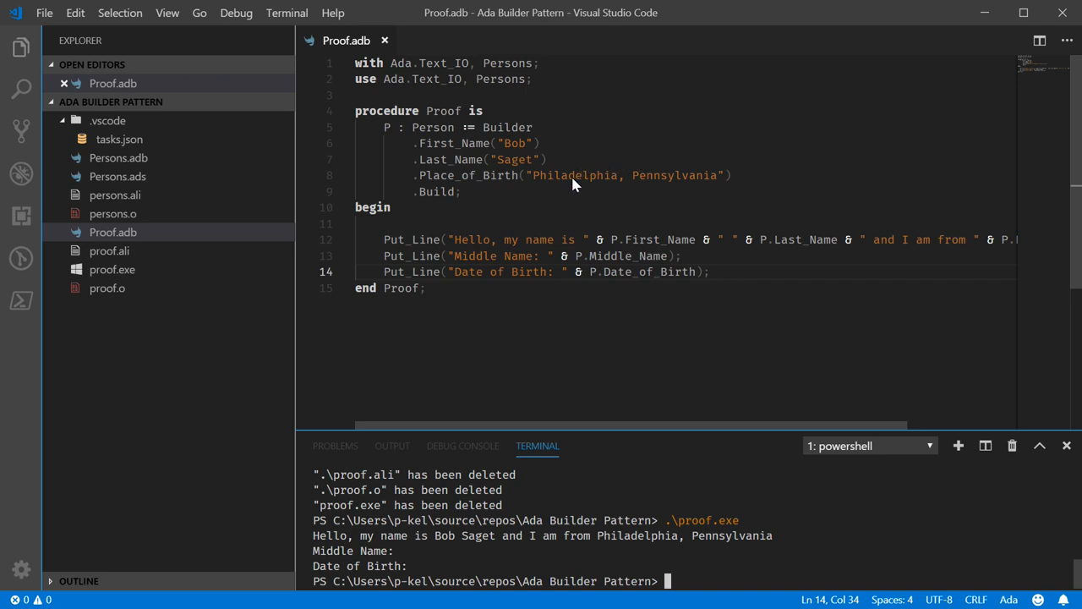
pyautogui.moveTo(612, 168)
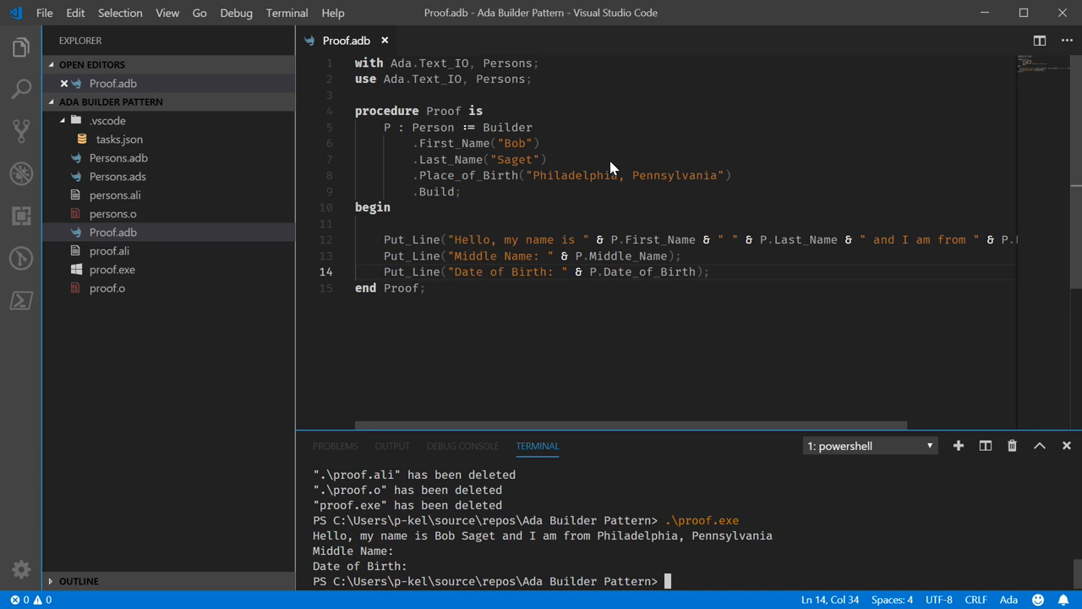
pyautogui.moveTo(565, 159)
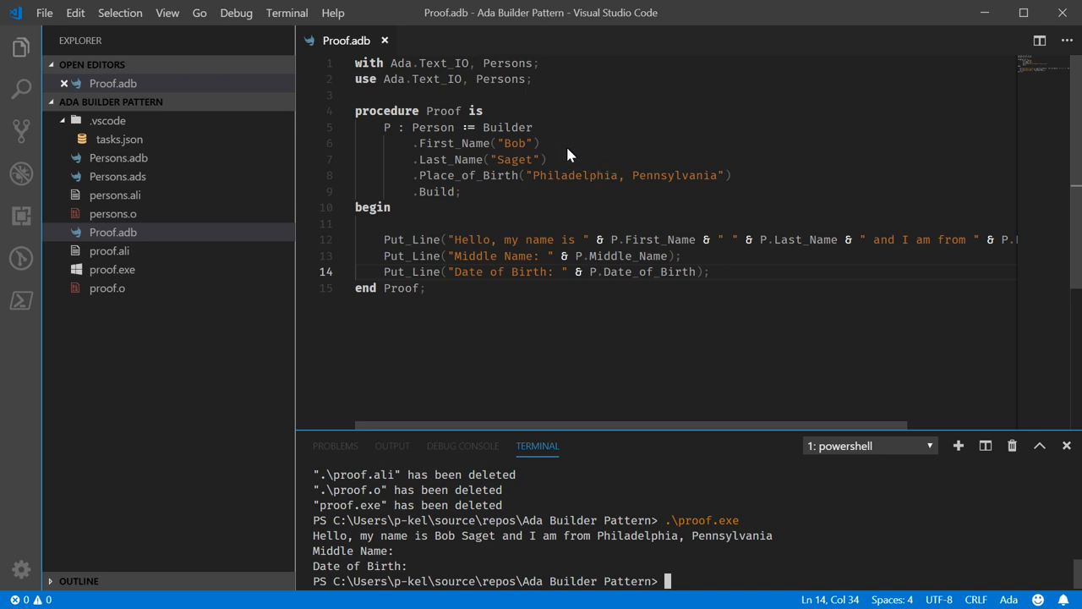
pyautogui.moveTo(584, 159)
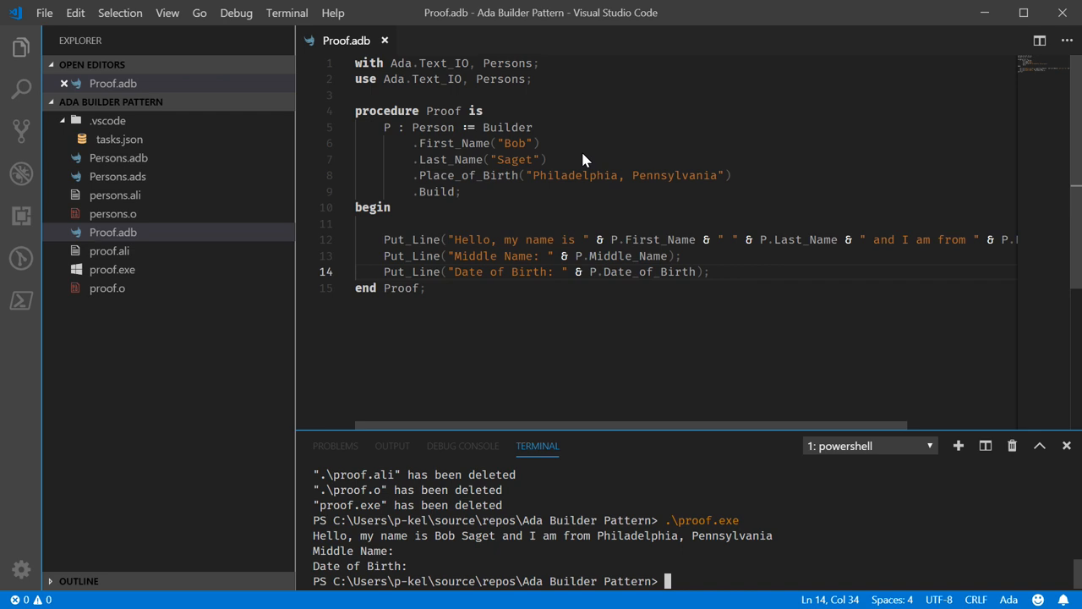
pyautogui.moveTo(489, 270)
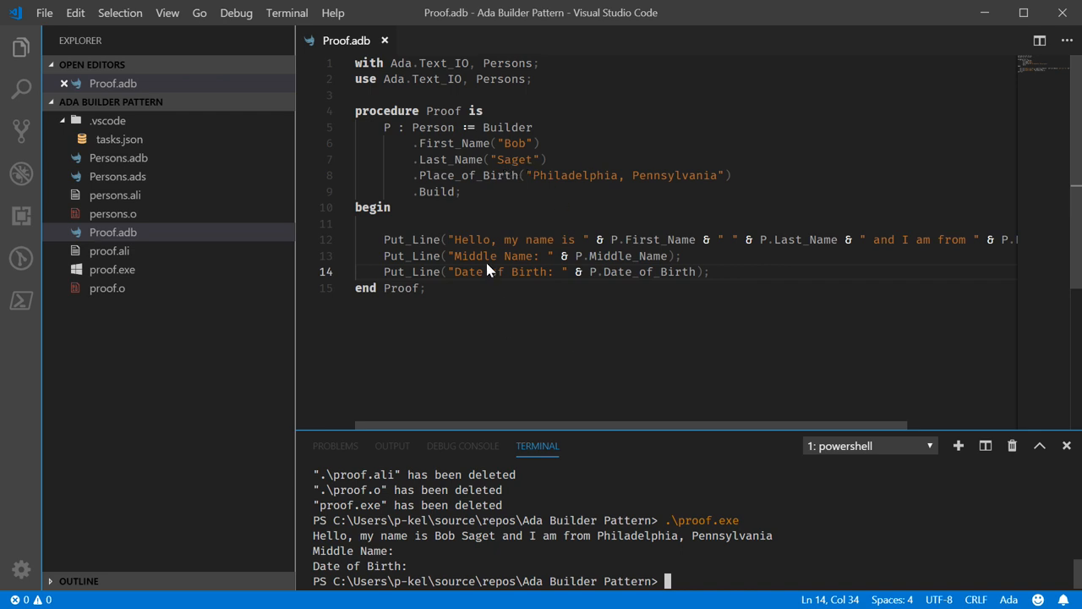
pyautogui.moveTo(494, 210)
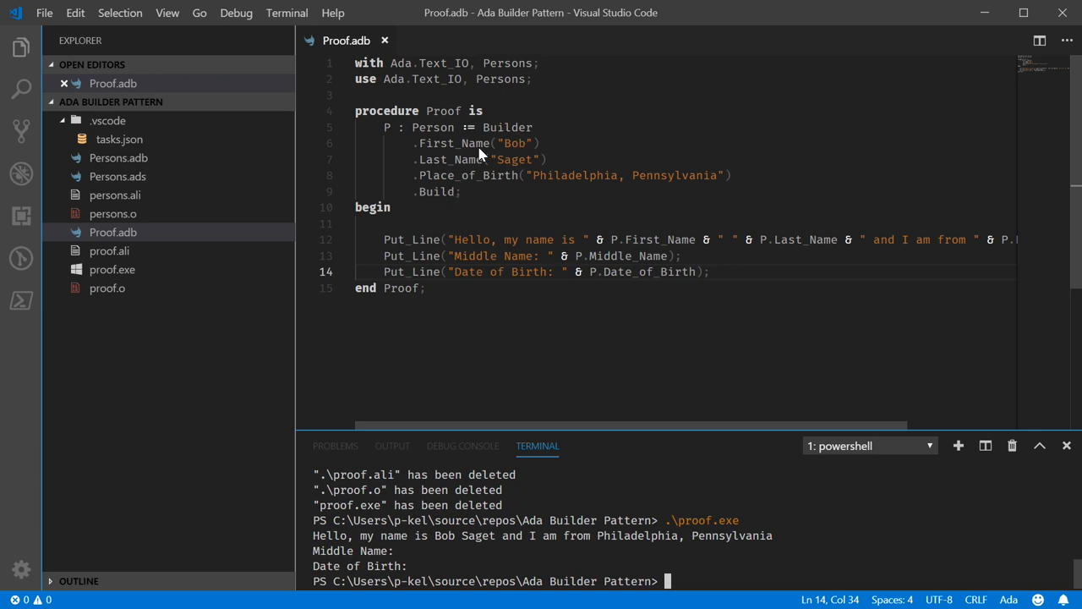
pyautogui.moveTo(459, 184)
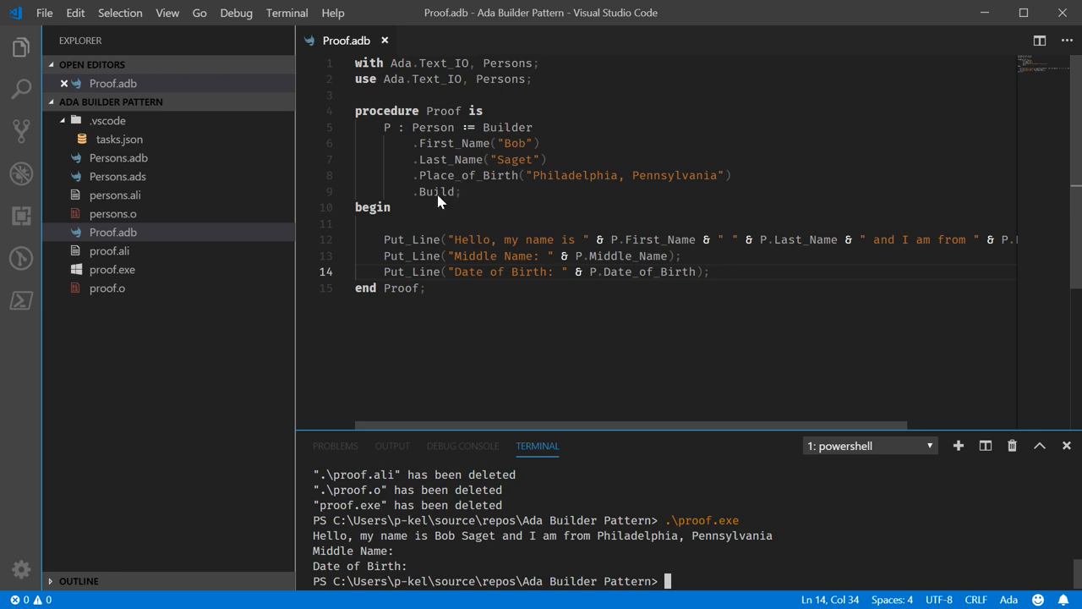
# - Highlight the Build call, close Proof.adb and reopen Persons.adb at its Build function
pyautogui.doubleClick(436, 193)
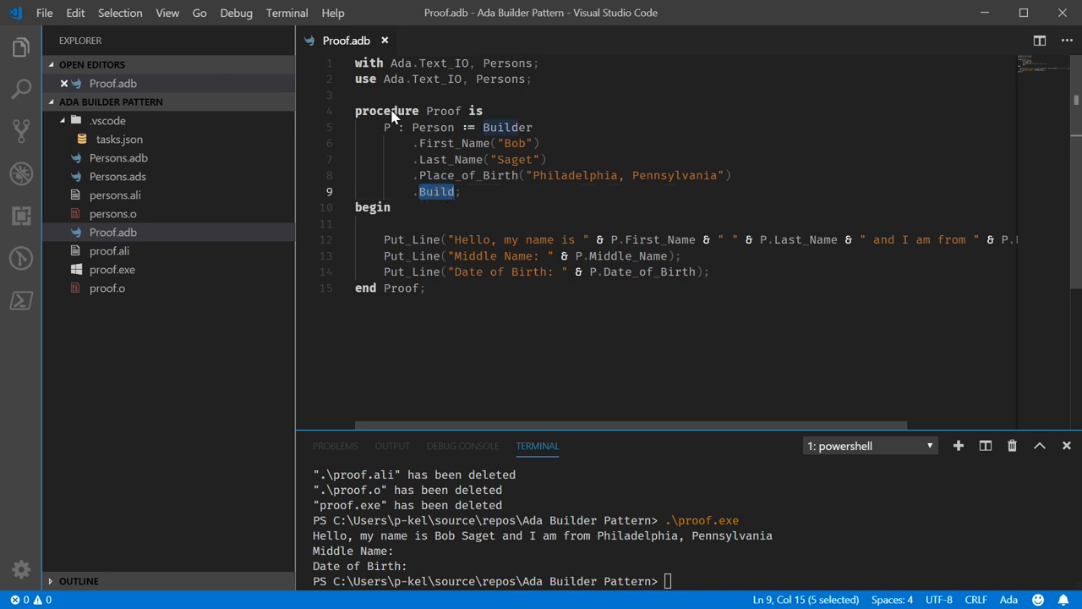
pyautogui.click(386, 40)
pyautogui.write('gnatclean *.ad*')
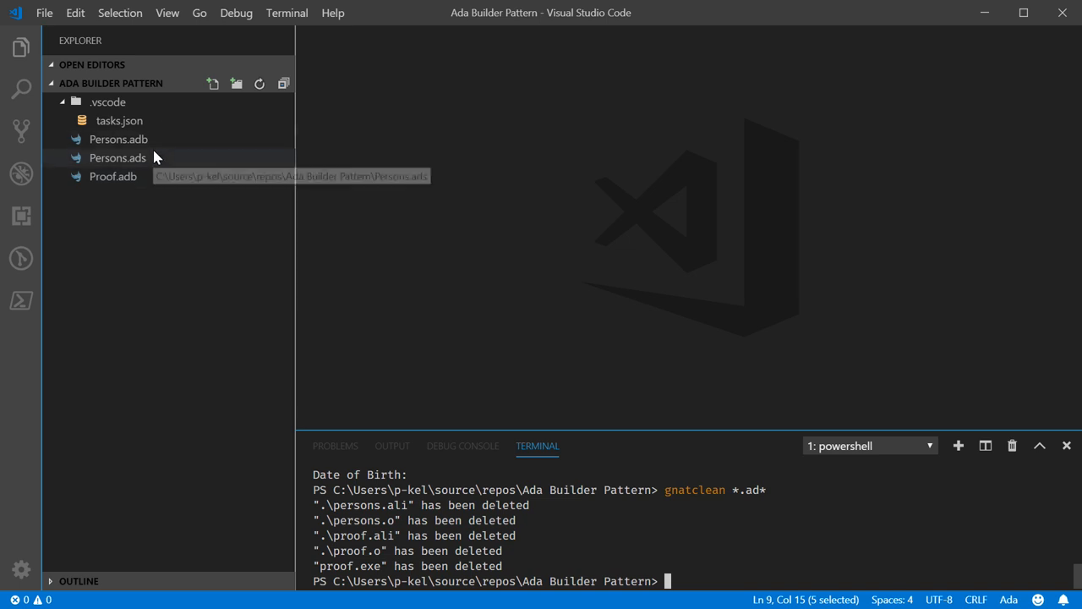
pyautogui.click(119, 157)
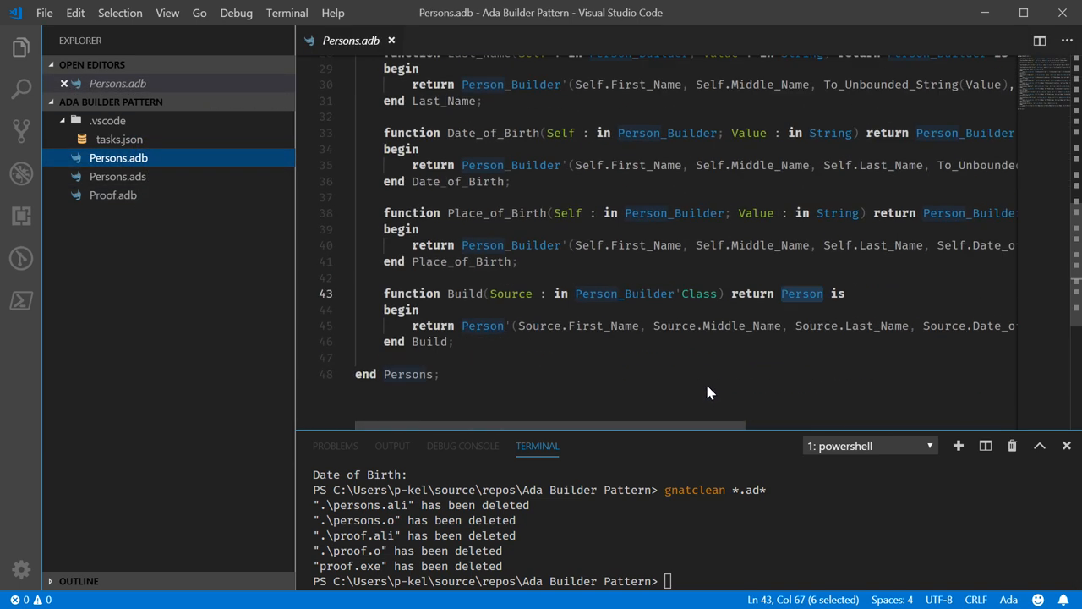
pyautogui.moveTo(606, 423)
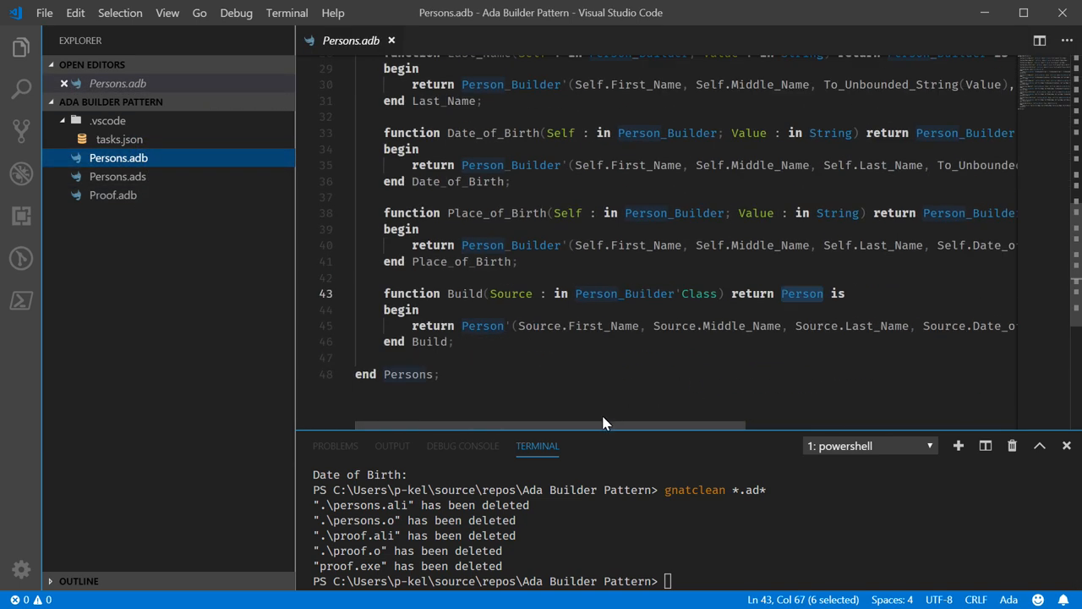
pyautogui.moveTo(595, 426)
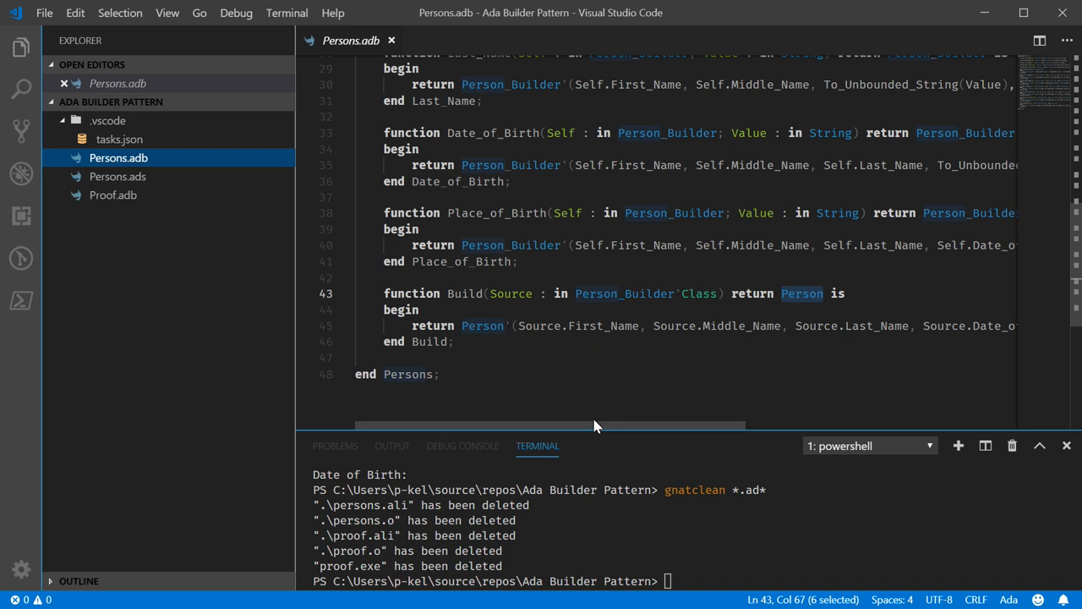
pyautogui.moveTo(583, 426)
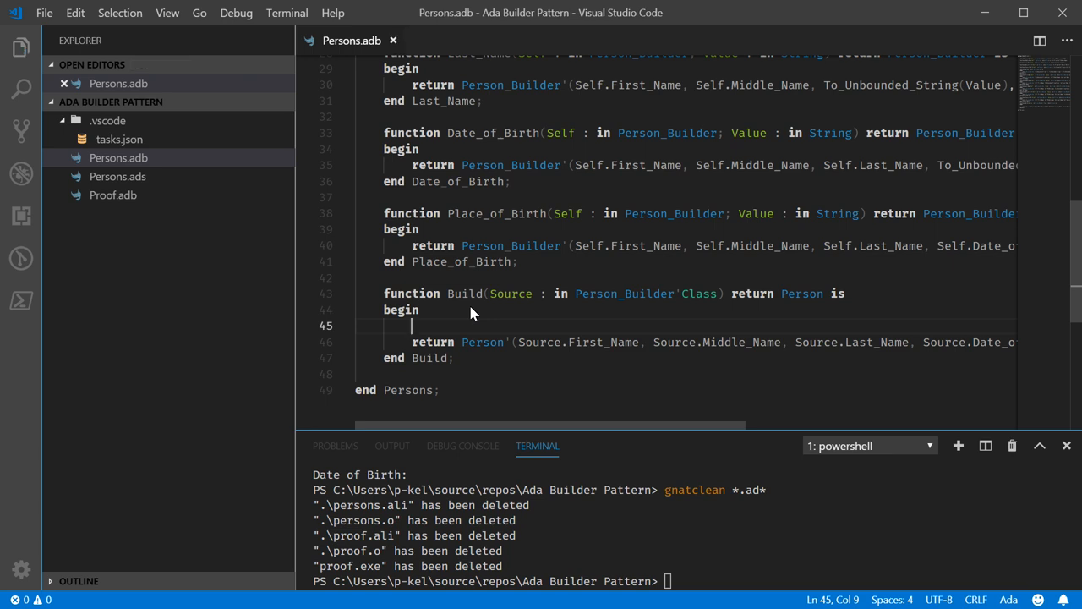
# - Write 'if Source.First_Name = To_Unbounded_String("") or Source.Last_Name = To_Unbounded_String("")' at the top of Build
pyautogui.write('f')
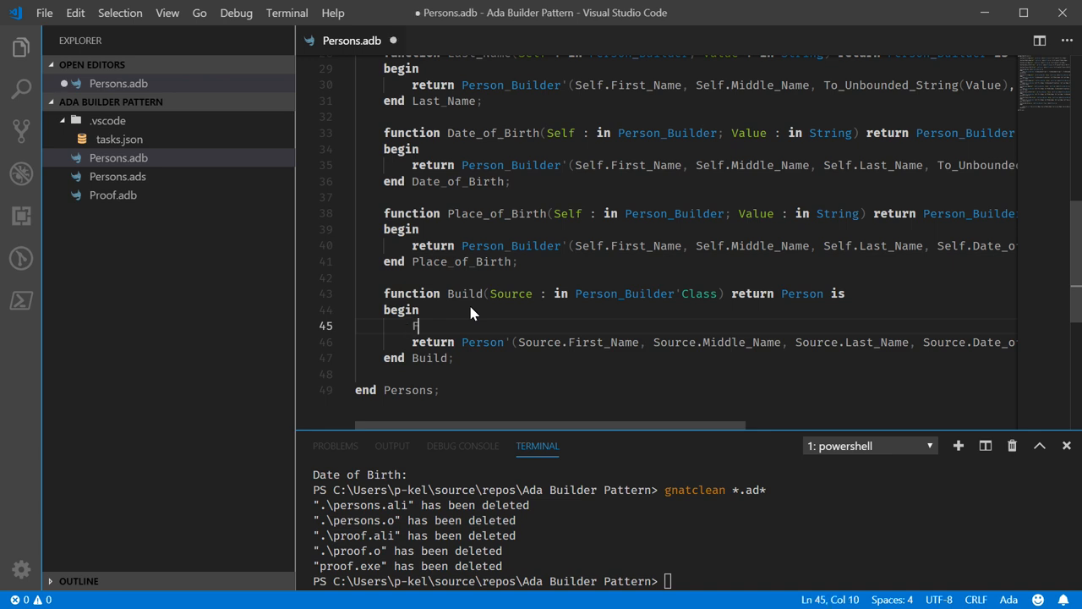
pyautogui.press('Backspace')
pyautogui.write('if (')
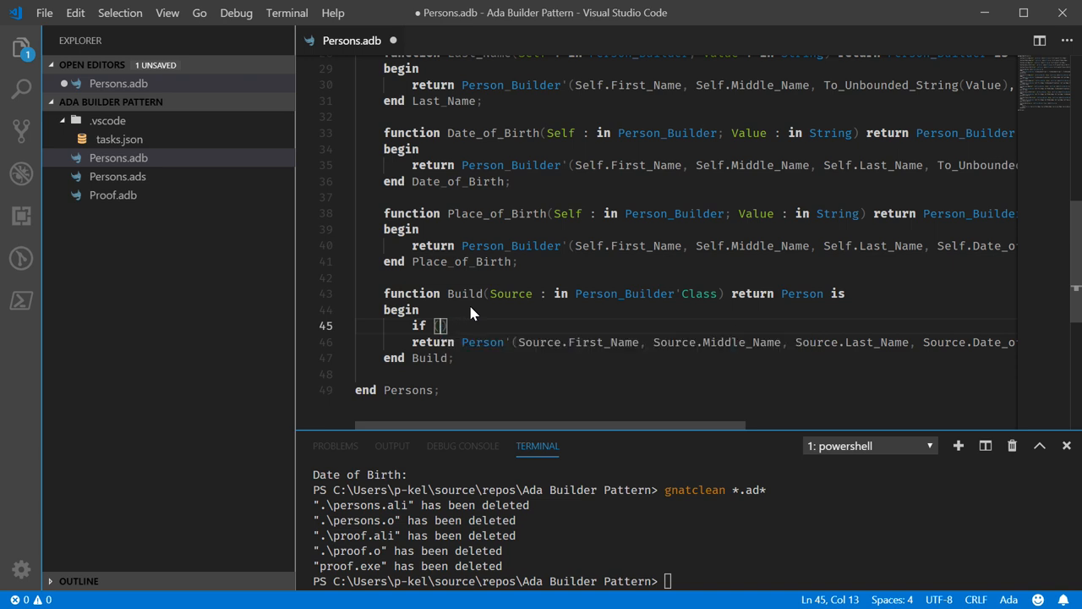
pyautogui.write('Source.First_Name')
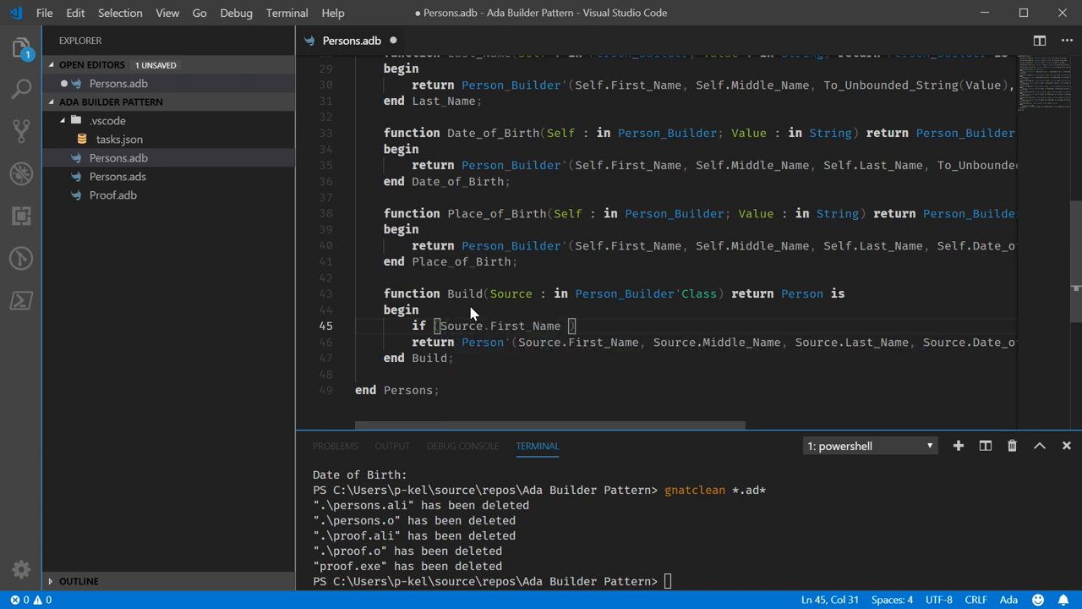
pyautogui.write('=')
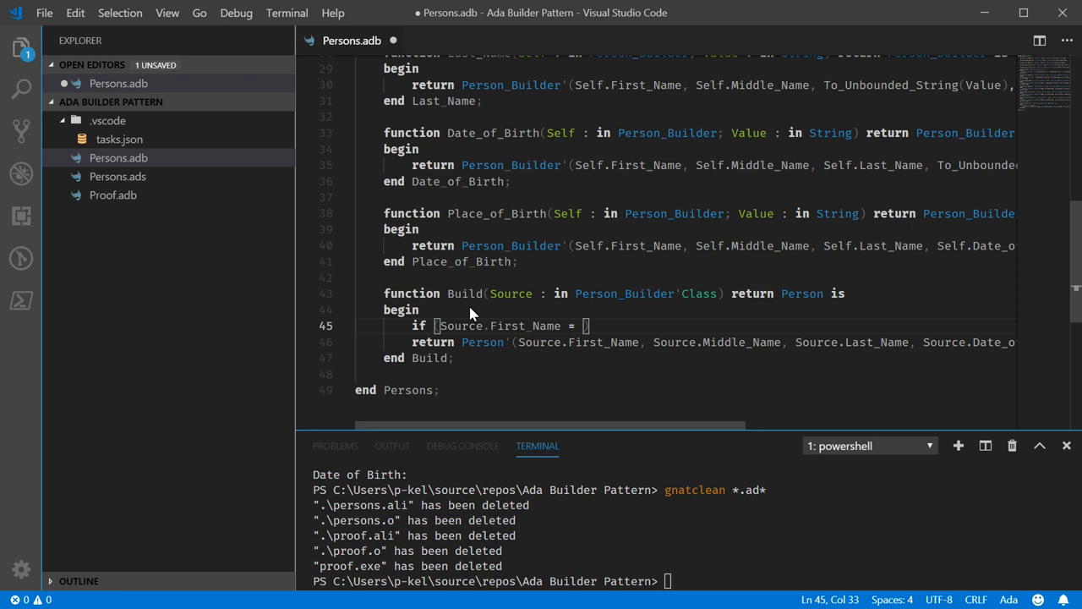
pyautogui.write('To_Unbounded_String("')
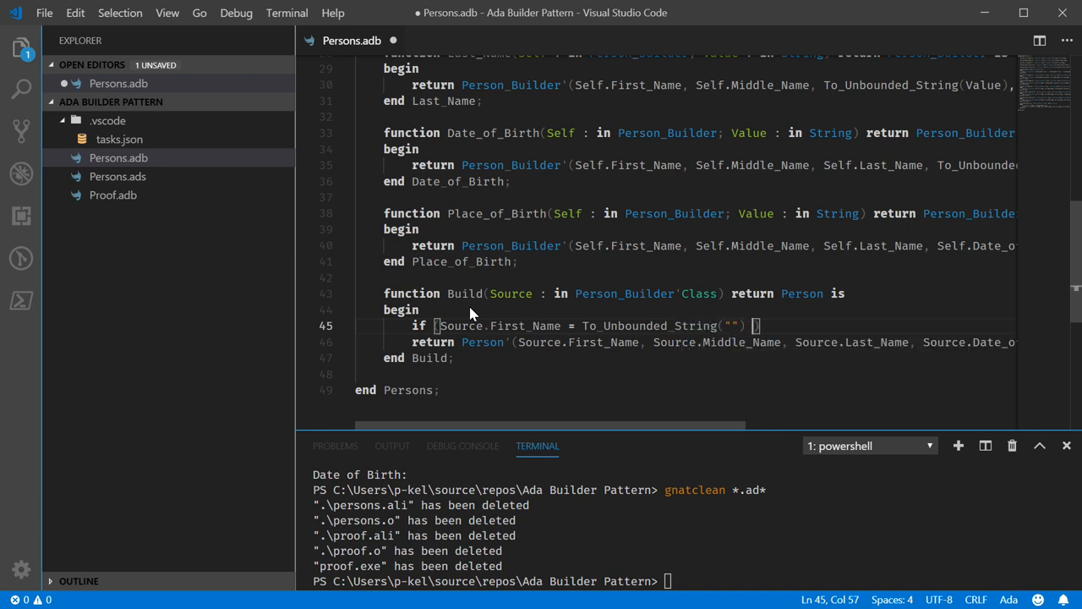
pyautogui.write('or Source.Last')
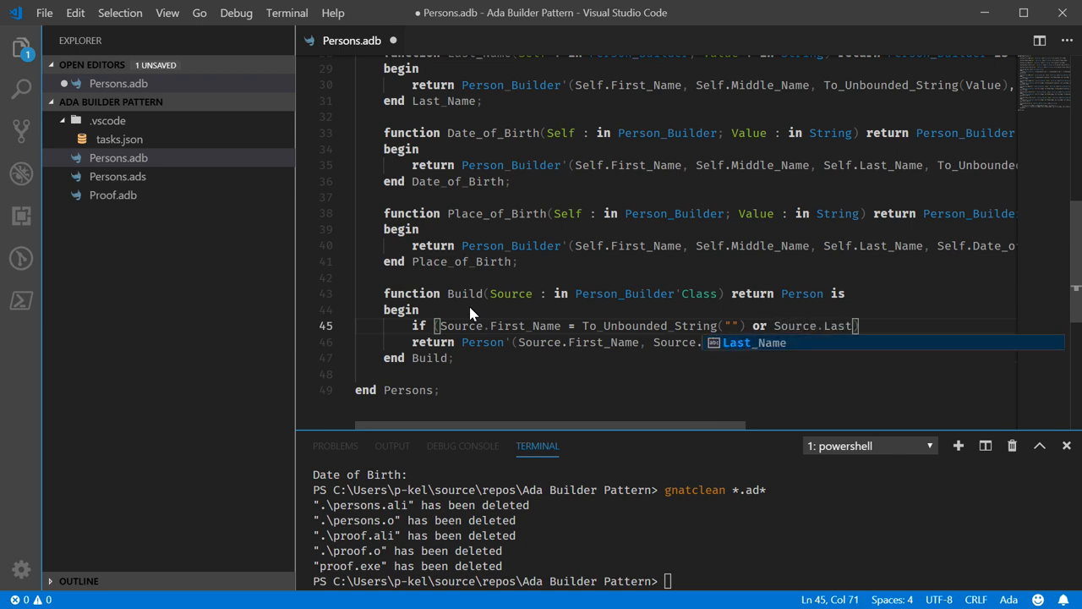
pyautogui.write('= To_Unbounded_String("')
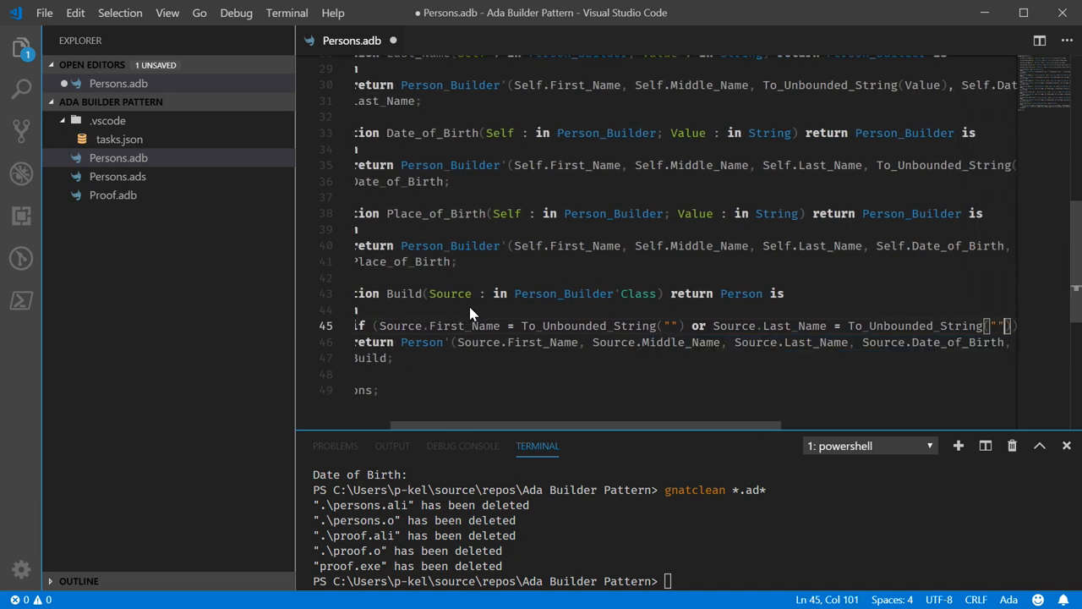
pyautogui.hscroll(3)
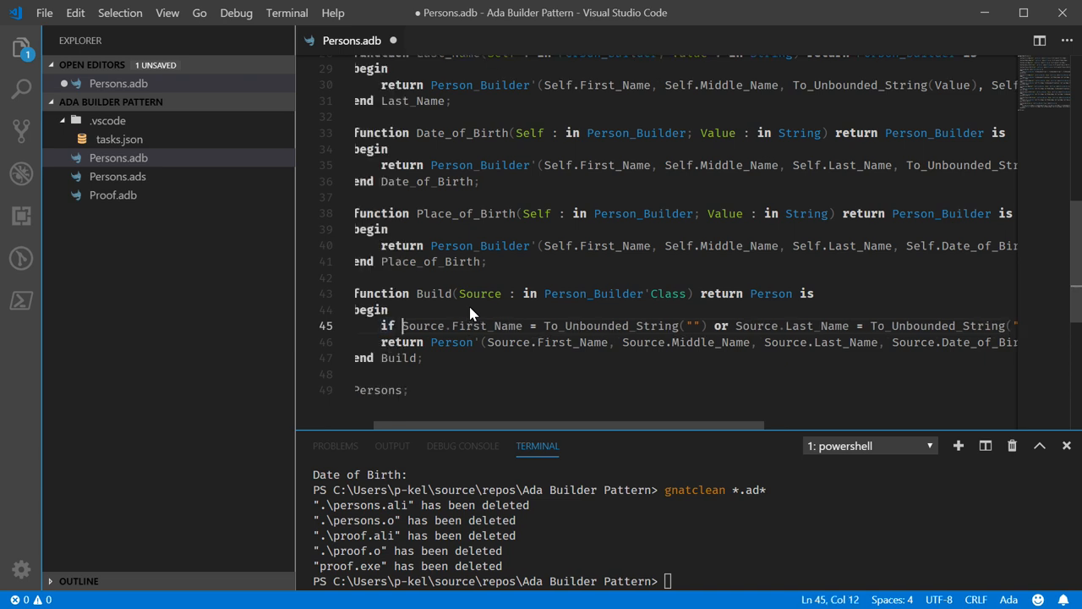
# - Close the empty-name check with 'end if;' in Persons.adb and save the body
pyautogui.press('Enter')
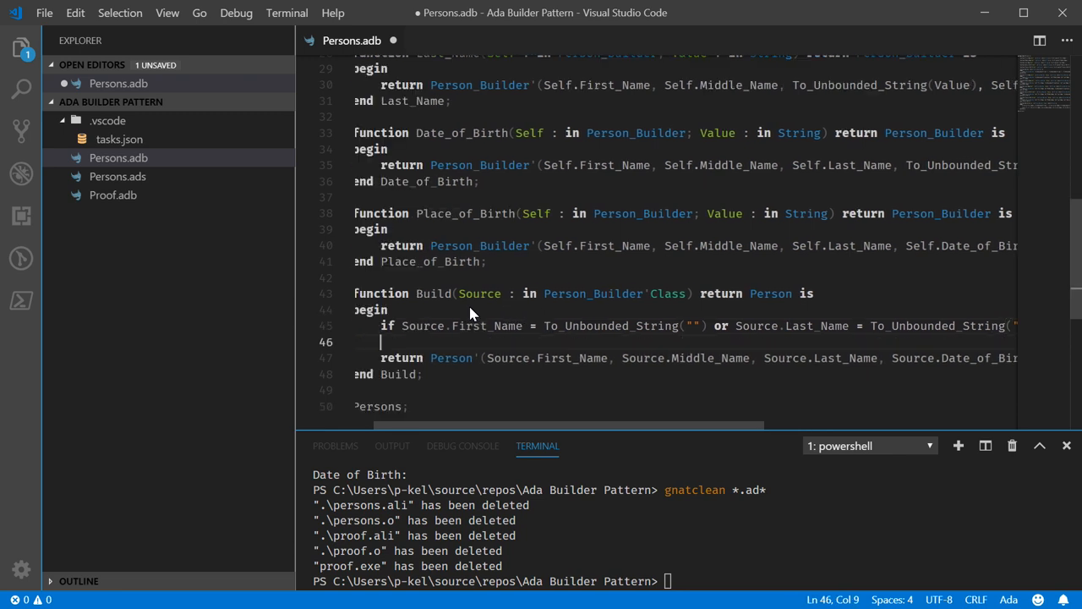
pyautogui.press('ctrl+s')
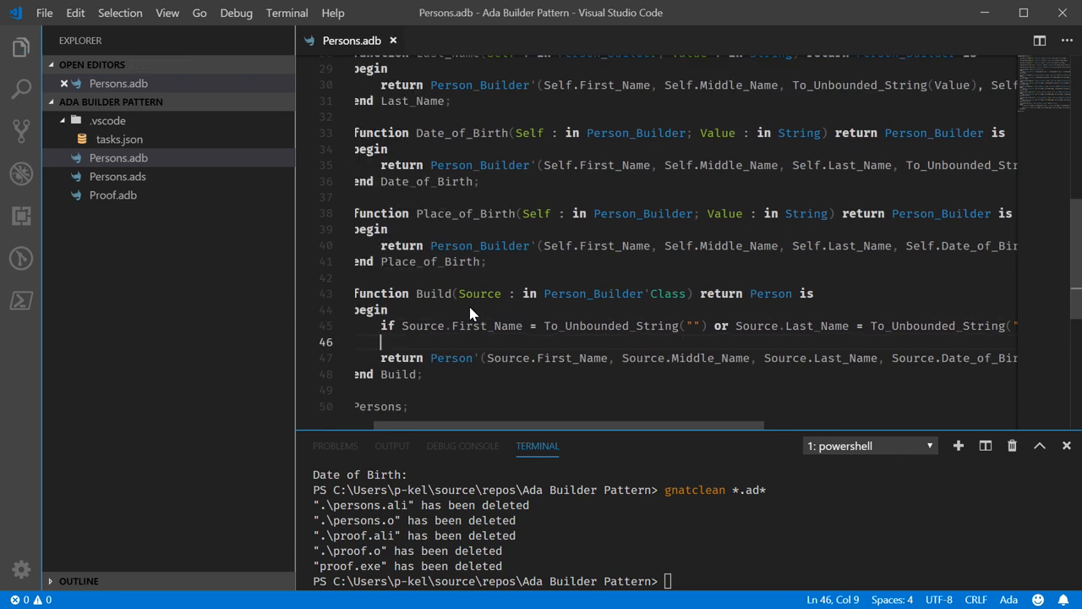
pyautogui.write('end if;')
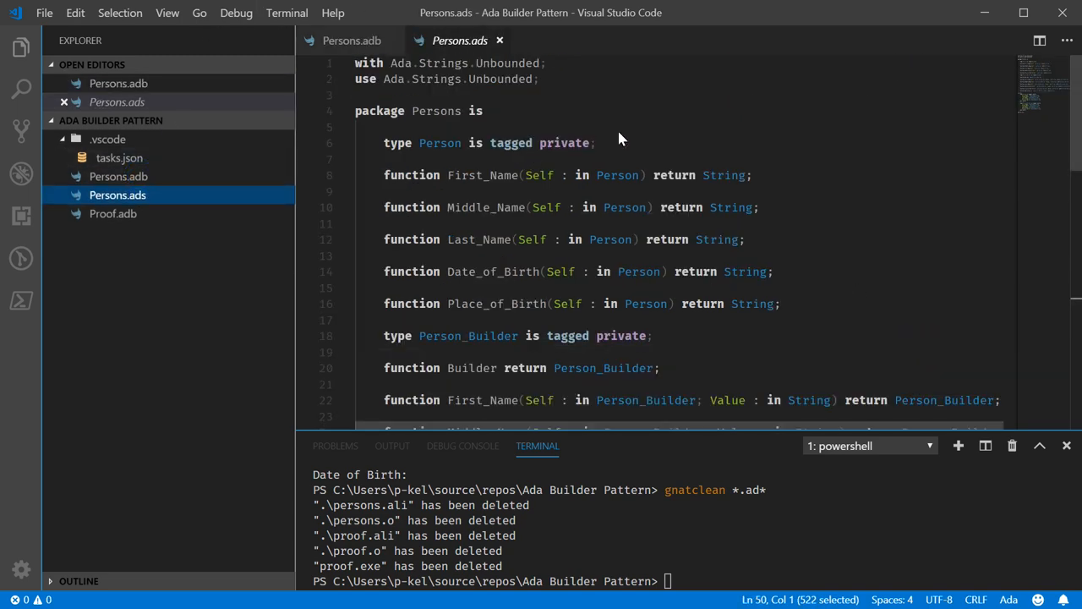
pyautogui.scroll(-3)
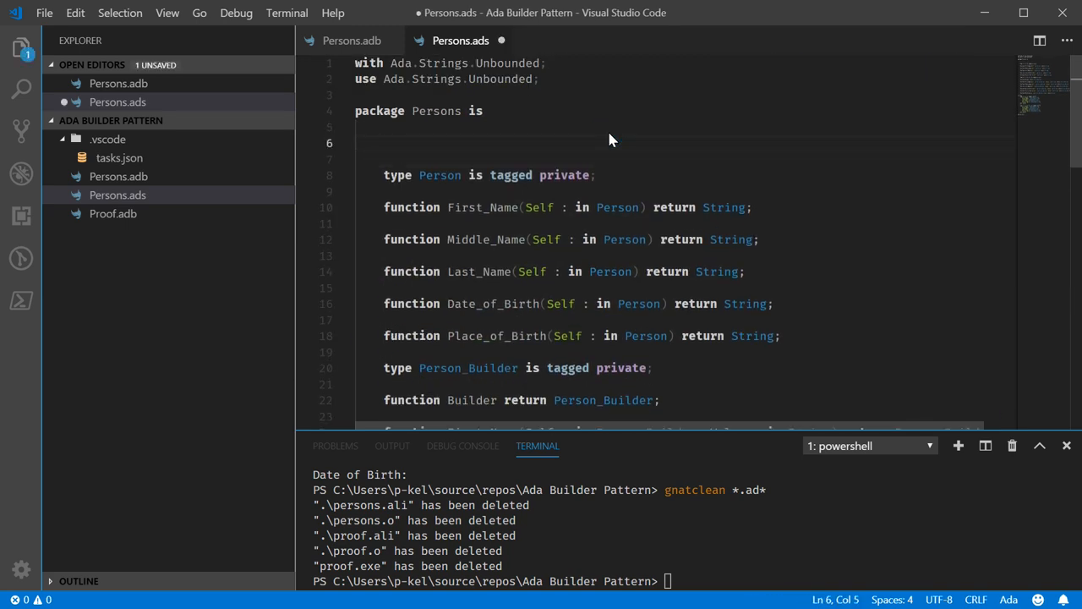
# - Declare 'Person_Invalid_Error : Exception;' under 'package Persons is' in Persons.ads
pyautogui.write('Person_')
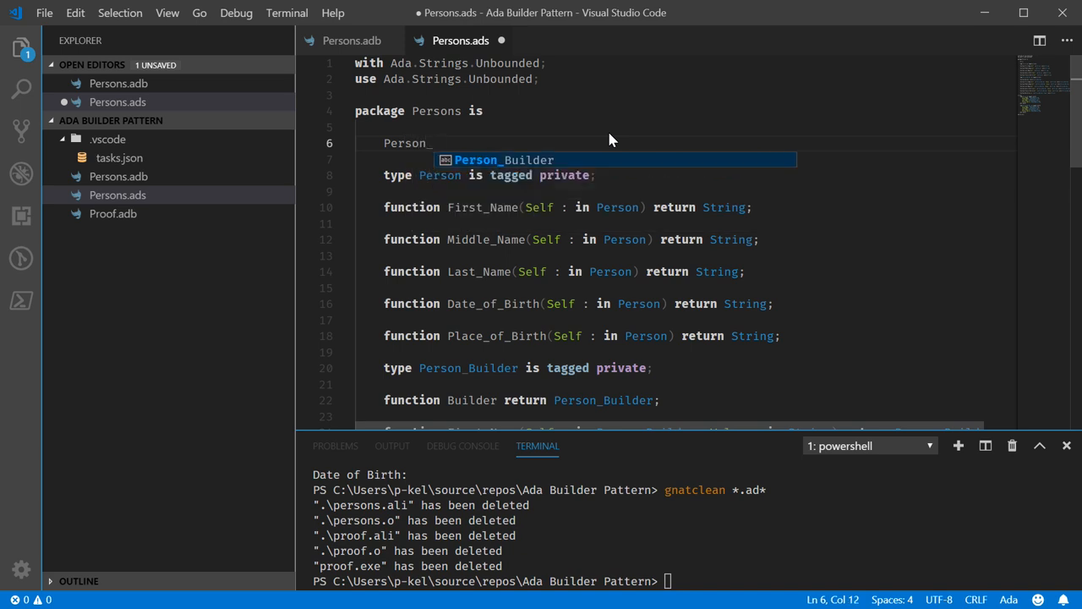
pyautogui.write('Inc')
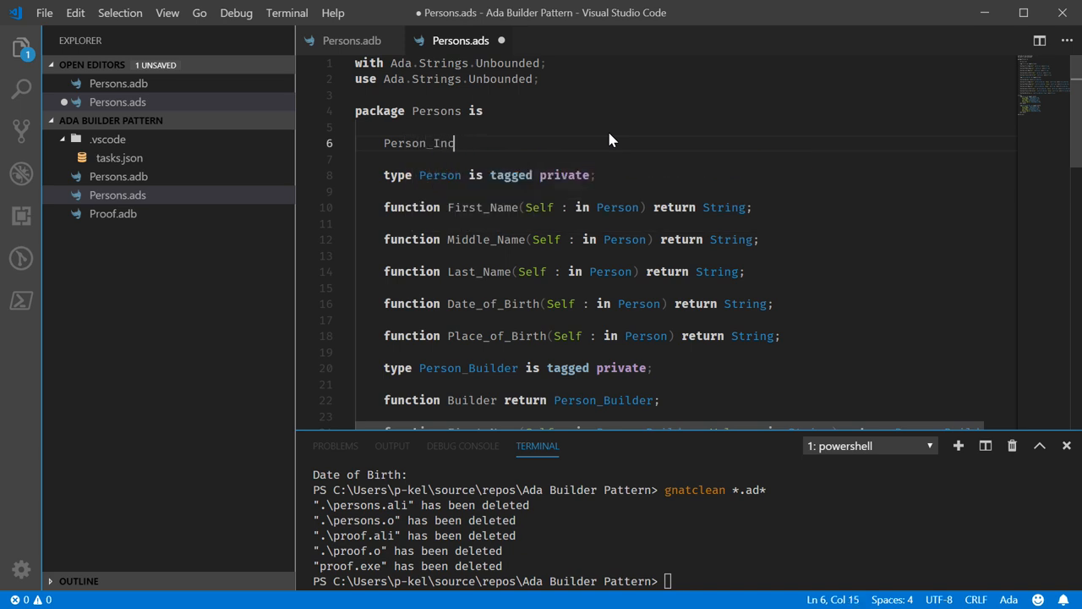
pyautogui.press('BackSpace')
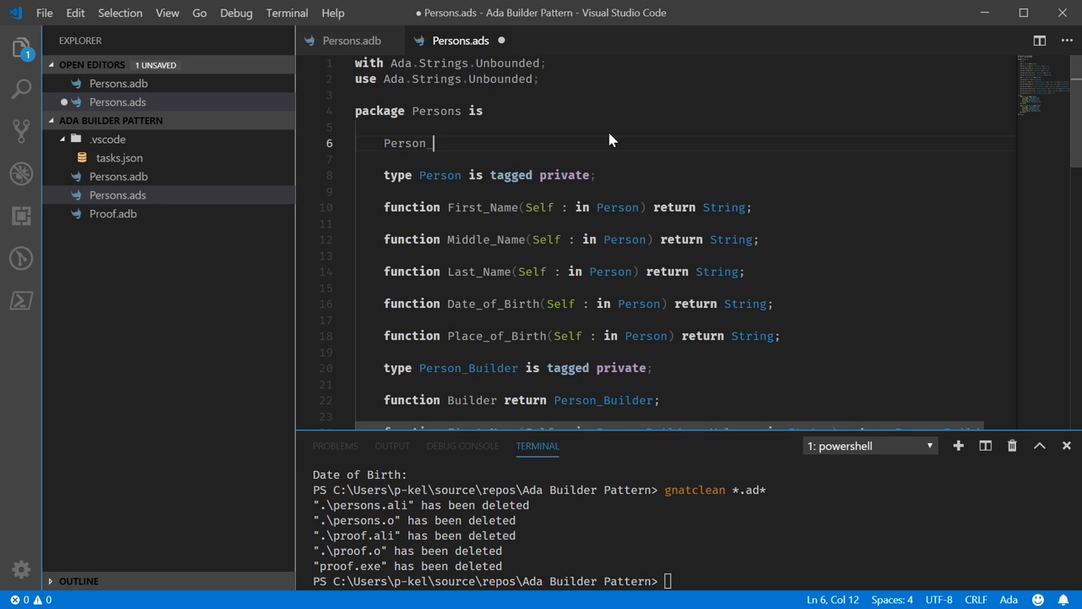
pyautogui.write('_Invalid_')
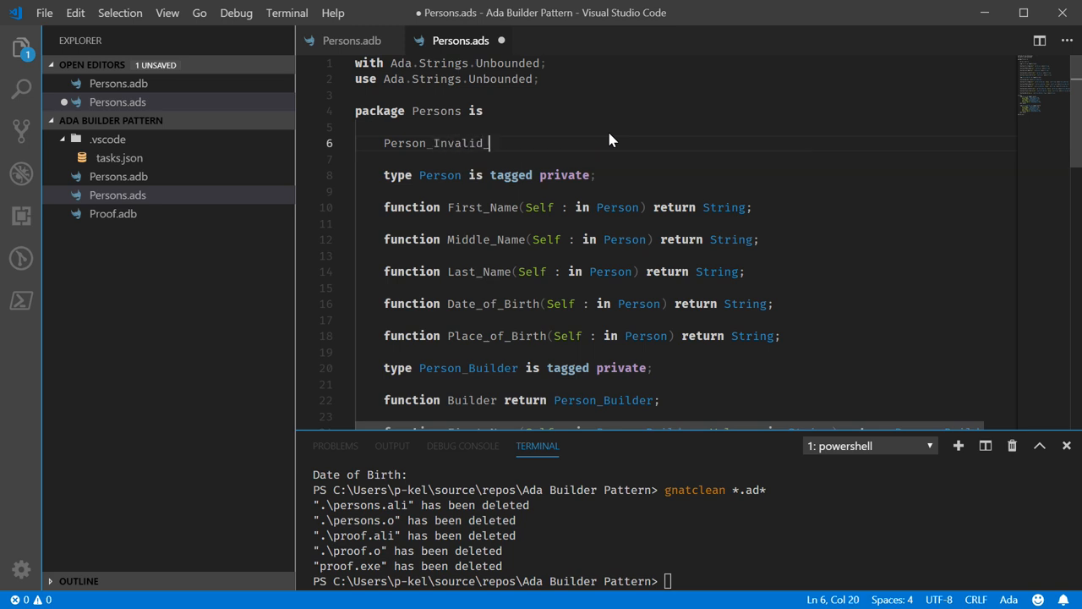
pyautogui.write('Error : Except')
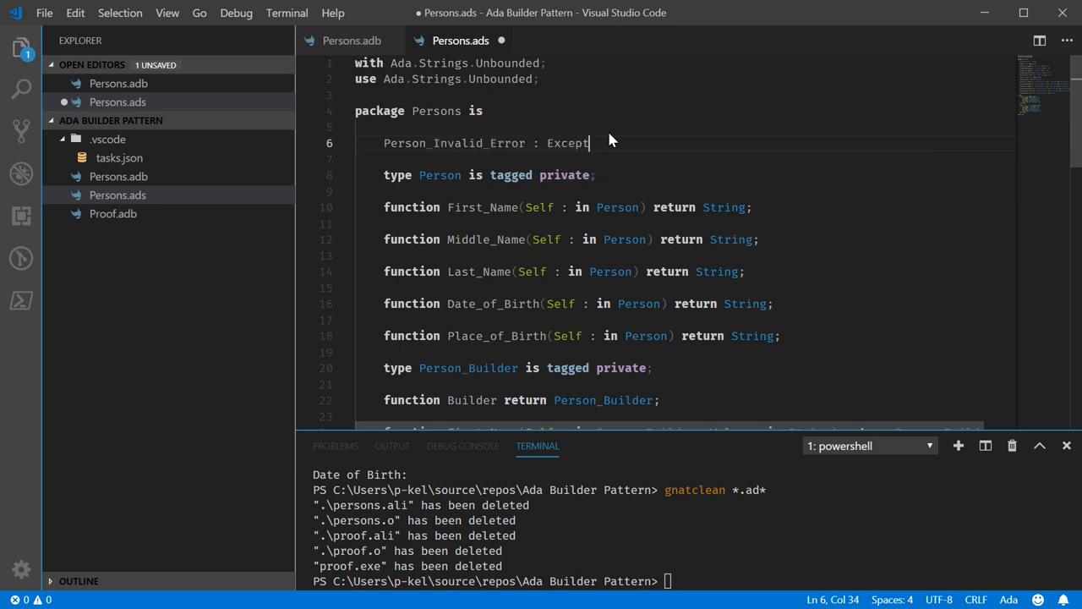
pyautogui.write('ion;')
pyautogui.write('t')
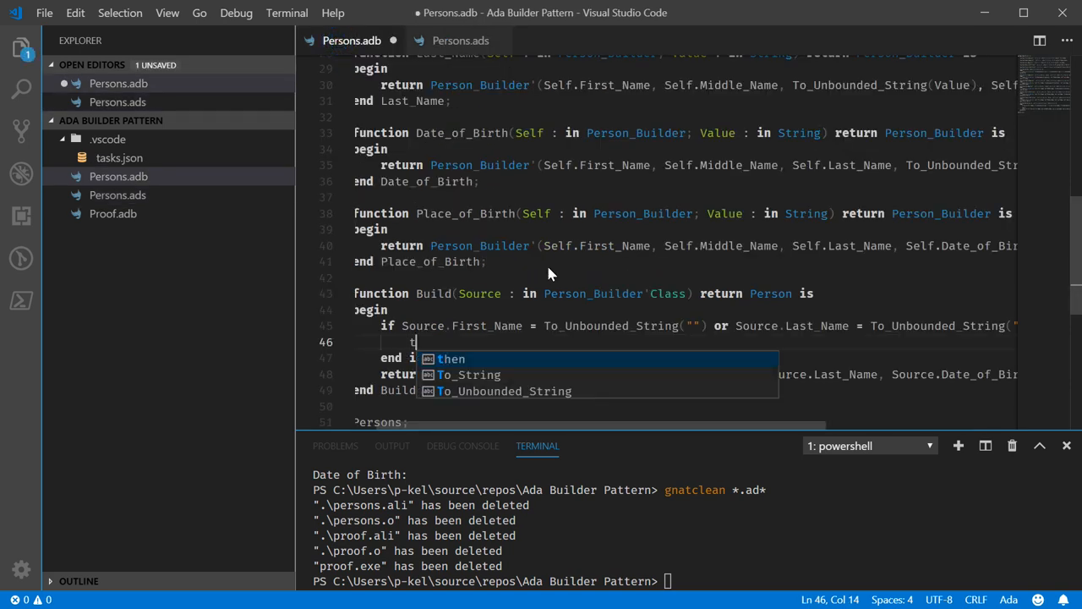
# - Add 'raise Person_Invalid_Error;' inside Build's if block, save, and return to the terminal
pyautogui.write('raise')
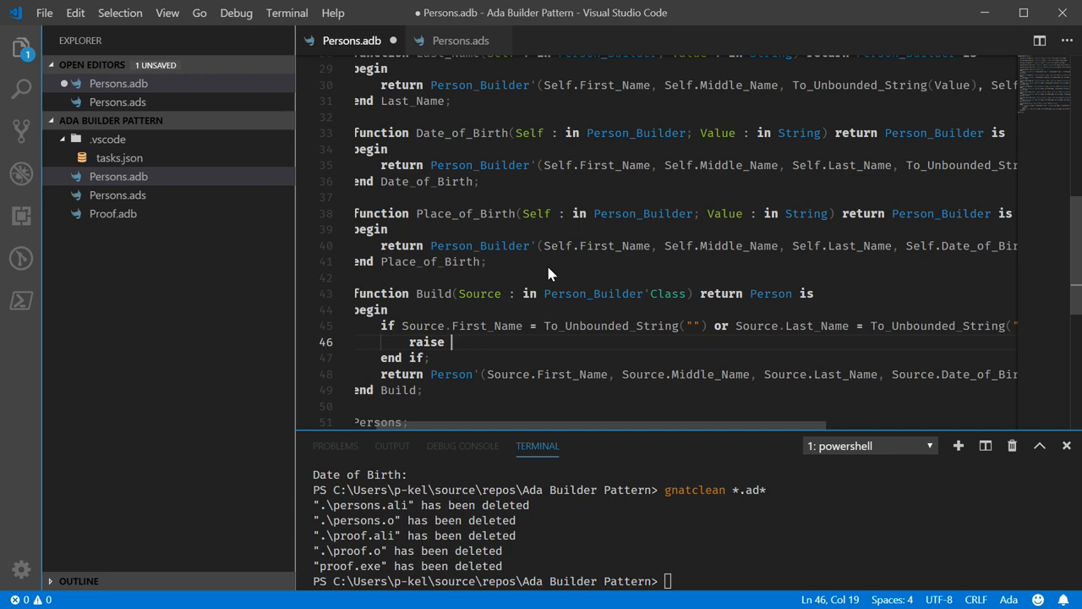
pyautogui.write('Person_Invalid_Error;')
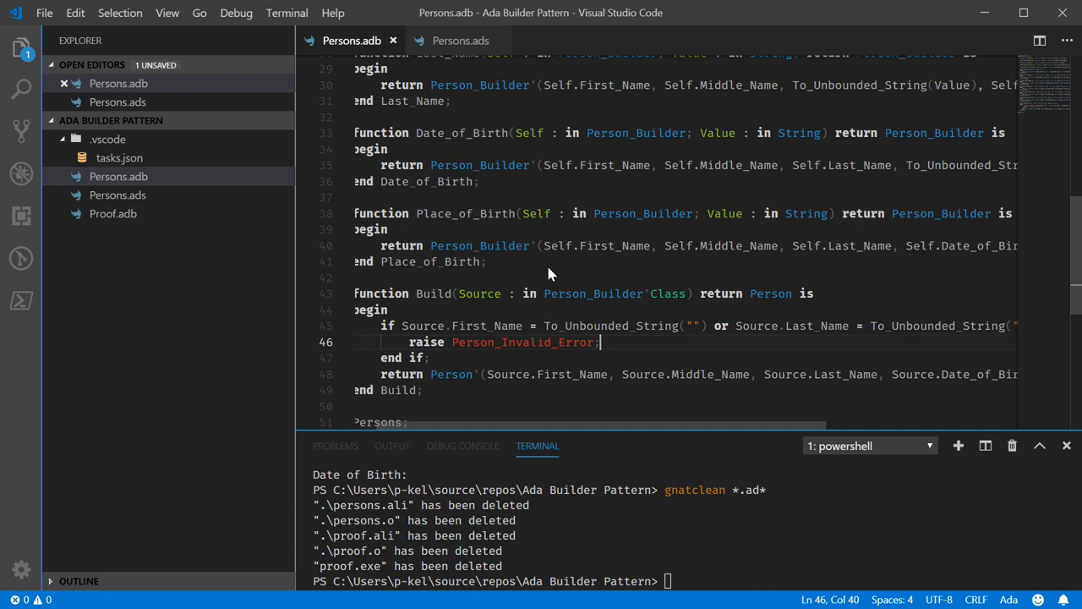
pyautogui.scroll(-3)
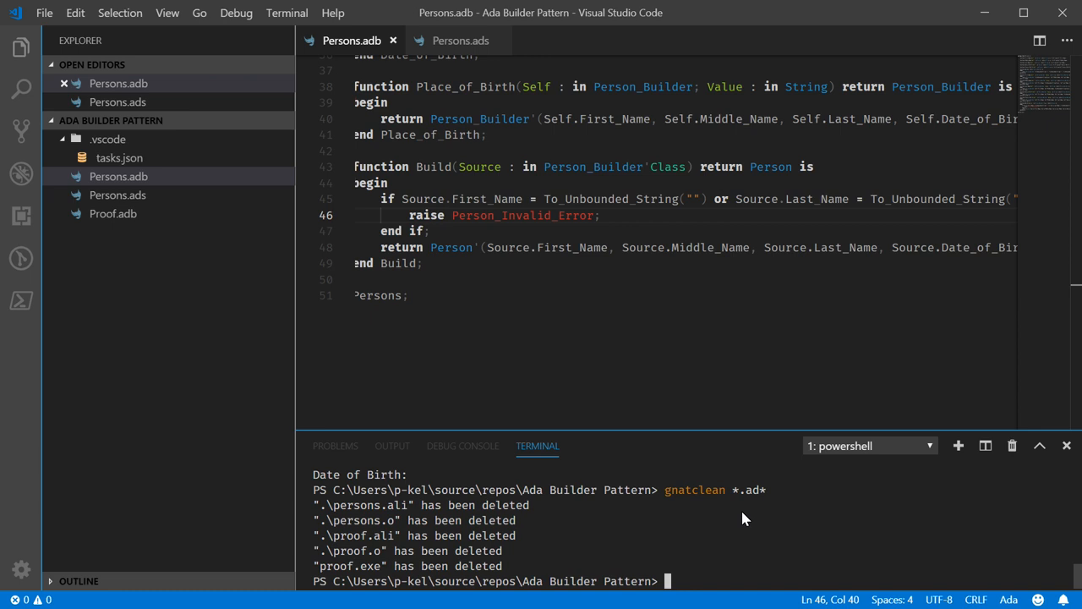
pyautogui.moveTo(712, 450)
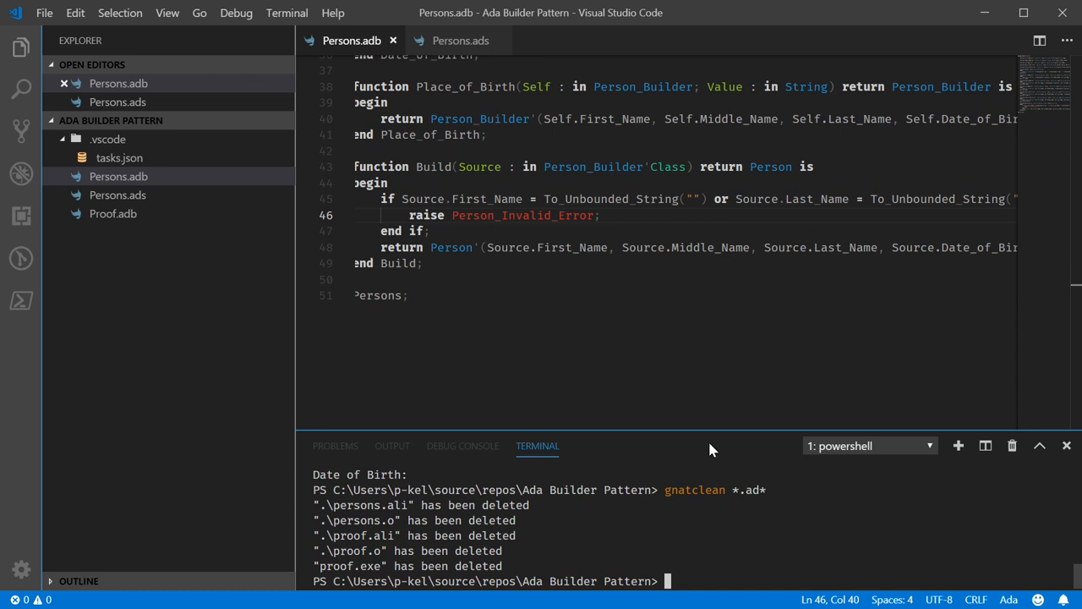
pyautogui.click(460, 40)
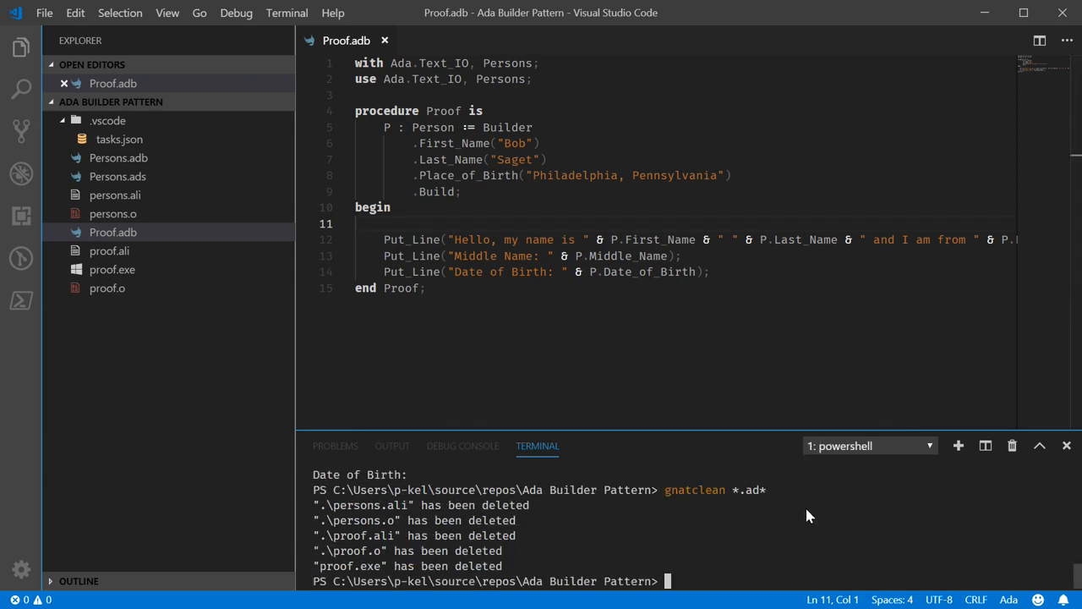
# - Run .\proof.exe and see PERSONS.PERSON_INVALID_ERROR raised at persons.adb:46
pyautogui.write('.\\proof.exe')
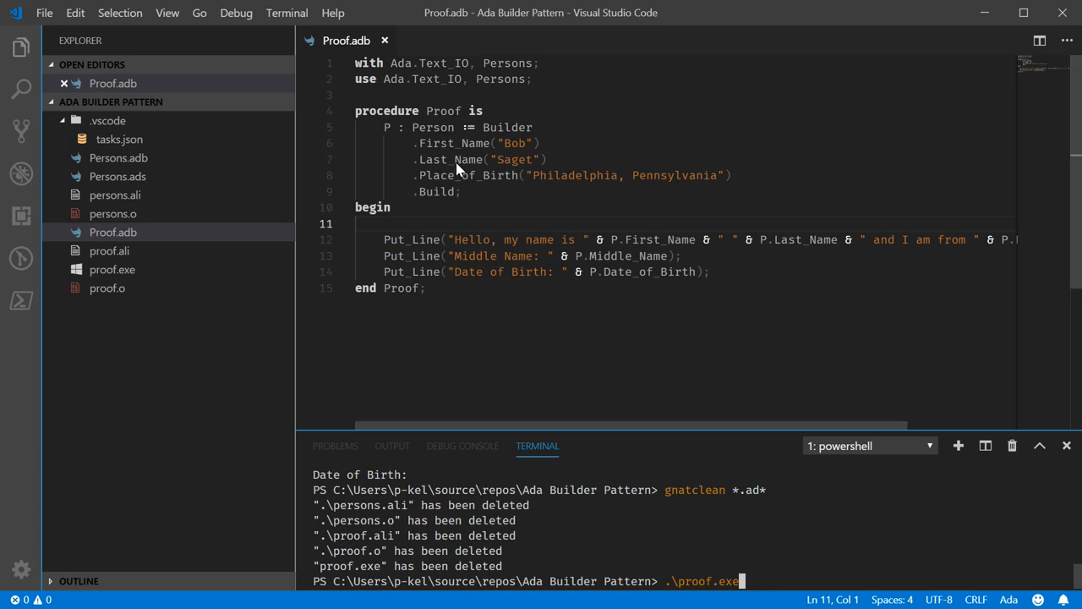
pyautogui.press('Return')
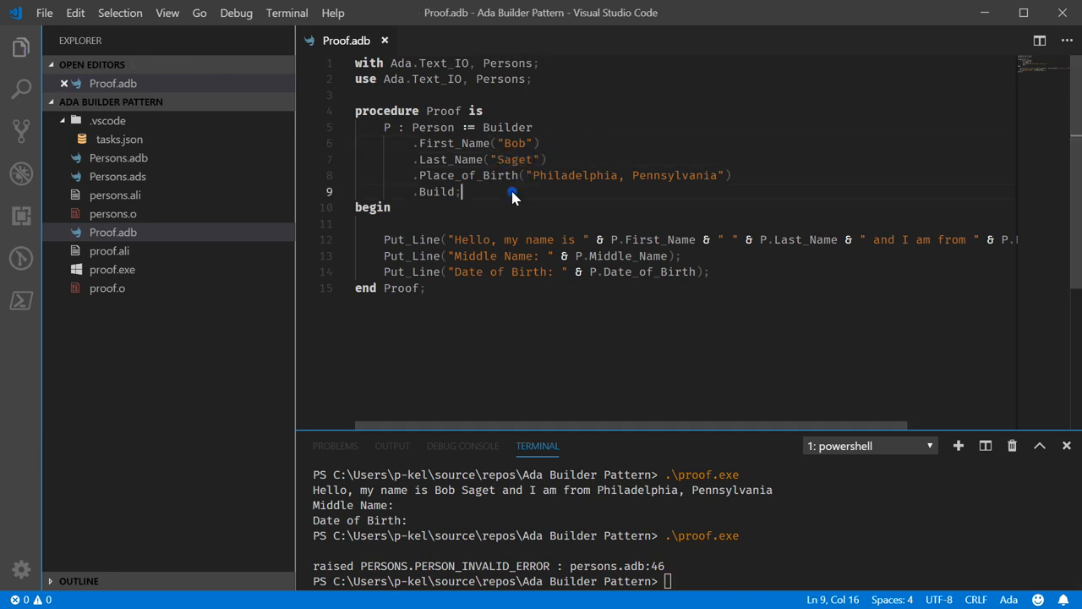
# - Declare 'FP : Person := Builder.Build;' before begin in Proof.adb and rebuild with gnatmake
pyautogui.click(385, 129)
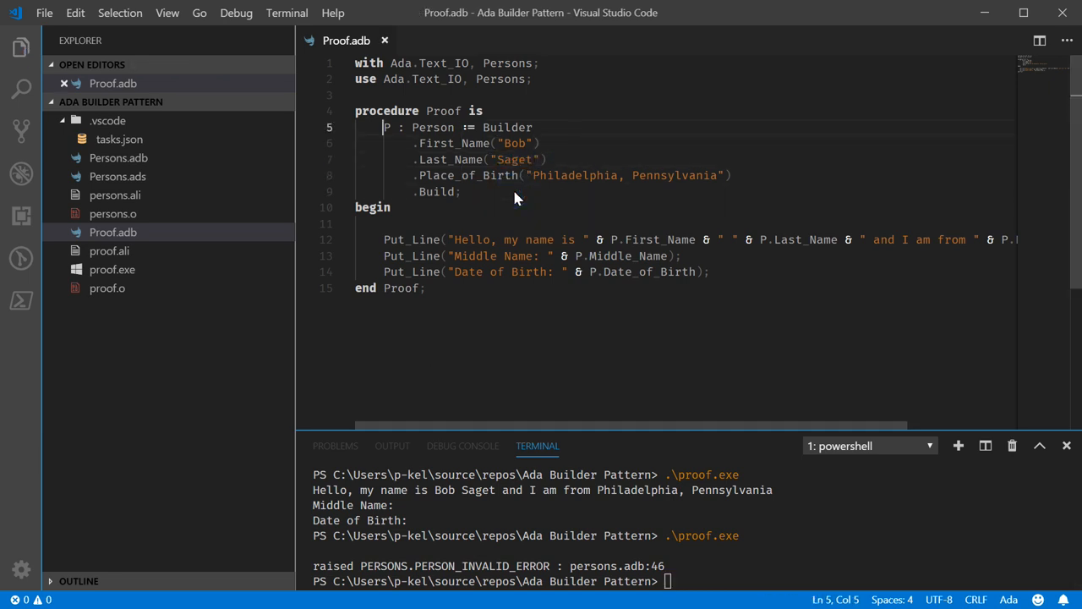
pyautogui.press('enter')
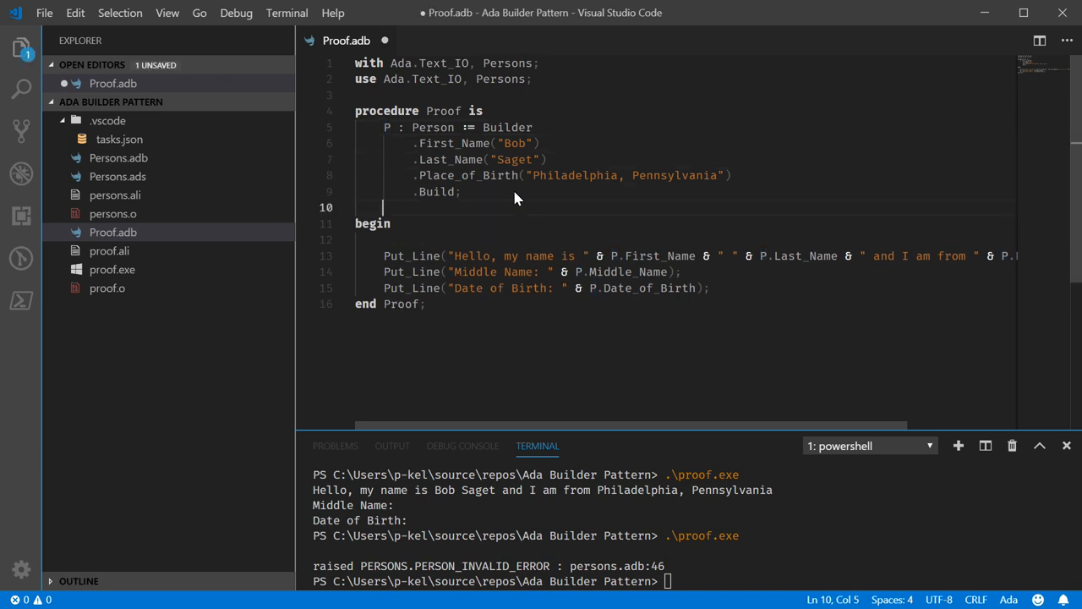
pyautogui.write('F {P')
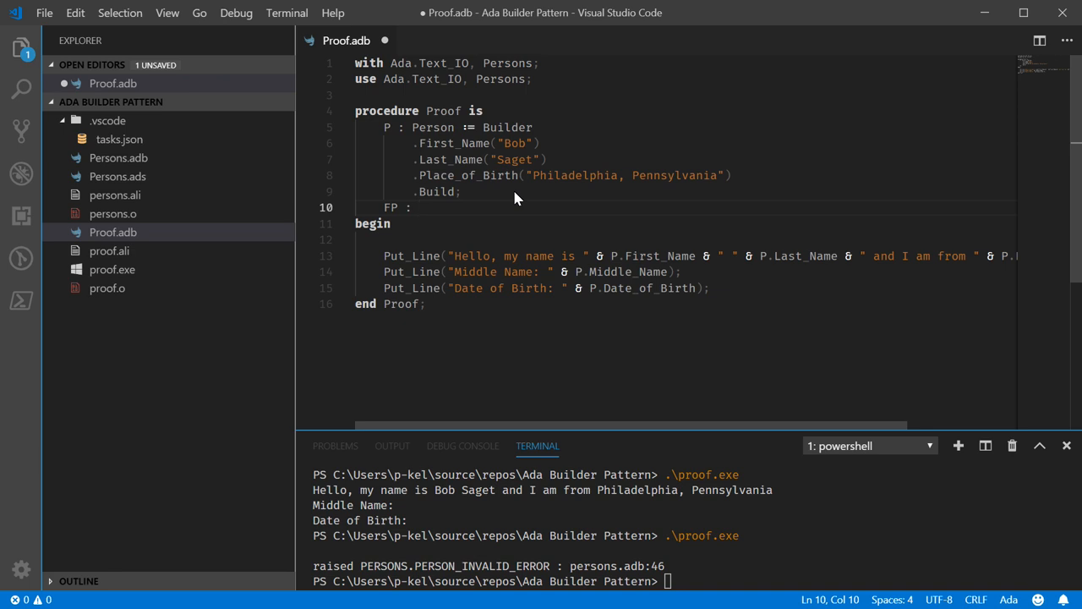
pyautogui.write('Person := Builder')
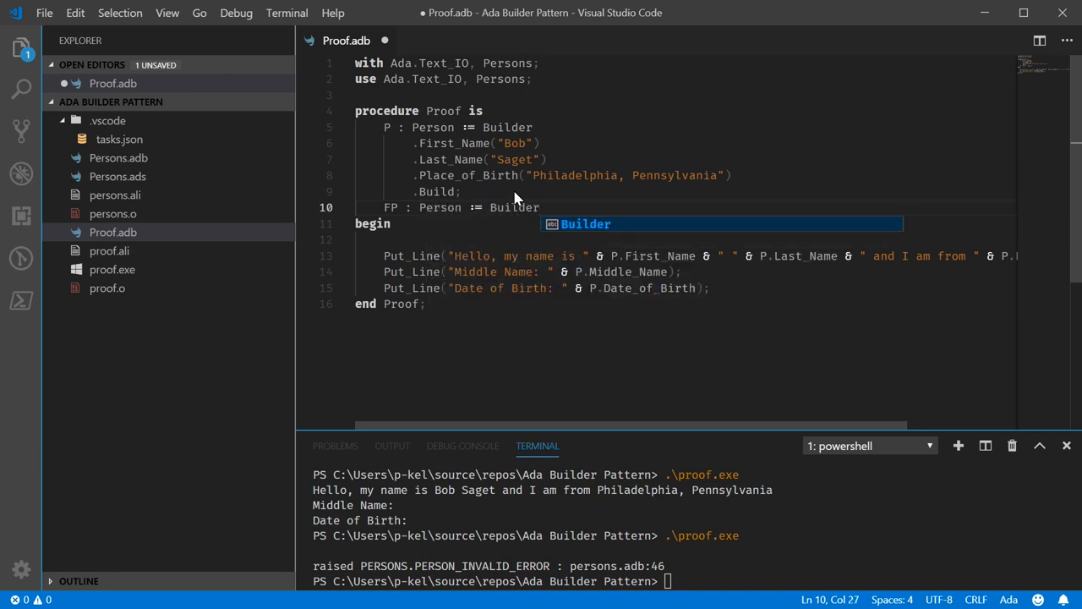
pyautogui.write('.Build;')
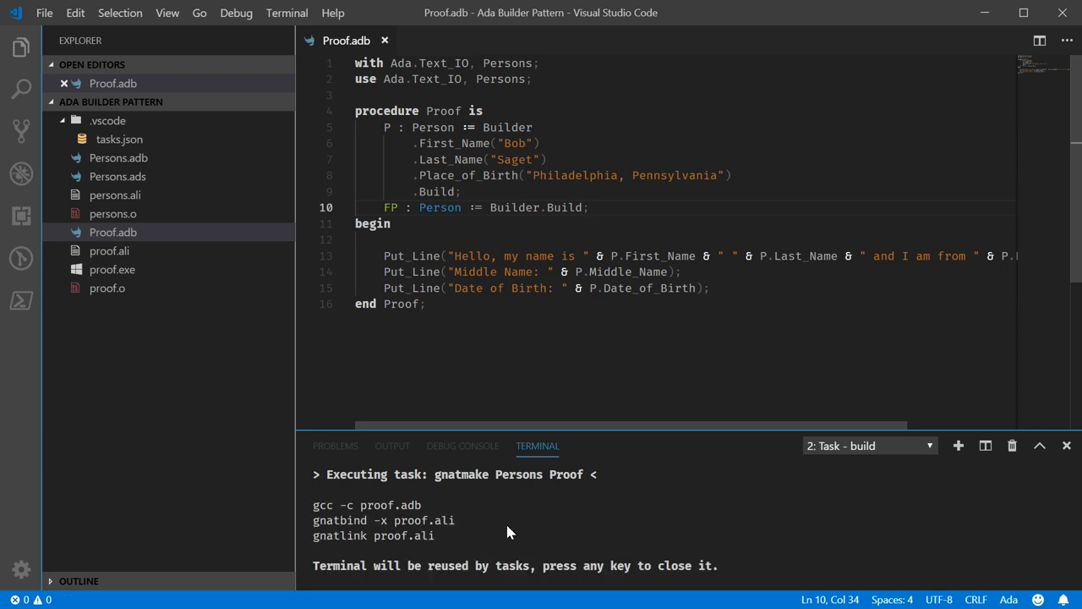
pyautogui.click(869, 447)
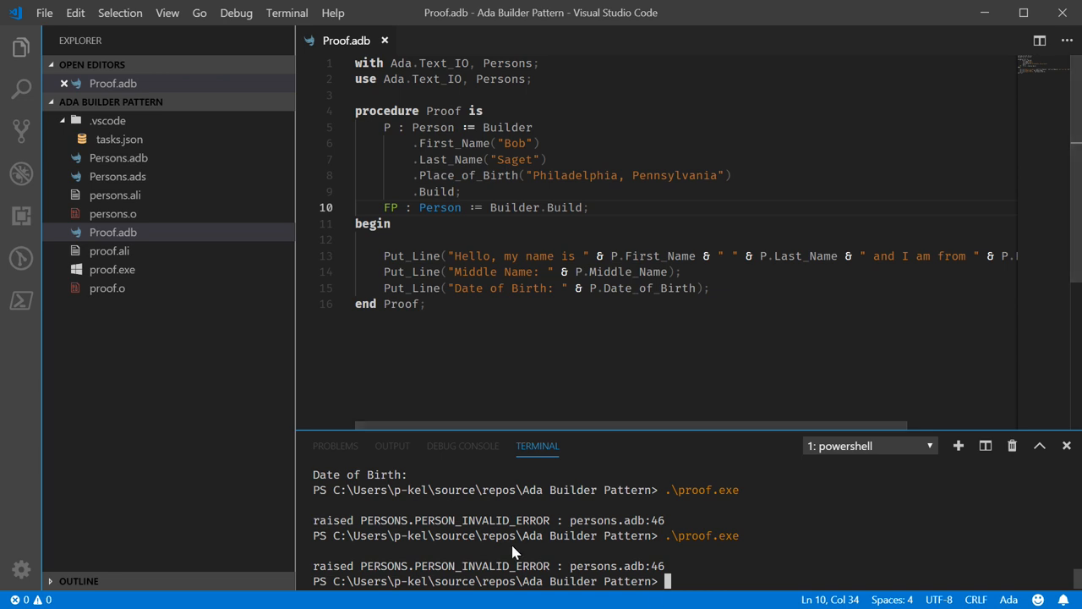
pyautogui.moveTo(704, 571)
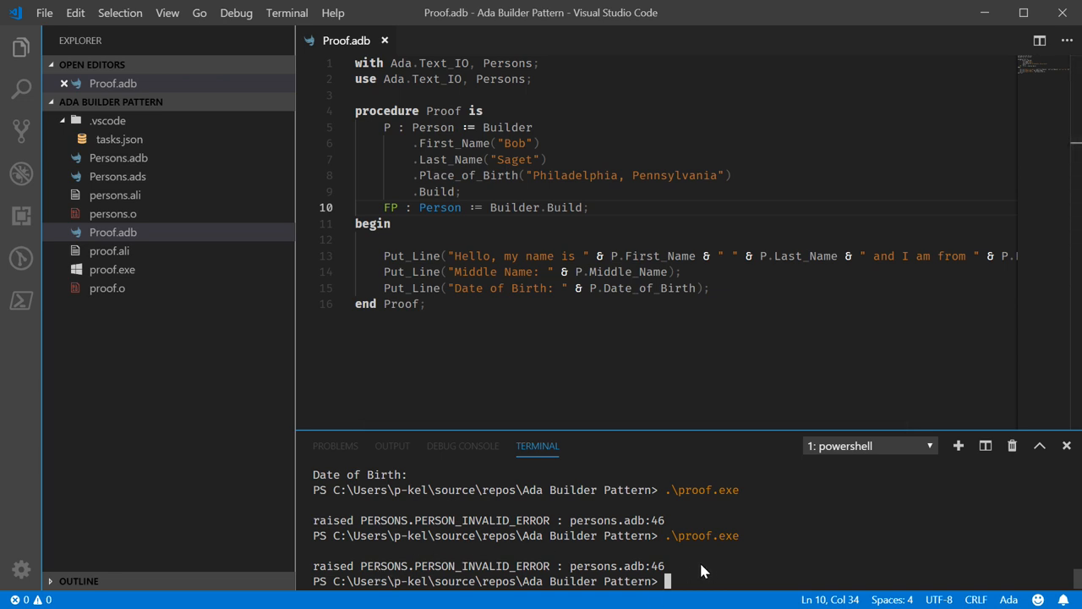
pyautogui.moveTo(685, 549)
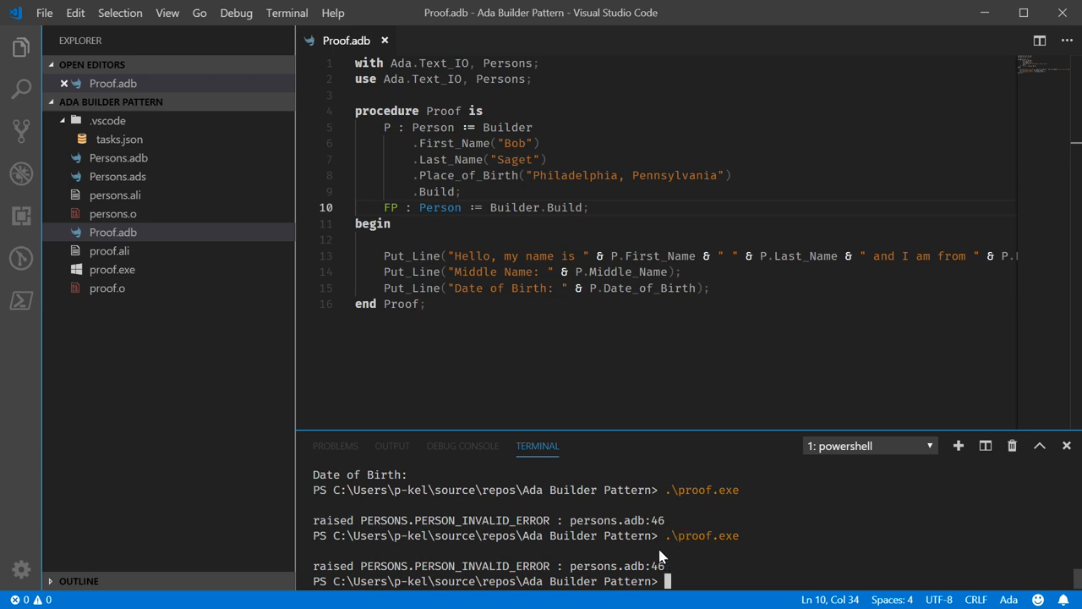
pyautogui.moveTo(663, 531)
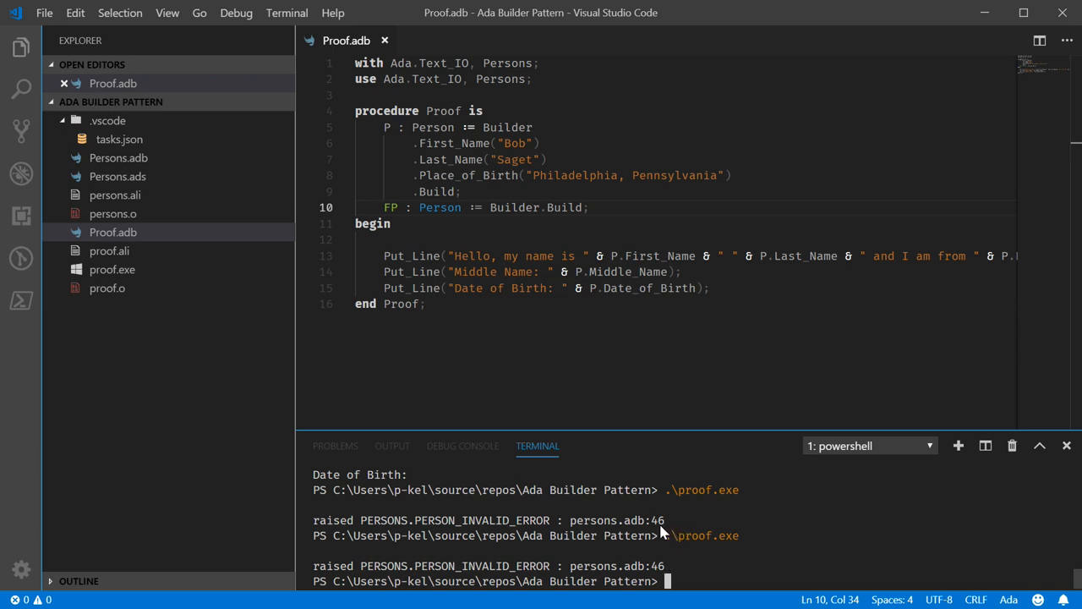
pyautogui.moveTo(653, 555)
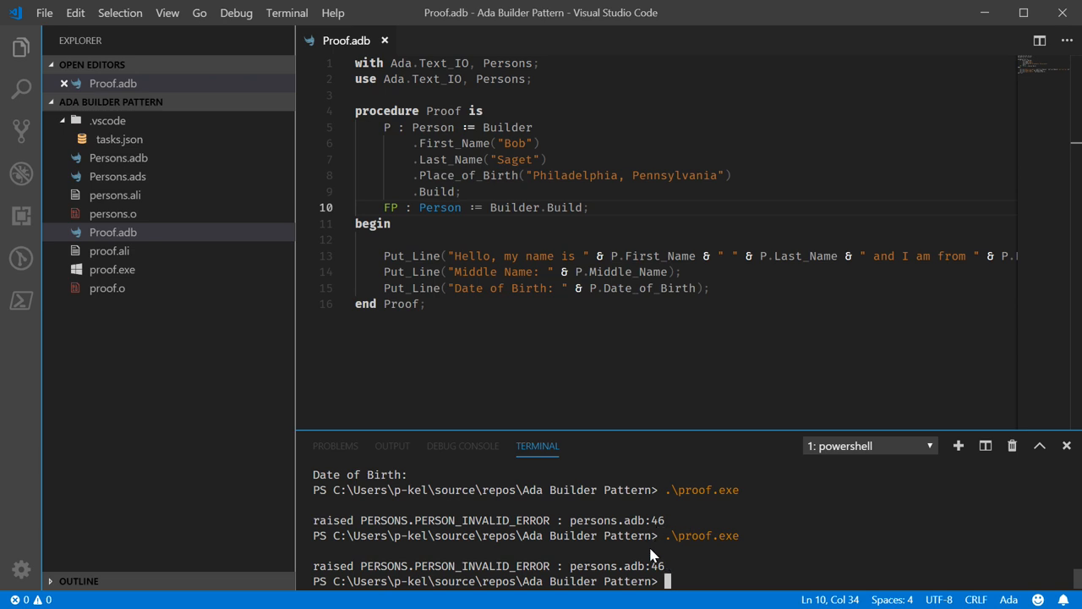
pyautogui.moveTo(595, 578)
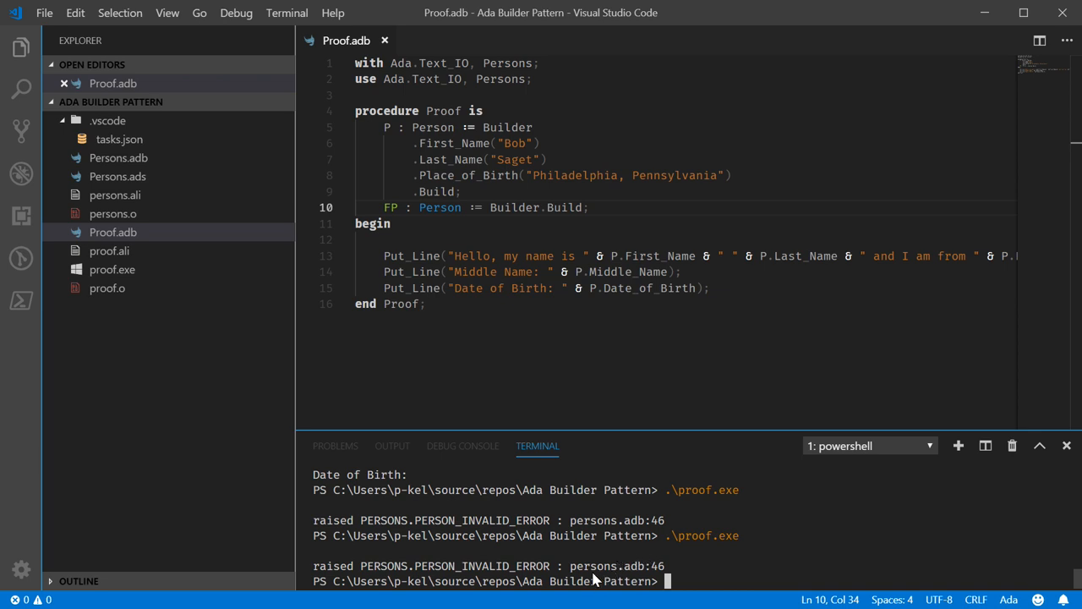
pyautogui.moveTo(589, 572)
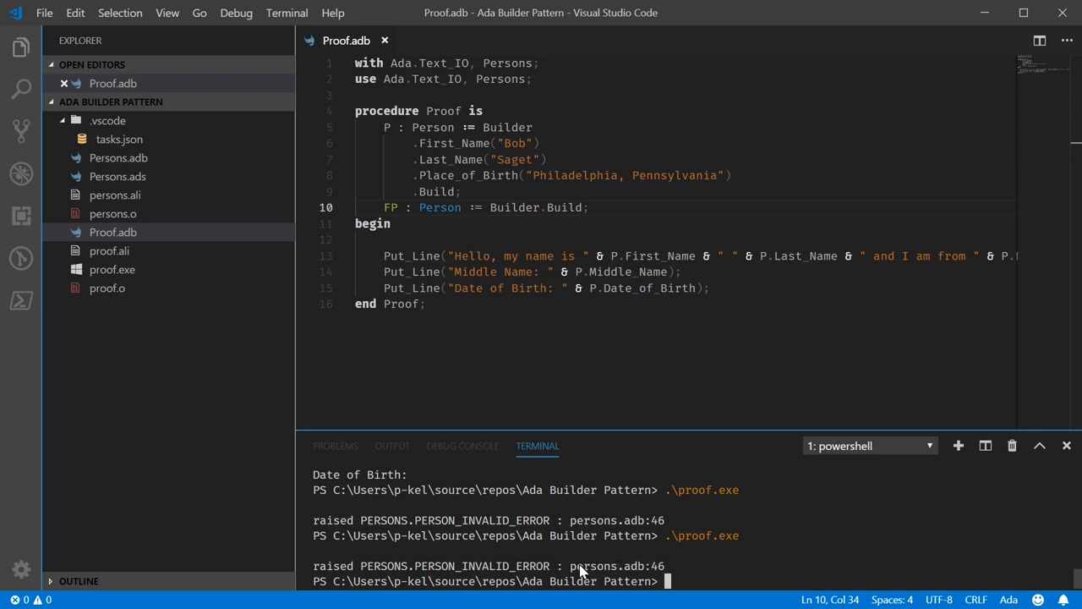
pyautogui.moveTo(646, 578)
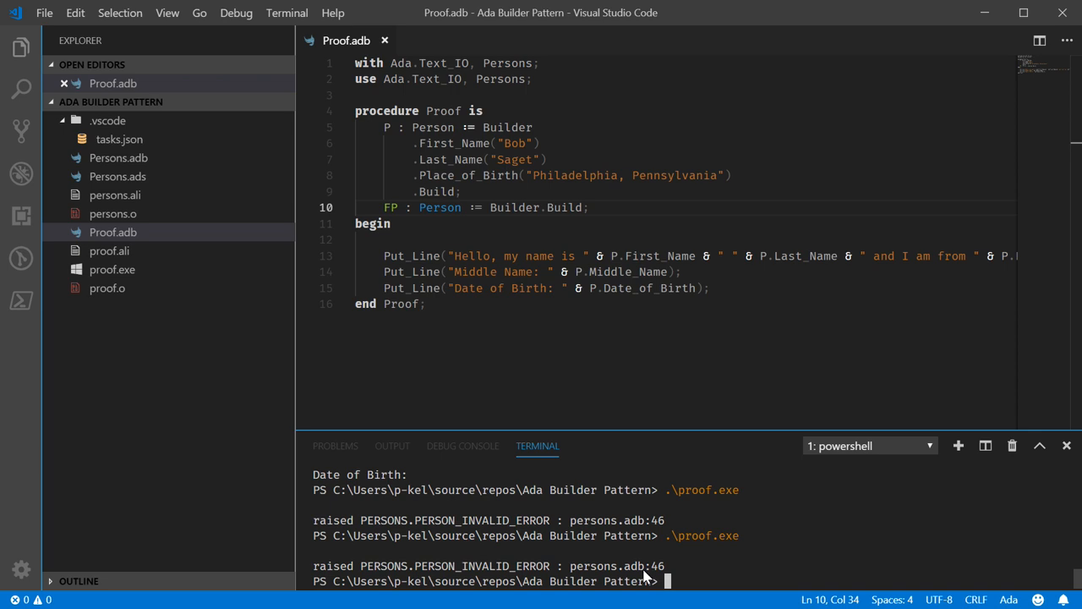
pyautogui.moveTo(526, 578)
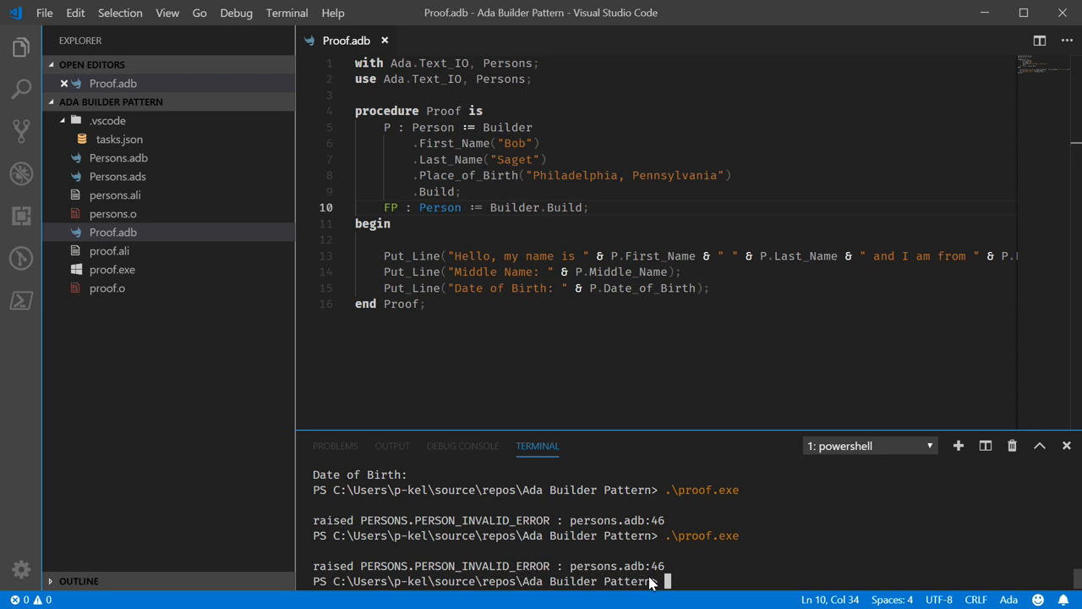
pyautogui.moveTo(641, 599)
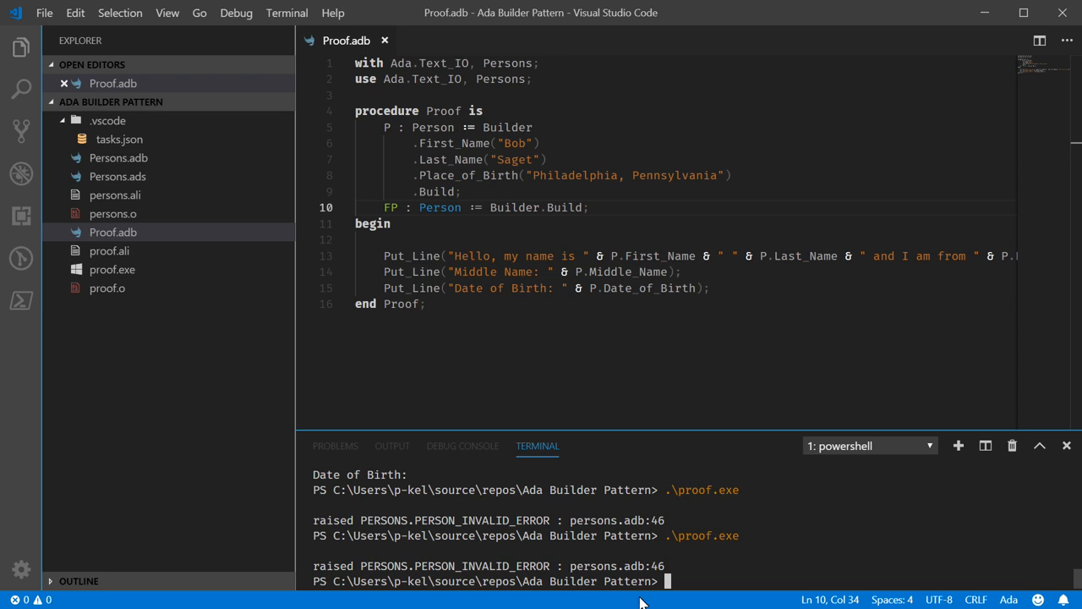
pyautogui.moveTo(636, 599)
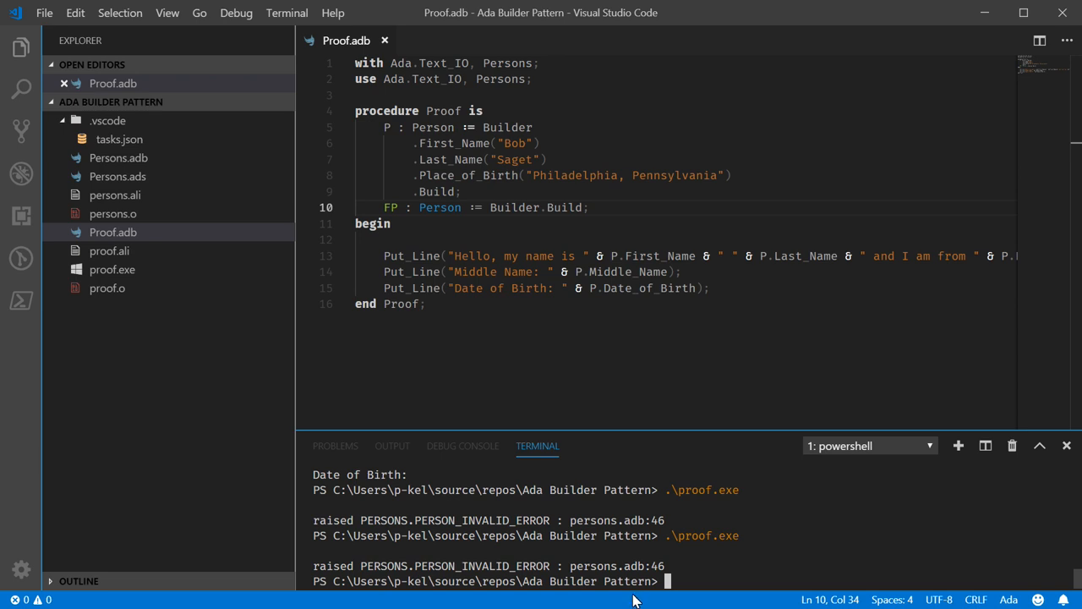
pyautogui.moveTo(601, 565)
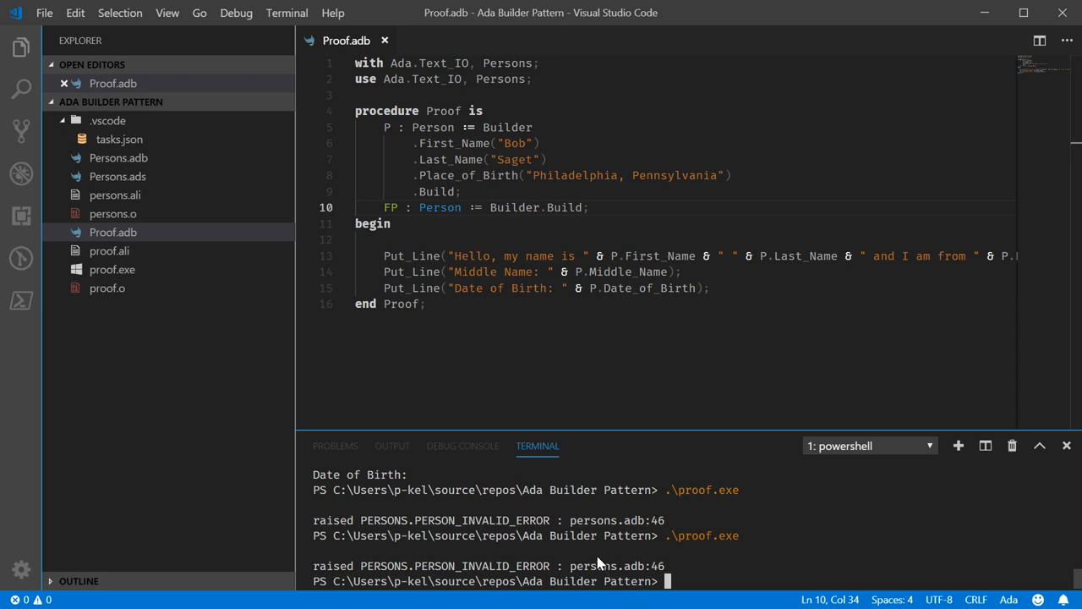
pyautogui.moveTo(650, 573)
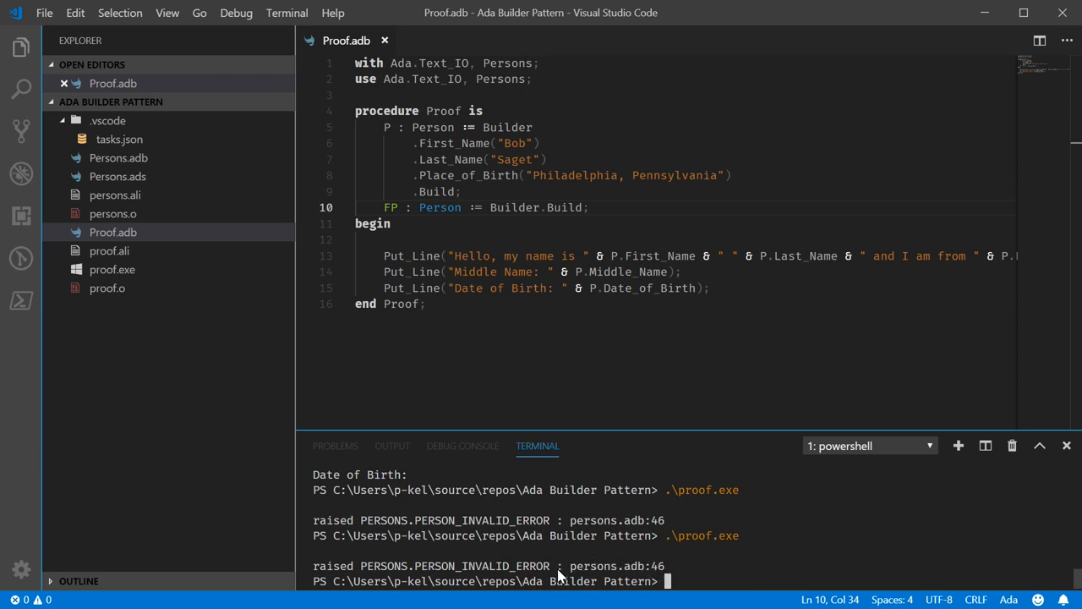
pyautogui.moveTo(497, 551)
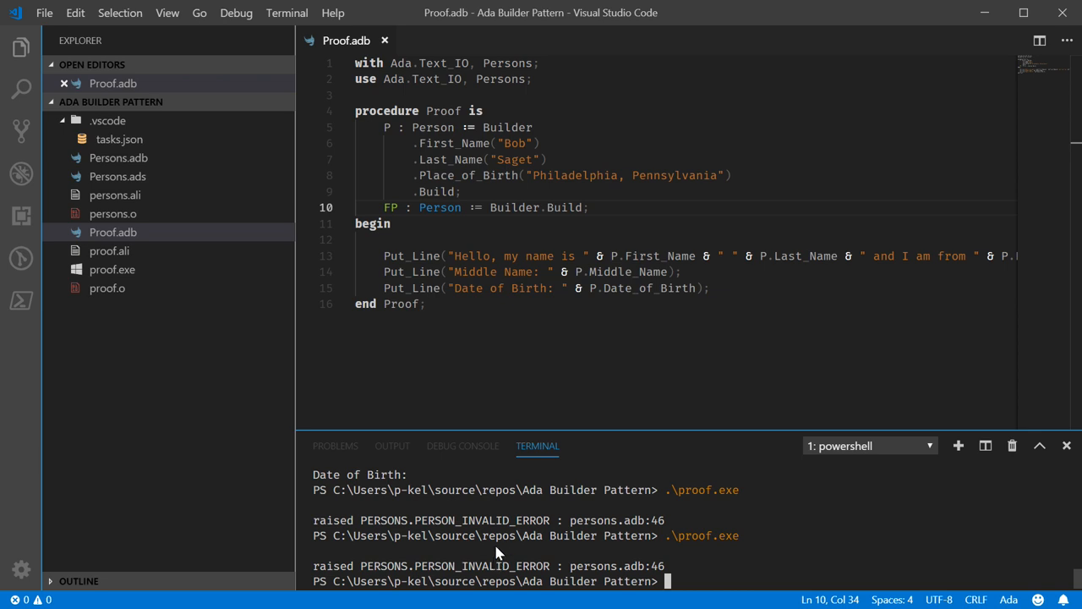
pyautogui.moveTo(634, 203)
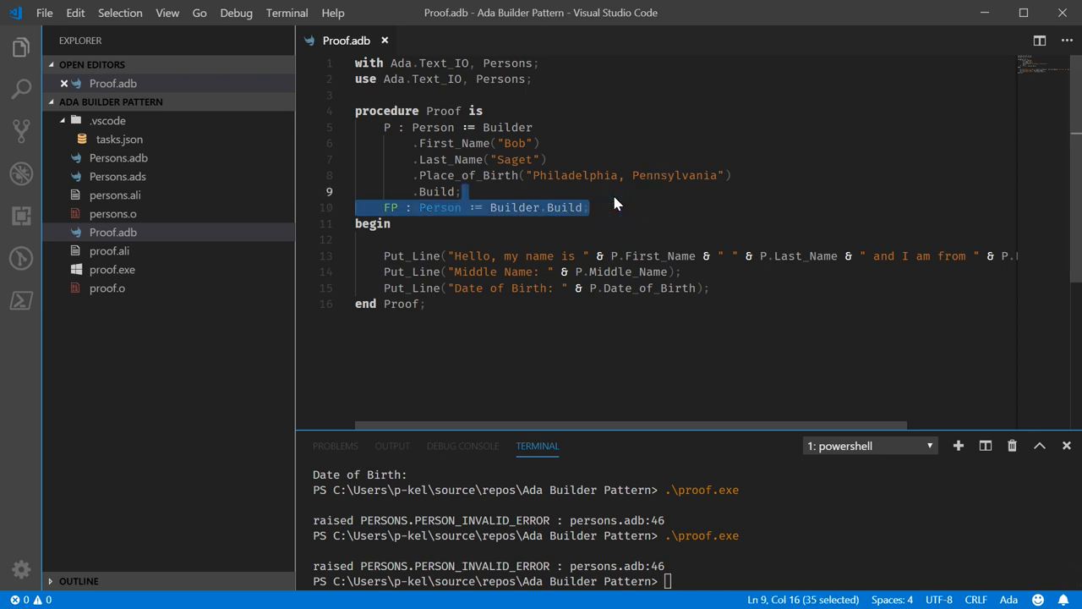
# - Delete the if/raise Person_Invalid_Error block from Build, save, glance at Proof.adb, and reopen Persons.ads
pyautogui.click(119, 176)
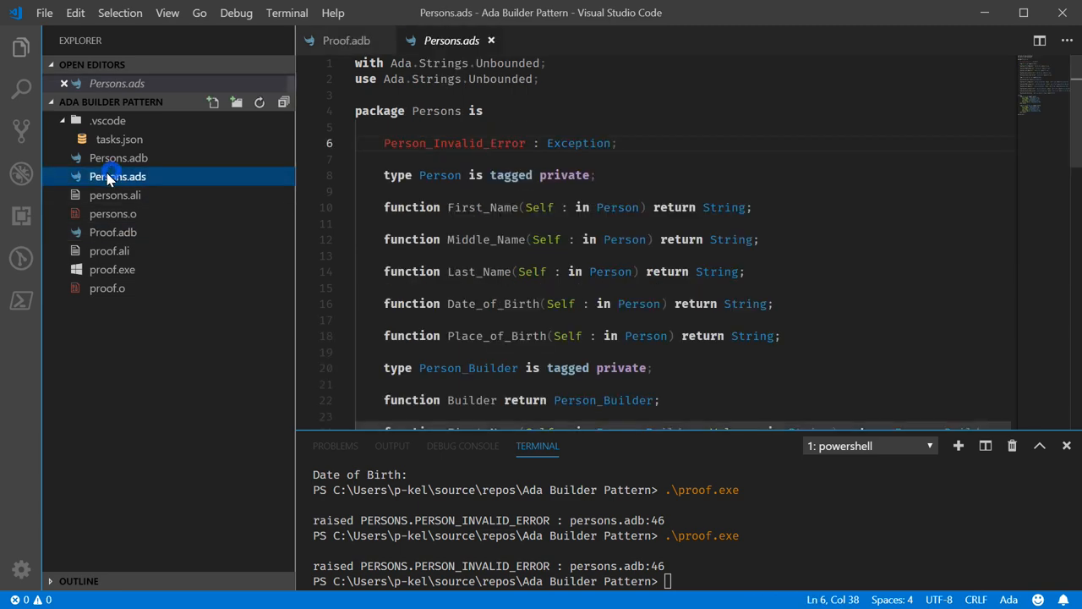
pyautogui.scroll(-3)
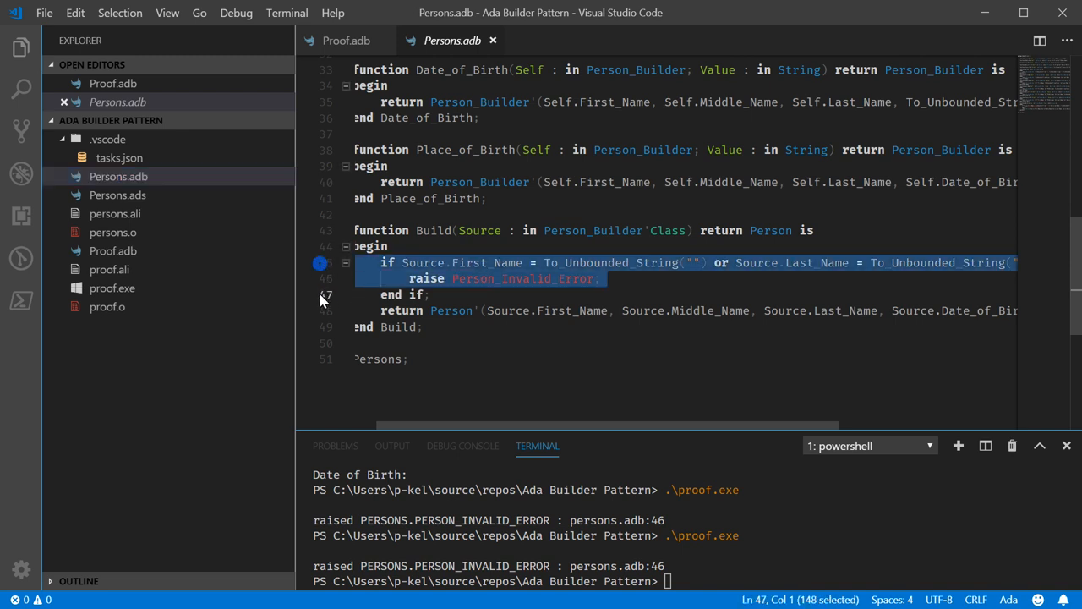
pyautogui.press('Delete')
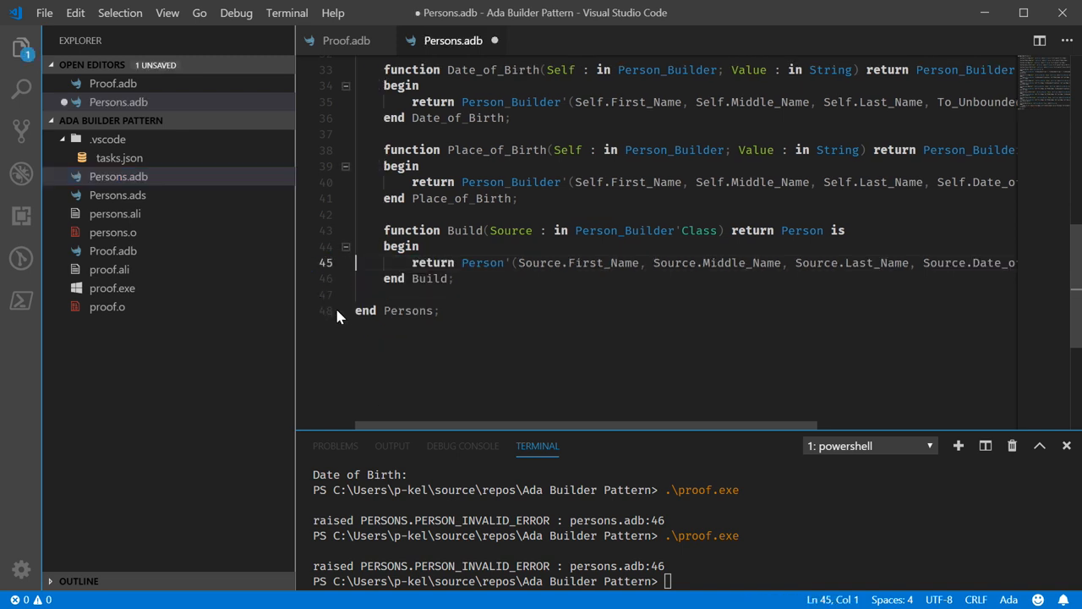
pyautogui.click(345, 41)
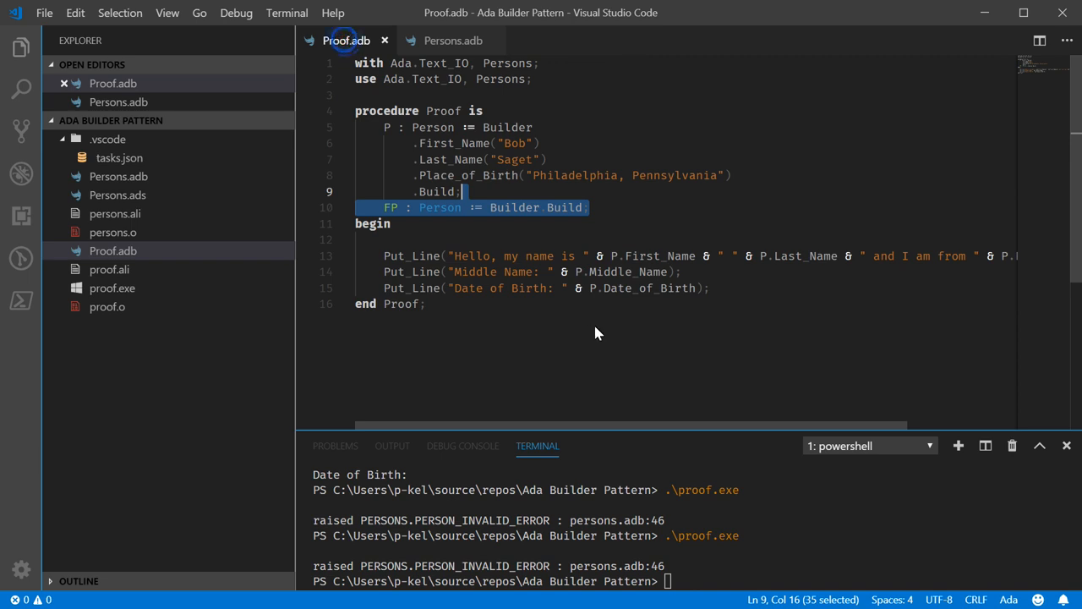
pyautogui.click(453, 40)
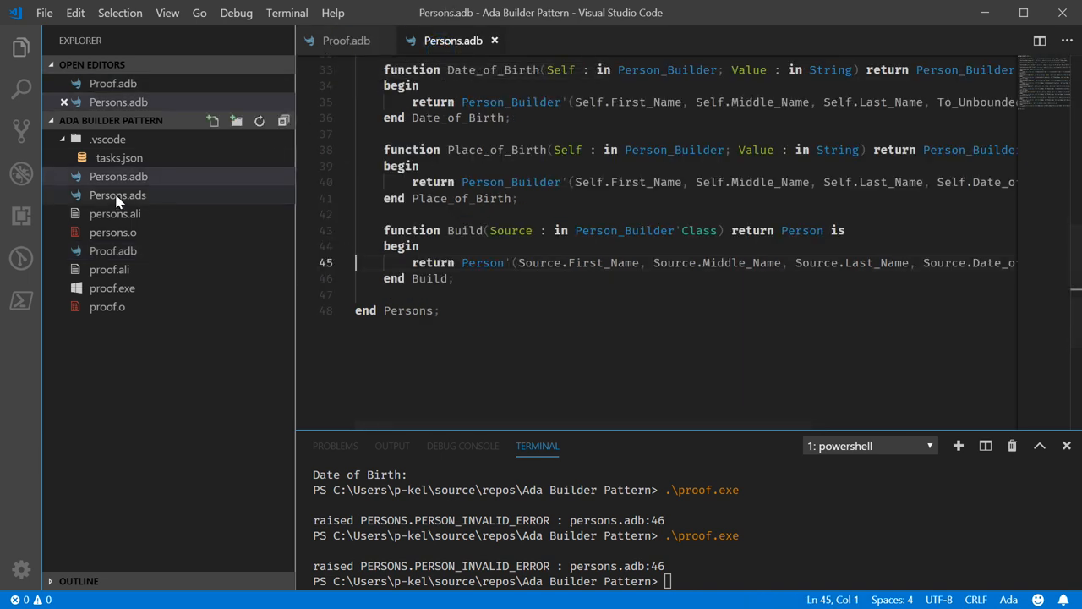
pyautogui.click(118, 195)
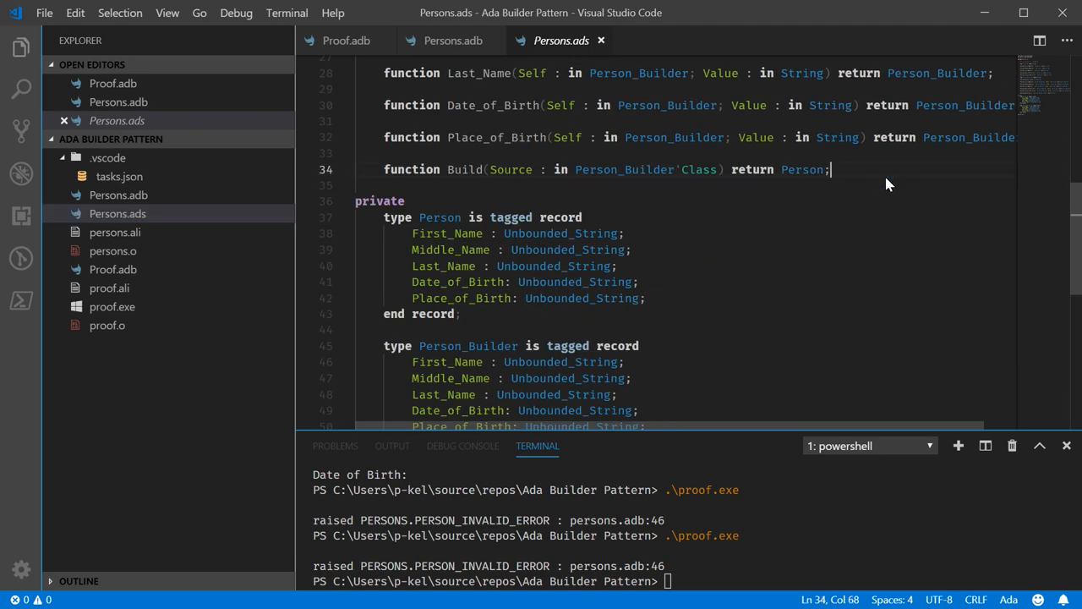
# - Write Build's 'with Post =>' clause requiring Person.First_Name /= To_Unbounded_String("")
pyautogui.write('=')
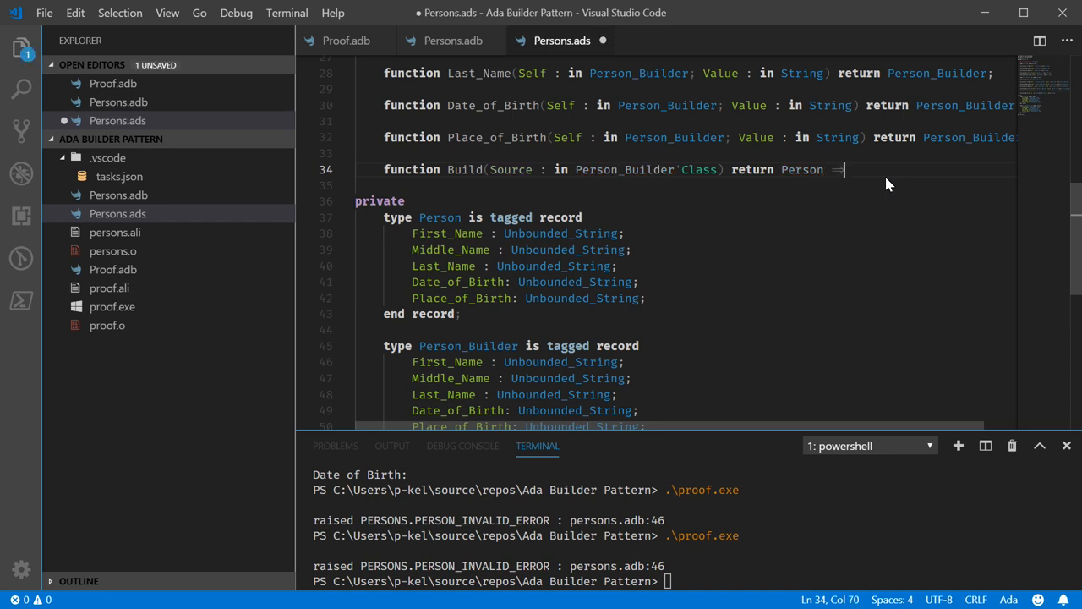
pyautogui.write('>')
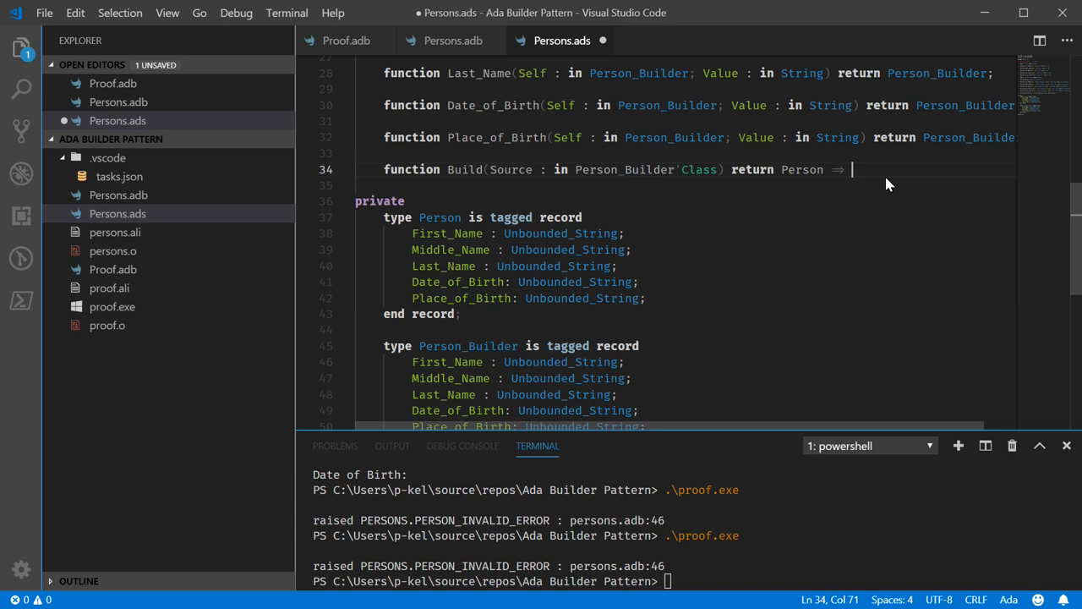
pyautogui.press('BackSpace')
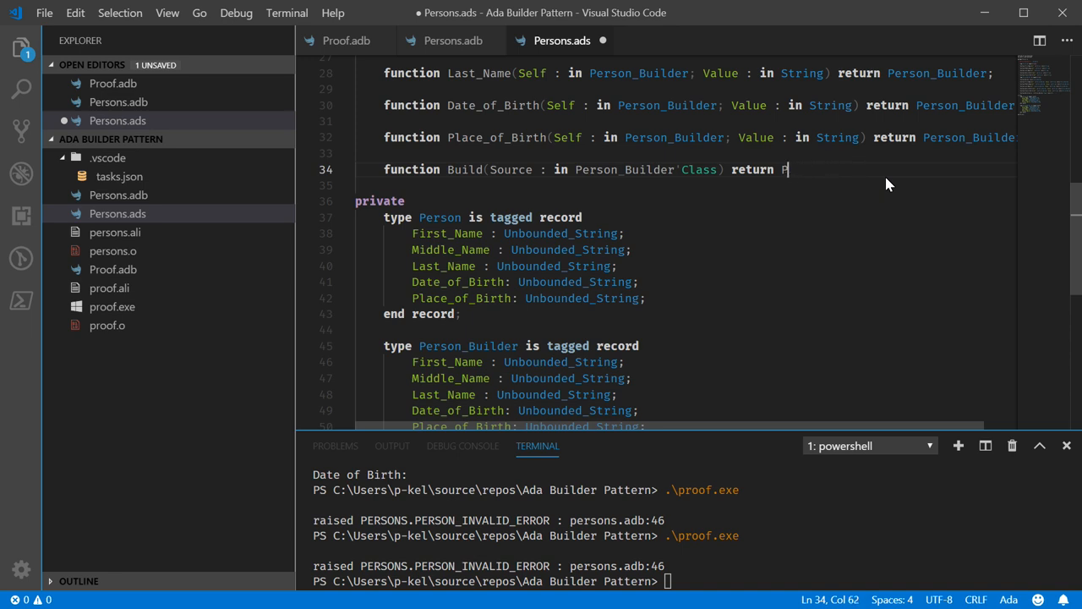
pyautogui.write('erson with')
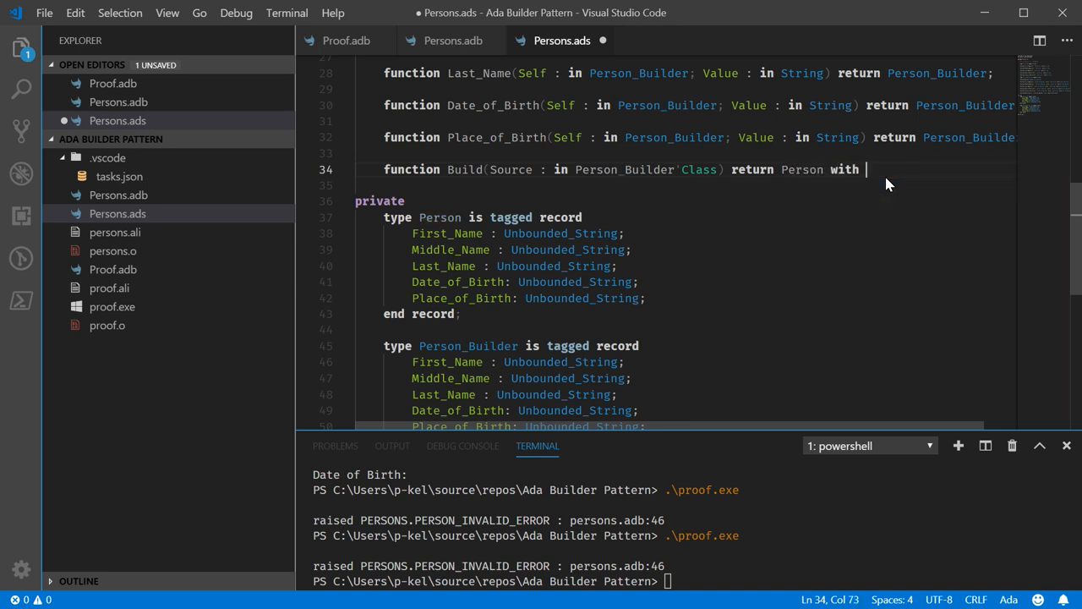
pyautogui.write('Post =>')
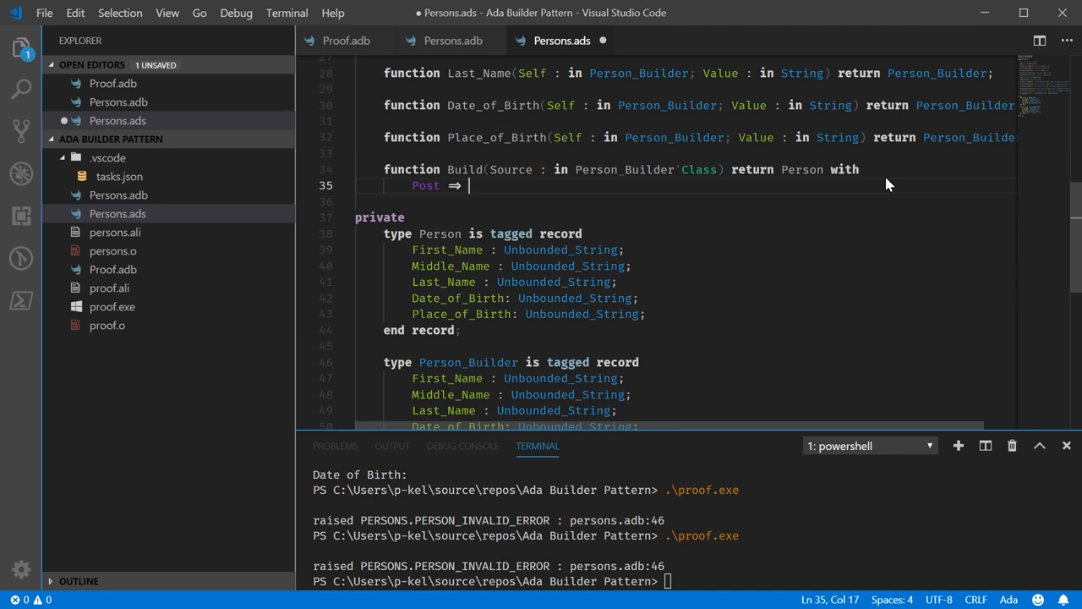
pyautogui.write('Person.')
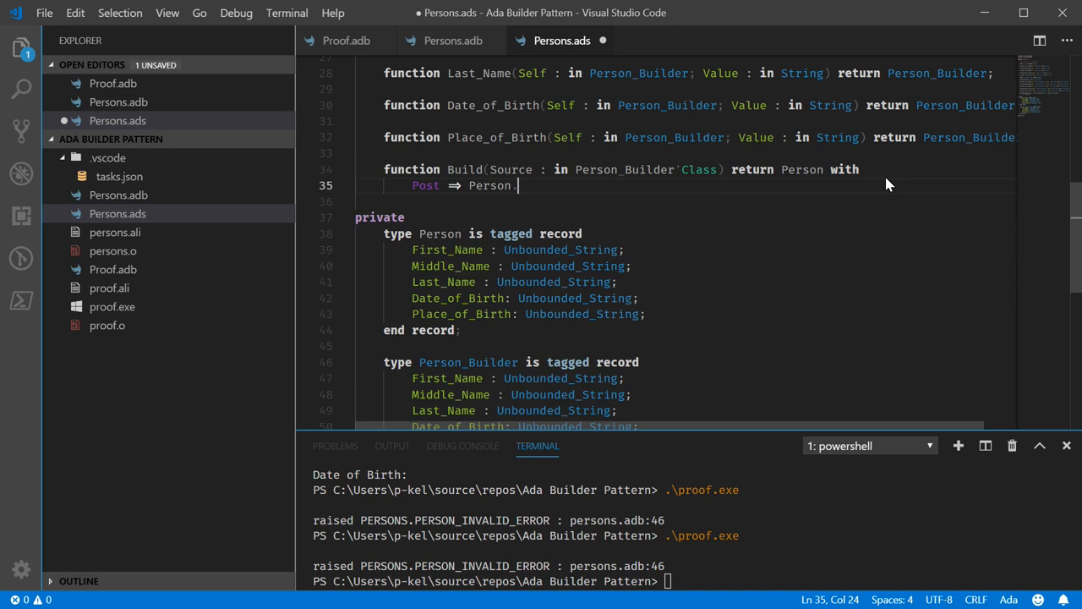
pyautogui.write('First_Name')
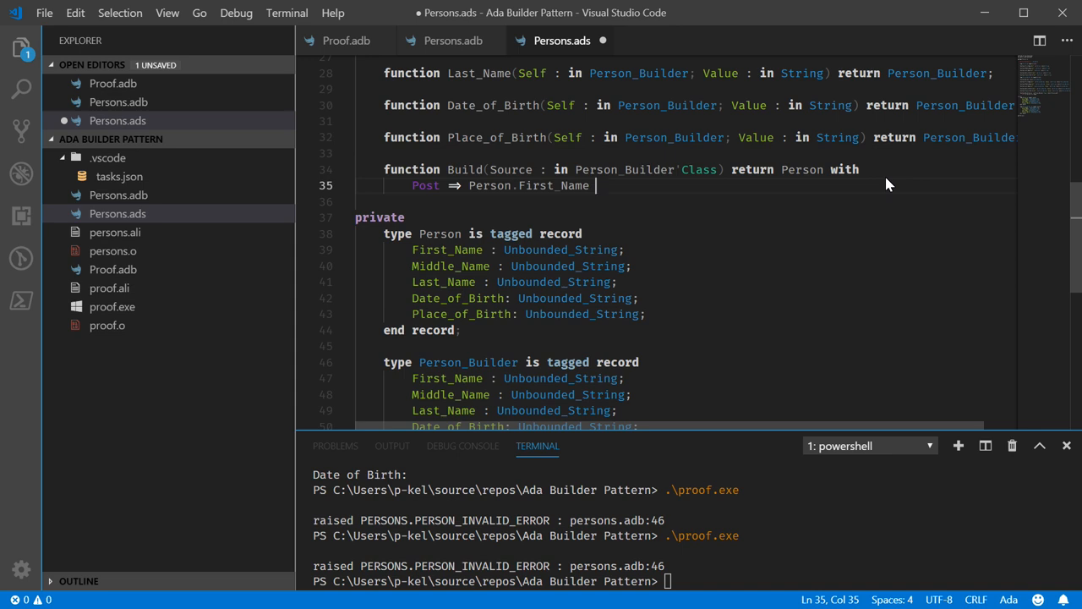
pyautogui.write('/=')
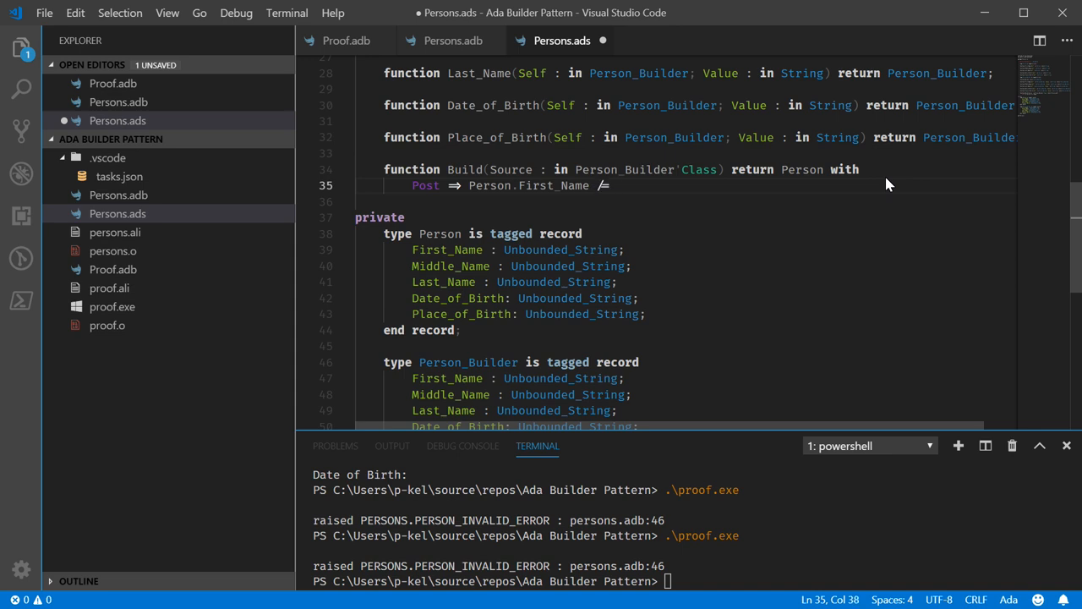
pyautogui.write('To_Unbounded_String("')
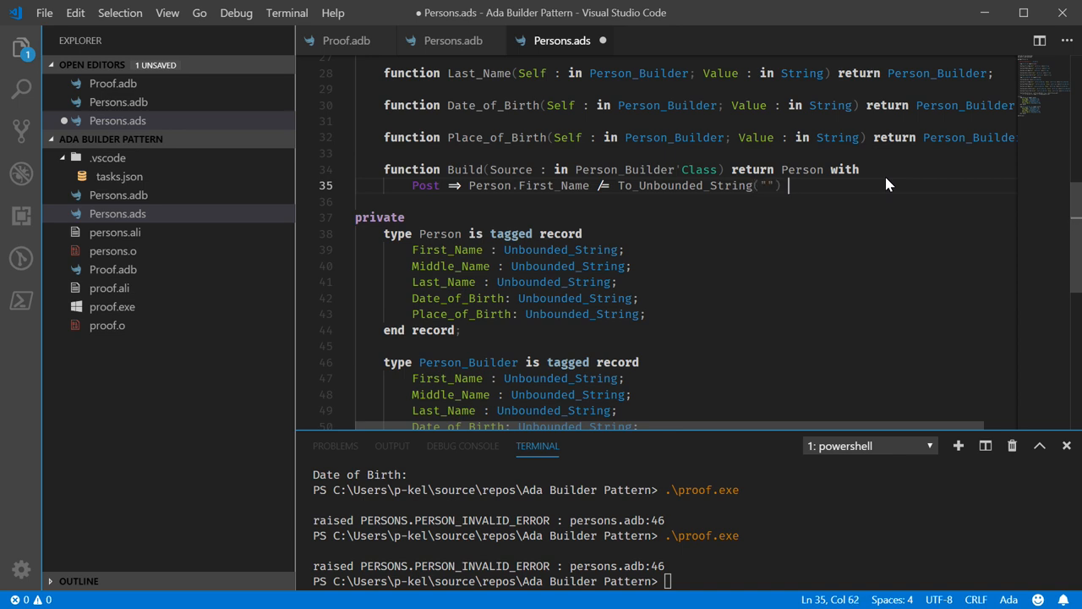
# - Extend the postcondition with 'and Person.Last_Name /= To_Unbounded_String("")'
pyautogui.write('and')
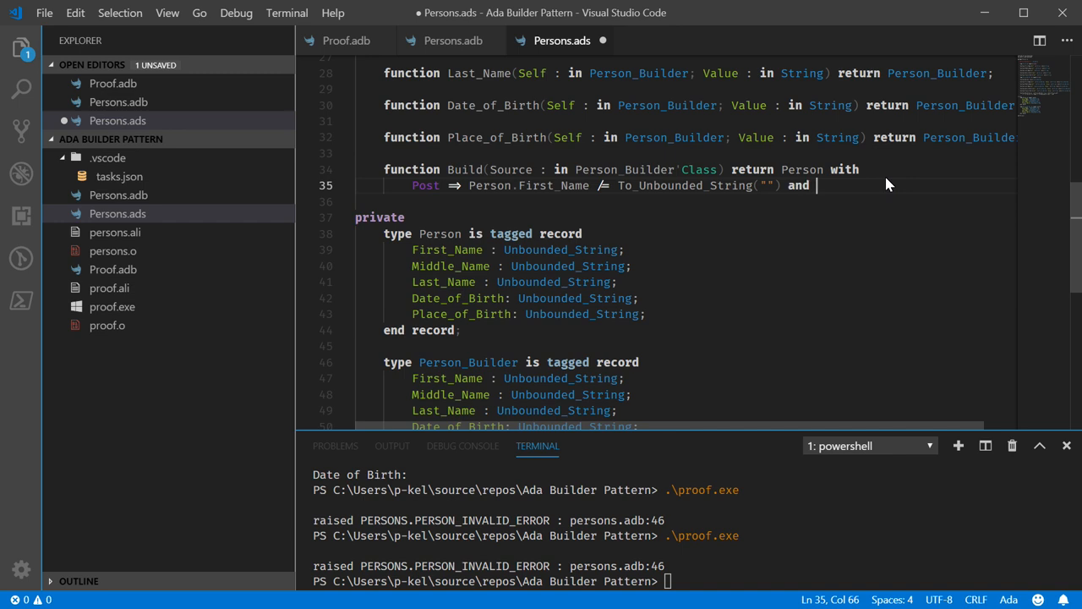
pyautogui.write('Person_last')
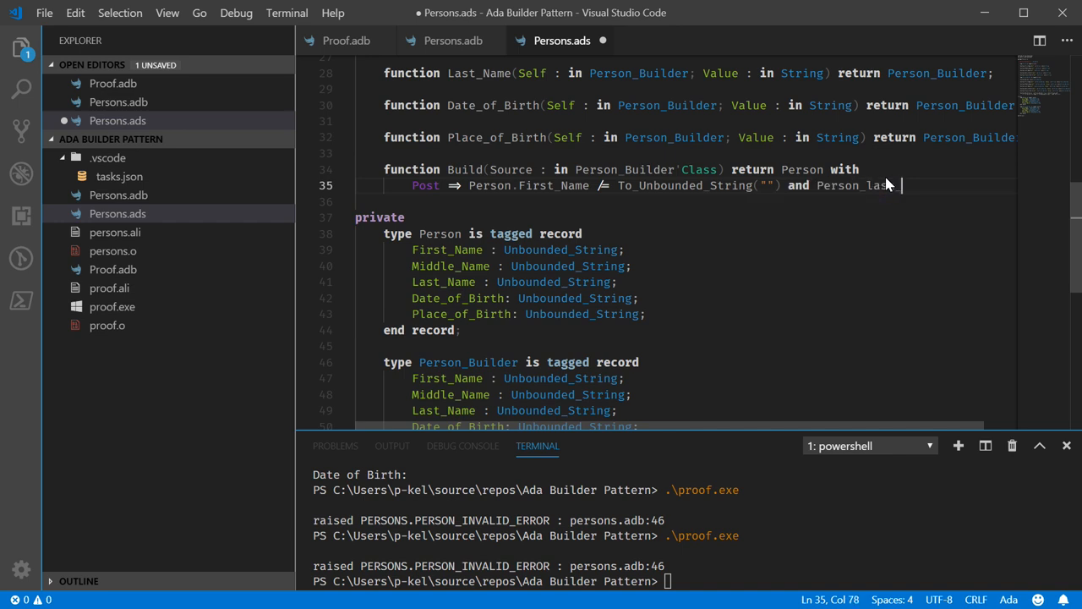
pyautogui.press('BackSpace')
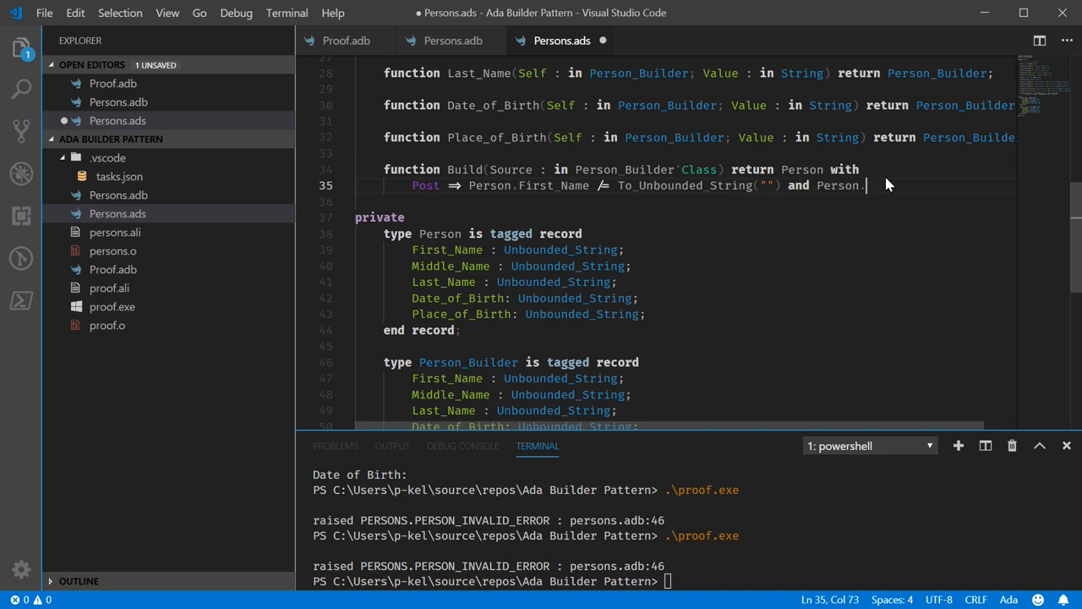
pyautogui.write('Last_Name /=')
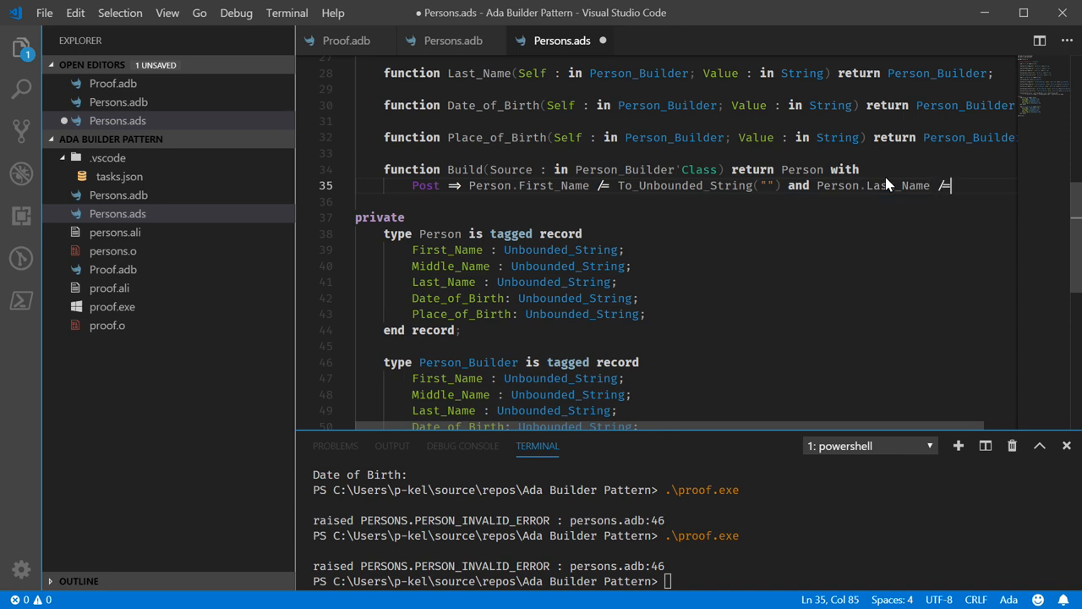
pyautogui.write('To_Unbounded_String(')
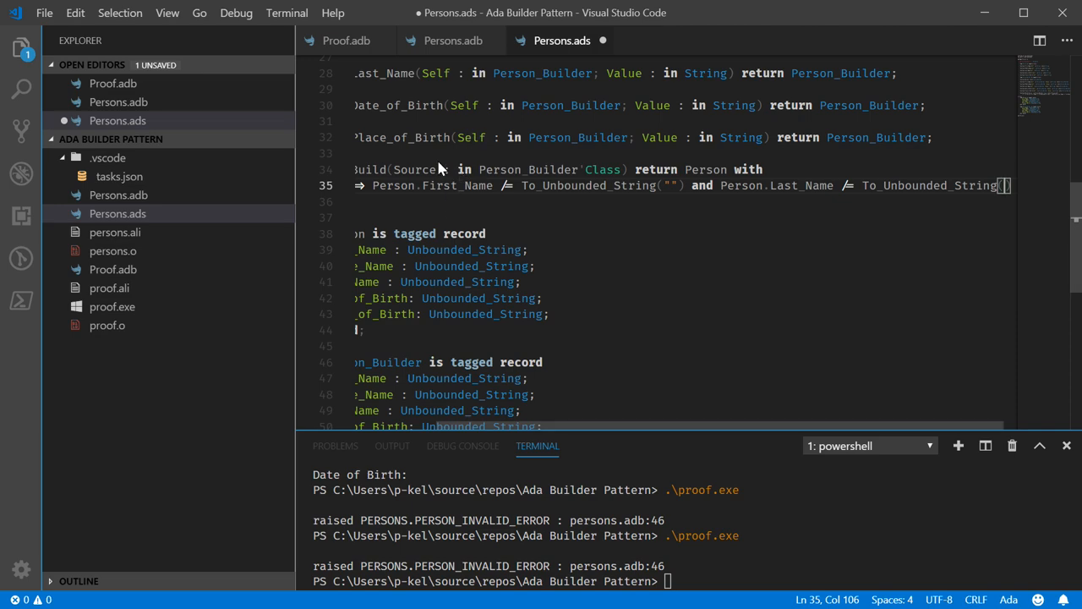
# - Replace the To_Unbounded_String call with a plain "" empty string in the postcondition
pyautogui.scroll(3)
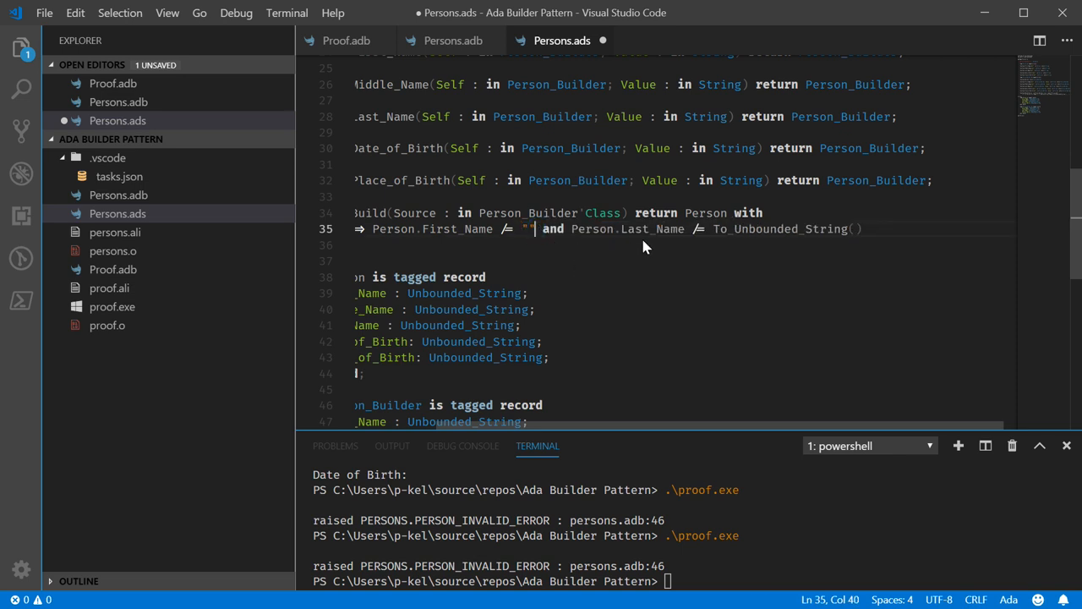
pyautogui.doubleClick(778, 230)
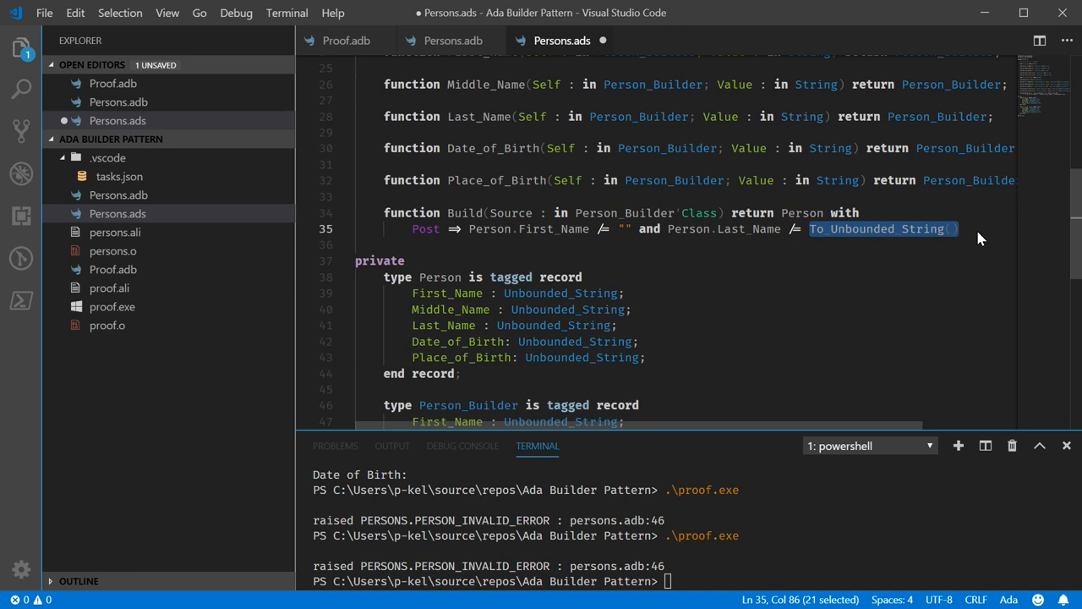
pyautogui.write('"";')
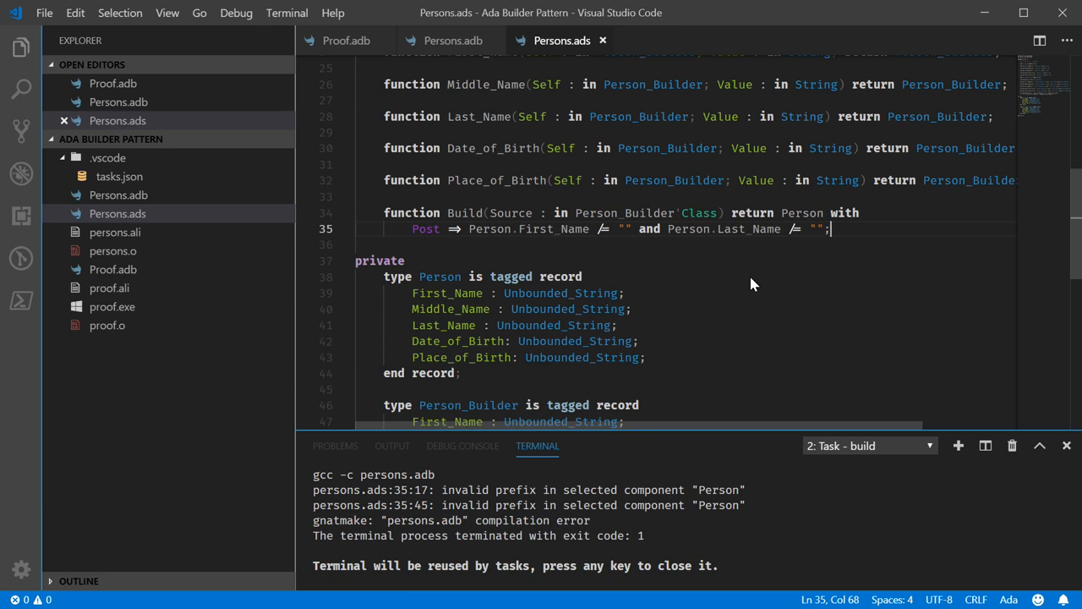
pyautogui.moveTo(764, 286)
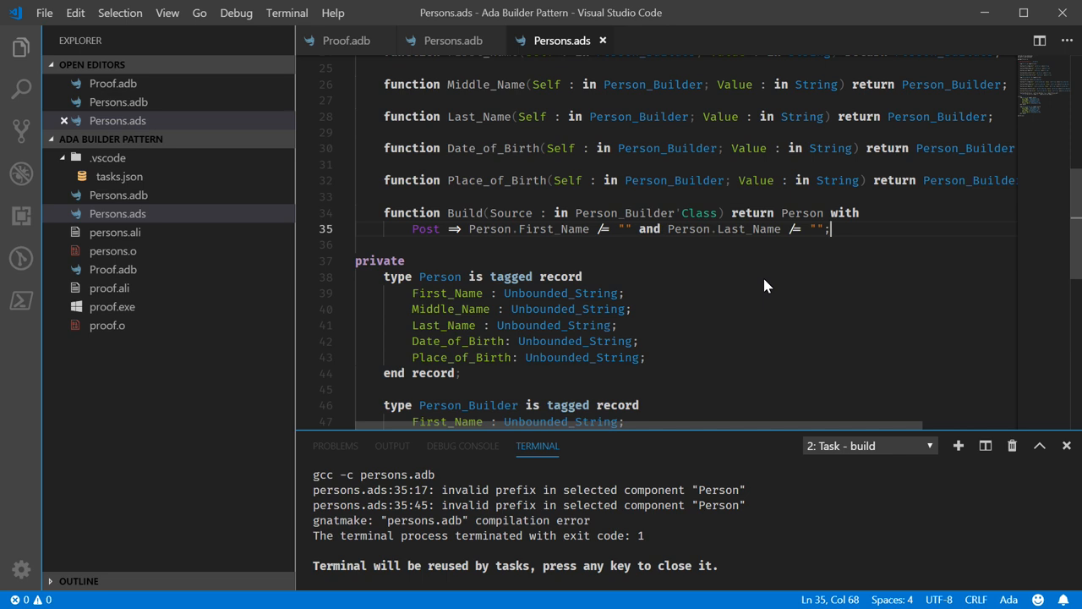
# - Replace the Person prefix in Build's postcondition with Result
pyautogui.doubleClick(489, 230)
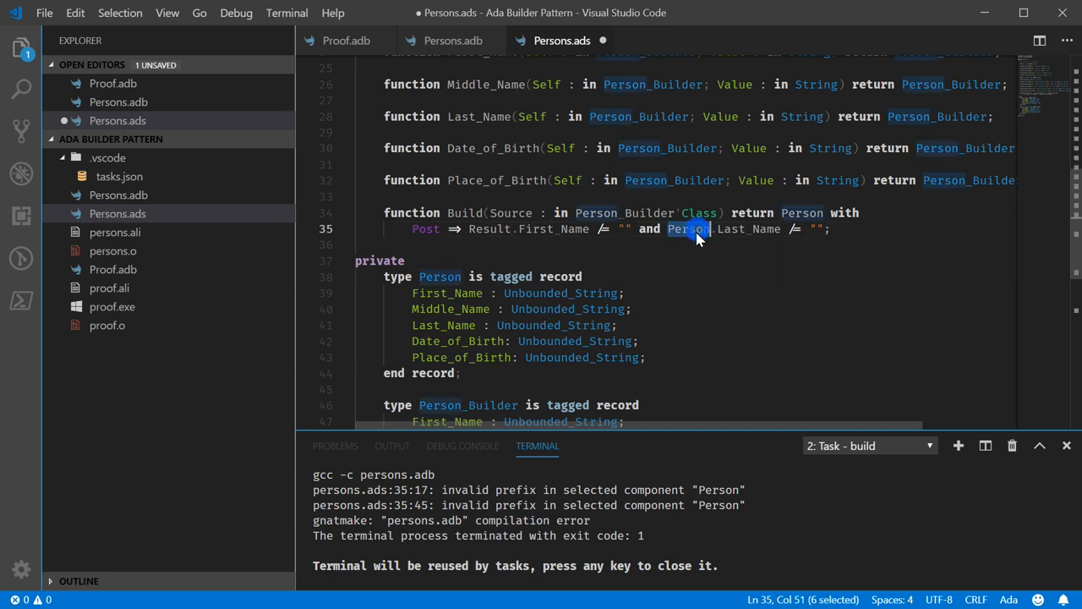
pyautogui.write('Result')
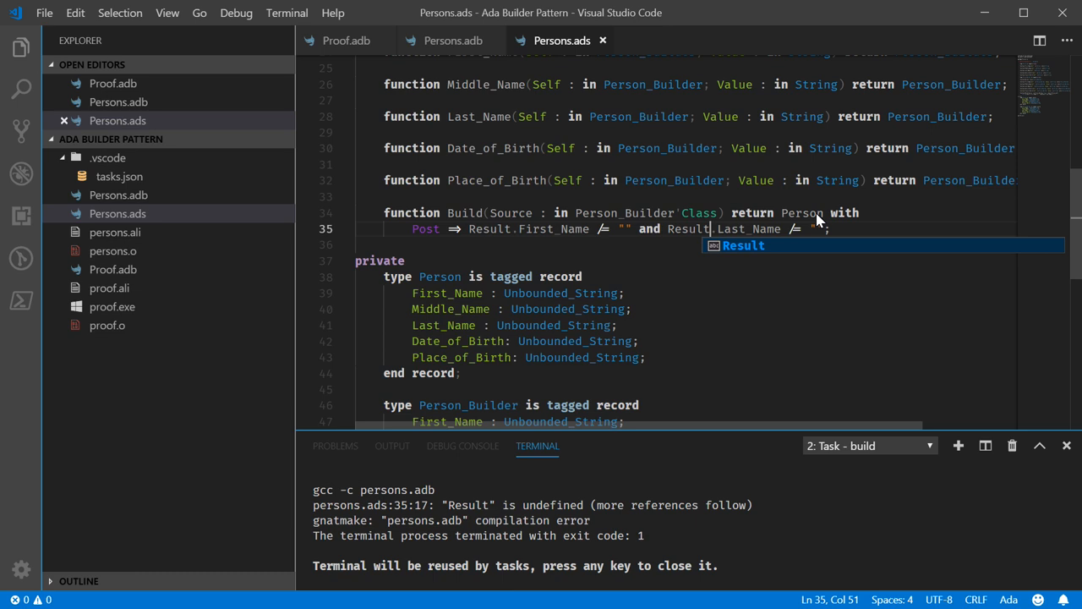
pyautogui.moveTo(814, 235)
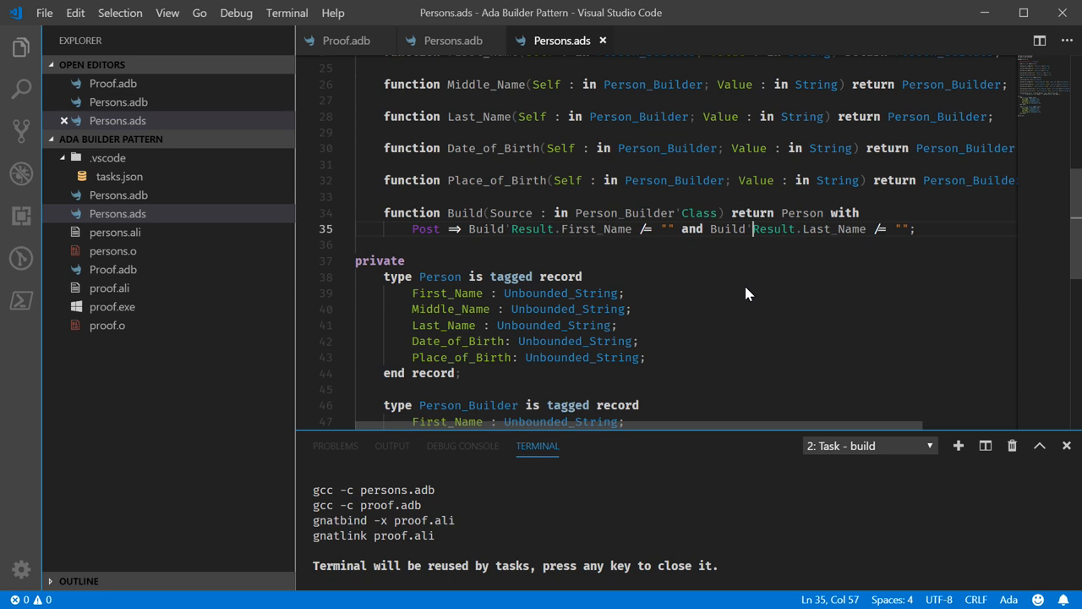
pyautogui.moveTo(345, 40)
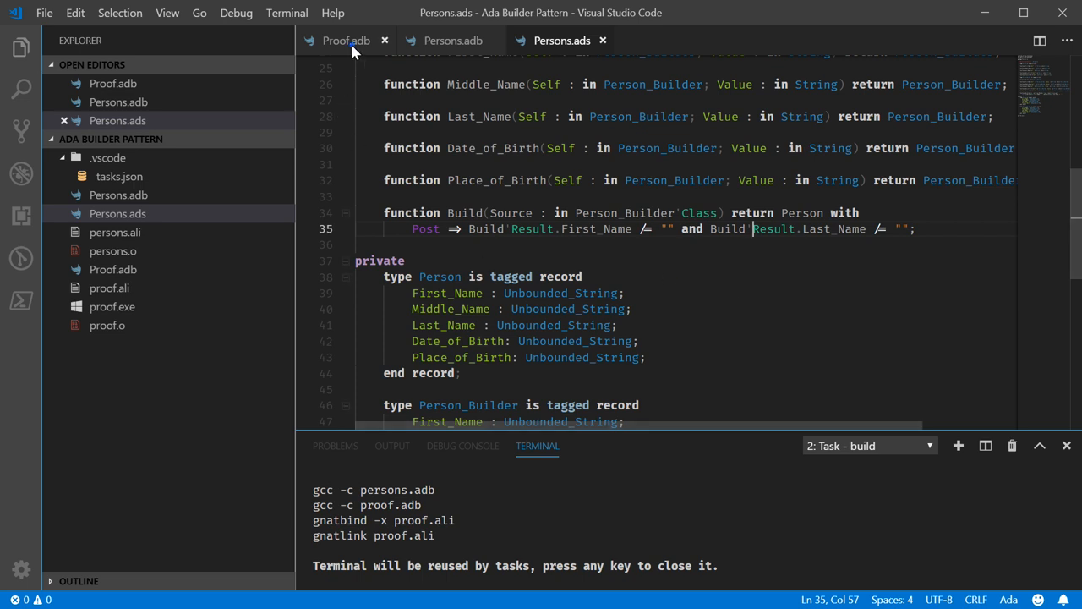
# - Switch to Proof.adb and rerun proof.exe, printing the greeting for Bob Saget
pyautogui.click(345, 41)
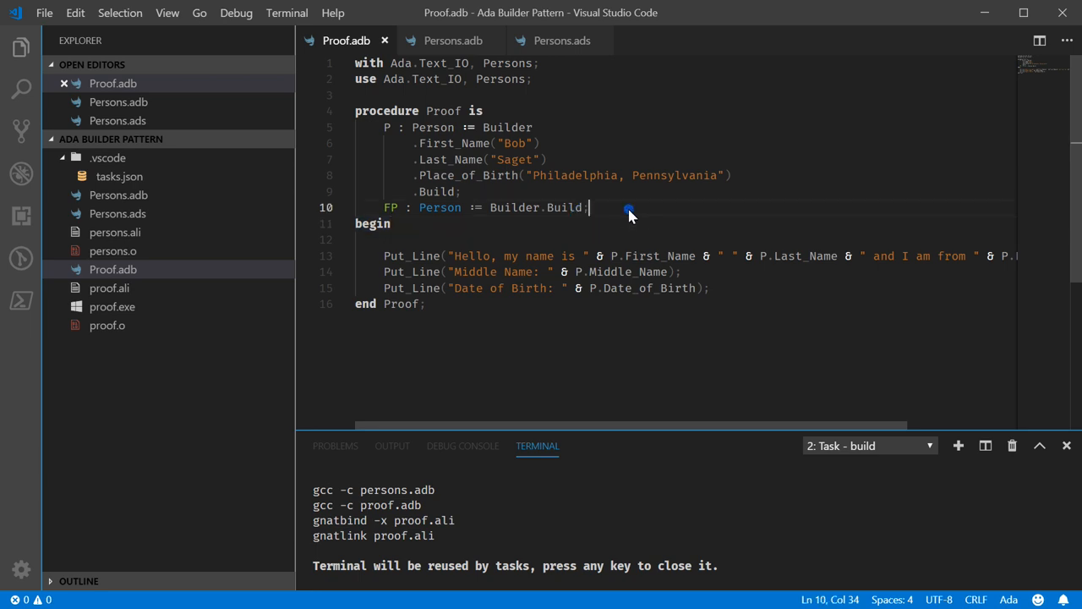
pyautogui.moveTo(675, 220)
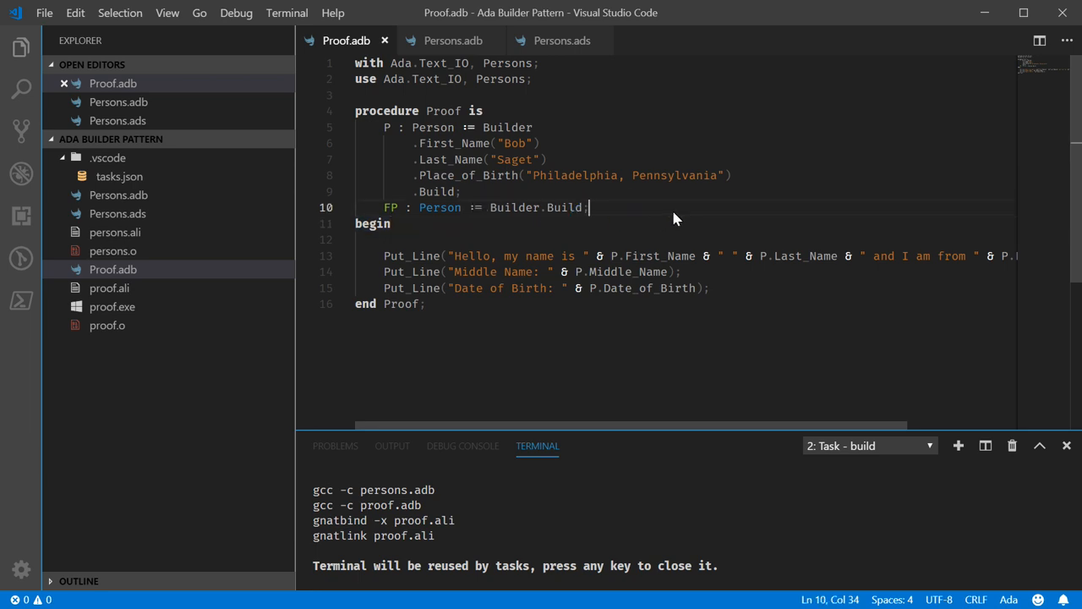
pyautogui.moveTo(612, 321)
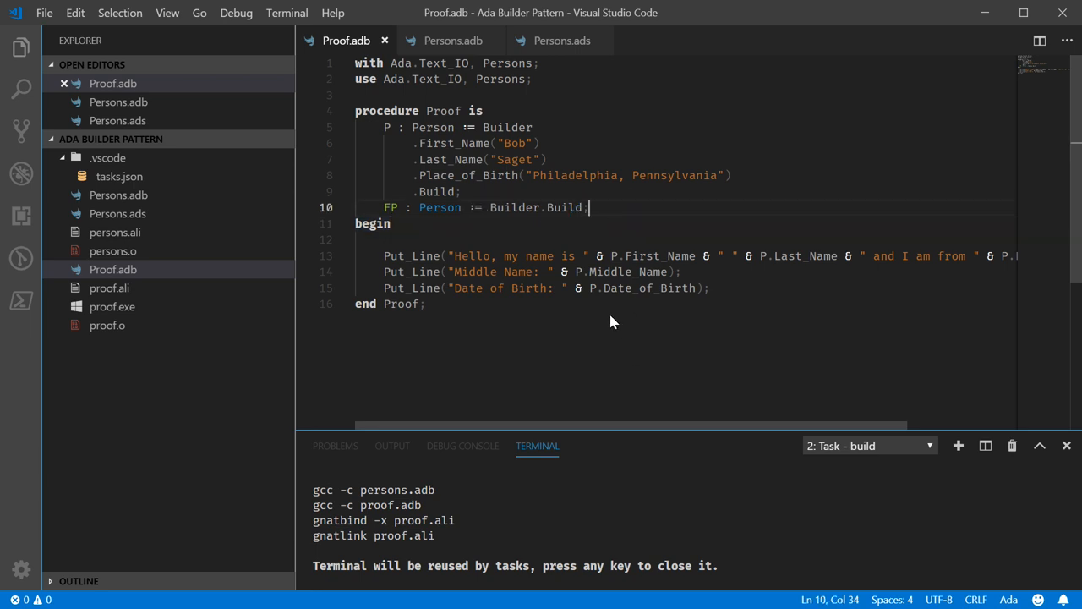
pyautogui.moveTo(625, 210)
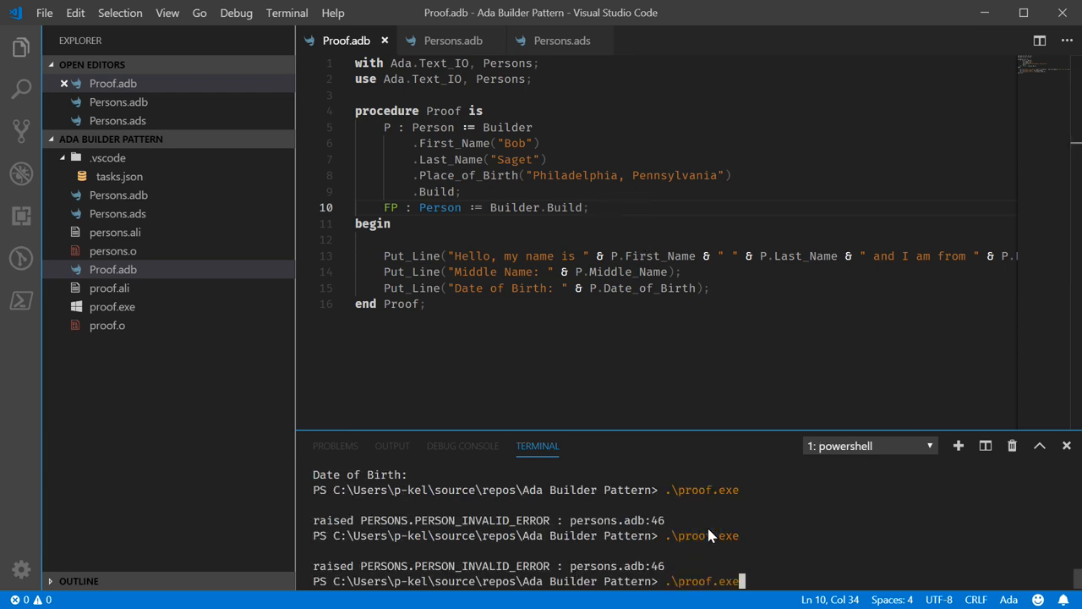
pyautogui.press('Return')
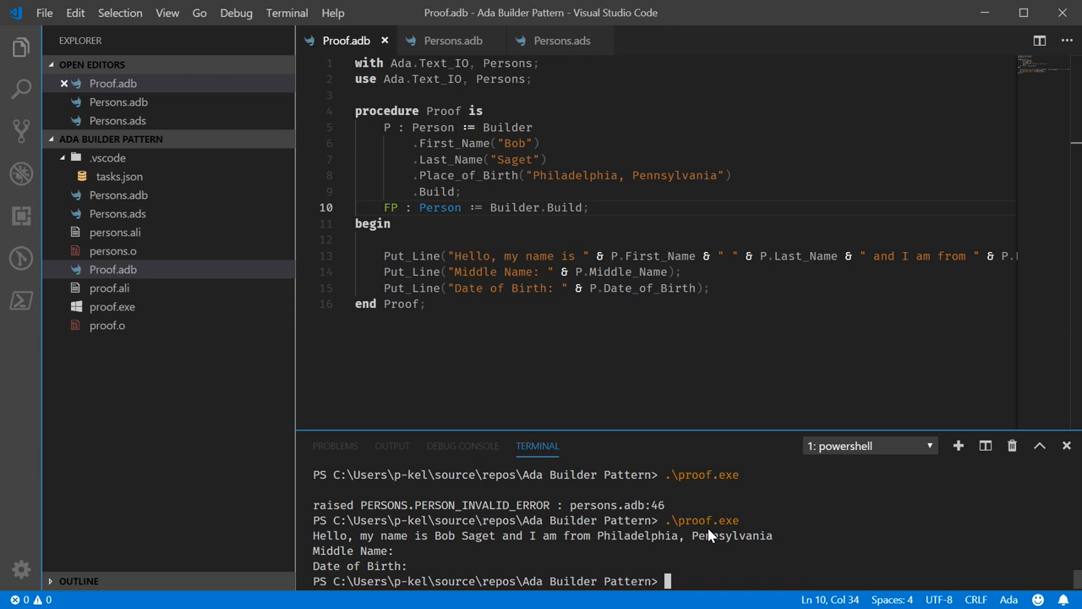
pyautogui.moveTo(562, 41)
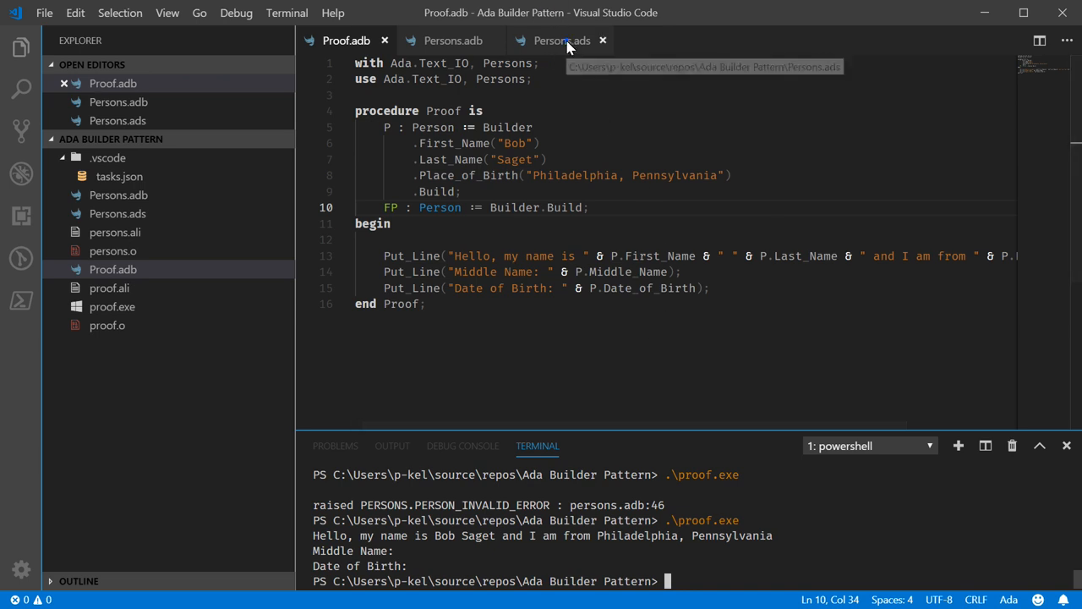
# - Add the -gnata assertion switch to the build task's args in tasks.json
pyautogui.click(561, 41)
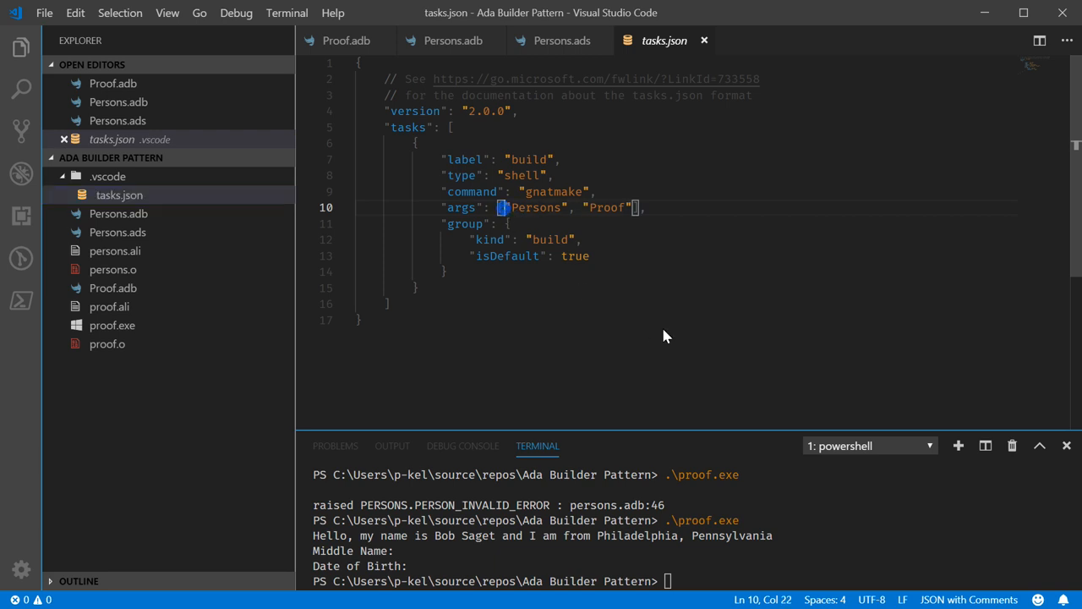
pyautogui.write('-gnats')
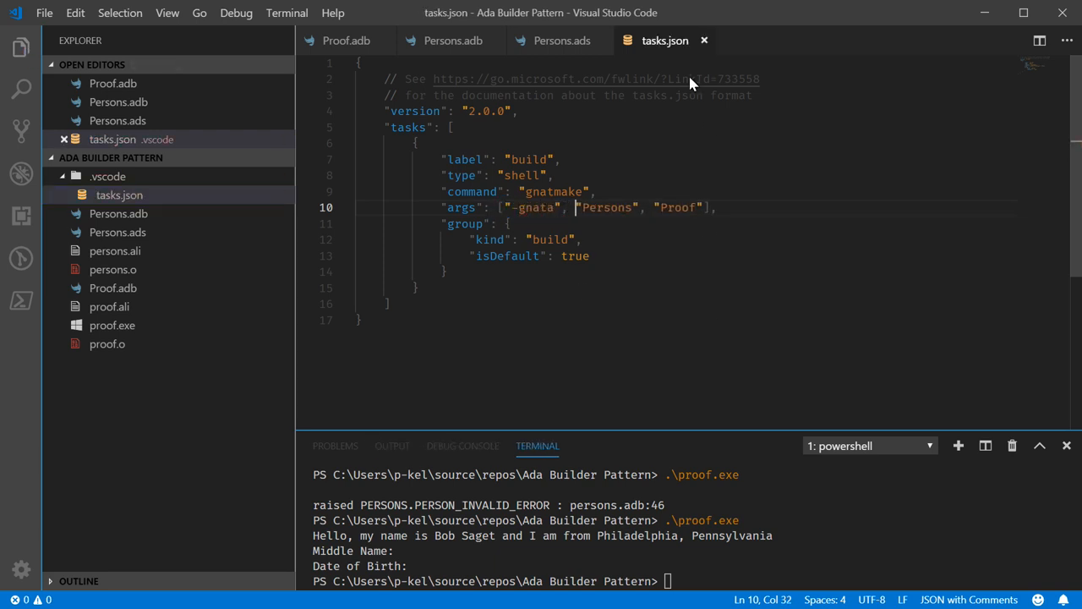
pyautogui.click(561, 41)
pyautogui.write('.\\proof.exe')
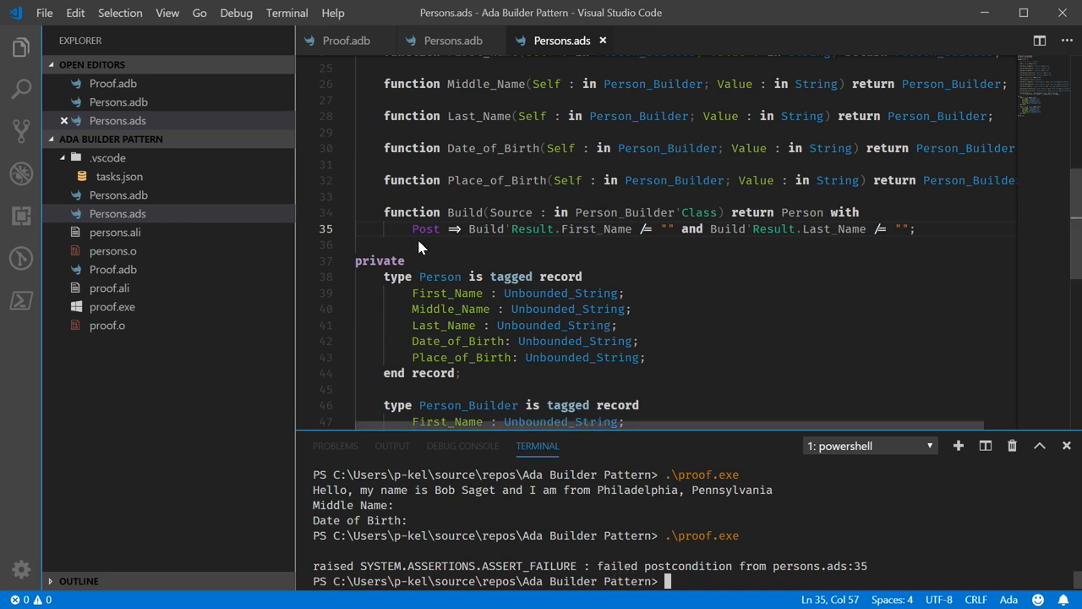
pyautogui.moveTo(414, 268)
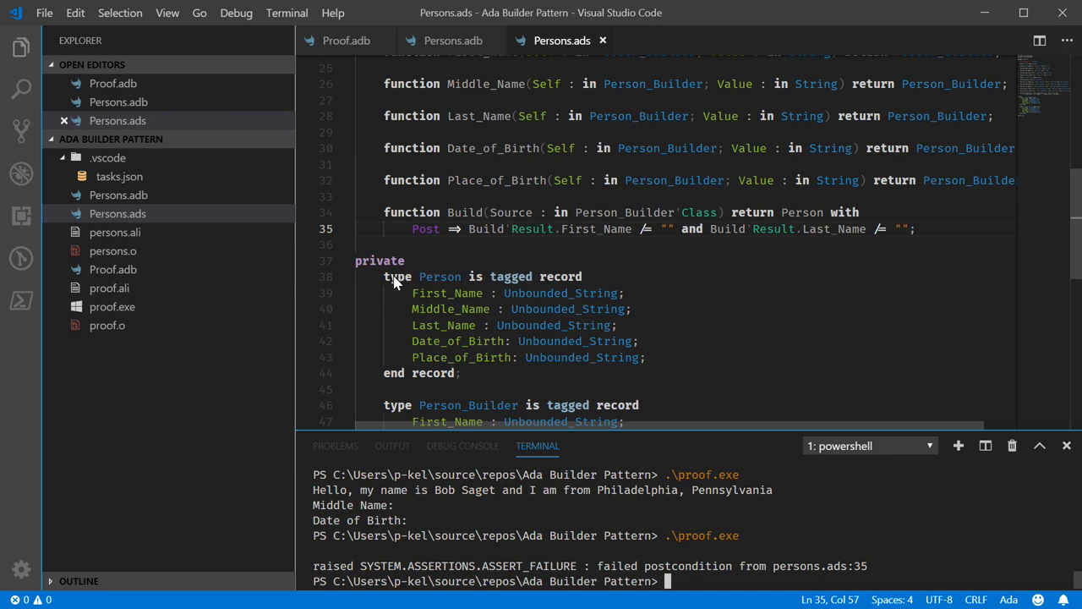
pyautogui.moveTo(386, 271)
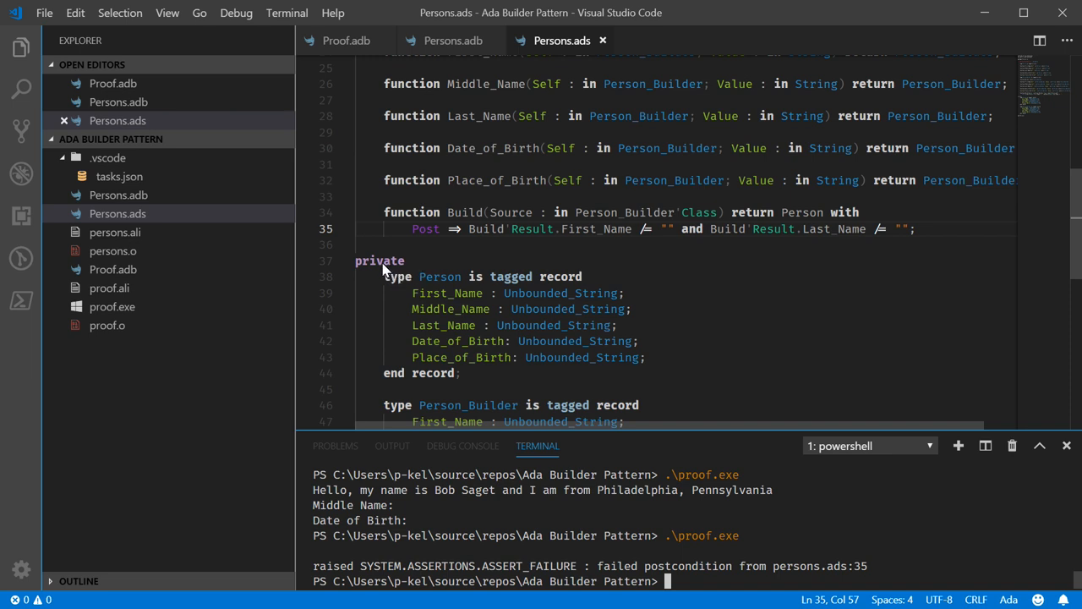
pyautogui.moveTo(440, 243)
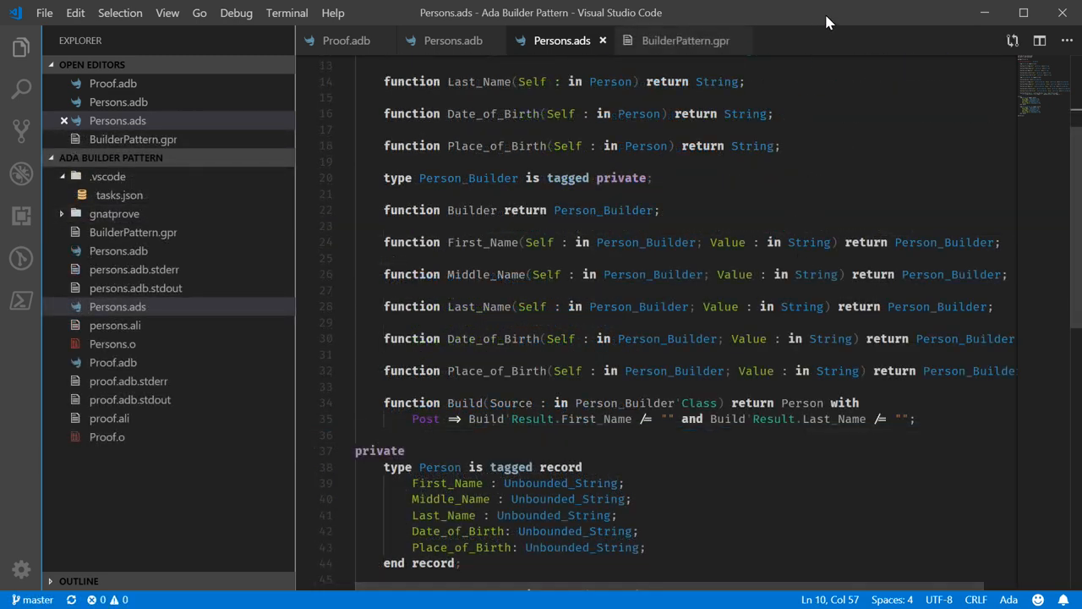
pyautogui.moveTo(595, 438)
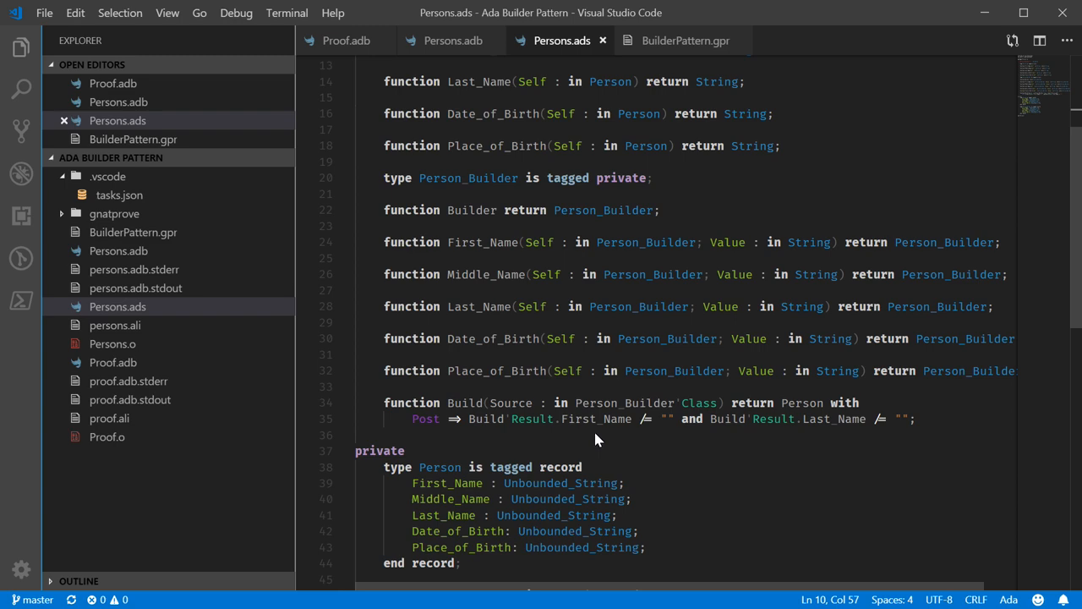
# - Scroll through Persons.ads to review Build's postcondition and the Person records
pyautogui.scroll(-3)
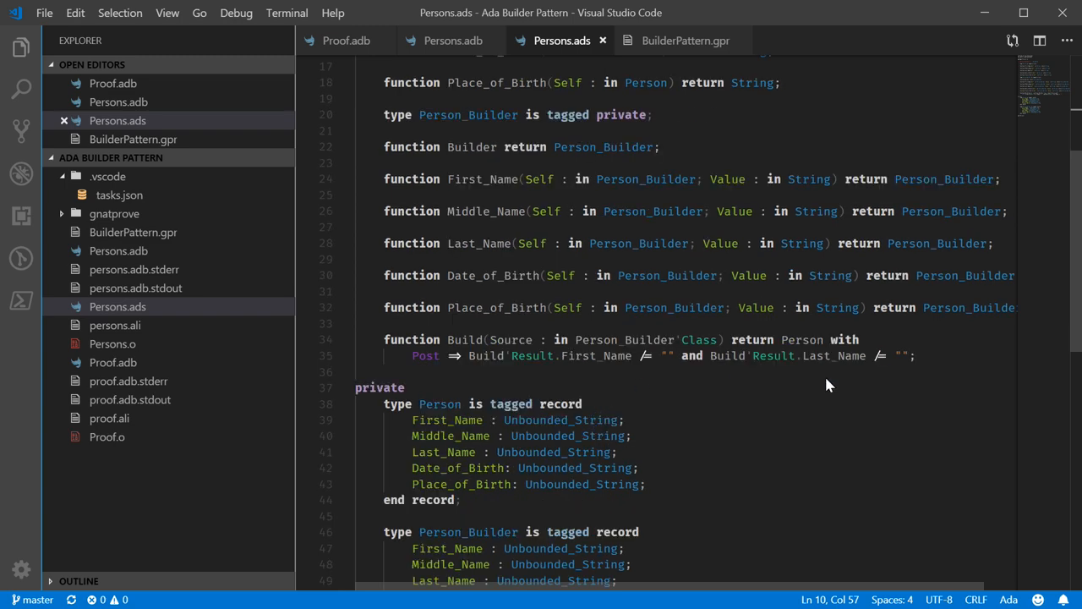
pyautogui.moveTo(260, 362)
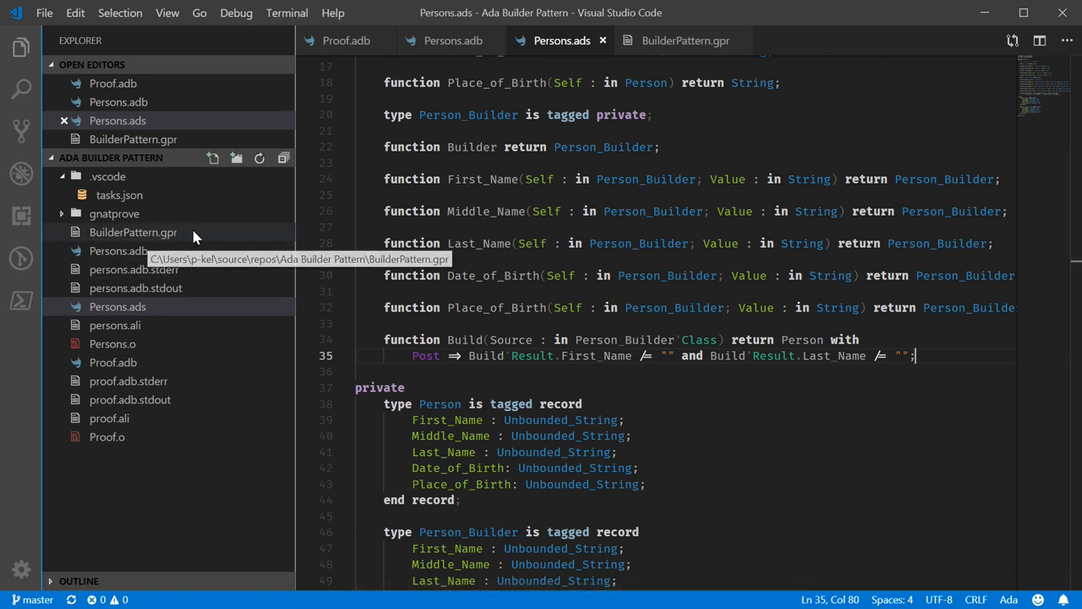
pyautogui.moveTo(668, 288)
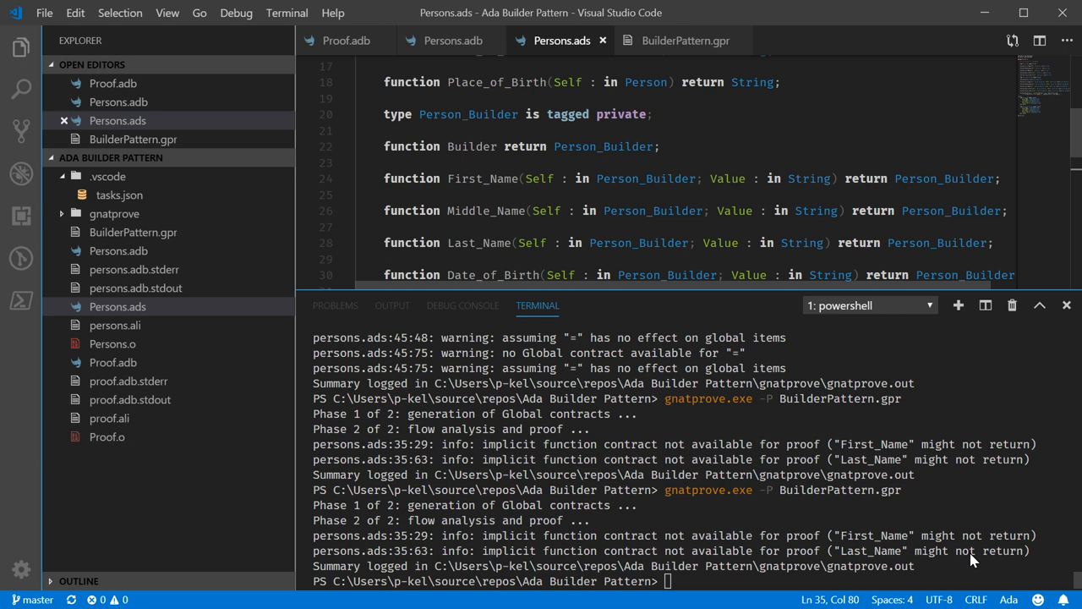
pyautogui.moveTo(939, 540)
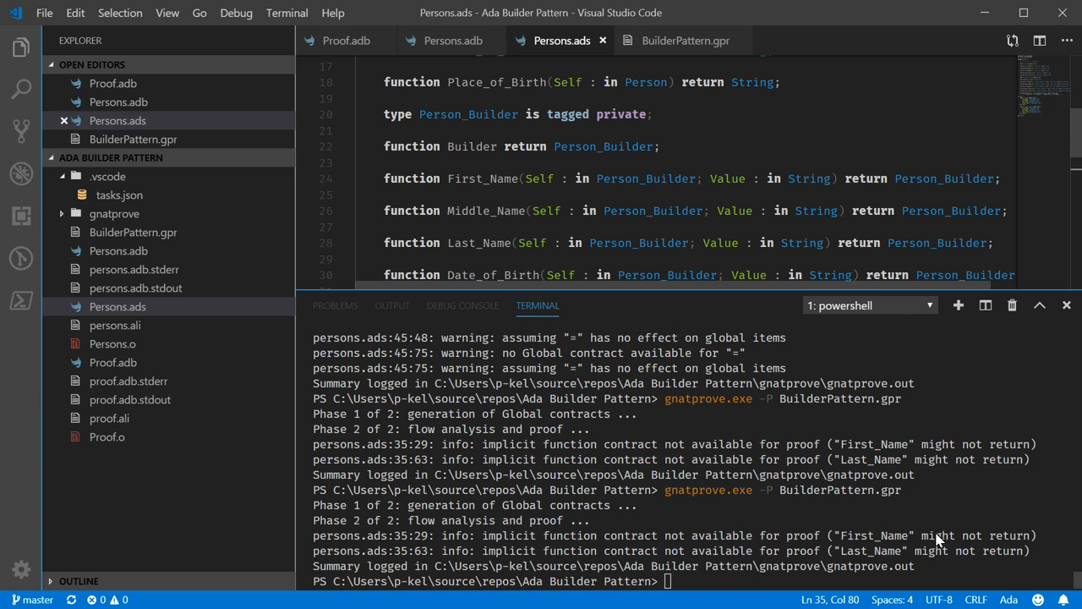
pyautogui.moveTo(647, 540)
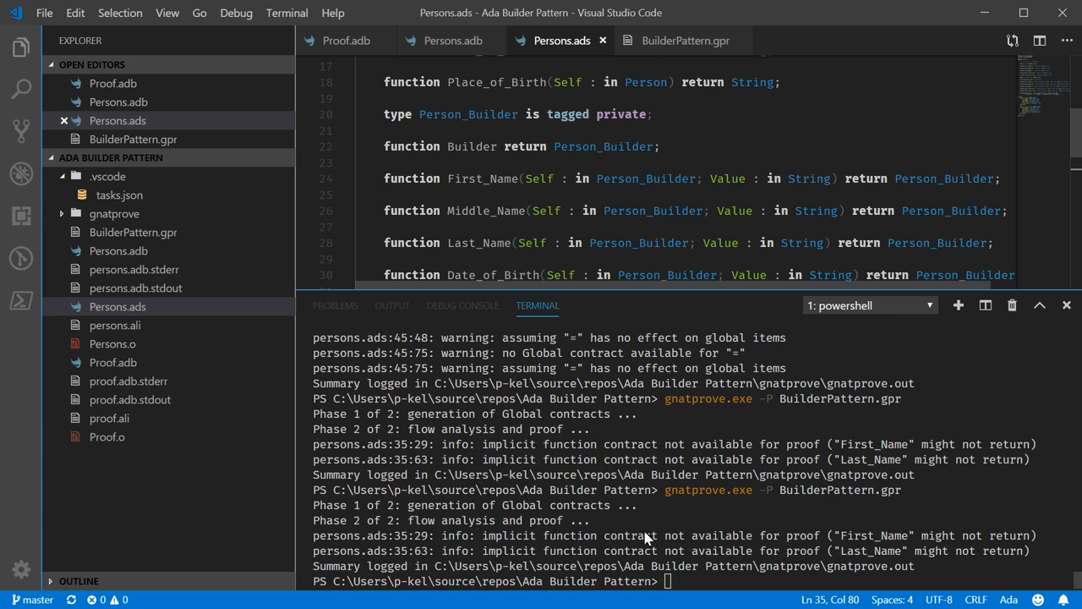
pyautogui.moveTo(697, 556)
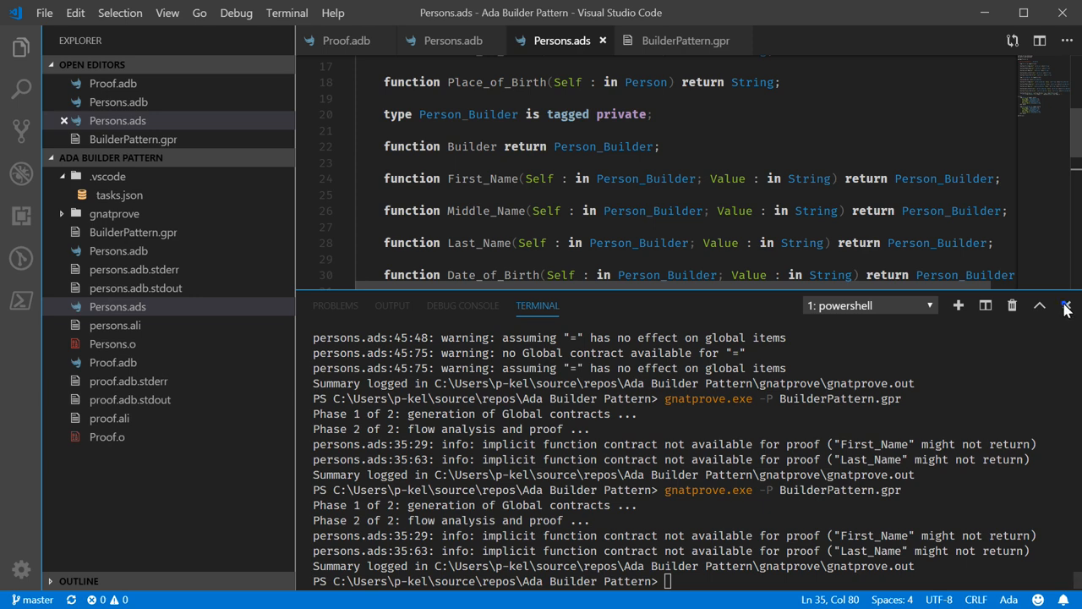
# - Hide the terminal panel after reviewing gnatprove's report on BuilderPattern.gpr
pyautogui.click(1066, 304)
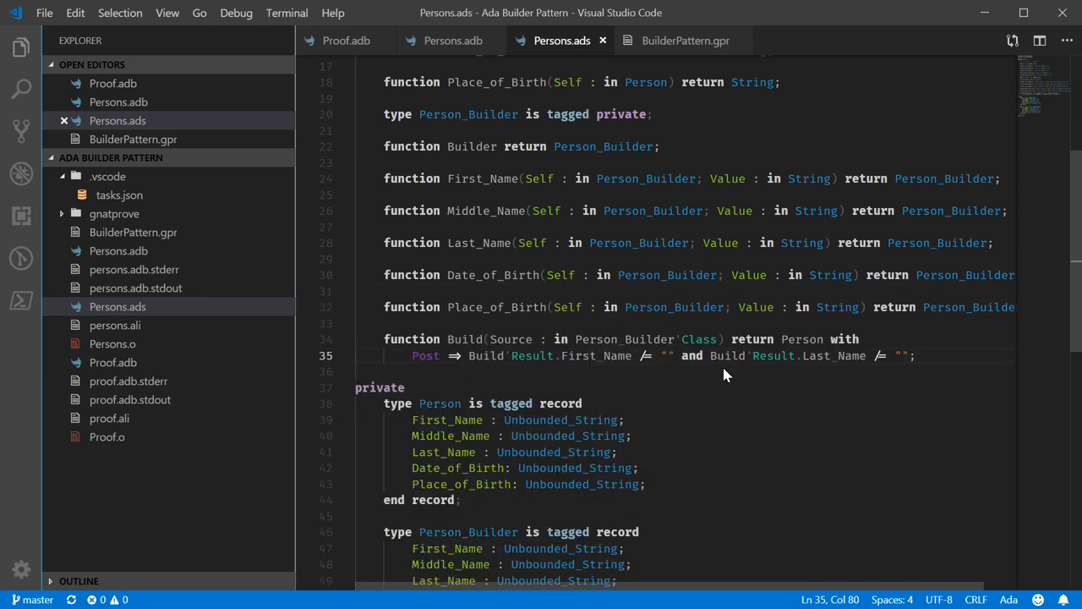